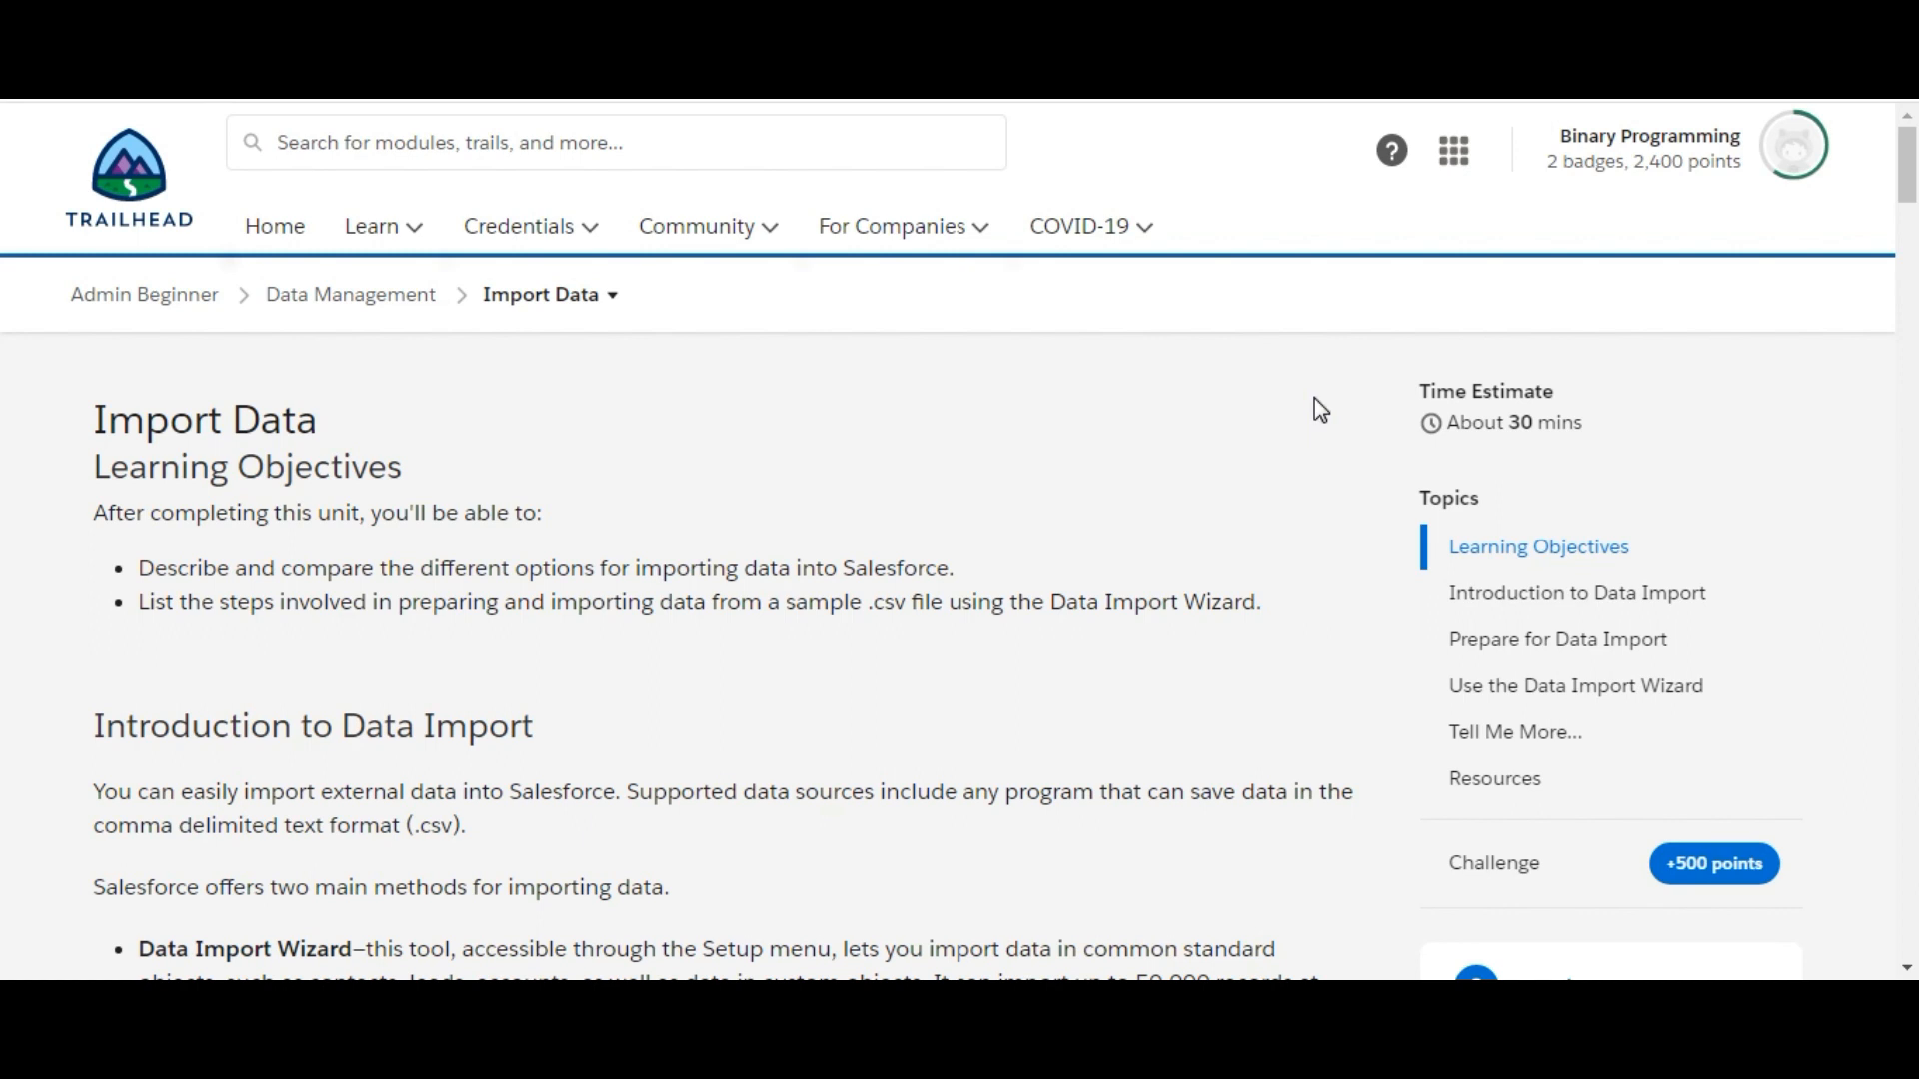
{"action": "mouse_move", "coordinate": [1749, 165]}
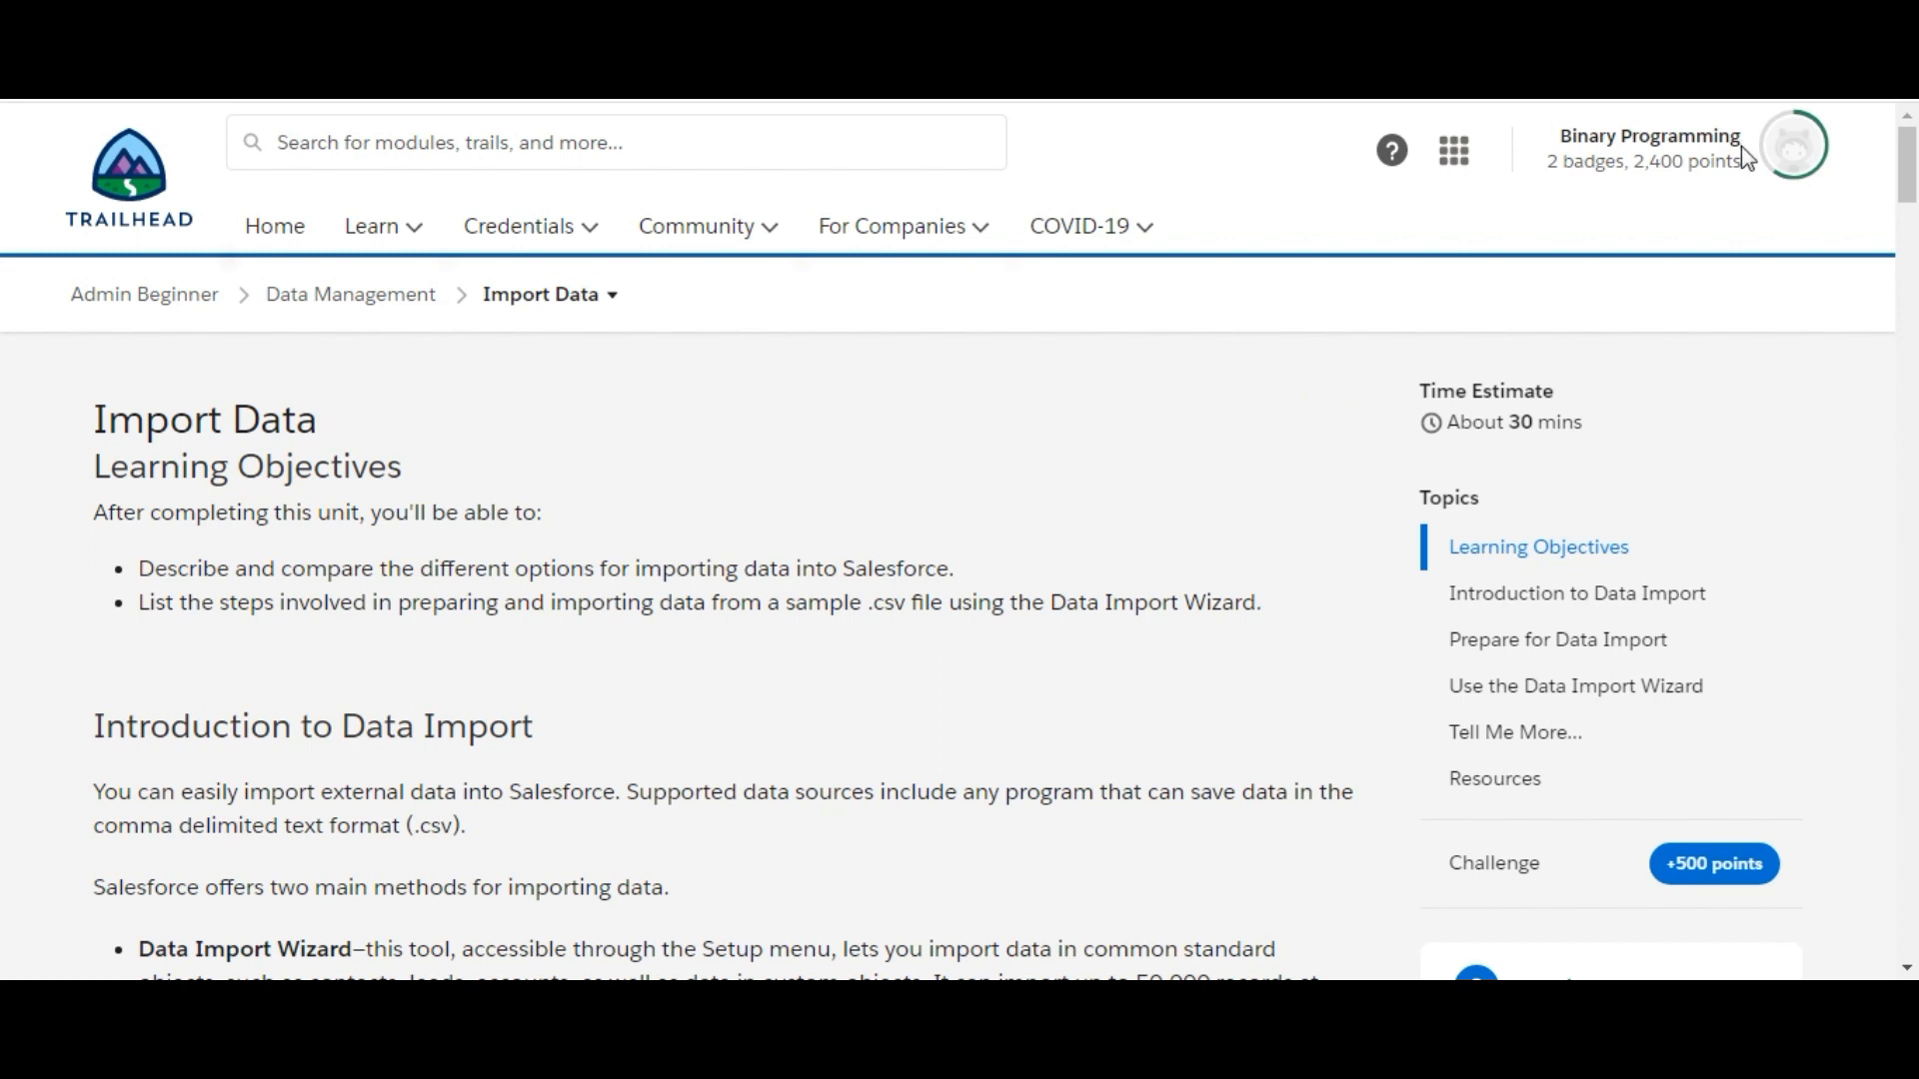
- Scroll through the Trailhead challenge and load its contacts CSV file
{"action": "scroll", "scroll_direction": "down", "scroll_amount": 3}
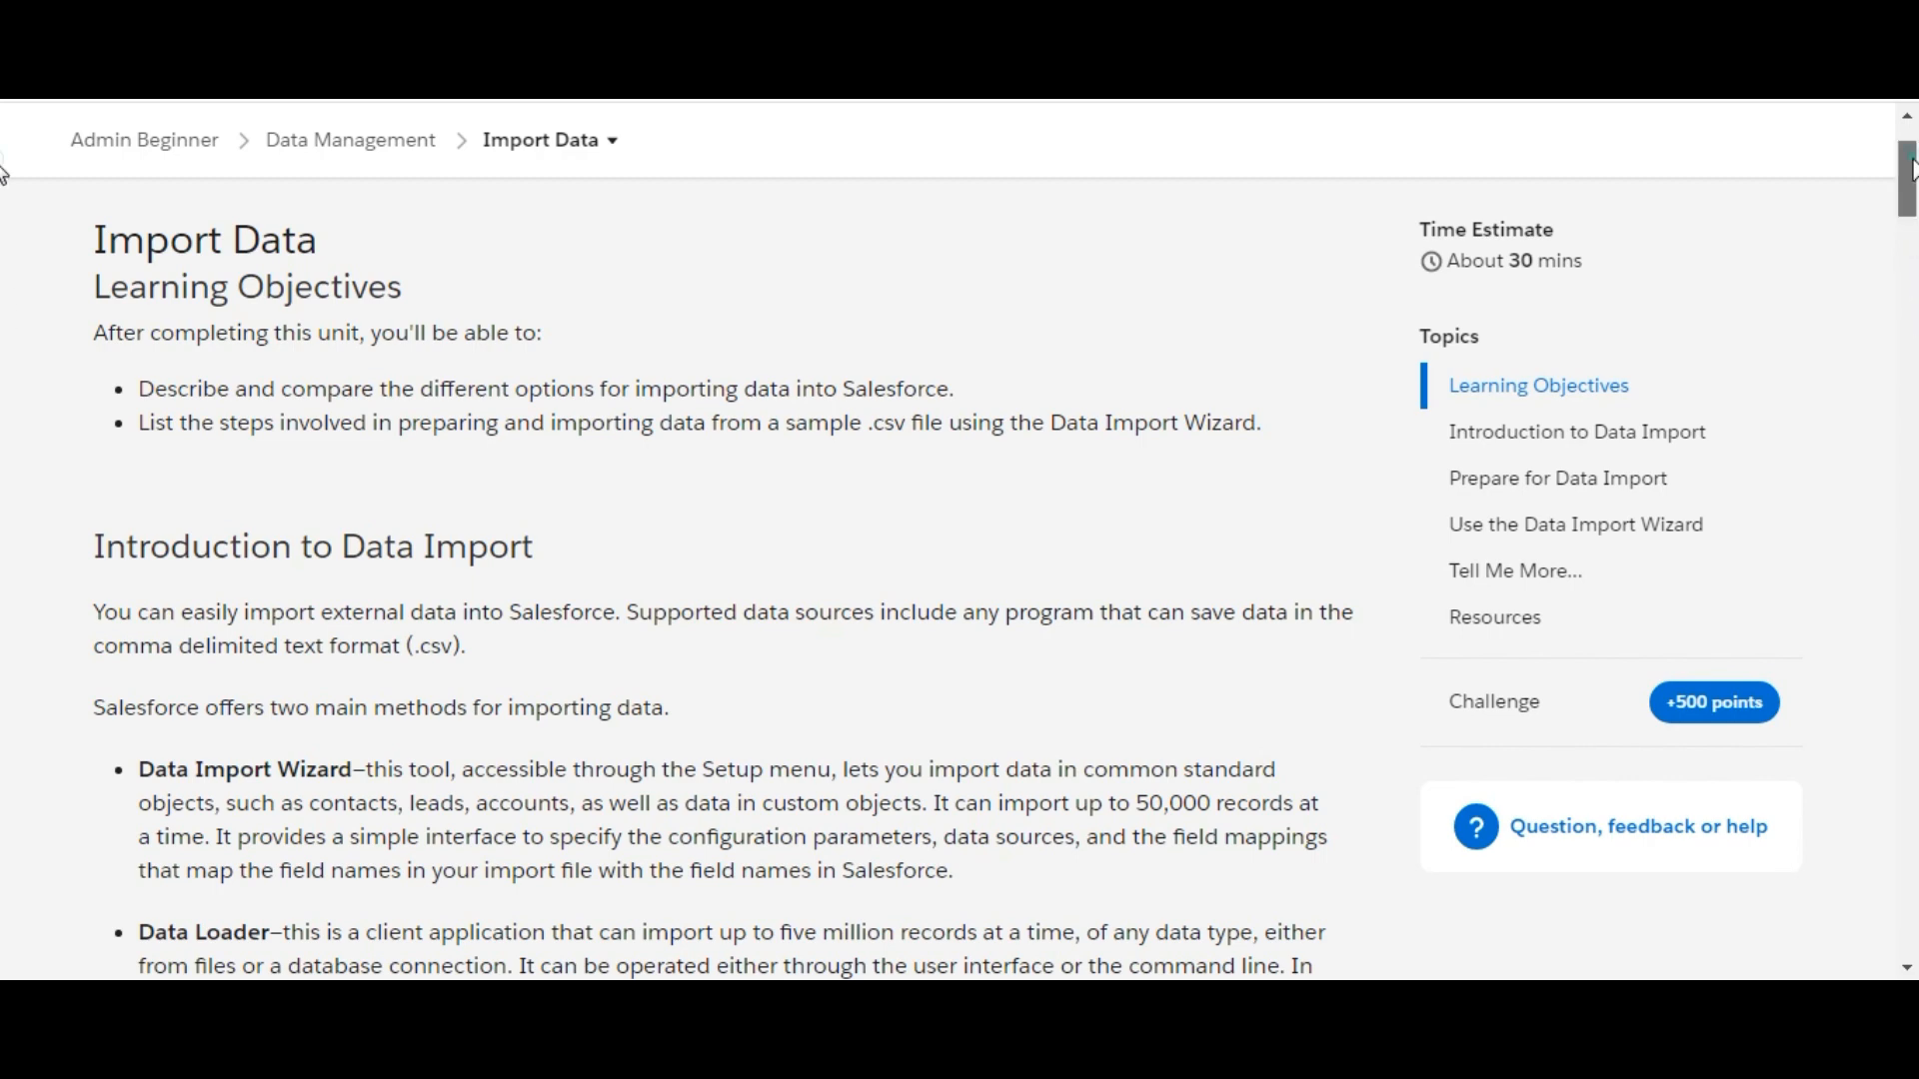
{"action": "scroll", "scroll_direction": "down", "scroll_amount": 3}
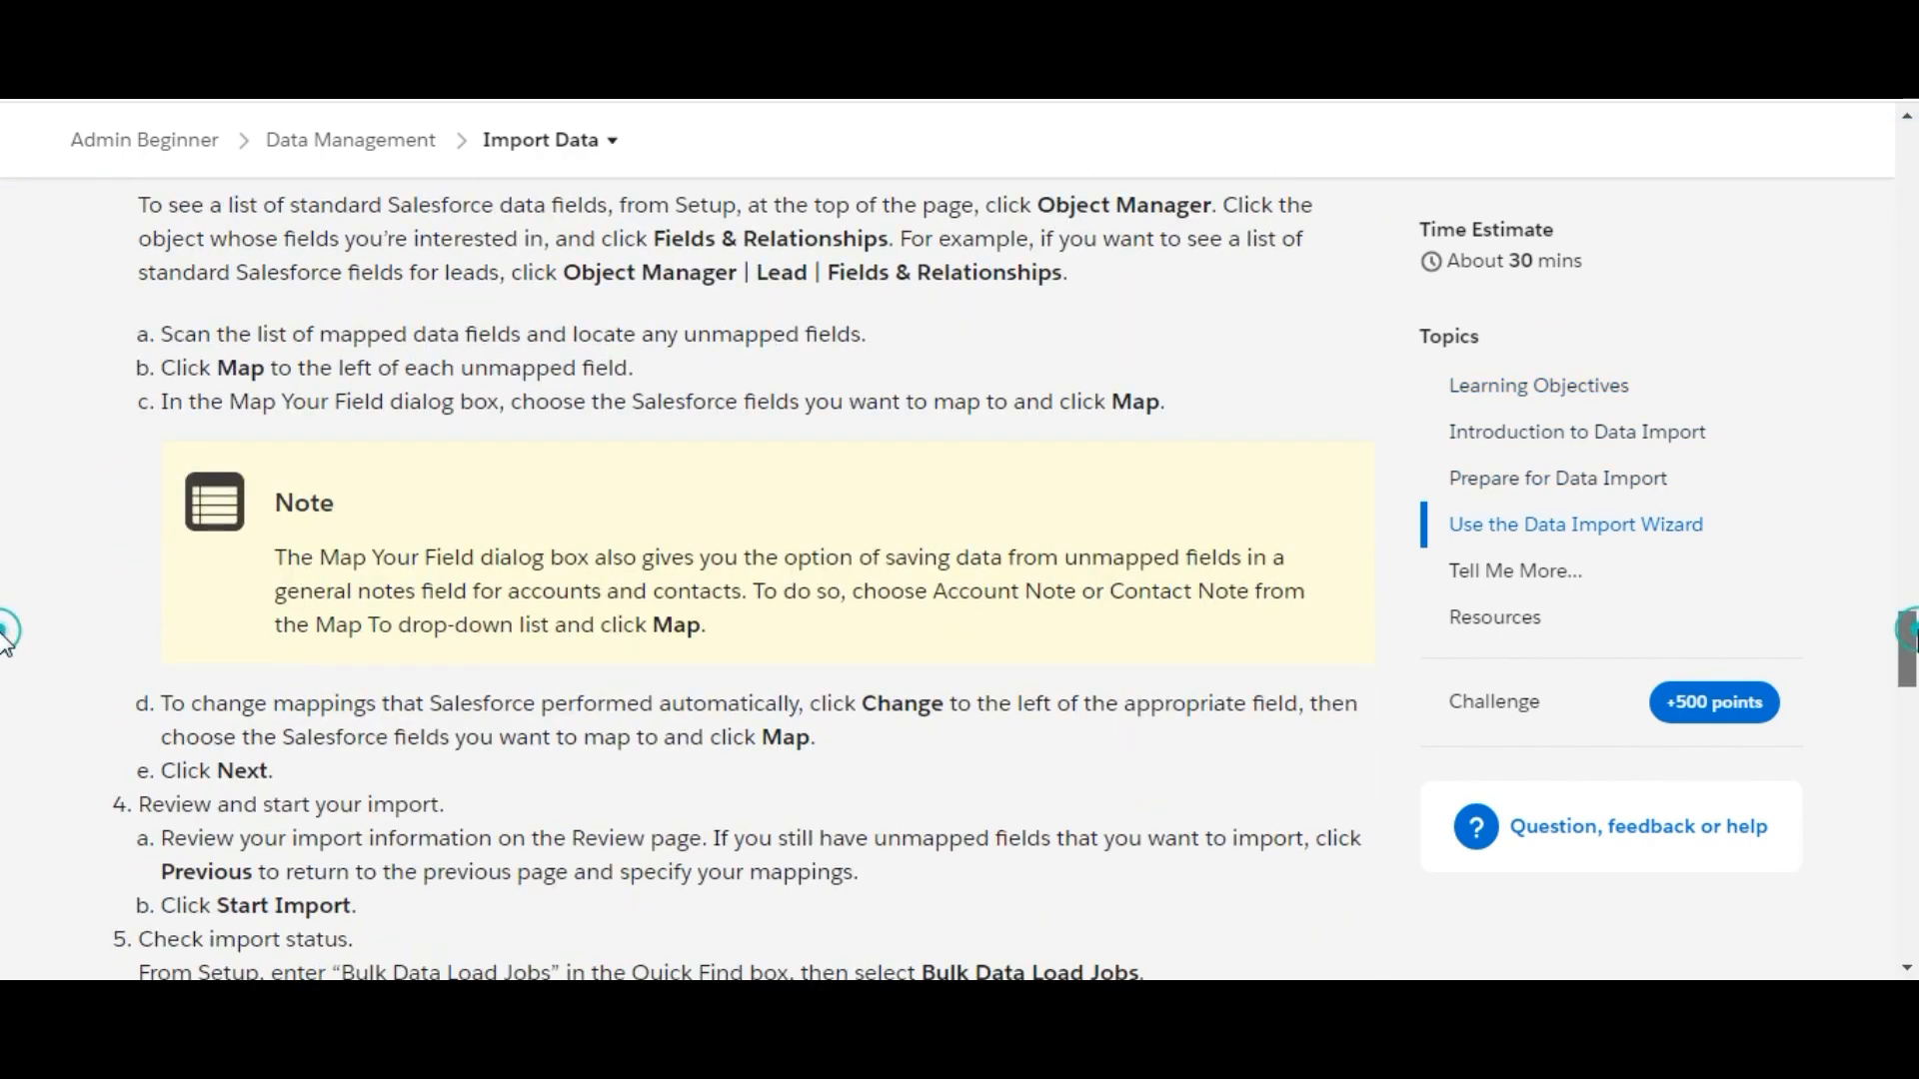
{"action": "scroll", "scroll_direction": "down", "scroll_amount": 3}
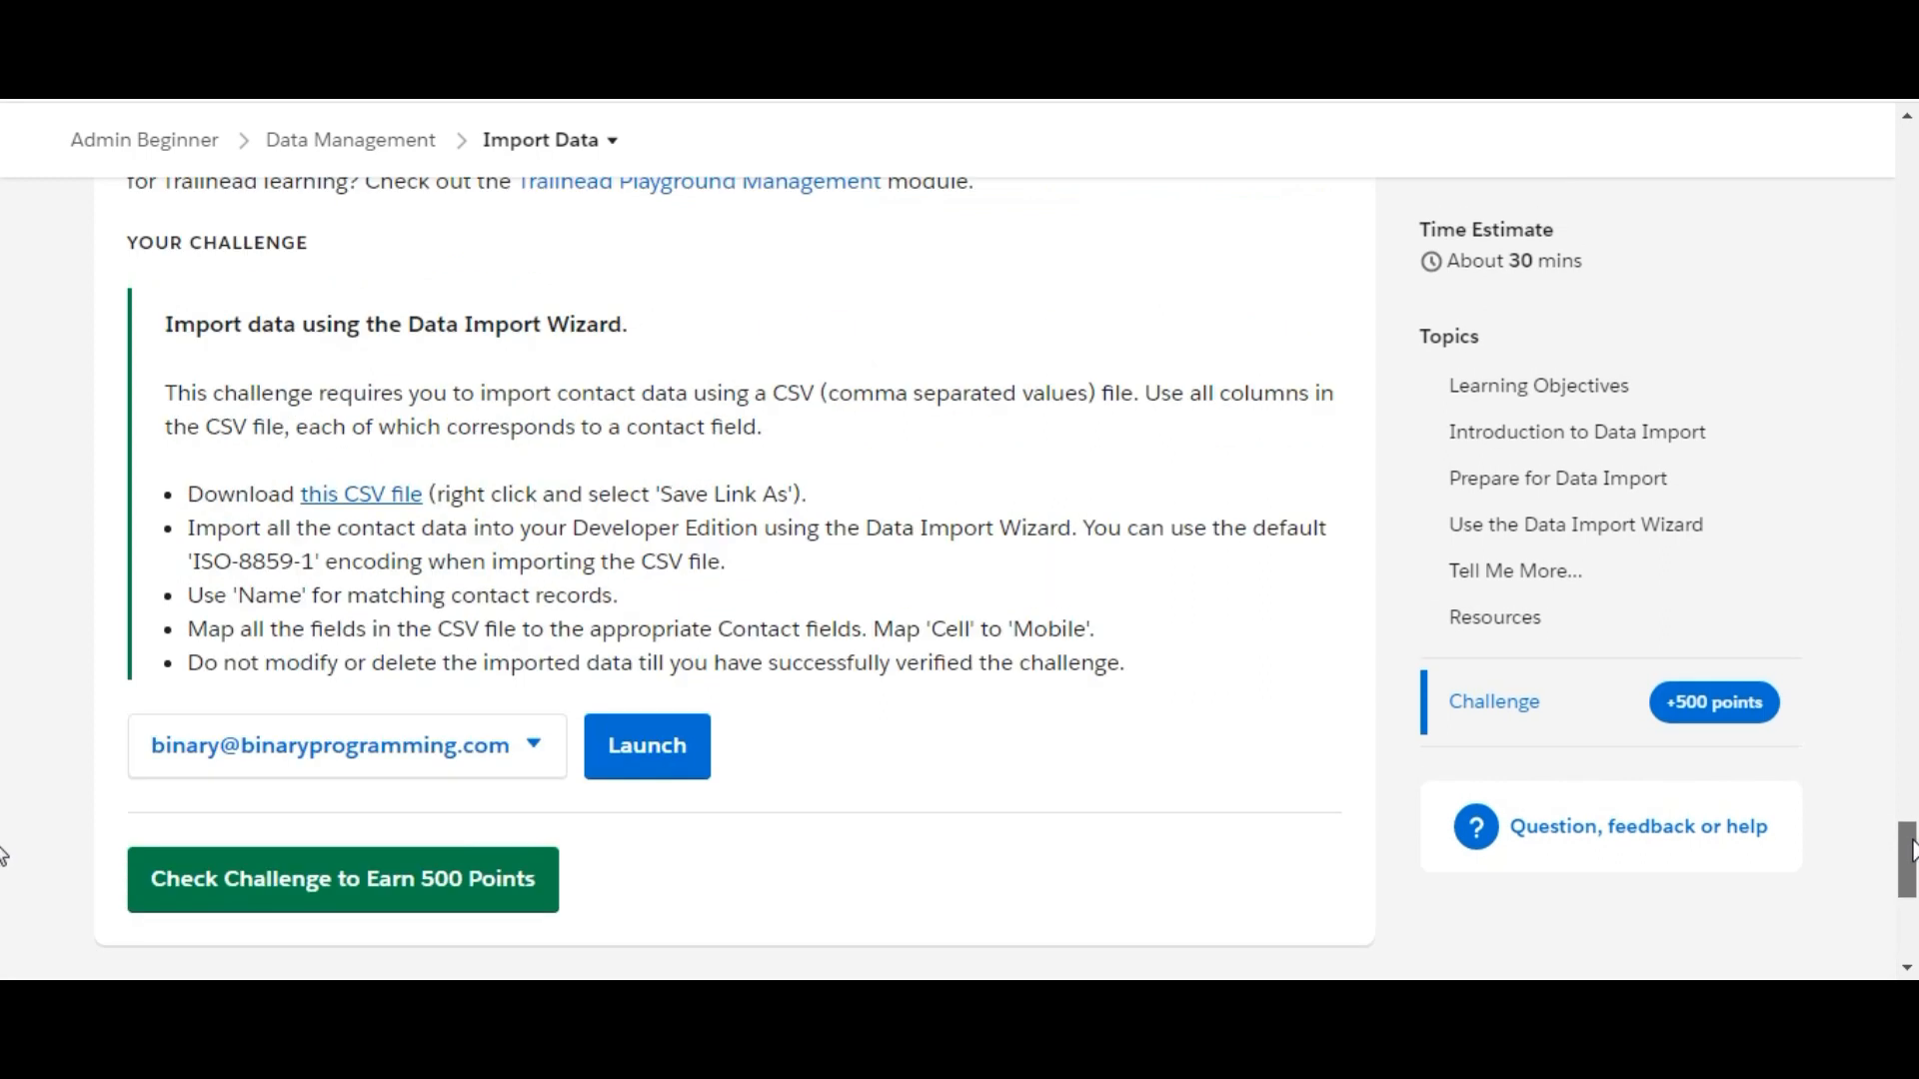
{"action": "scroll", "scroll_direction": "up", "scroll_amount": 3}
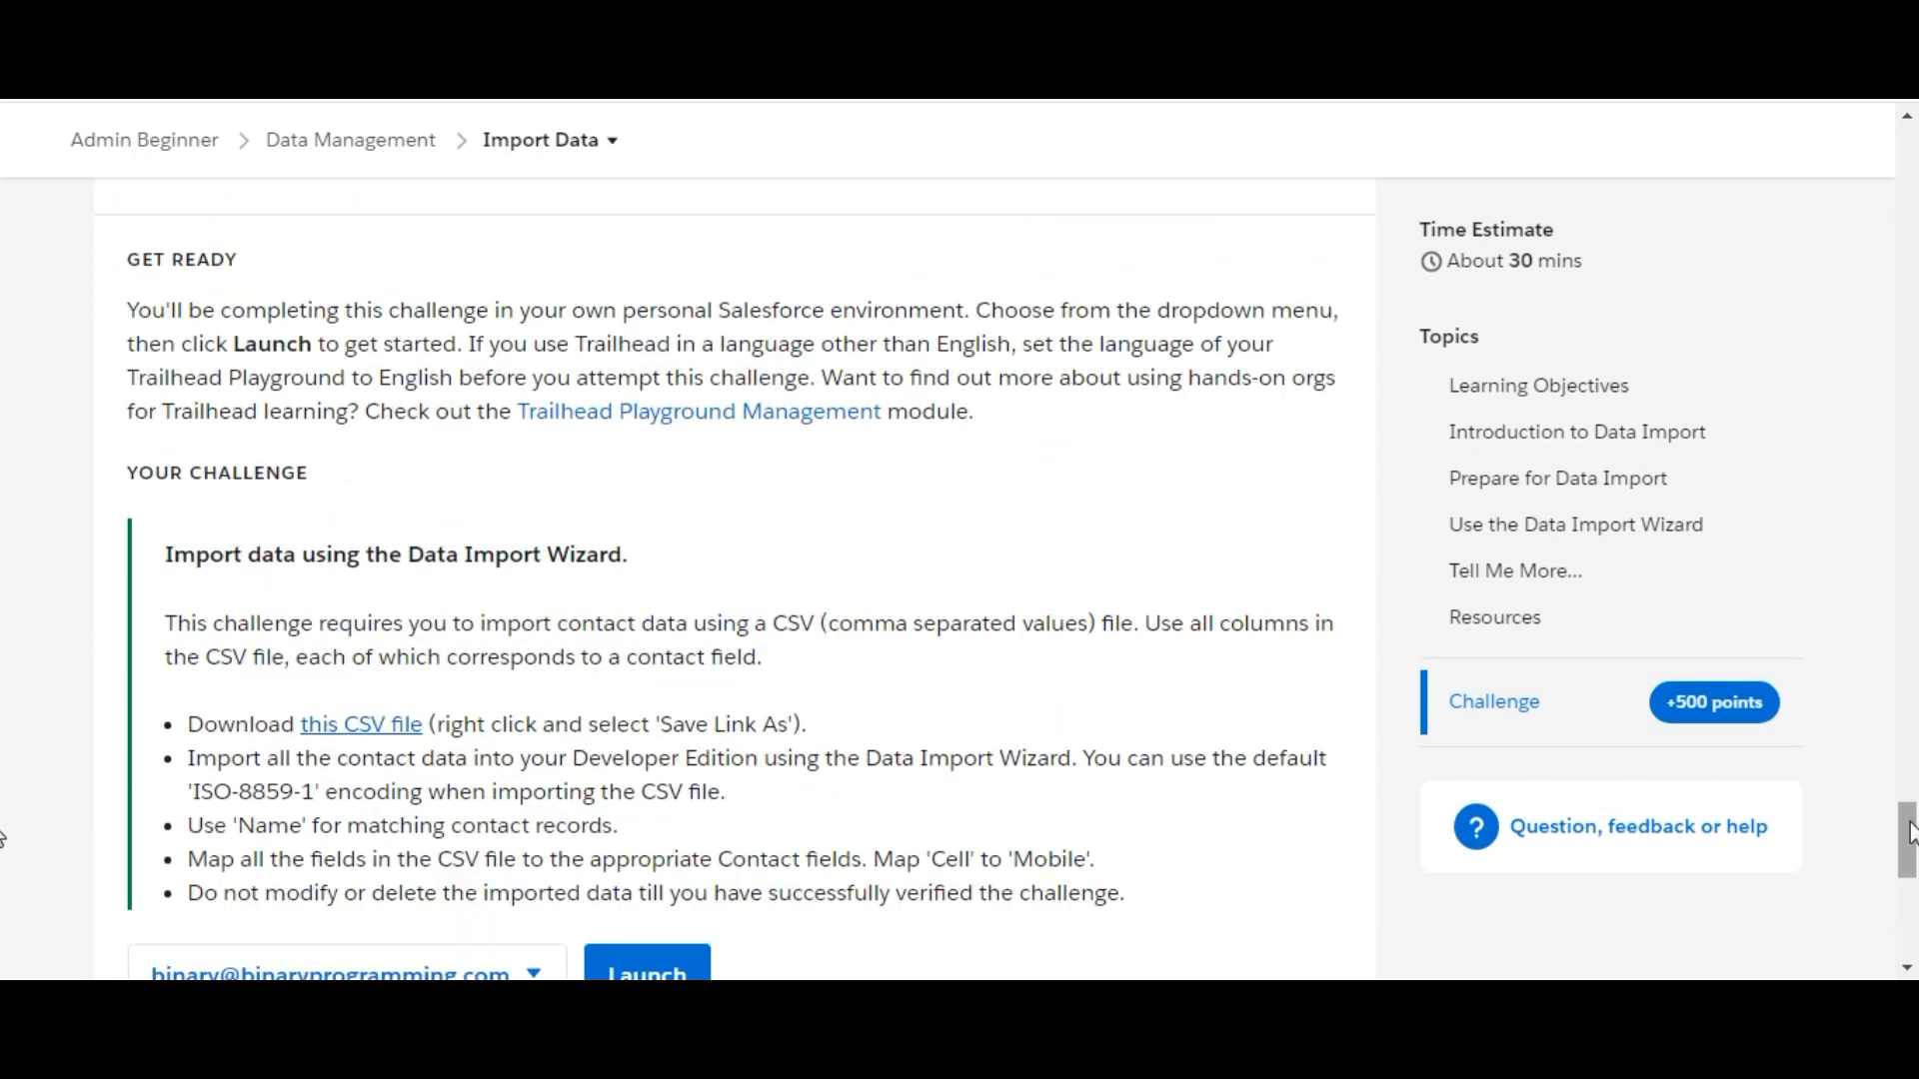
{"action": "scroll", "scroll_direction": "down", "scroll_amount": 3}
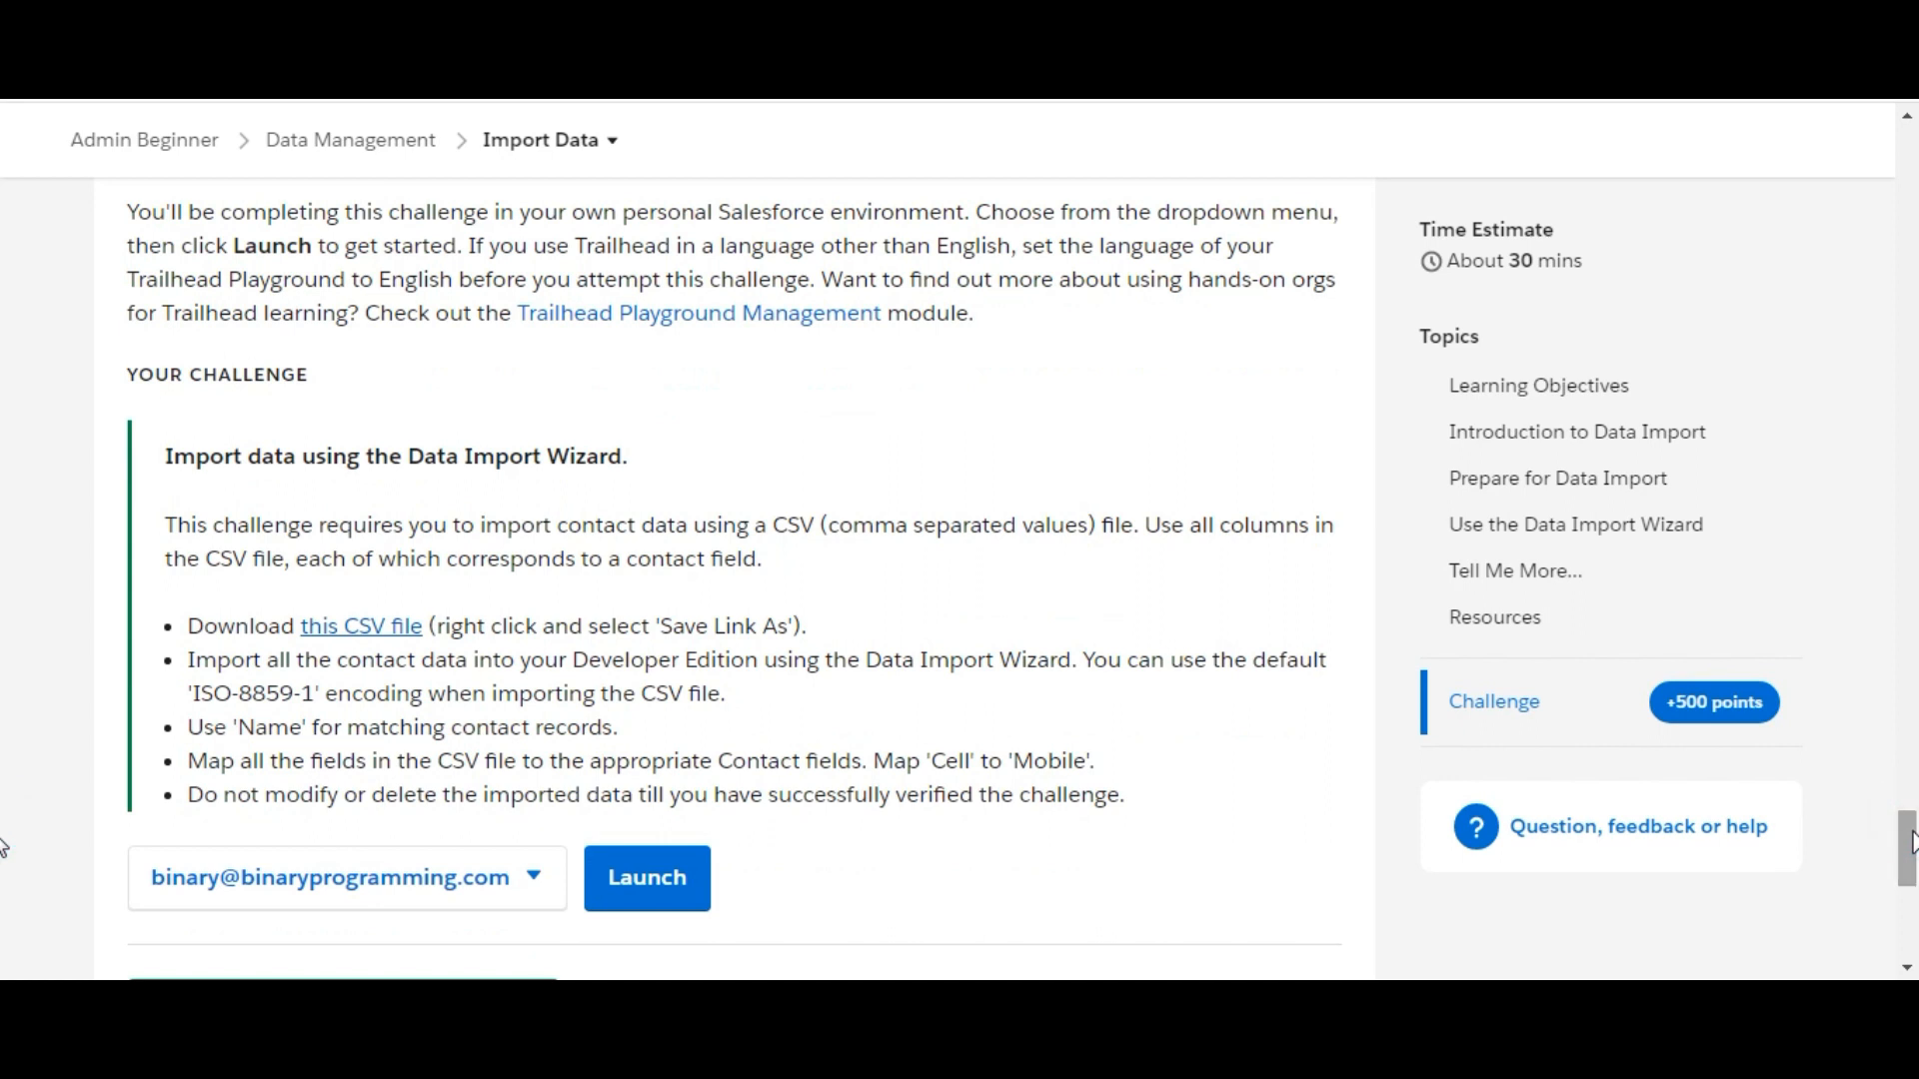
{"action": "mouse_move", "coordinate": [704, 655]}
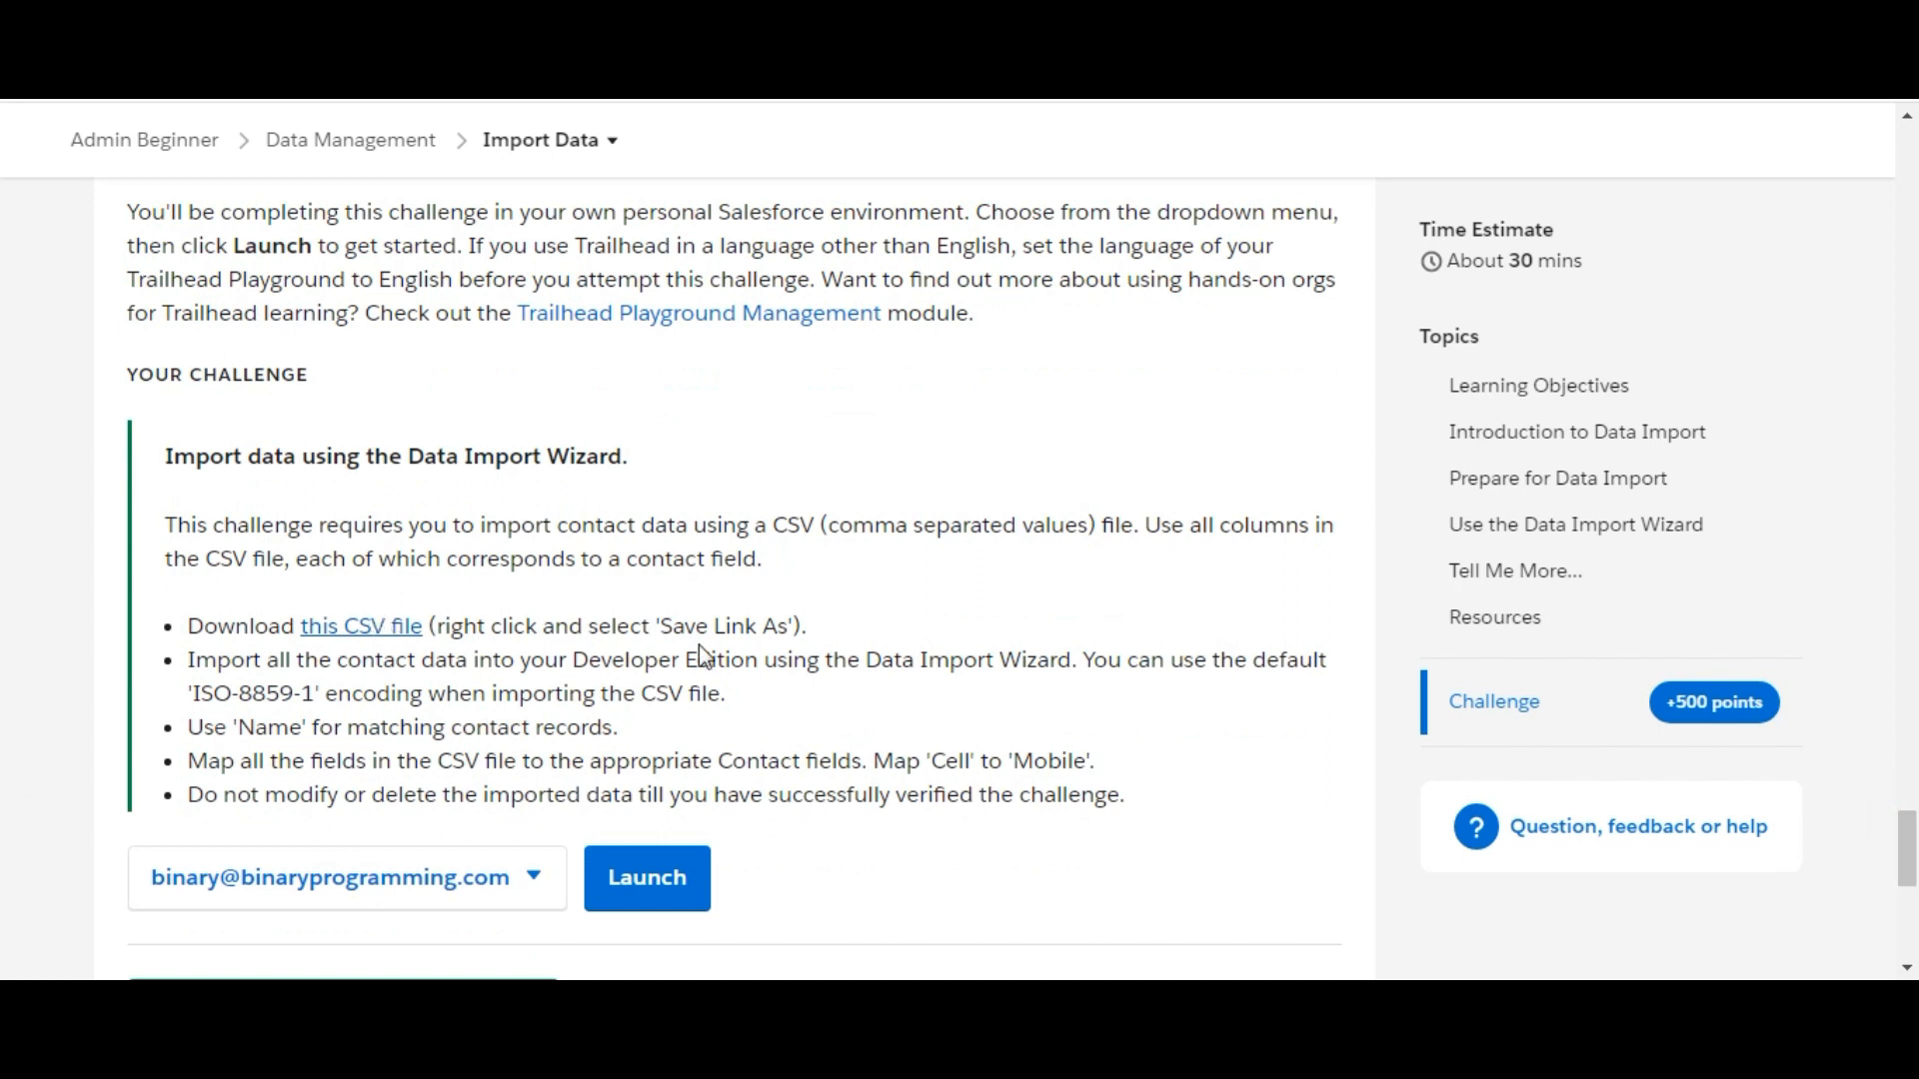
{"action": "mouse_move", "coordinate": [801, 627]}
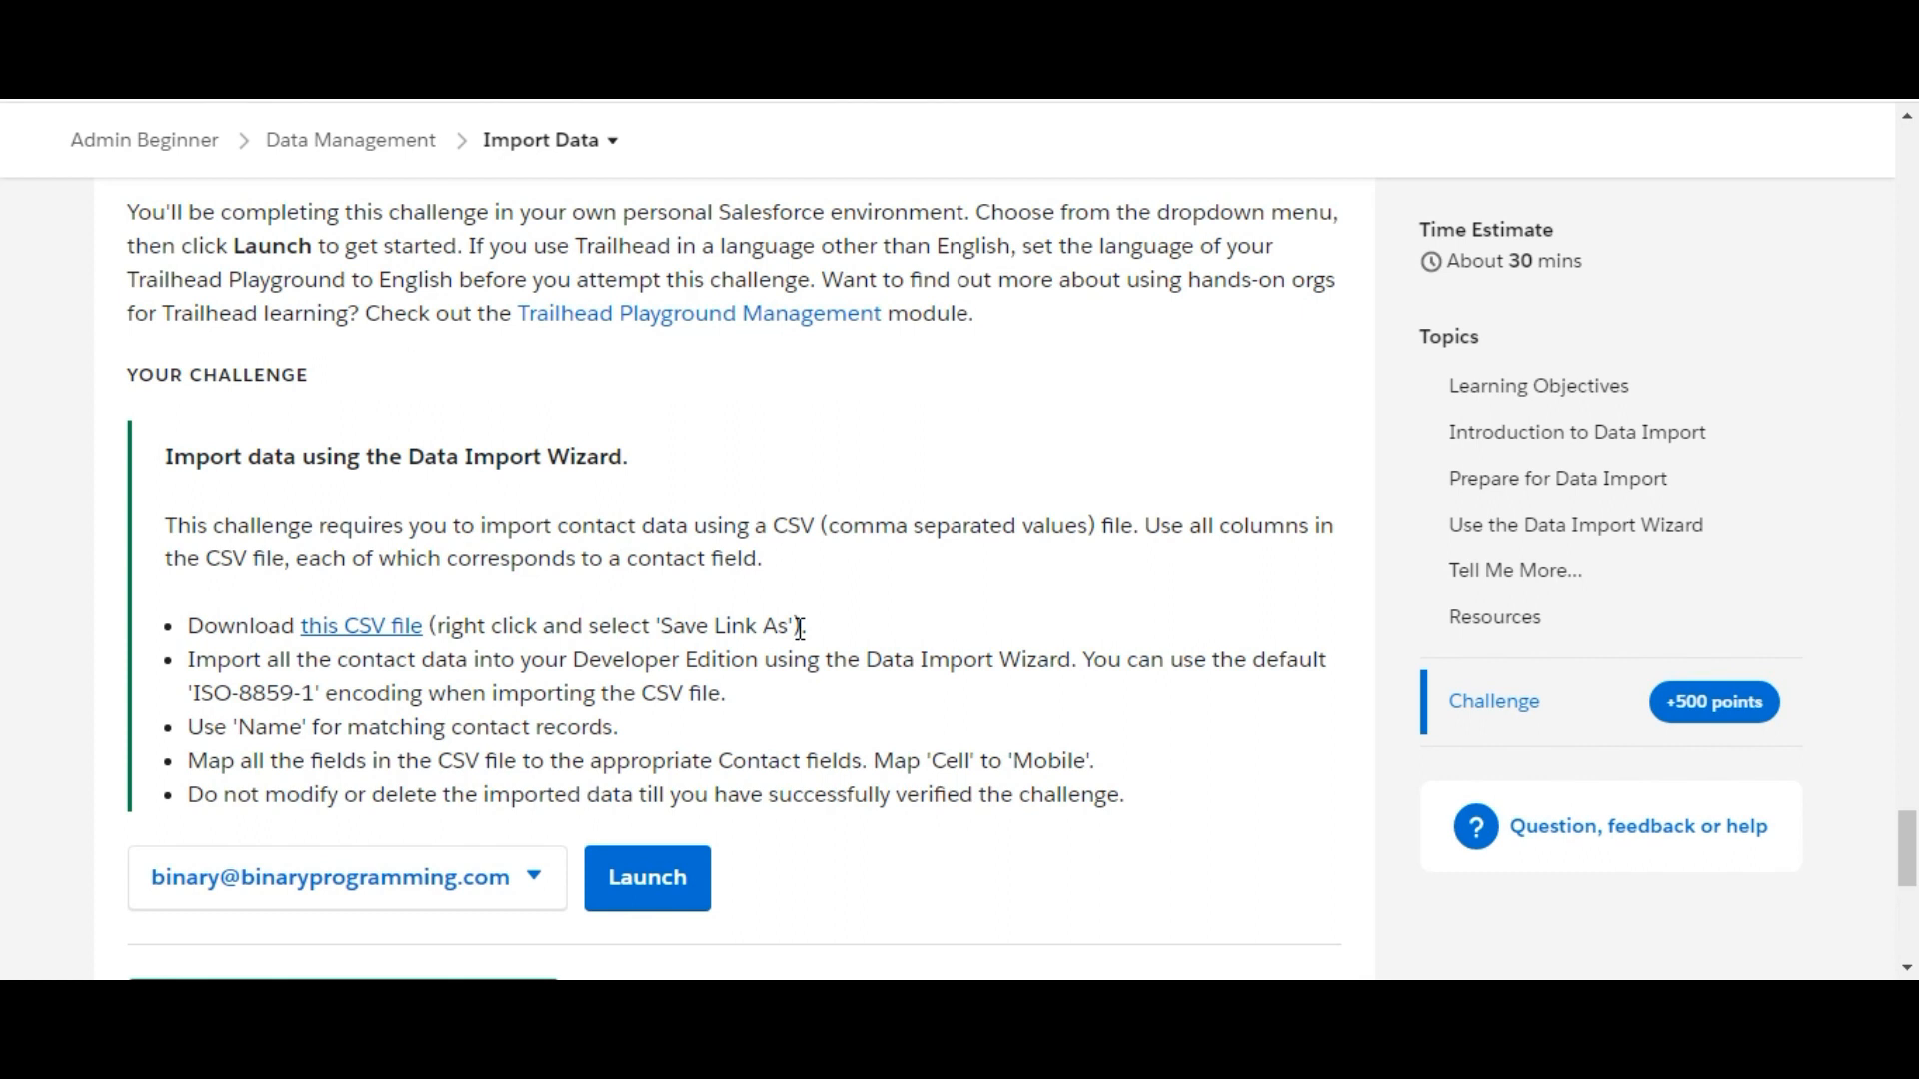
{"action": "mouse_move", "coordinate": [684, 797]}
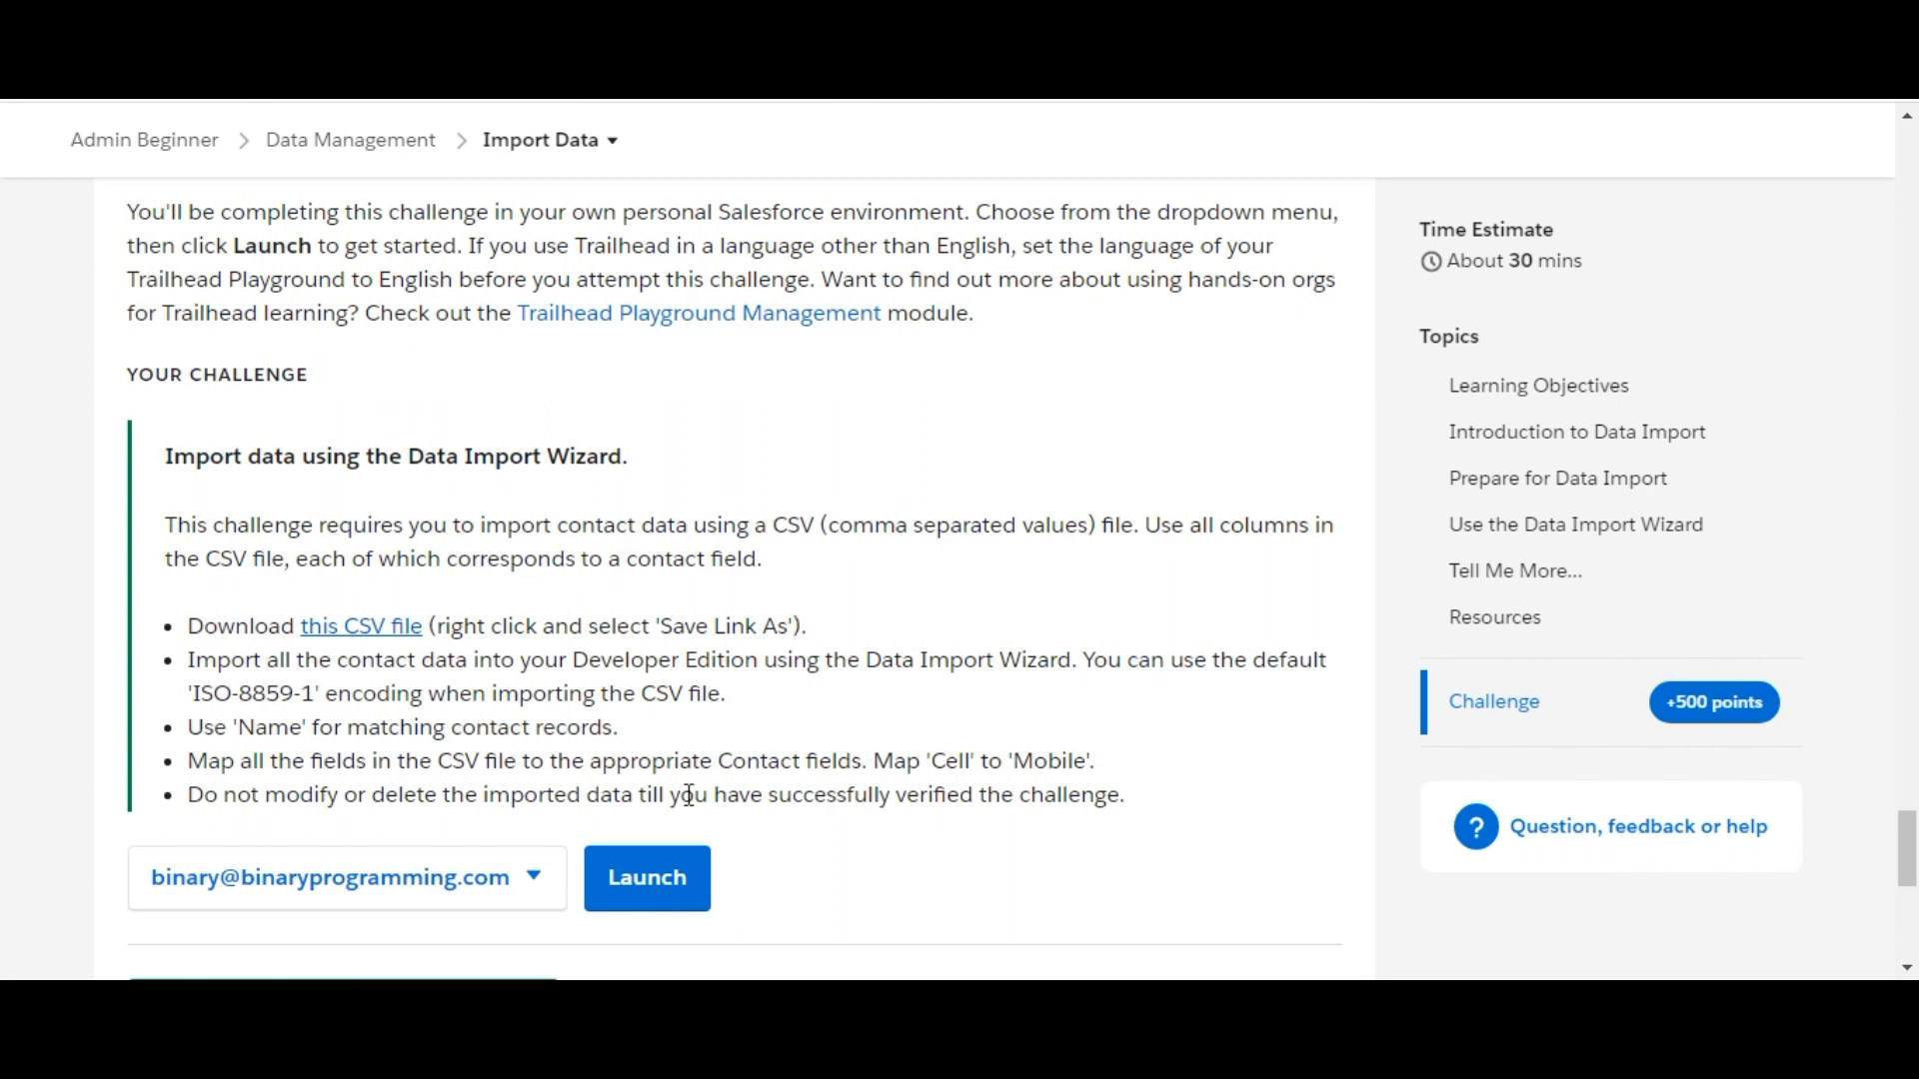
{"action": "mouse_move", "coordinate": [650, 591]}
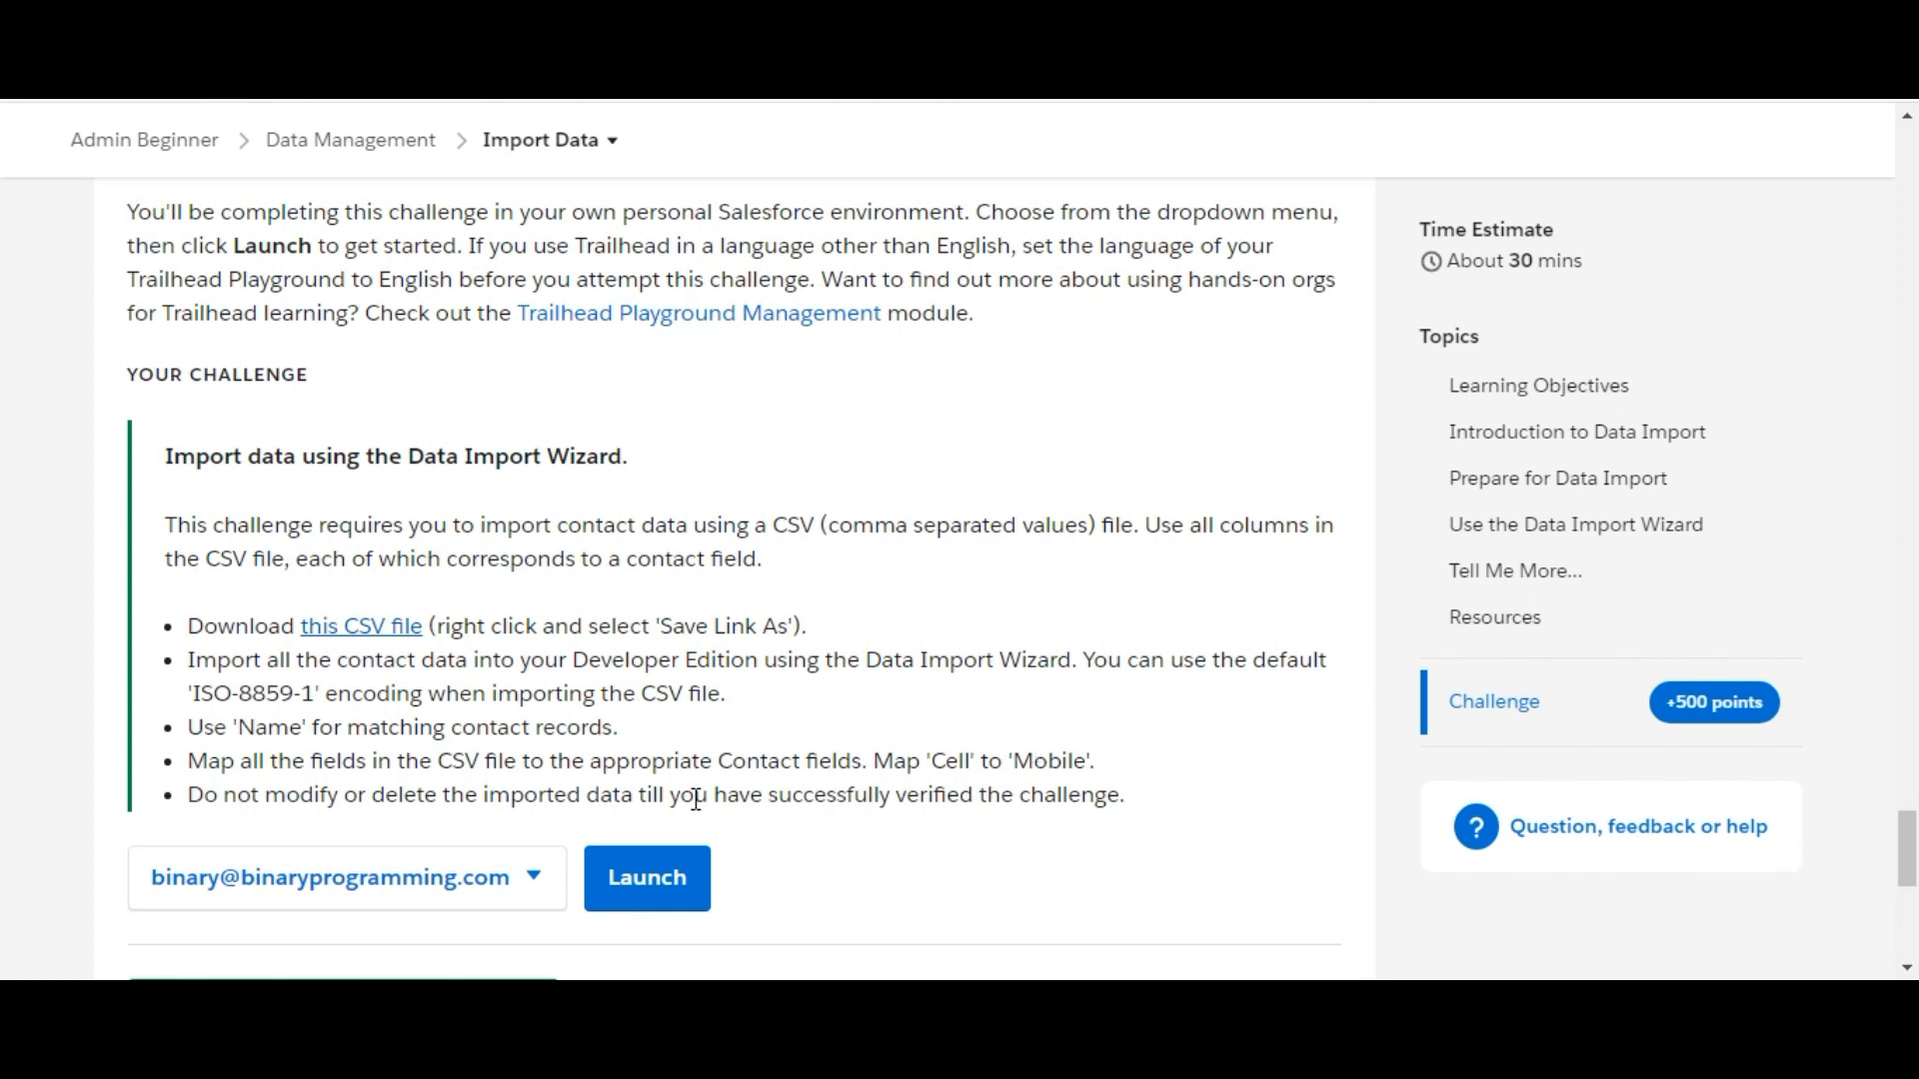
{"action": "mouse_move", "coordinate": [769, 739]}
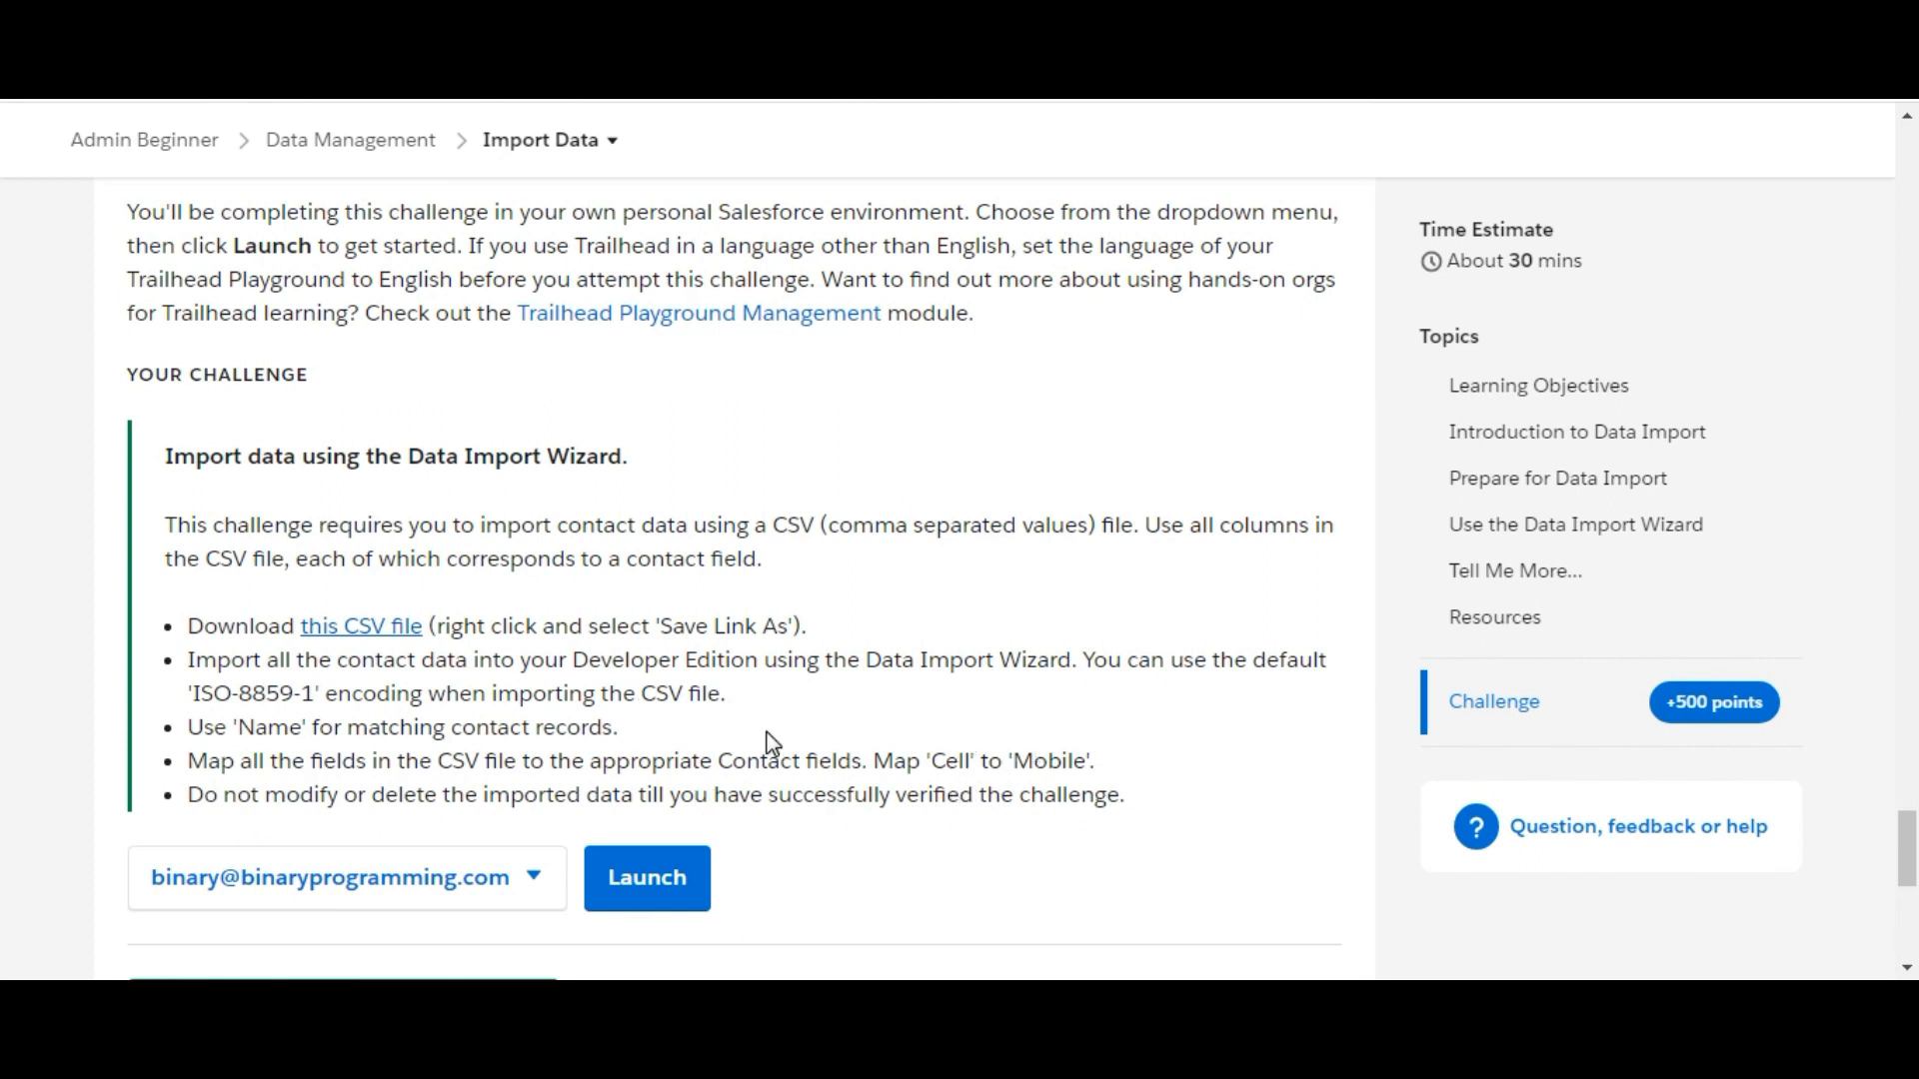
{"action": "mouse_move", "coordinate": [1907, 840]}
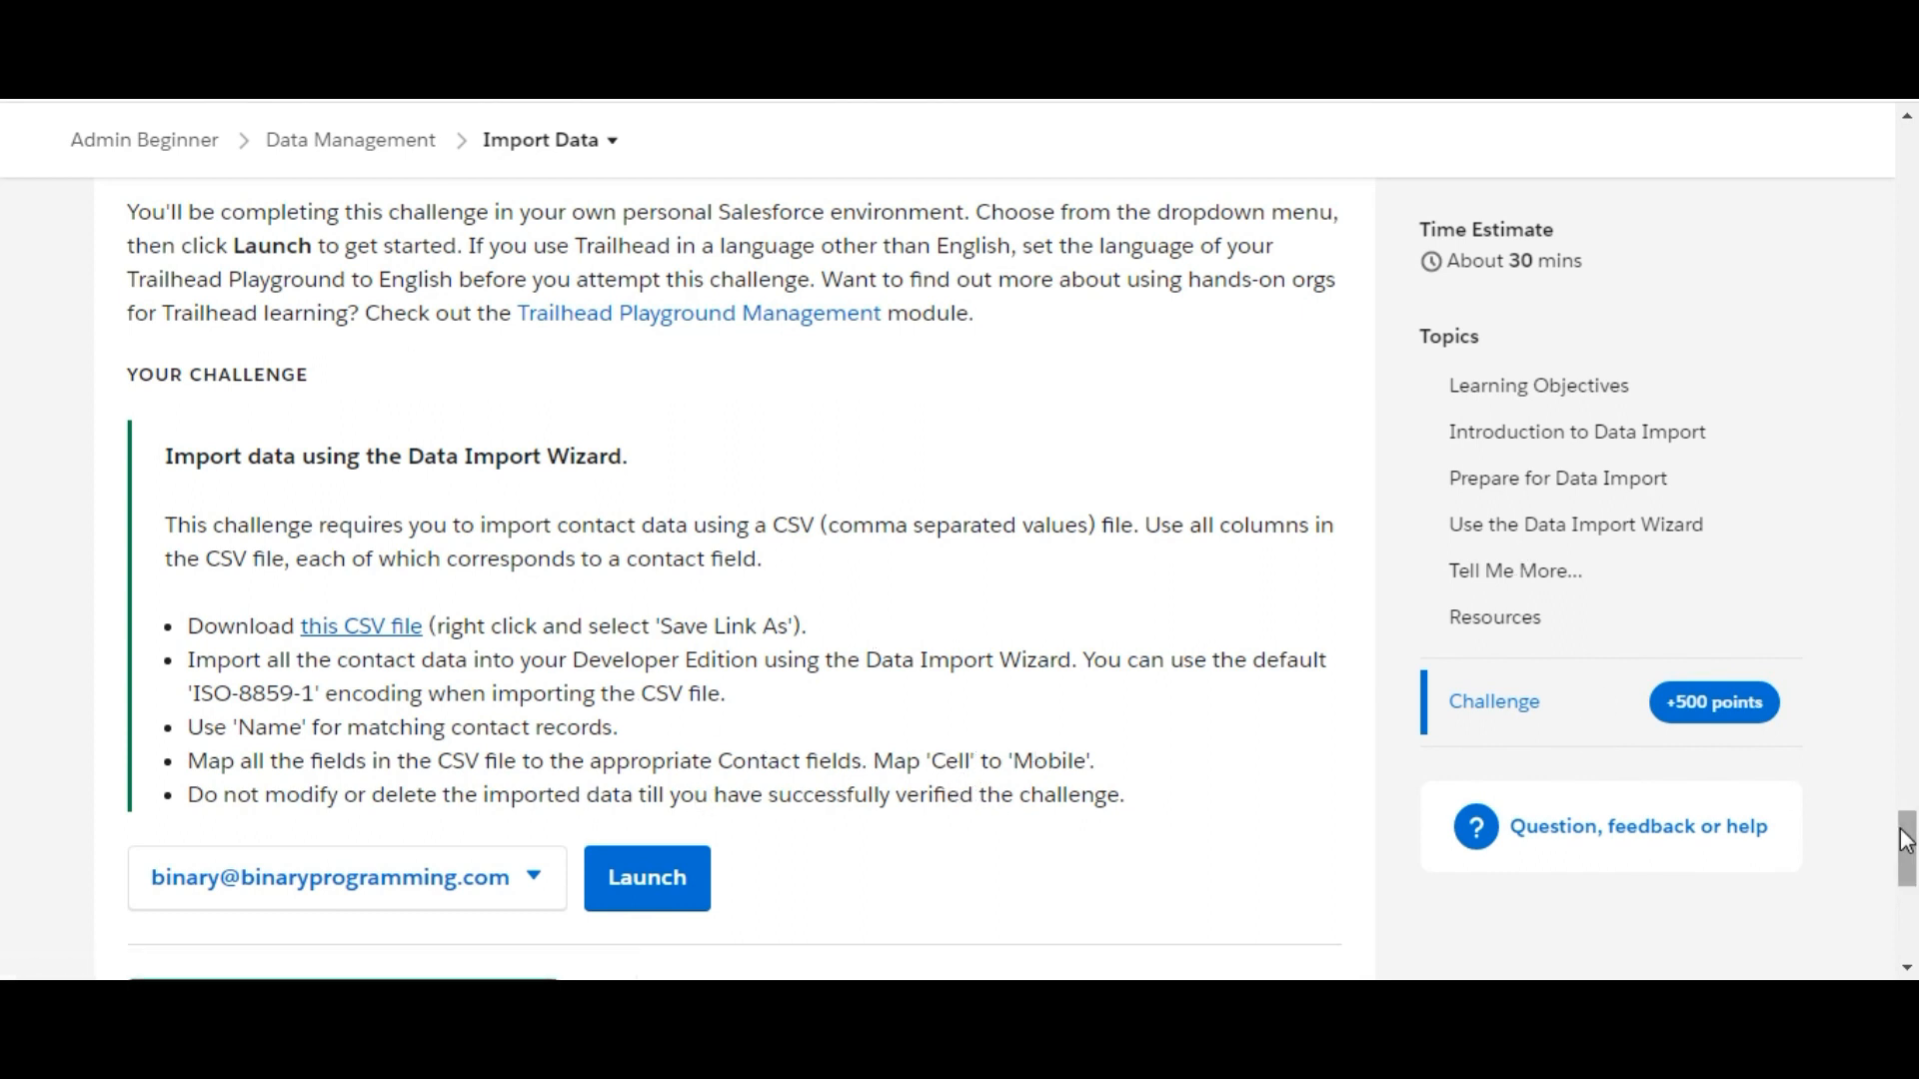
{"action": "scroll", "scroll_direction": "down", "scroll_amount": 3}
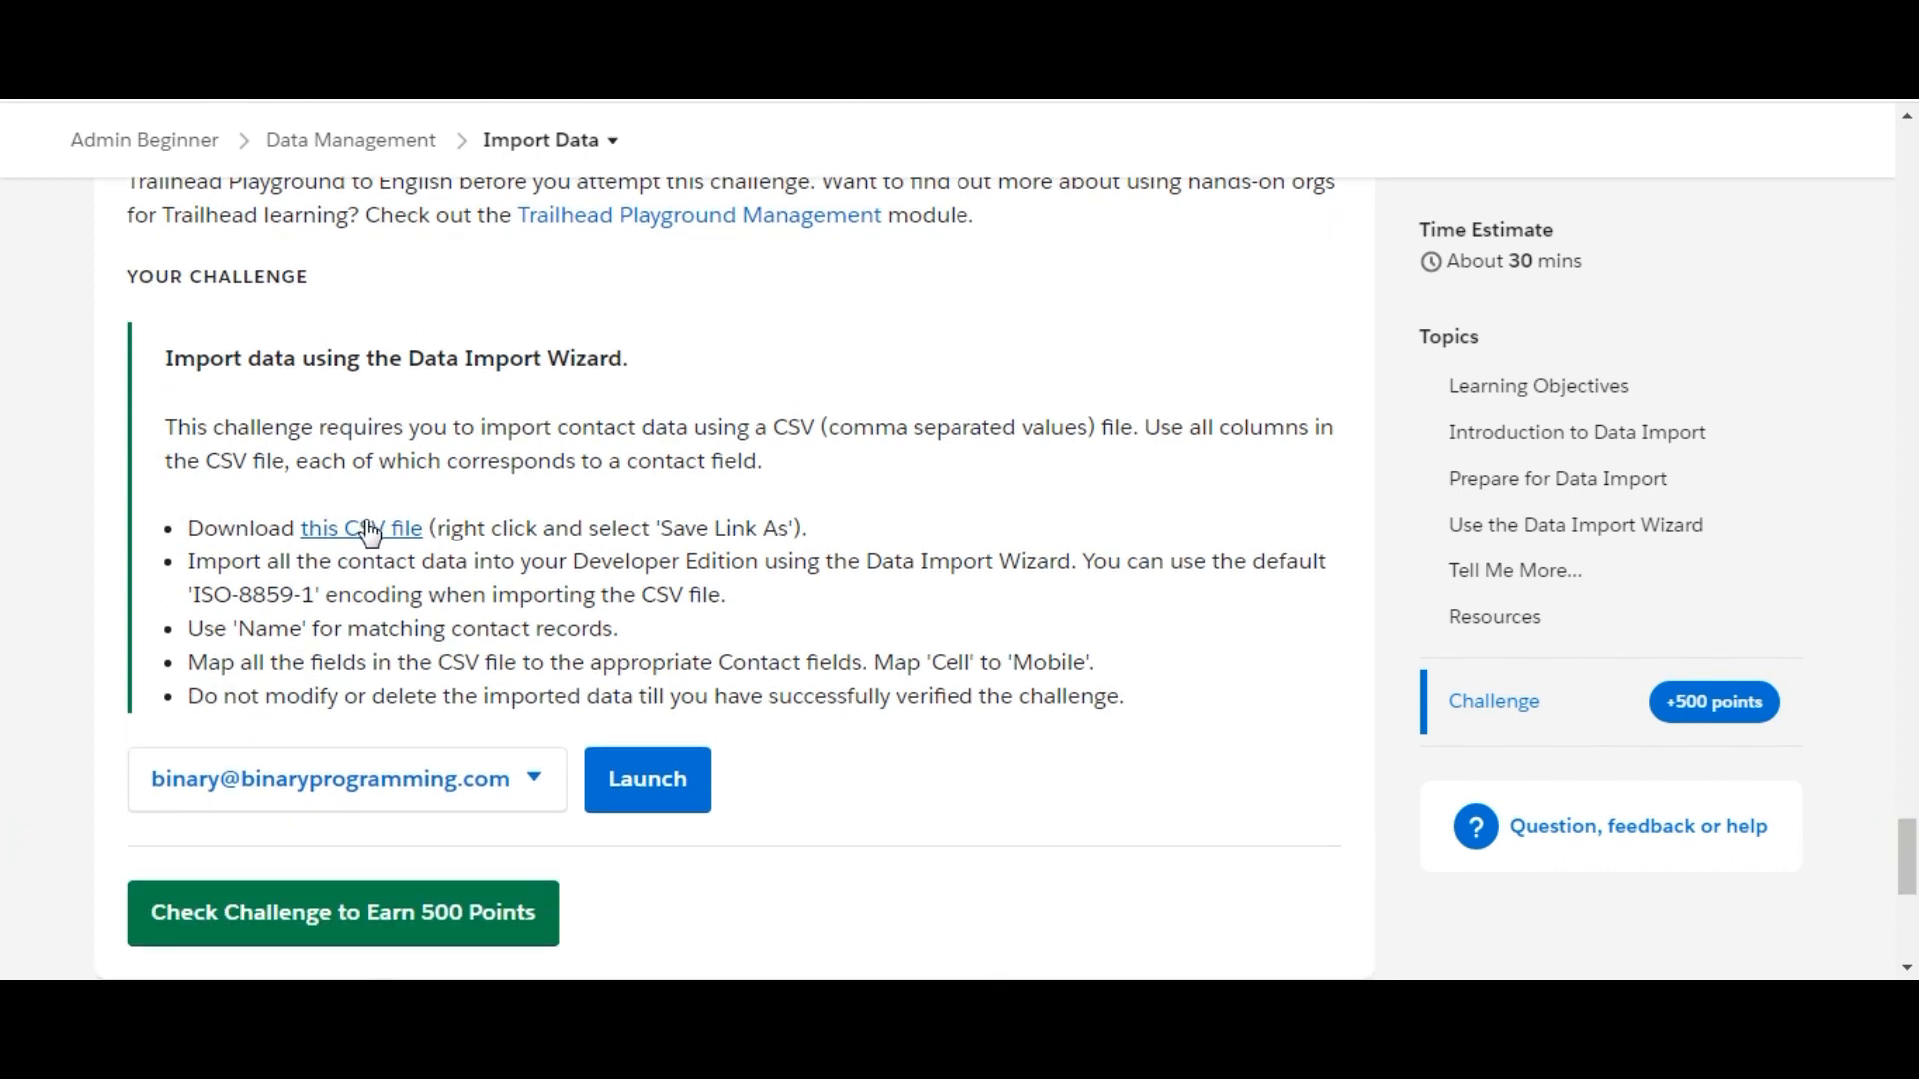
{"action": "left_click", "coordinate": [360, 527]}
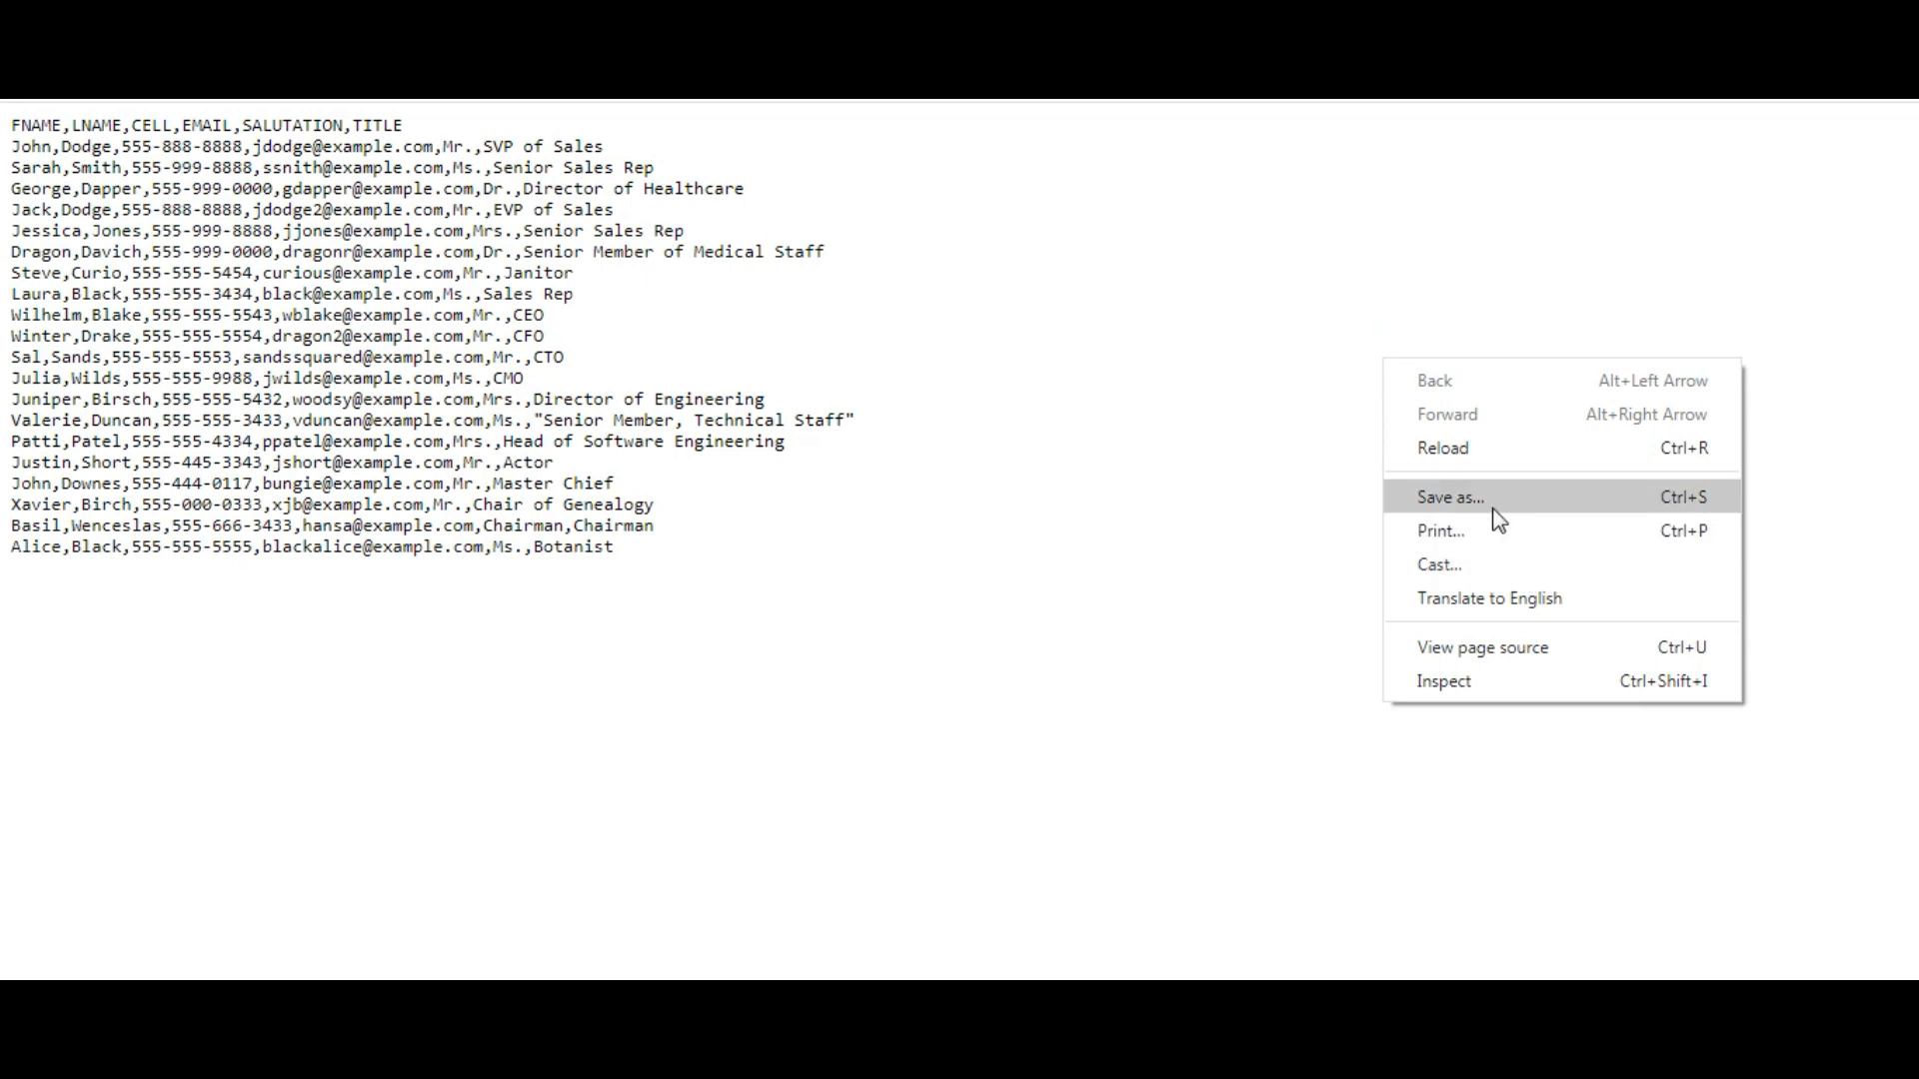
- Save the CSV page to disk as contacts_to_import1
{"action": "left_click", "coordinate": [1451, 496]}
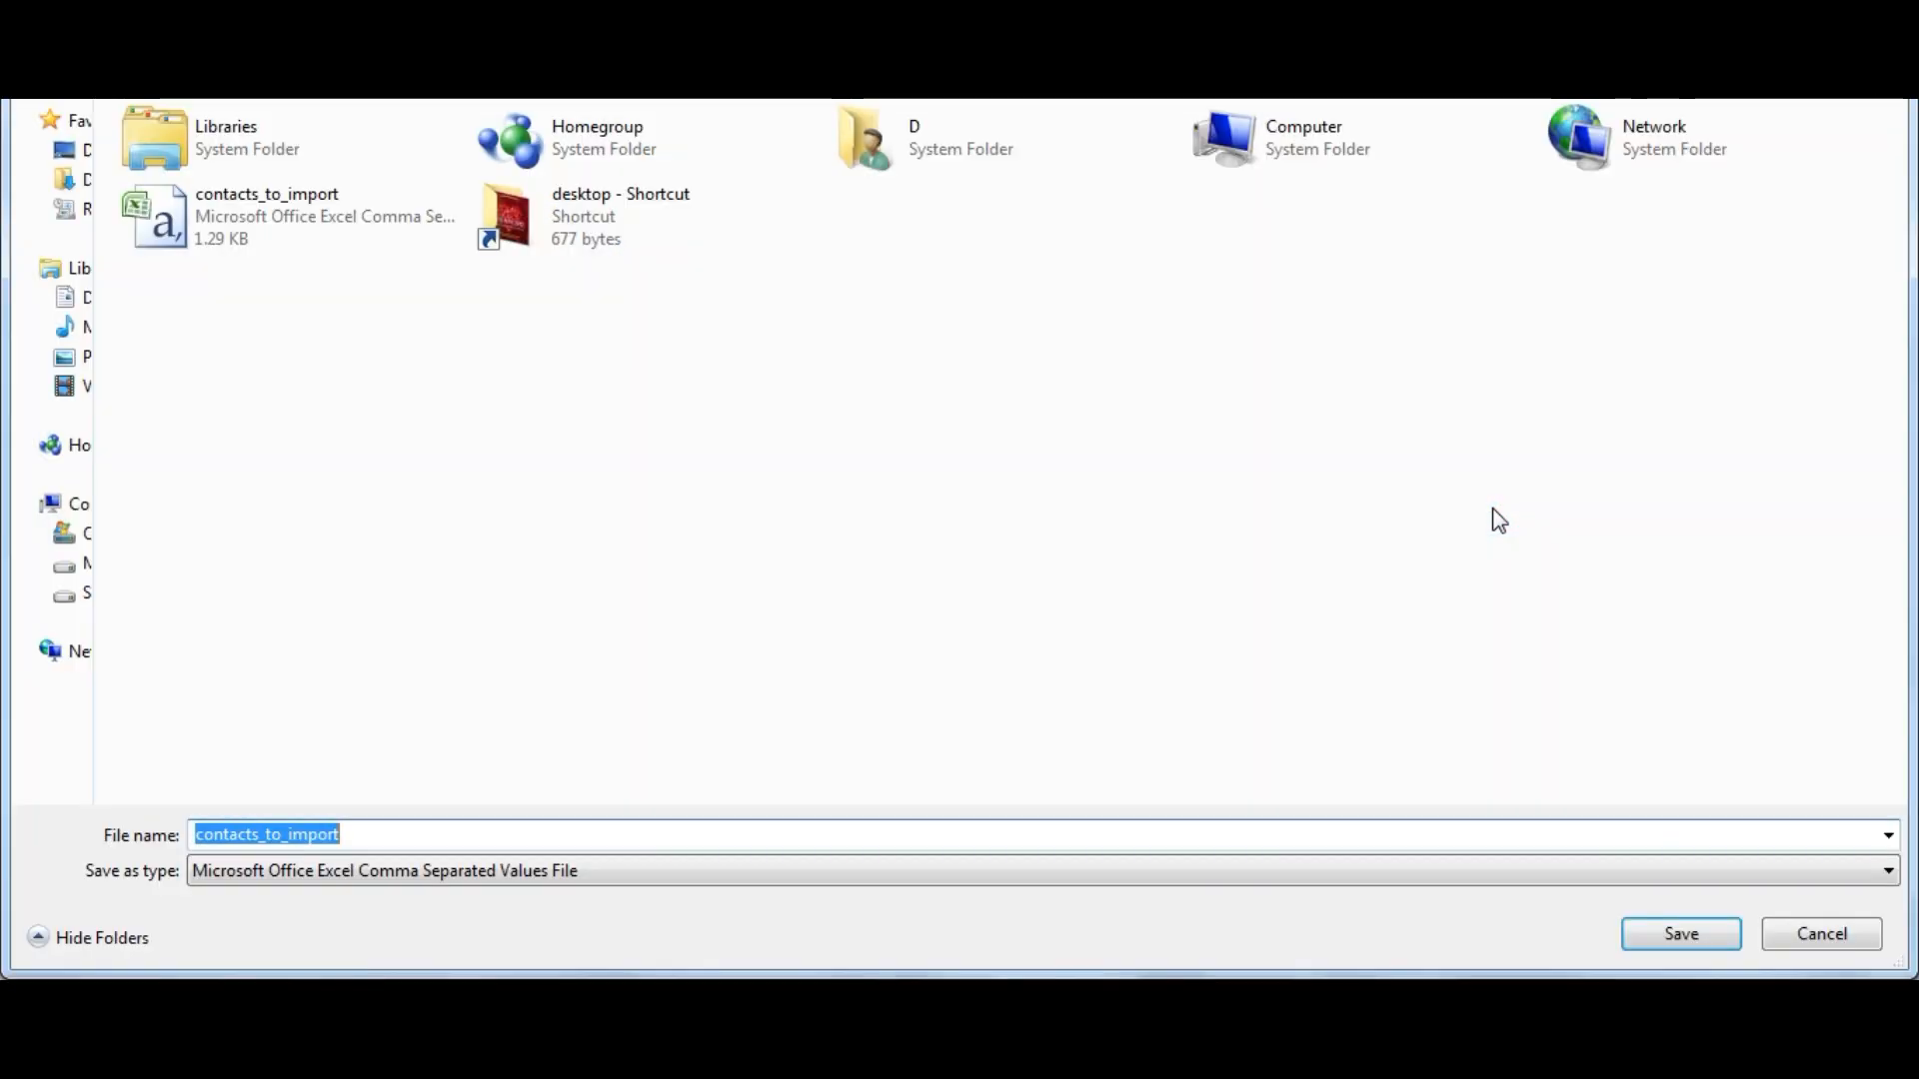
{"action": "left_click", "coordinate": [1623, 866]}
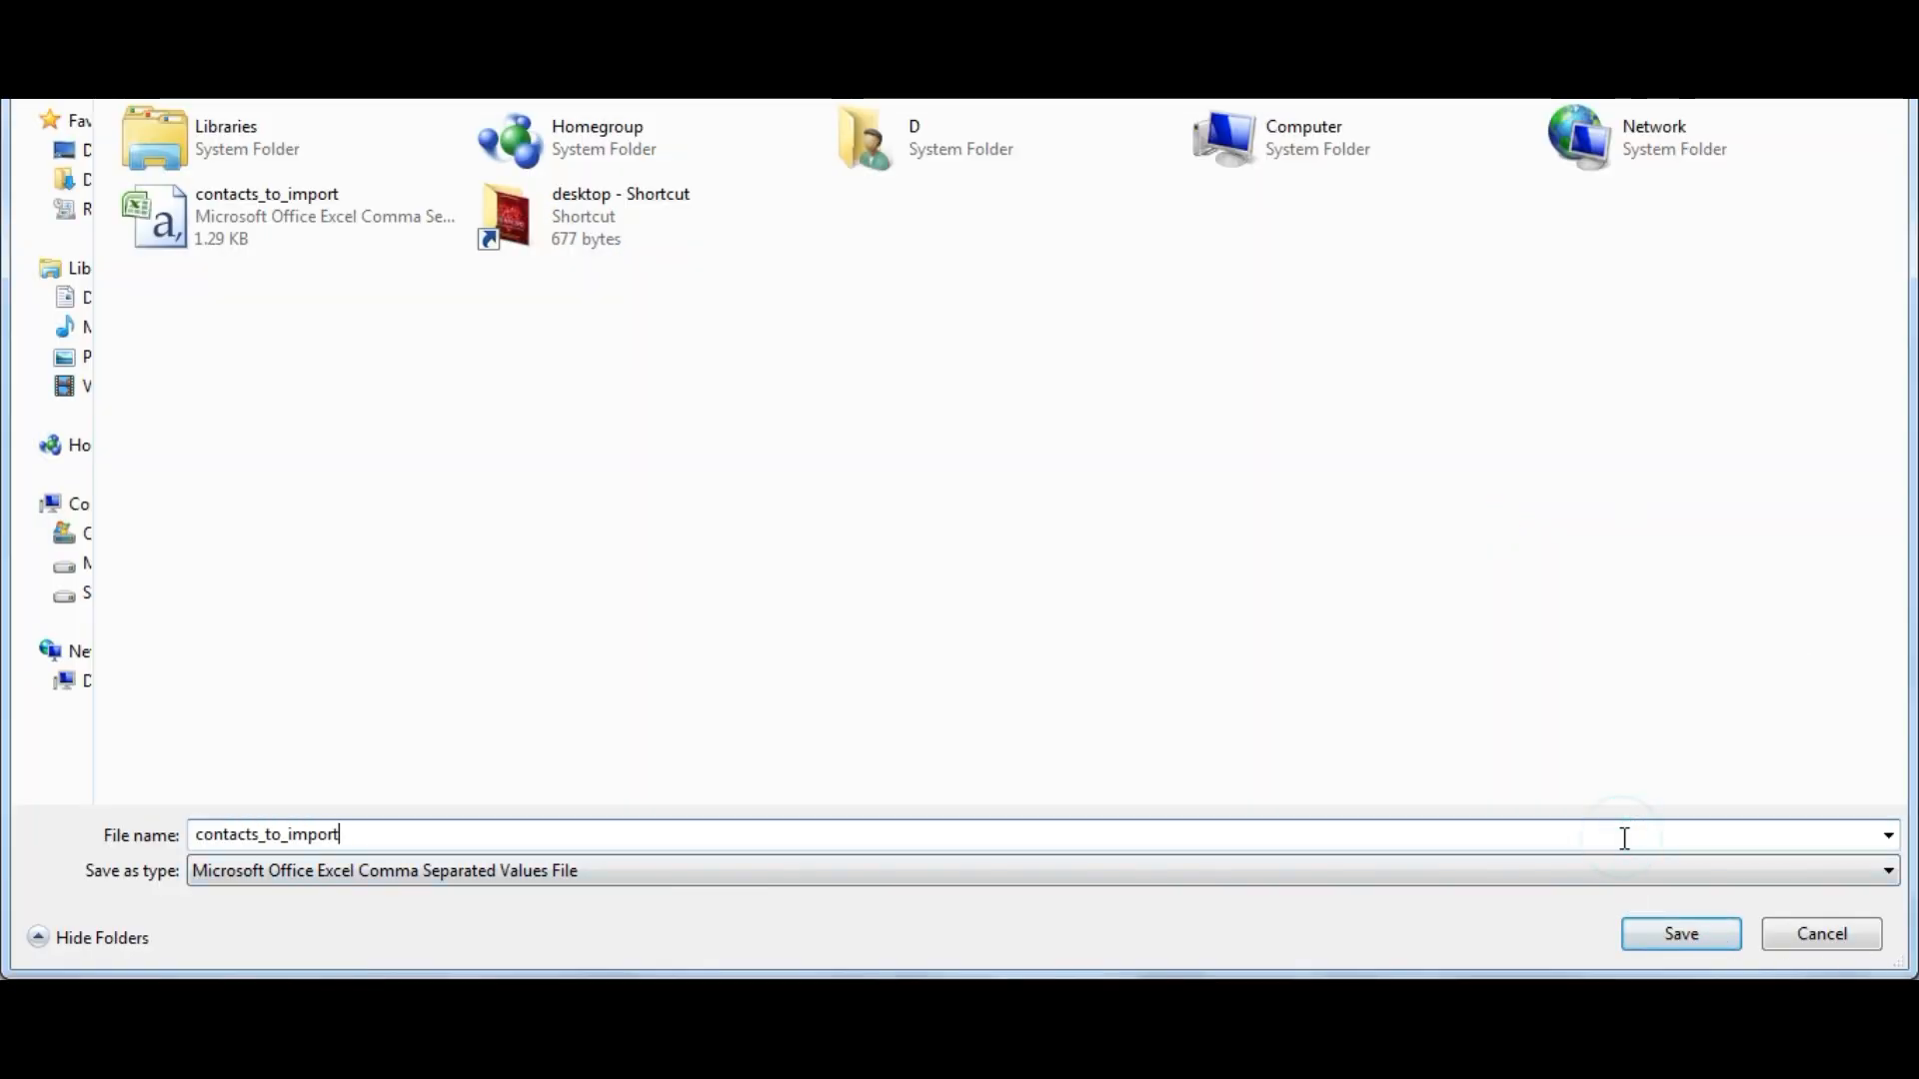
{"action": "type", "text": "1"}
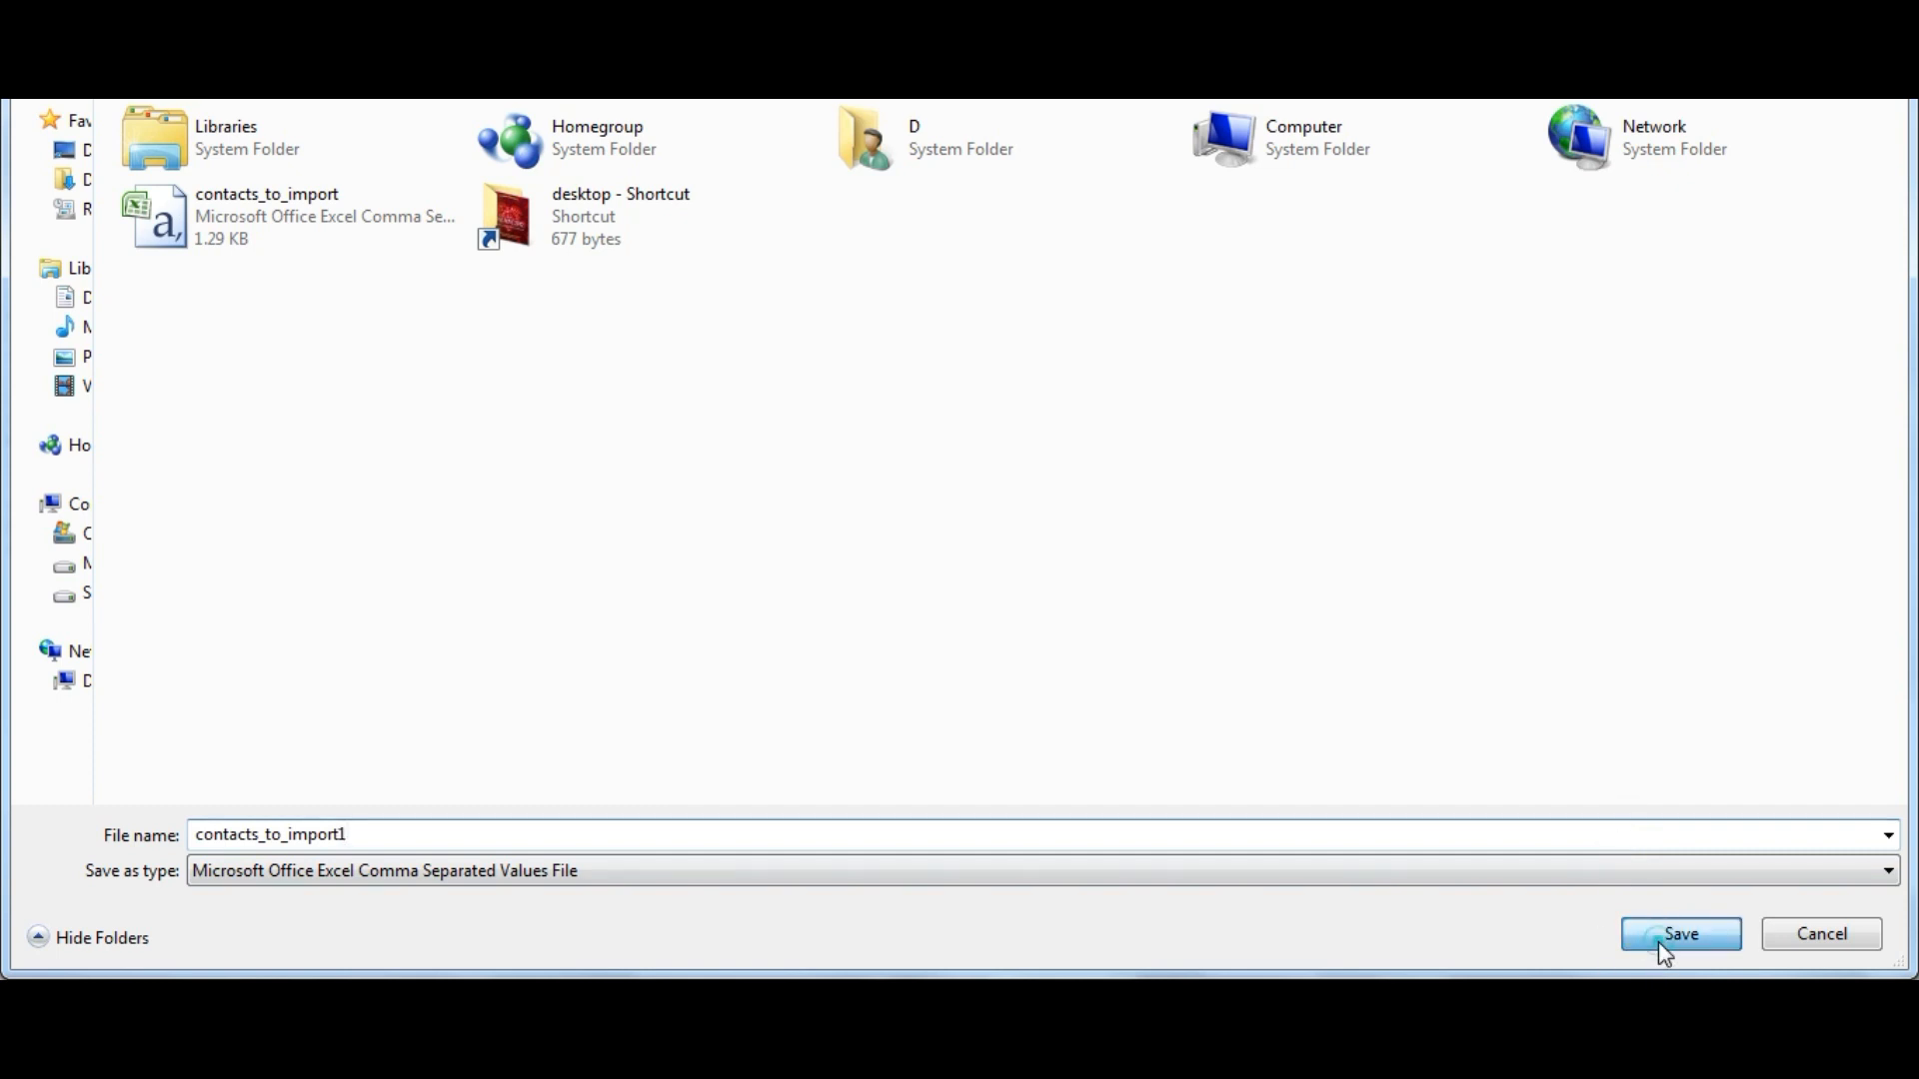
{"action": "left_click", "coordinate": [1679, 935]}
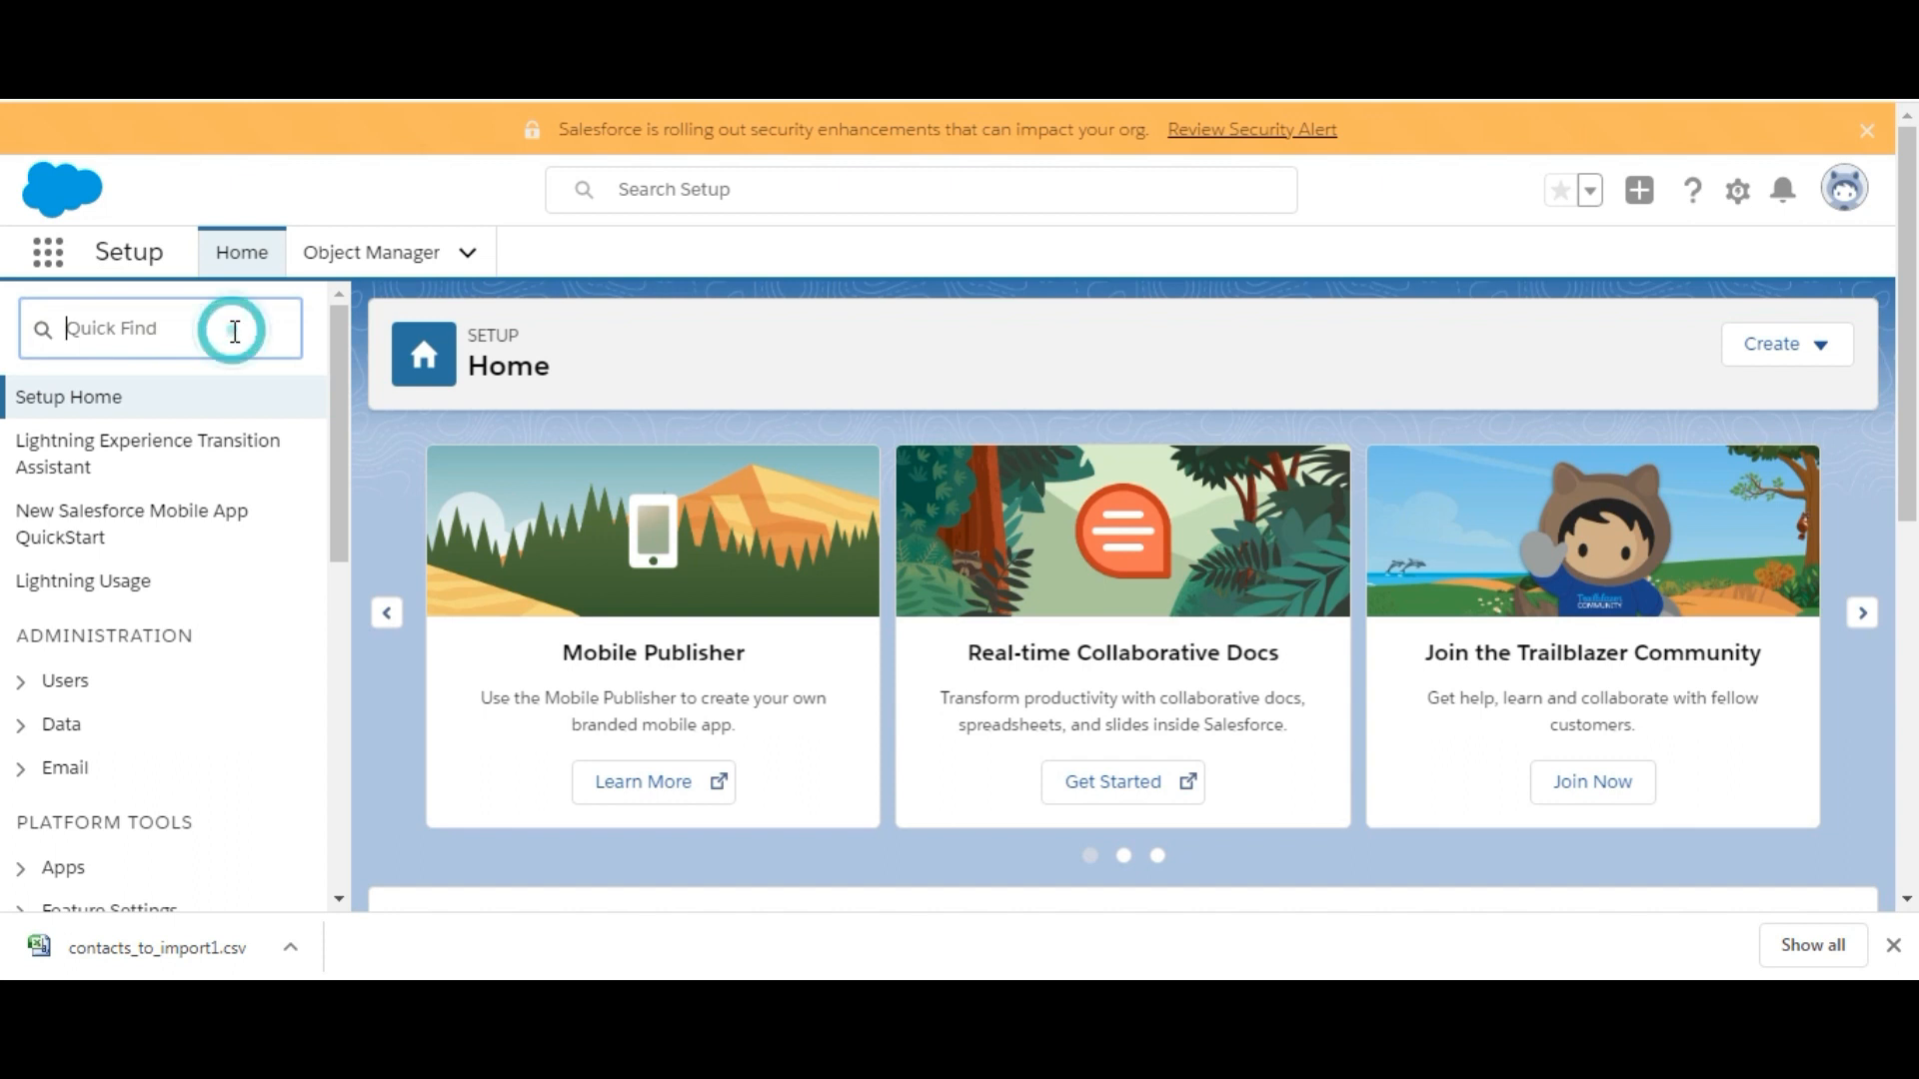
- Find Data Import Wizard via Quick Find and scroll to Launch Wizard!
{"action": "type", "text": "data import wi"}
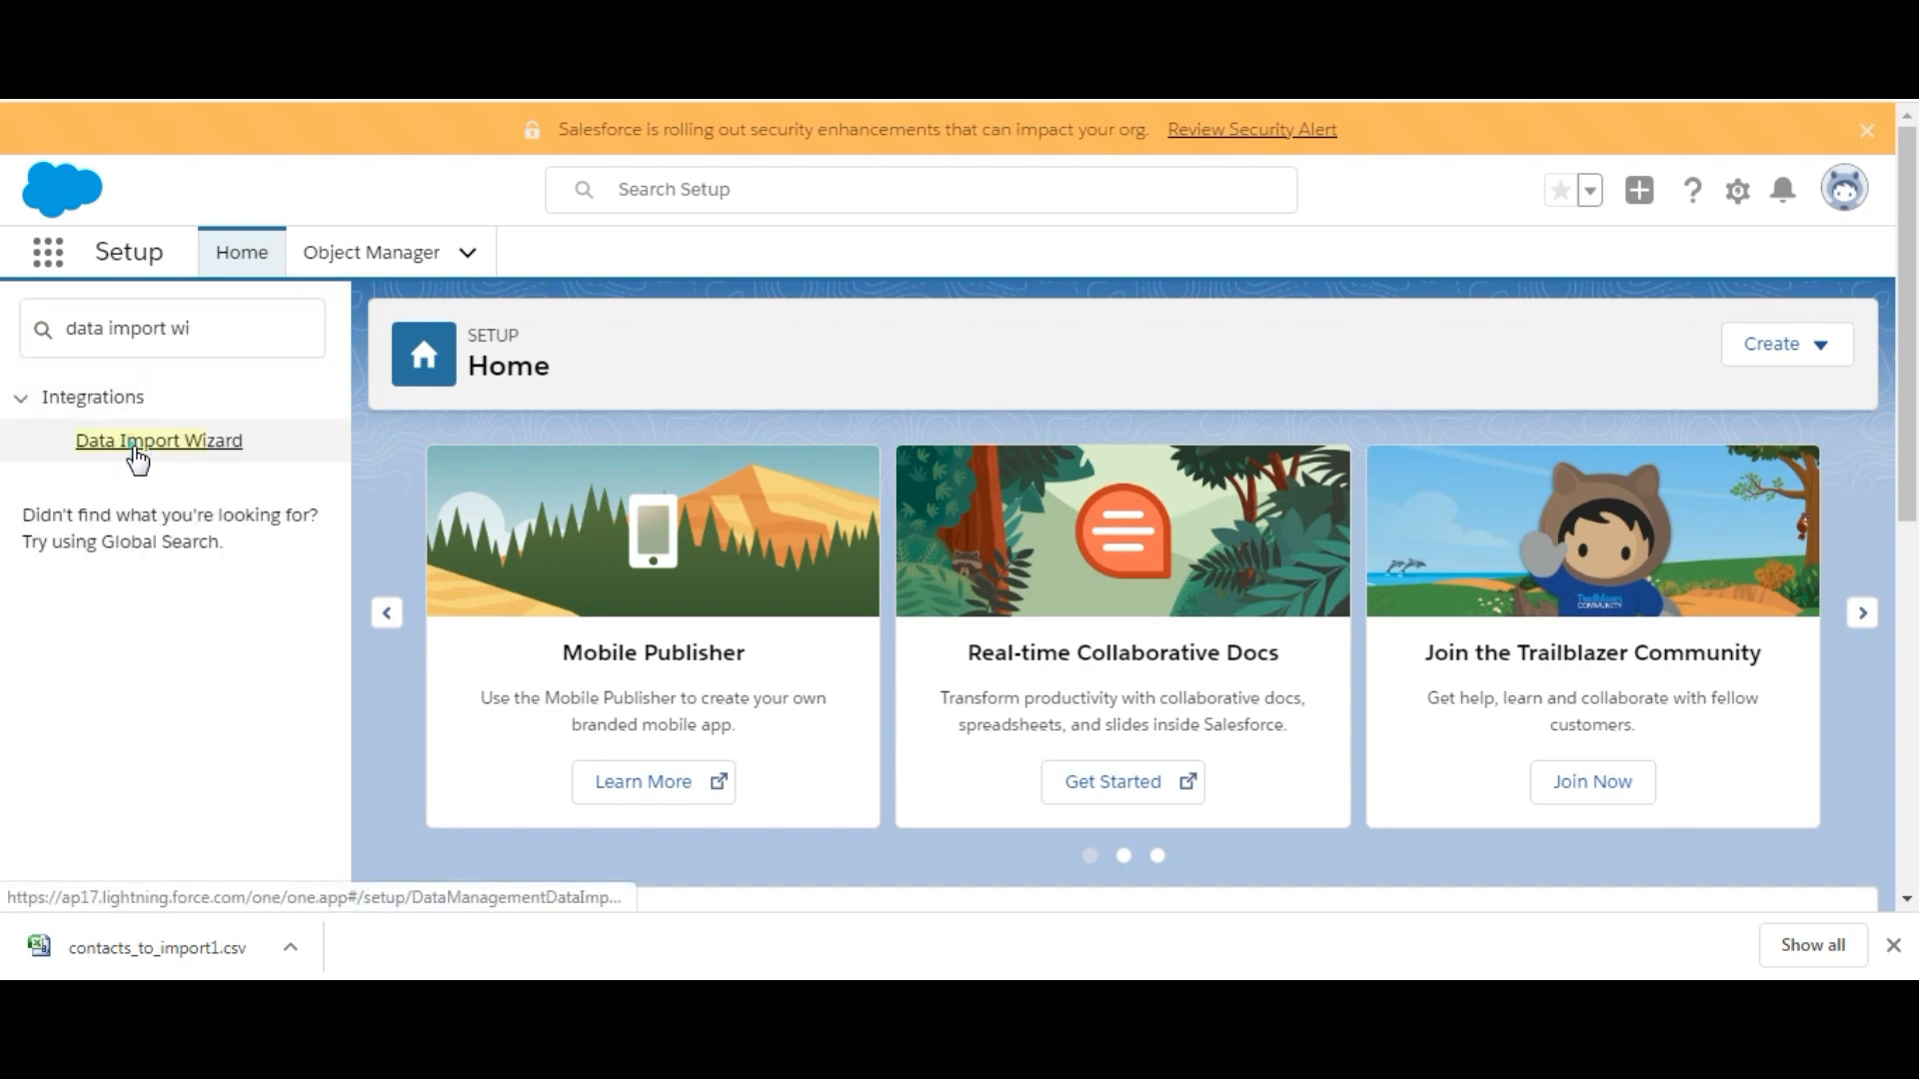
{"action": "left_click", "coordinate": [158, 441]}
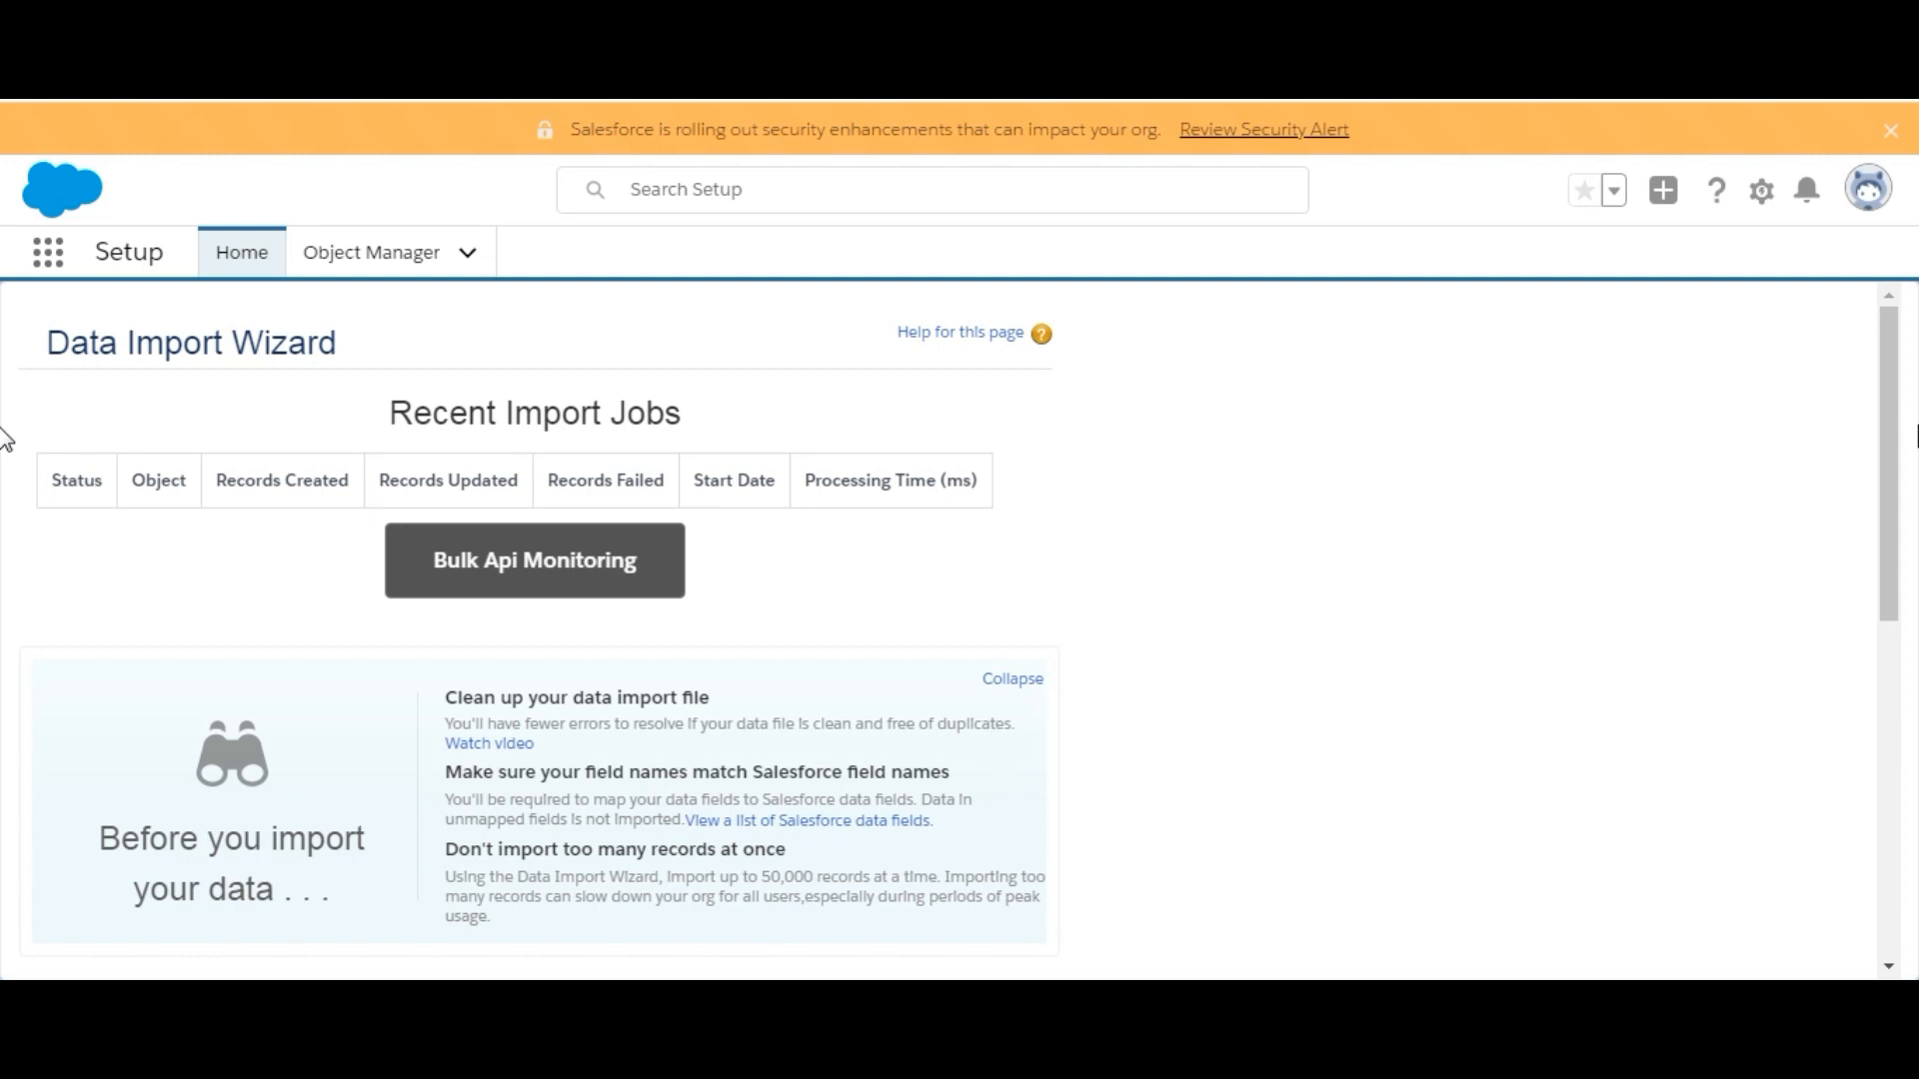
{"action": "scroll", "scroll_direction": "down", "scroll_amount": 3}
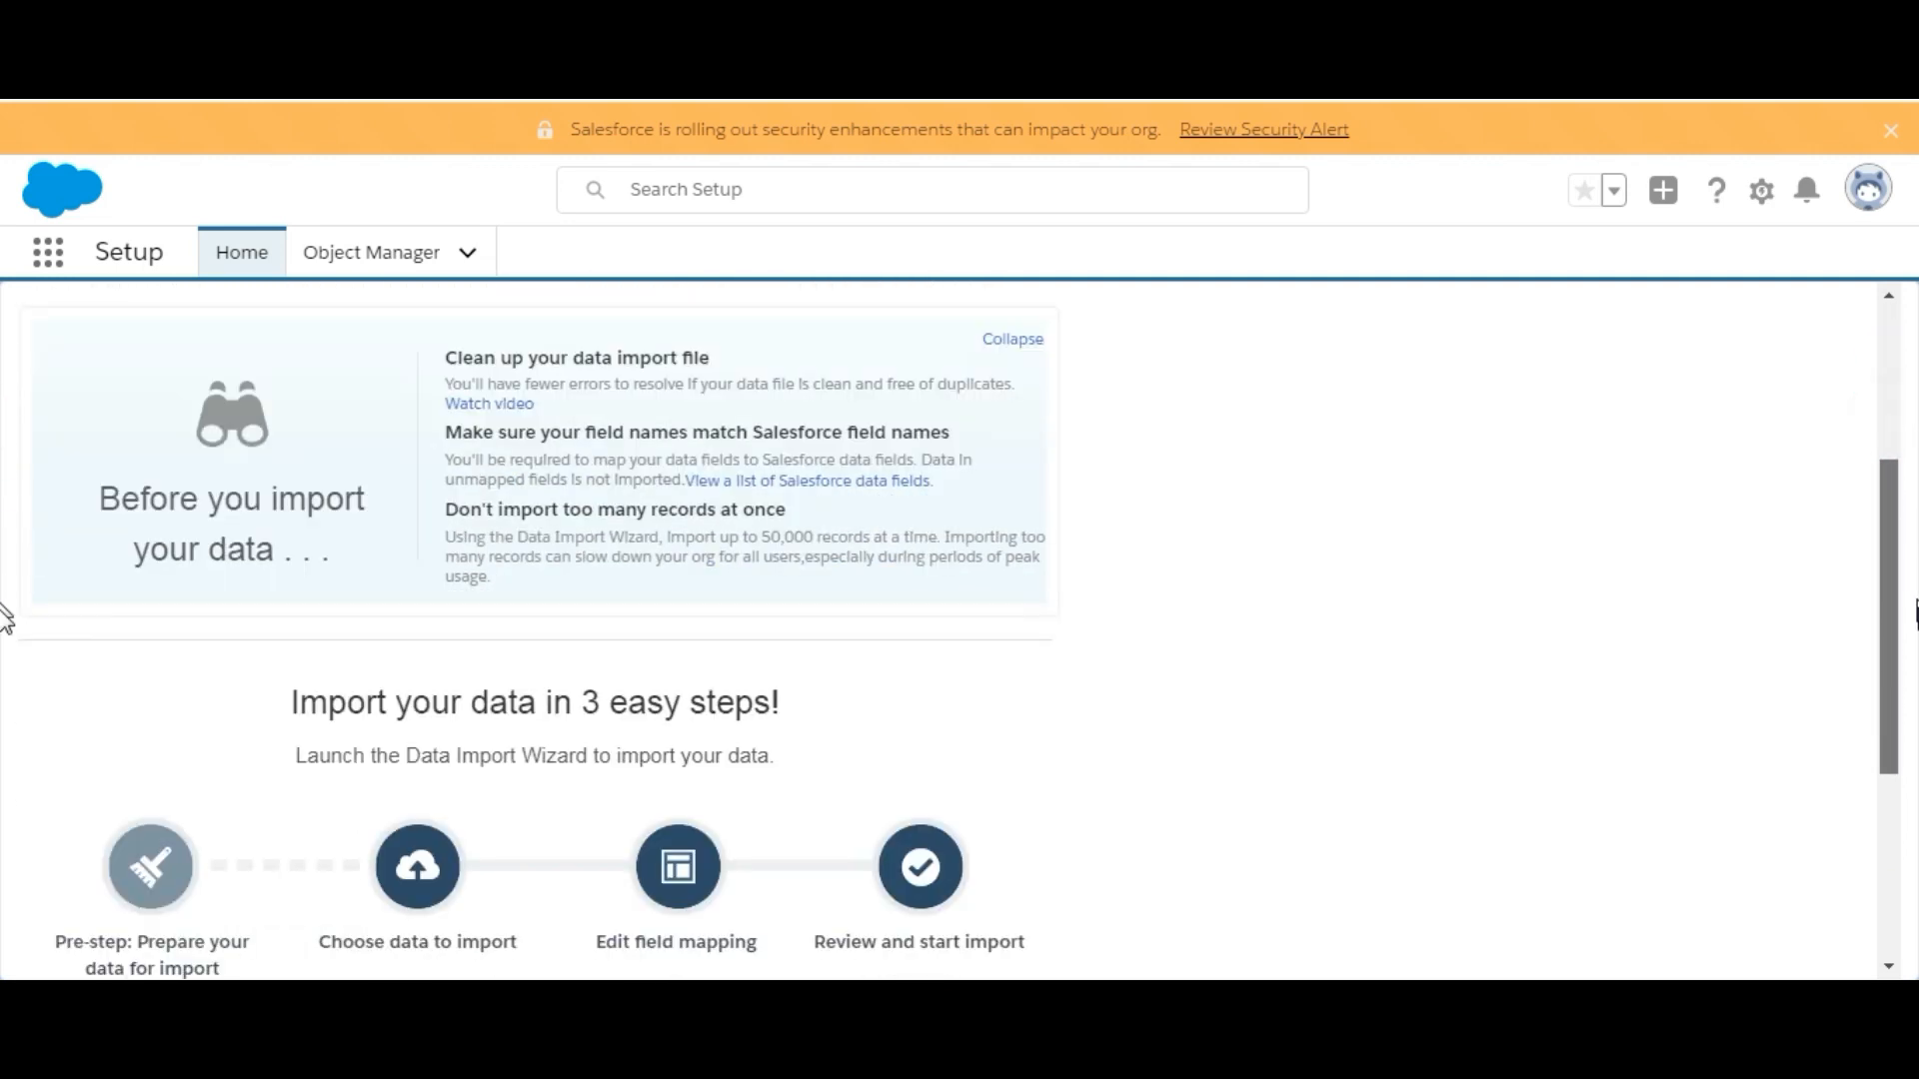
{"action": "scroll", "scroll_direction": "down", "scroll_amount": 3}
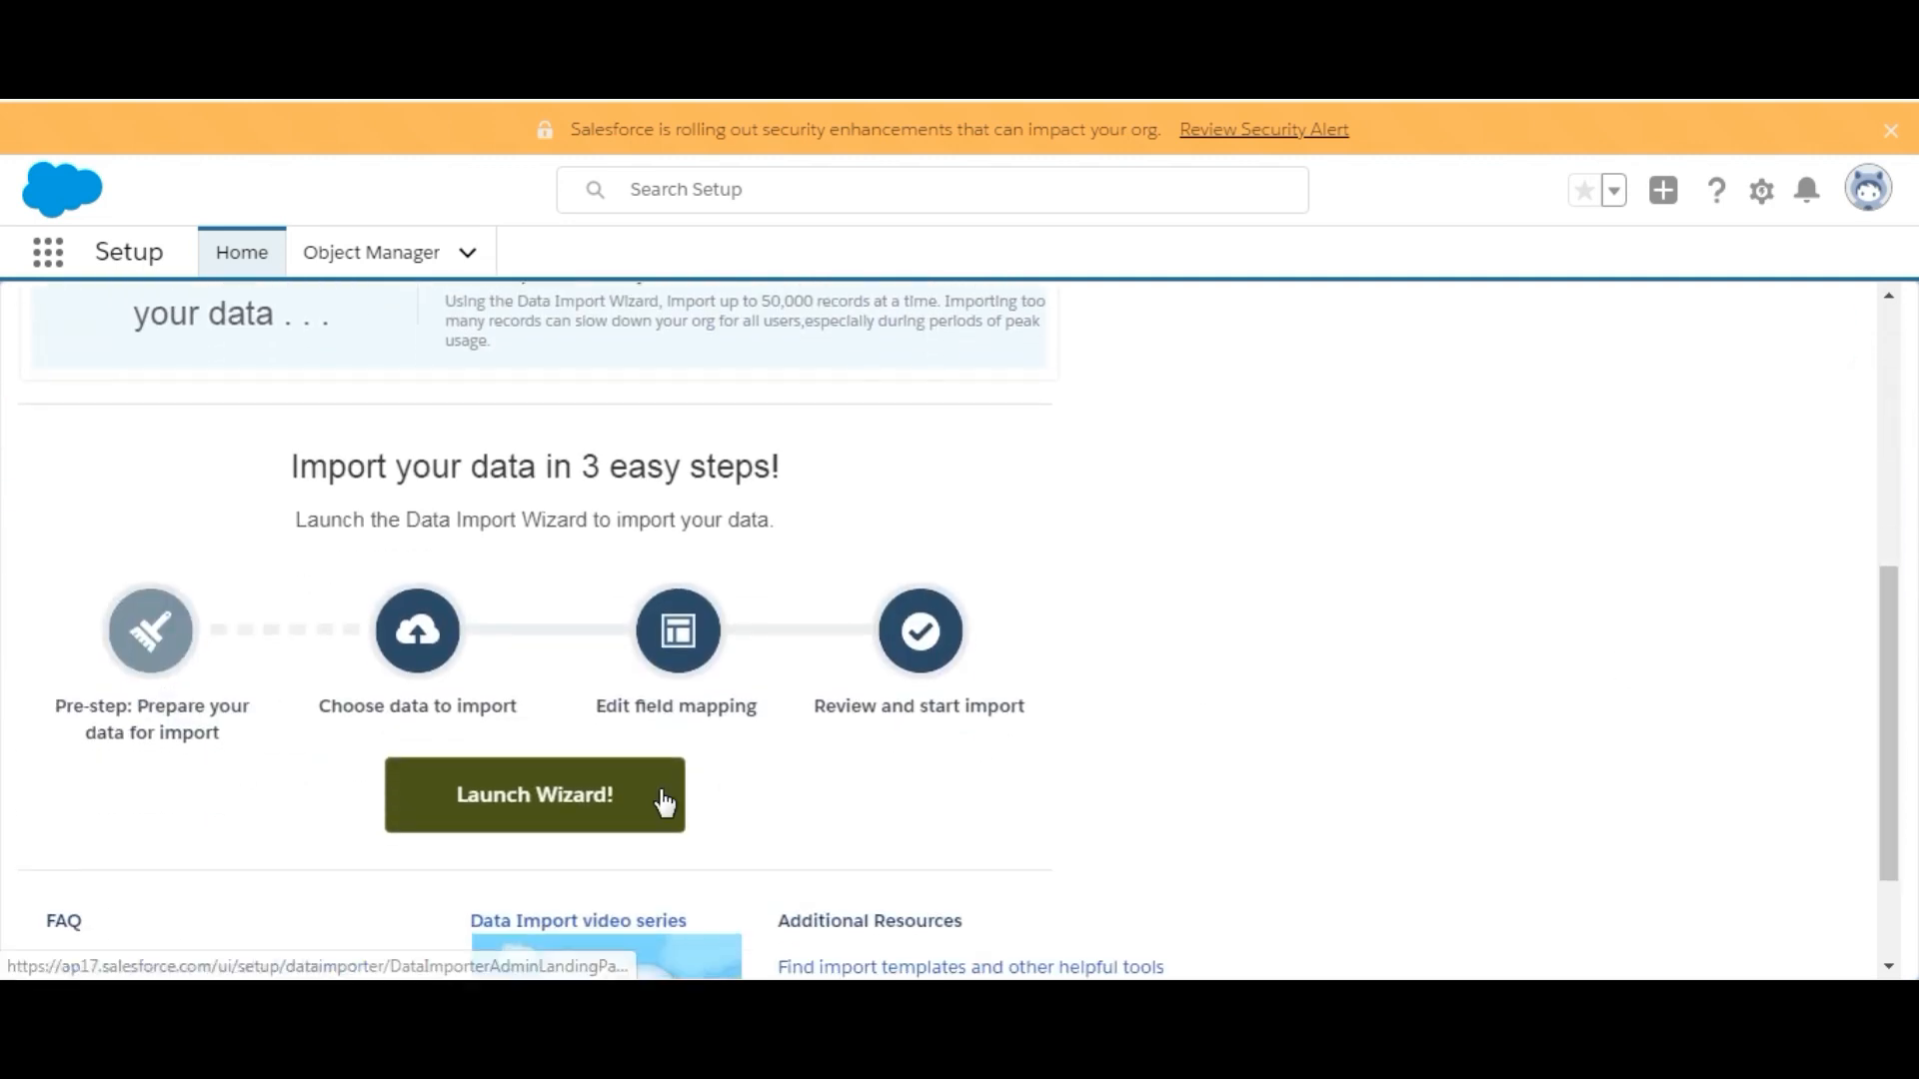
- Launch the wizard for Accounts and Contacts, adding new records
{"action": "left_click", "coordinate": [535, 795]}
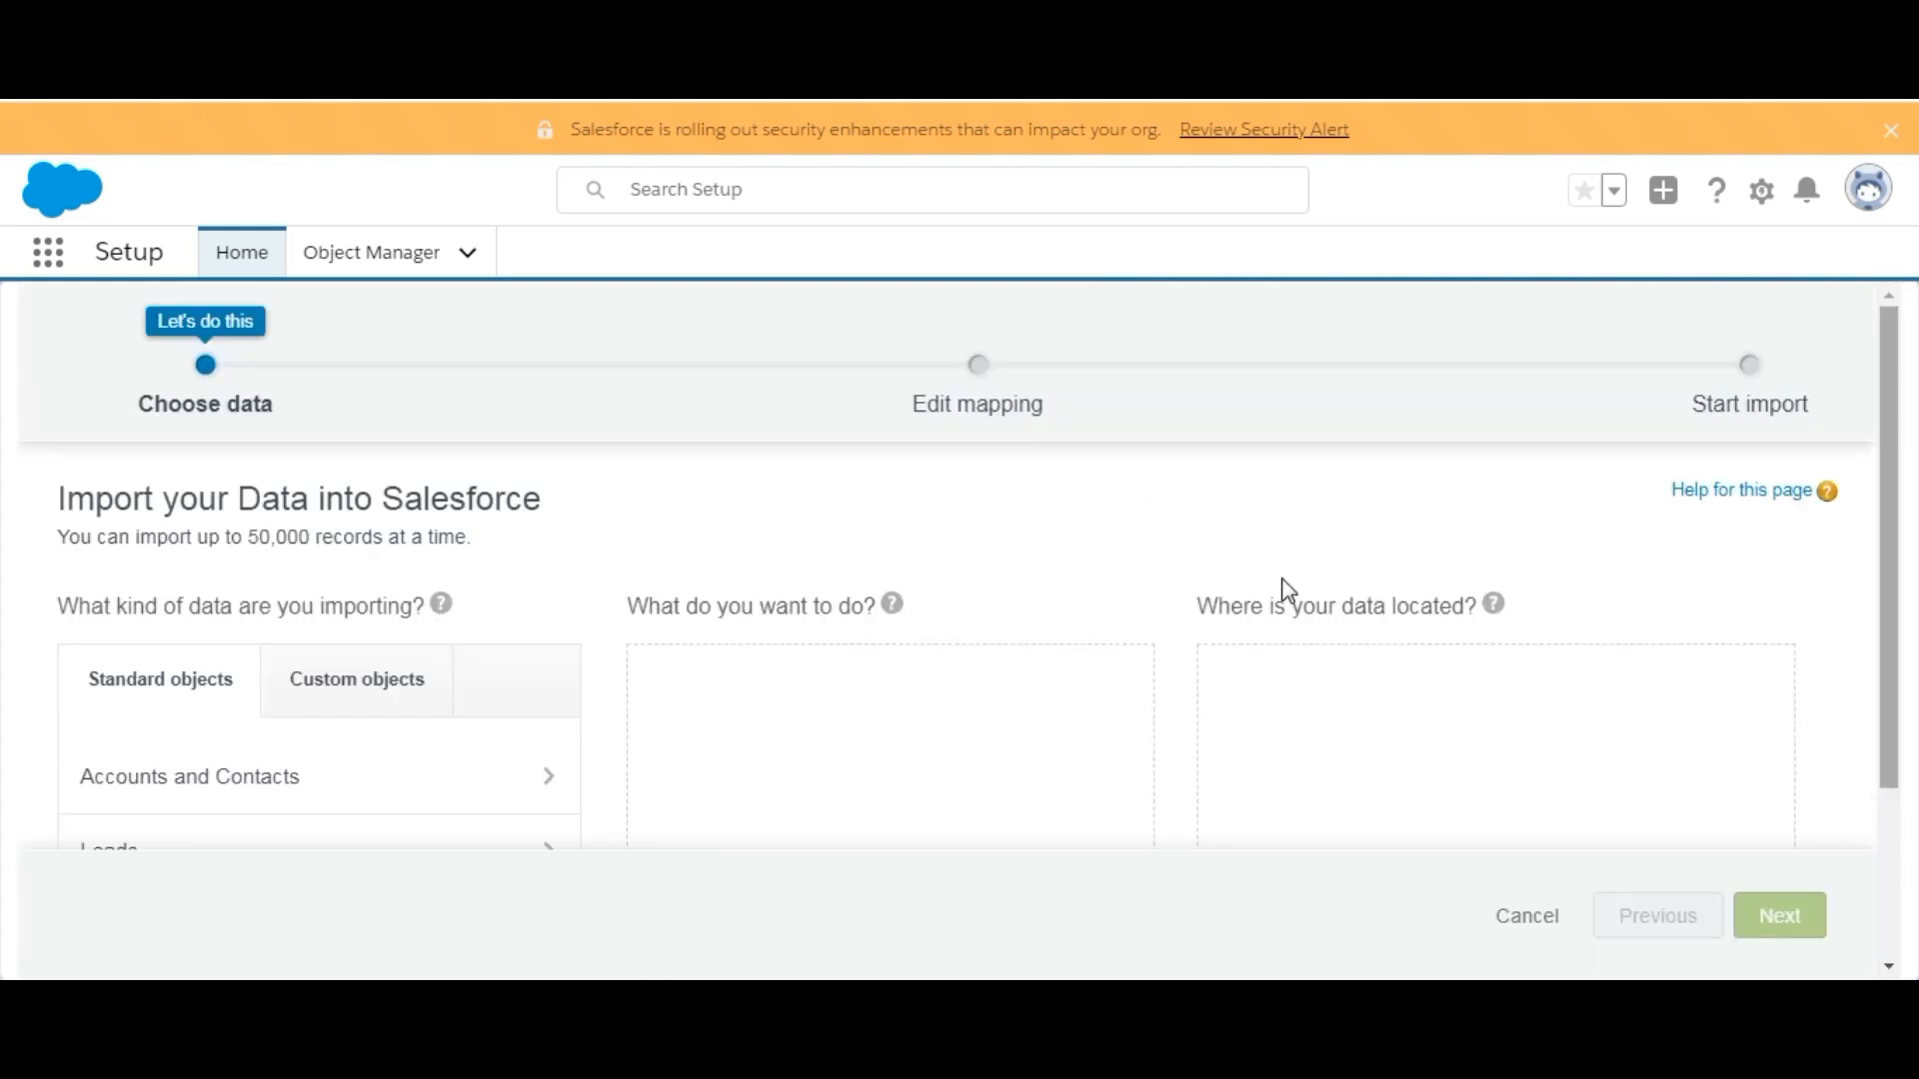
{"action": "mouse_move", "coordinate": [1899, 517]}
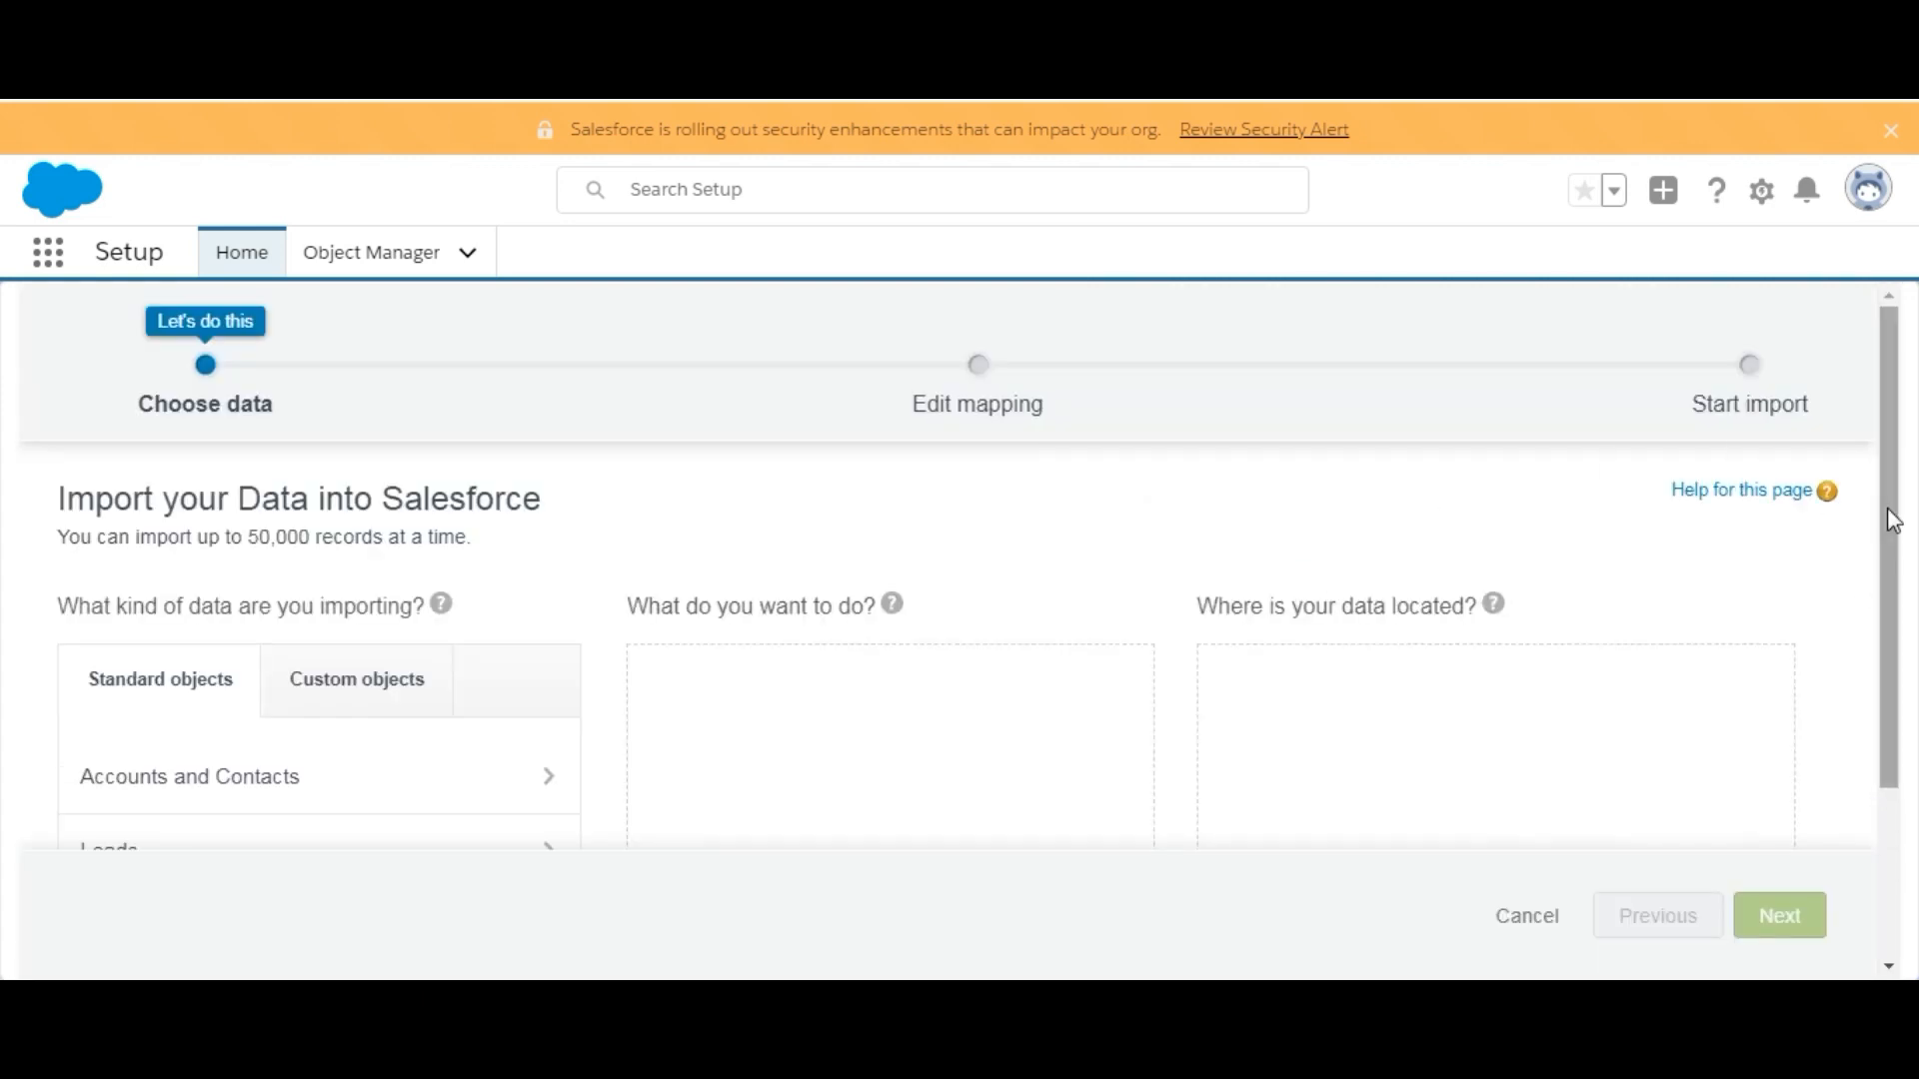
{"action": "scroll", "scroll_direction": "down", "scroll_amount": 3}
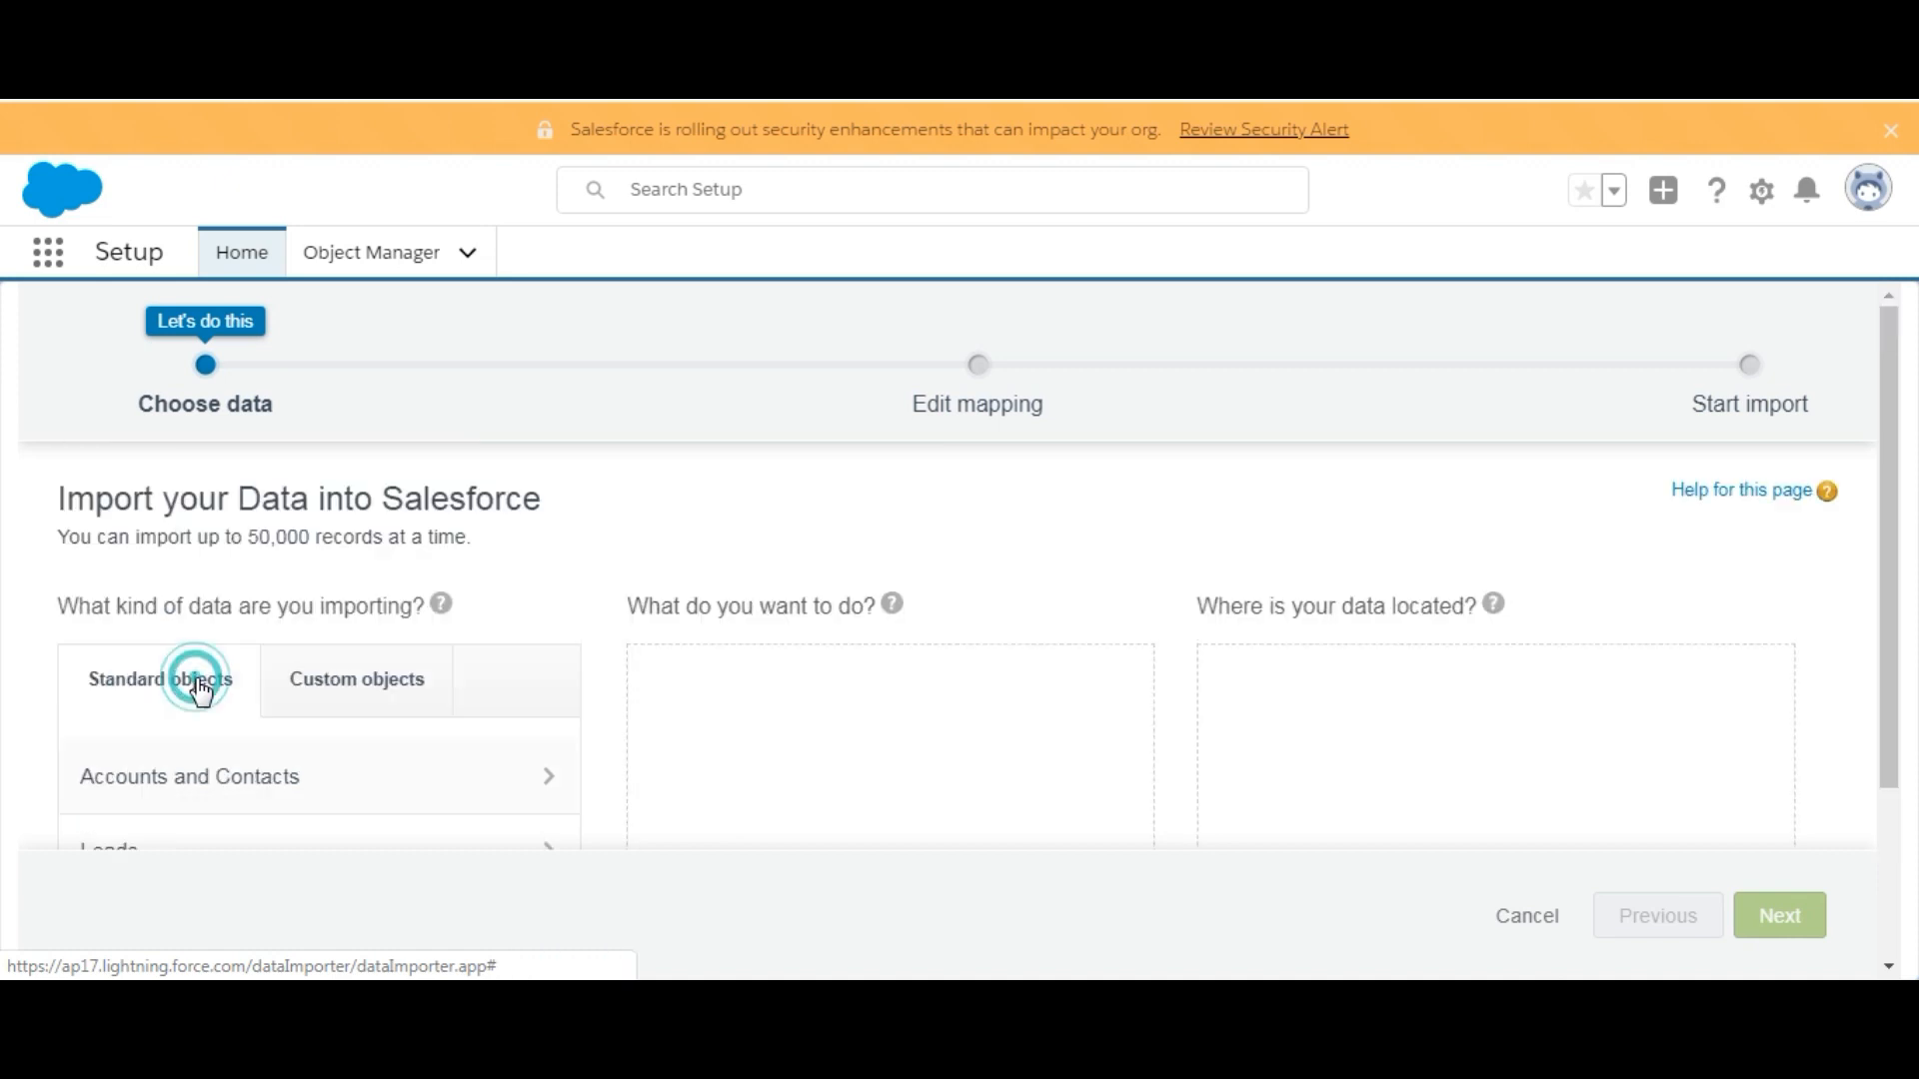
{"action": "left_click", "coordinate": [189, 776]}
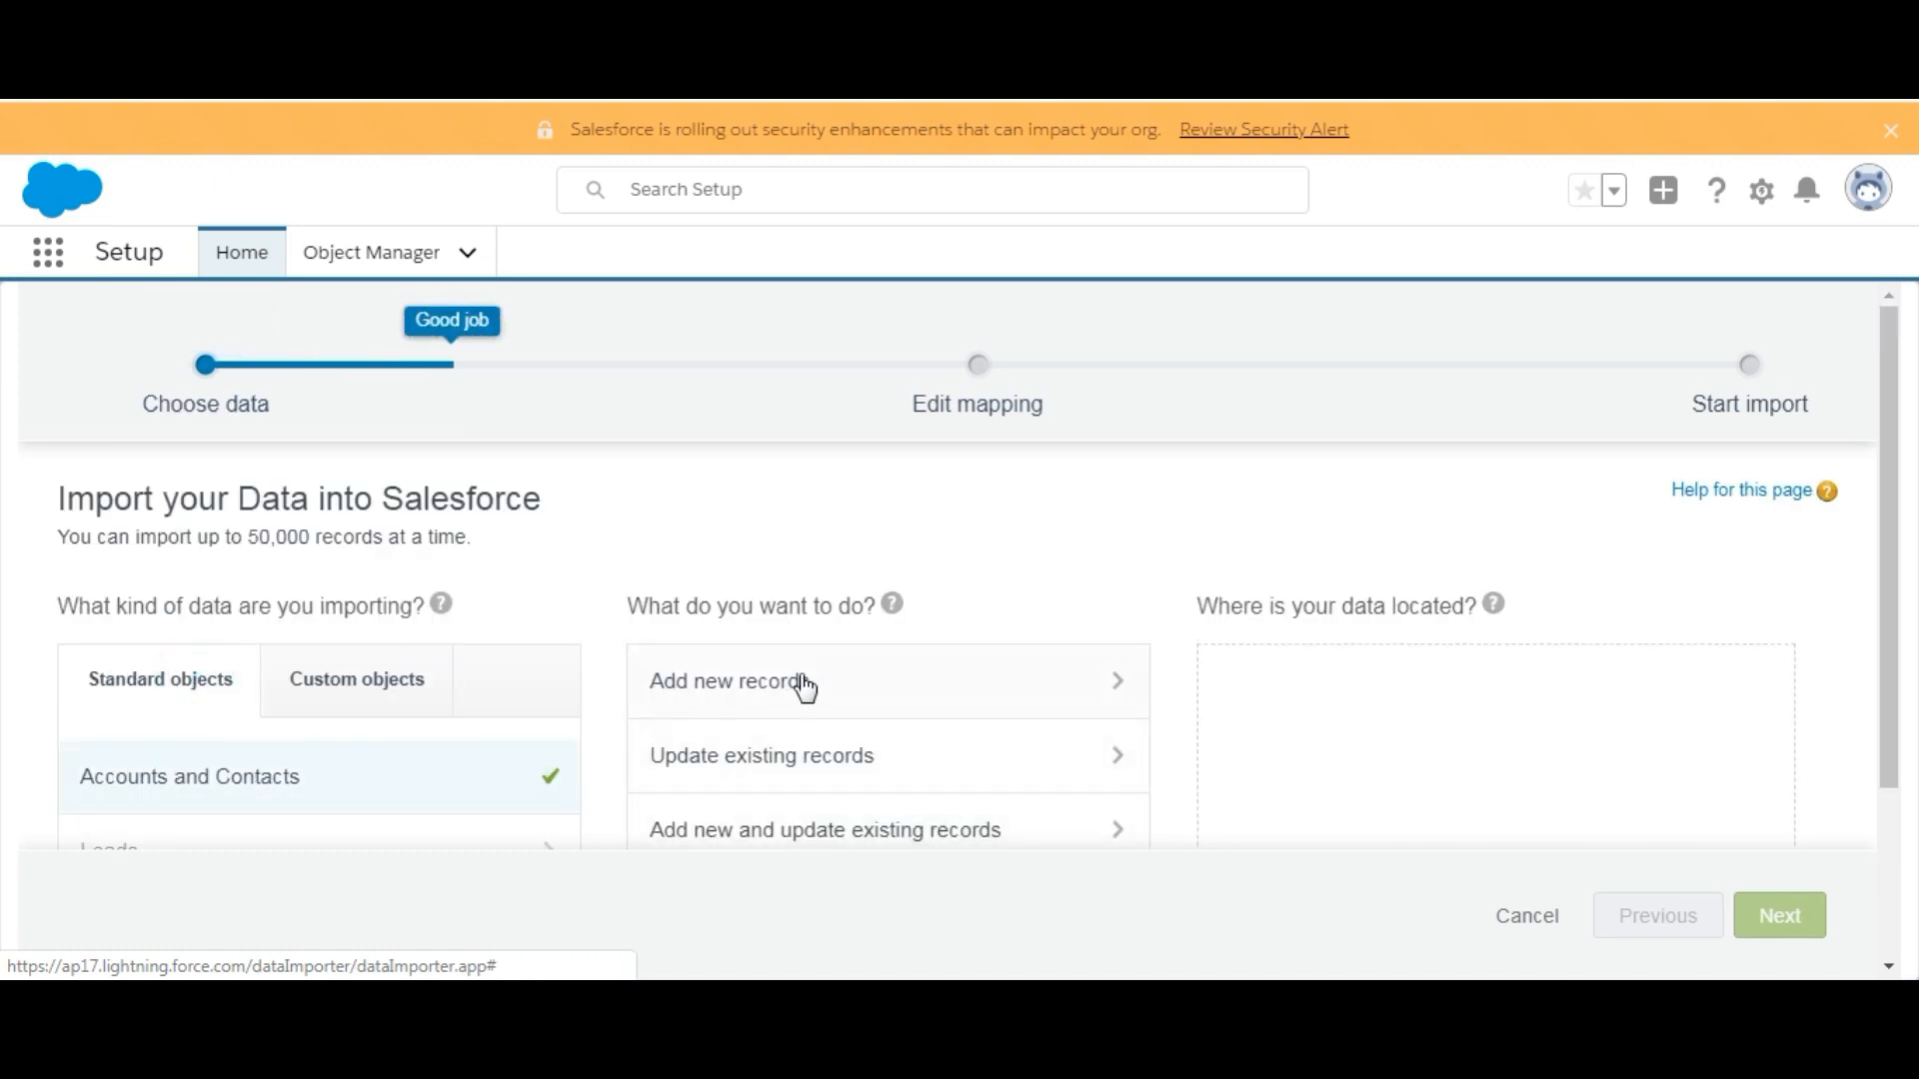
{"action": "mouse_move", "coordinate": [757, 706]}
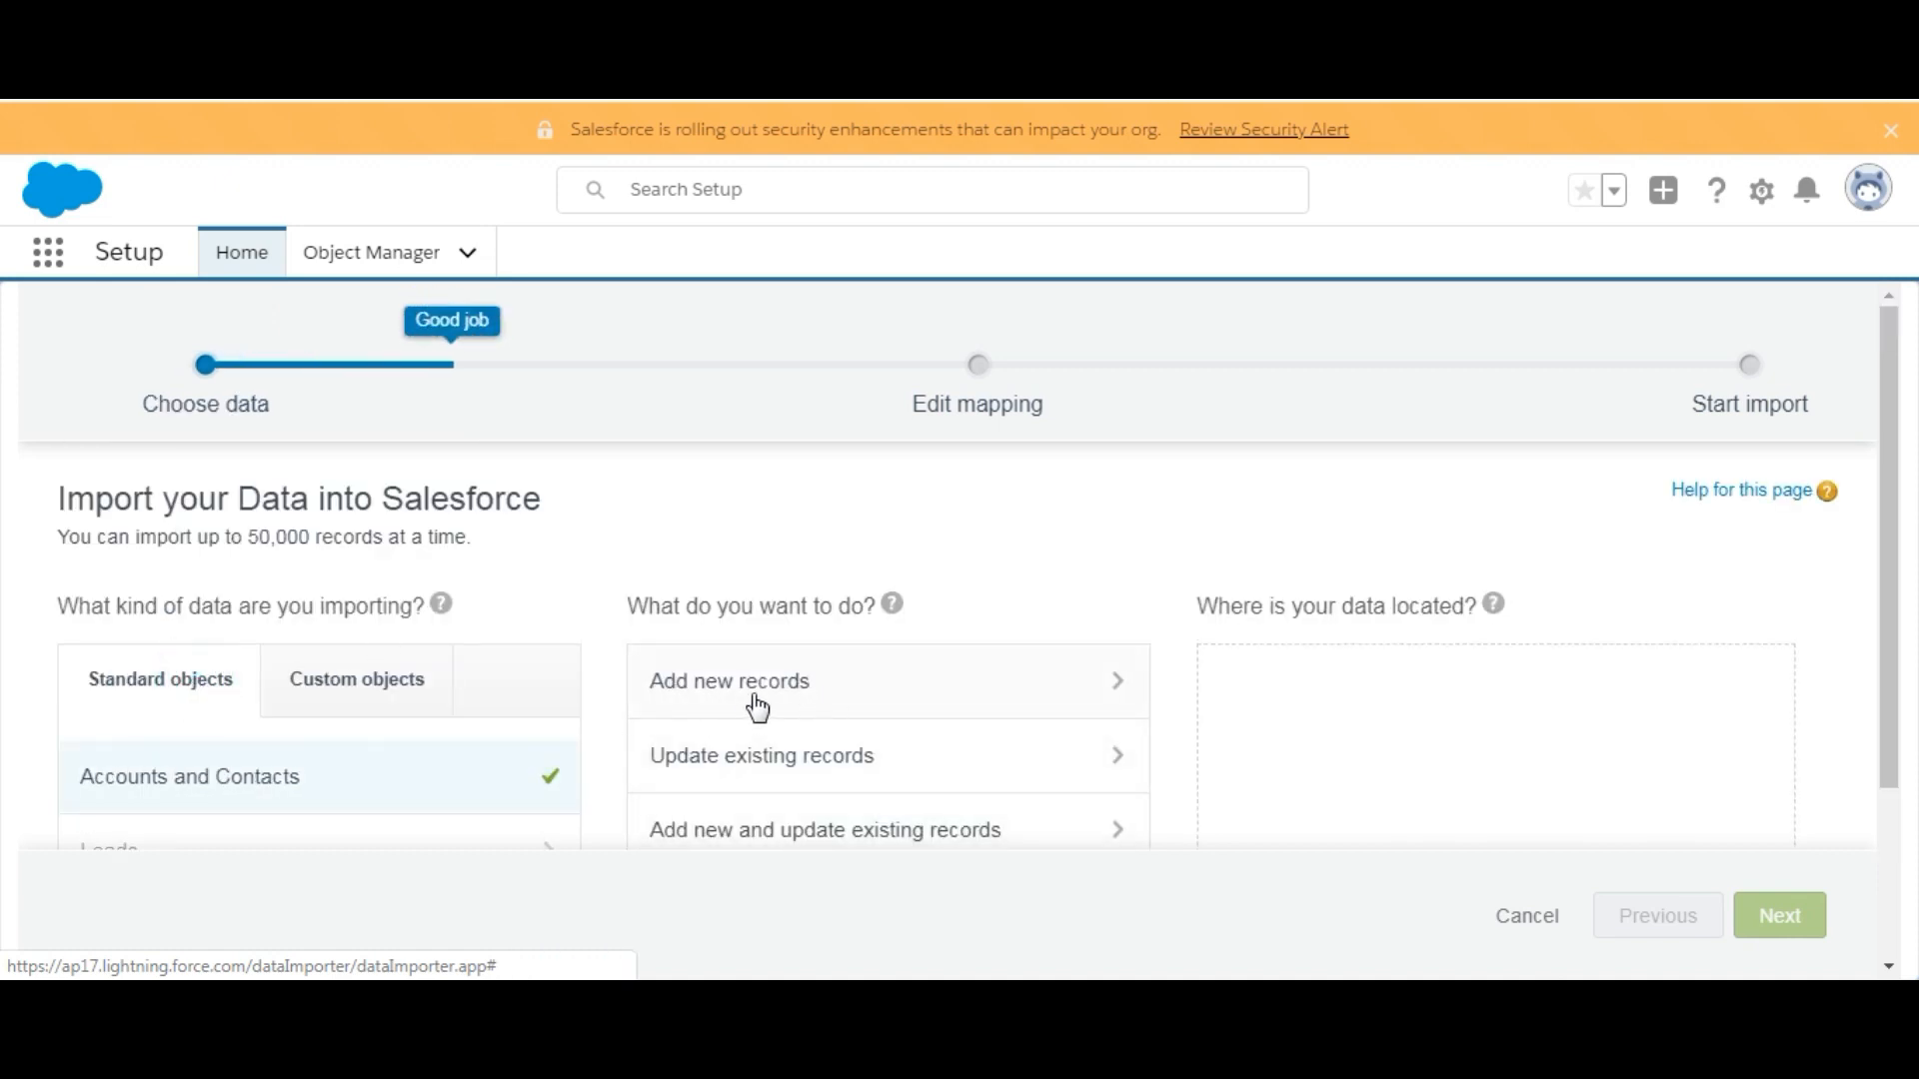
{"action": "left_click", "coordinate": [753, 682]}
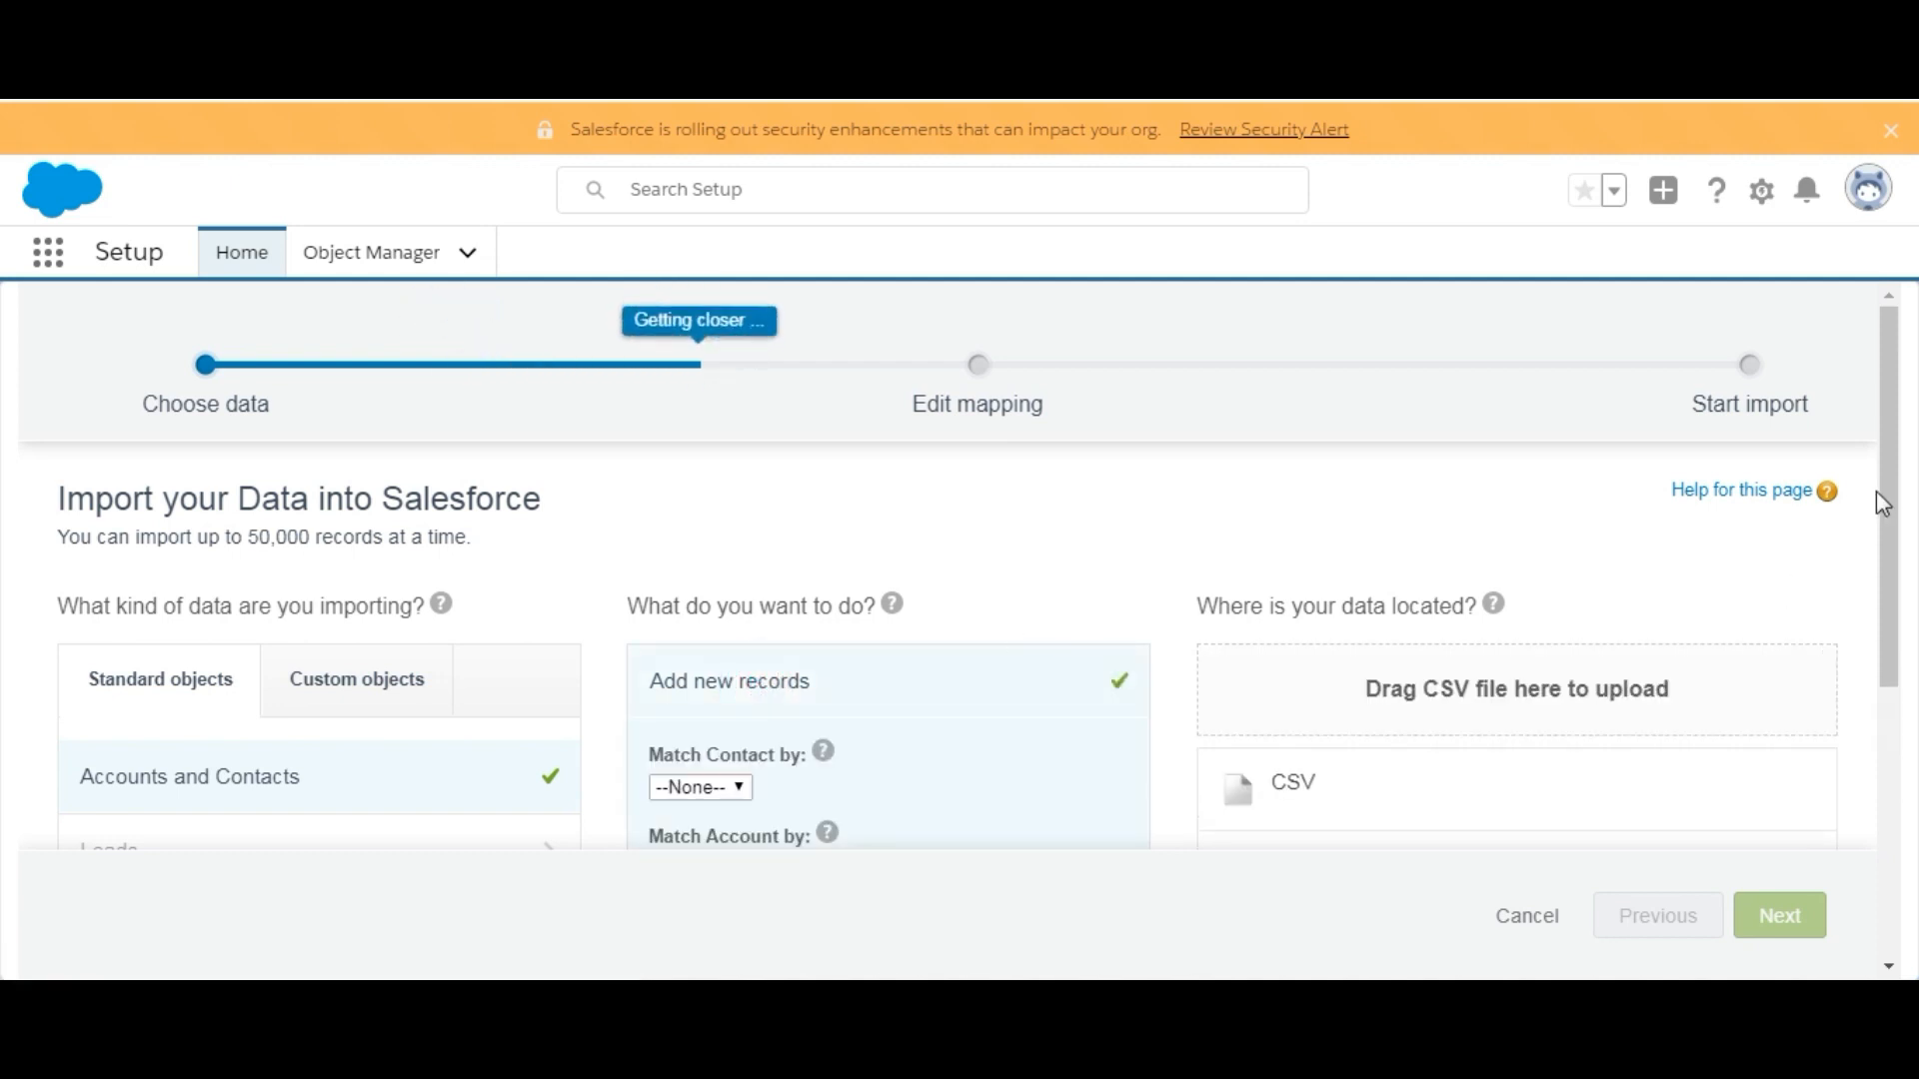
- Attach contacts_to_import1.csv as the CSV upload file
{"action": "scroll", "scroll_direction": "down", "scroll_amount": 3}
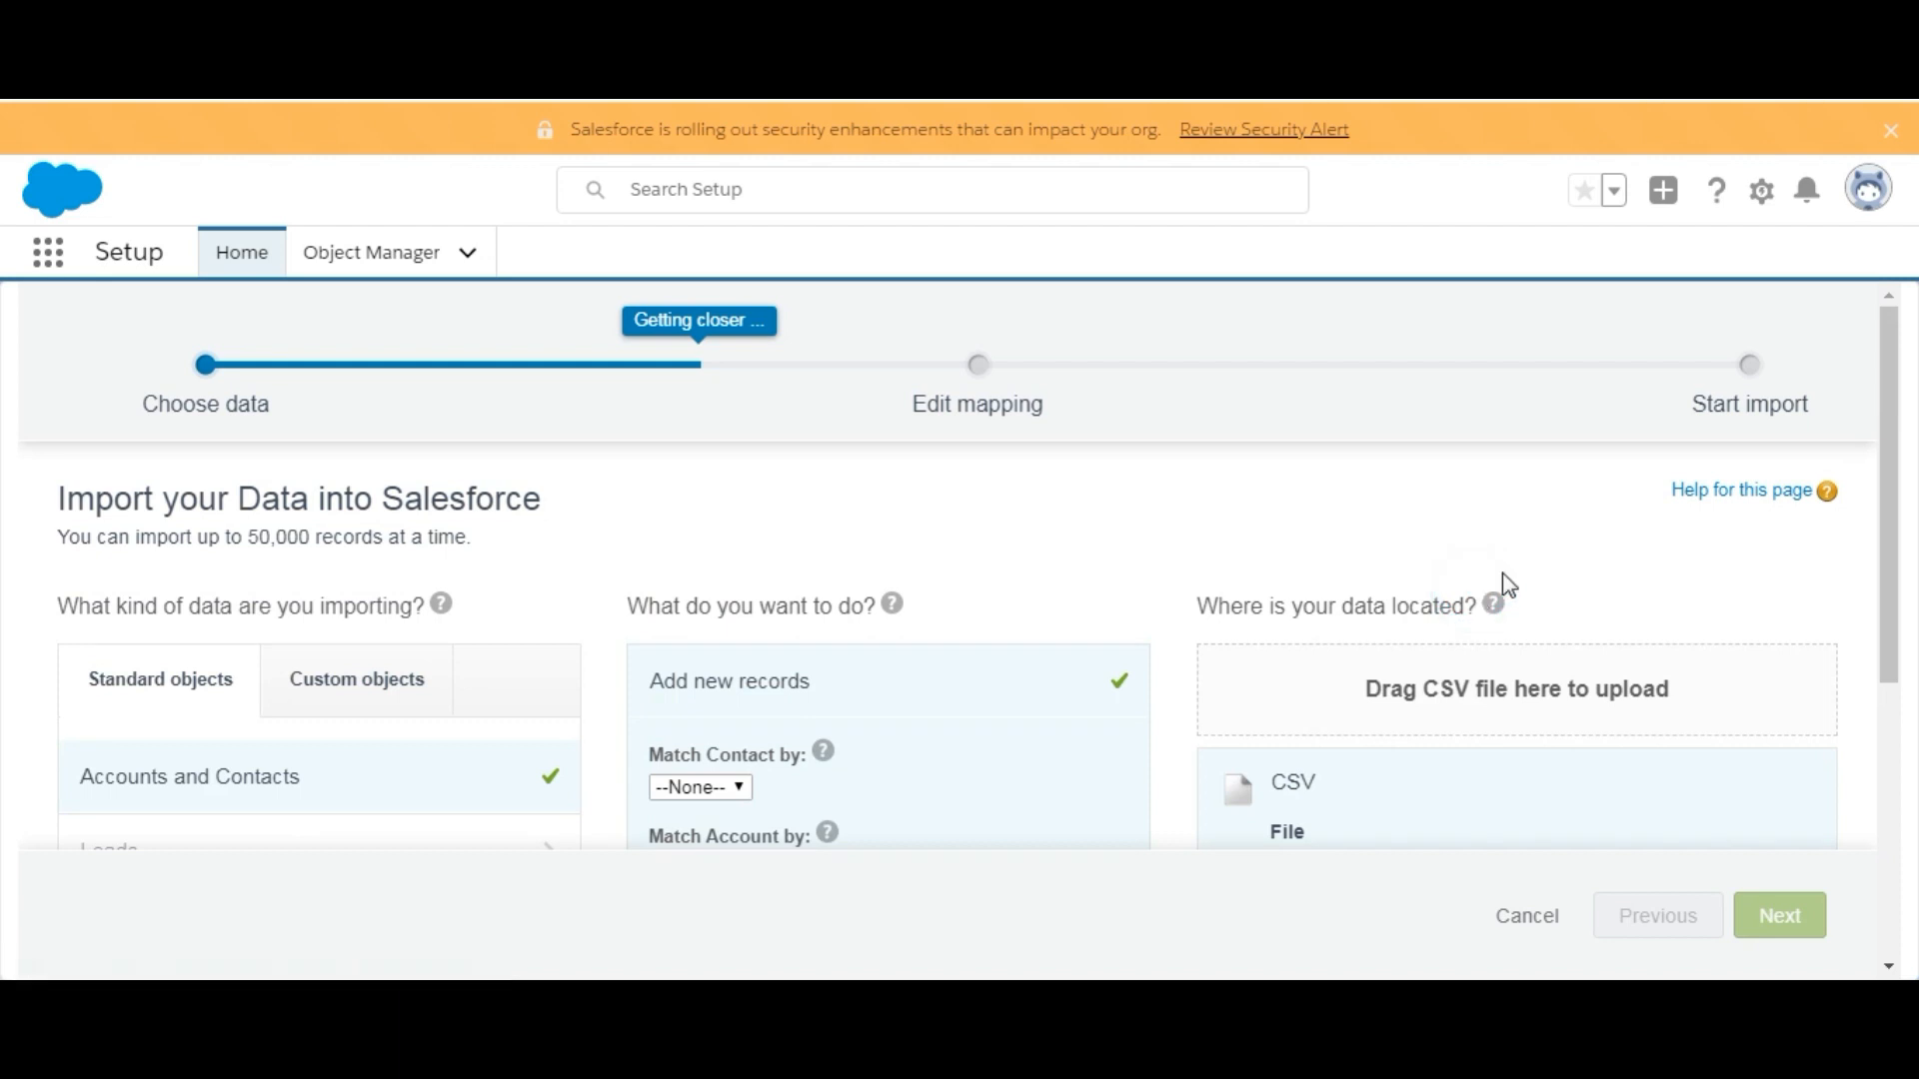
{"action": "scroll", "scroll_direction": "down", "scroll_amount": 3}
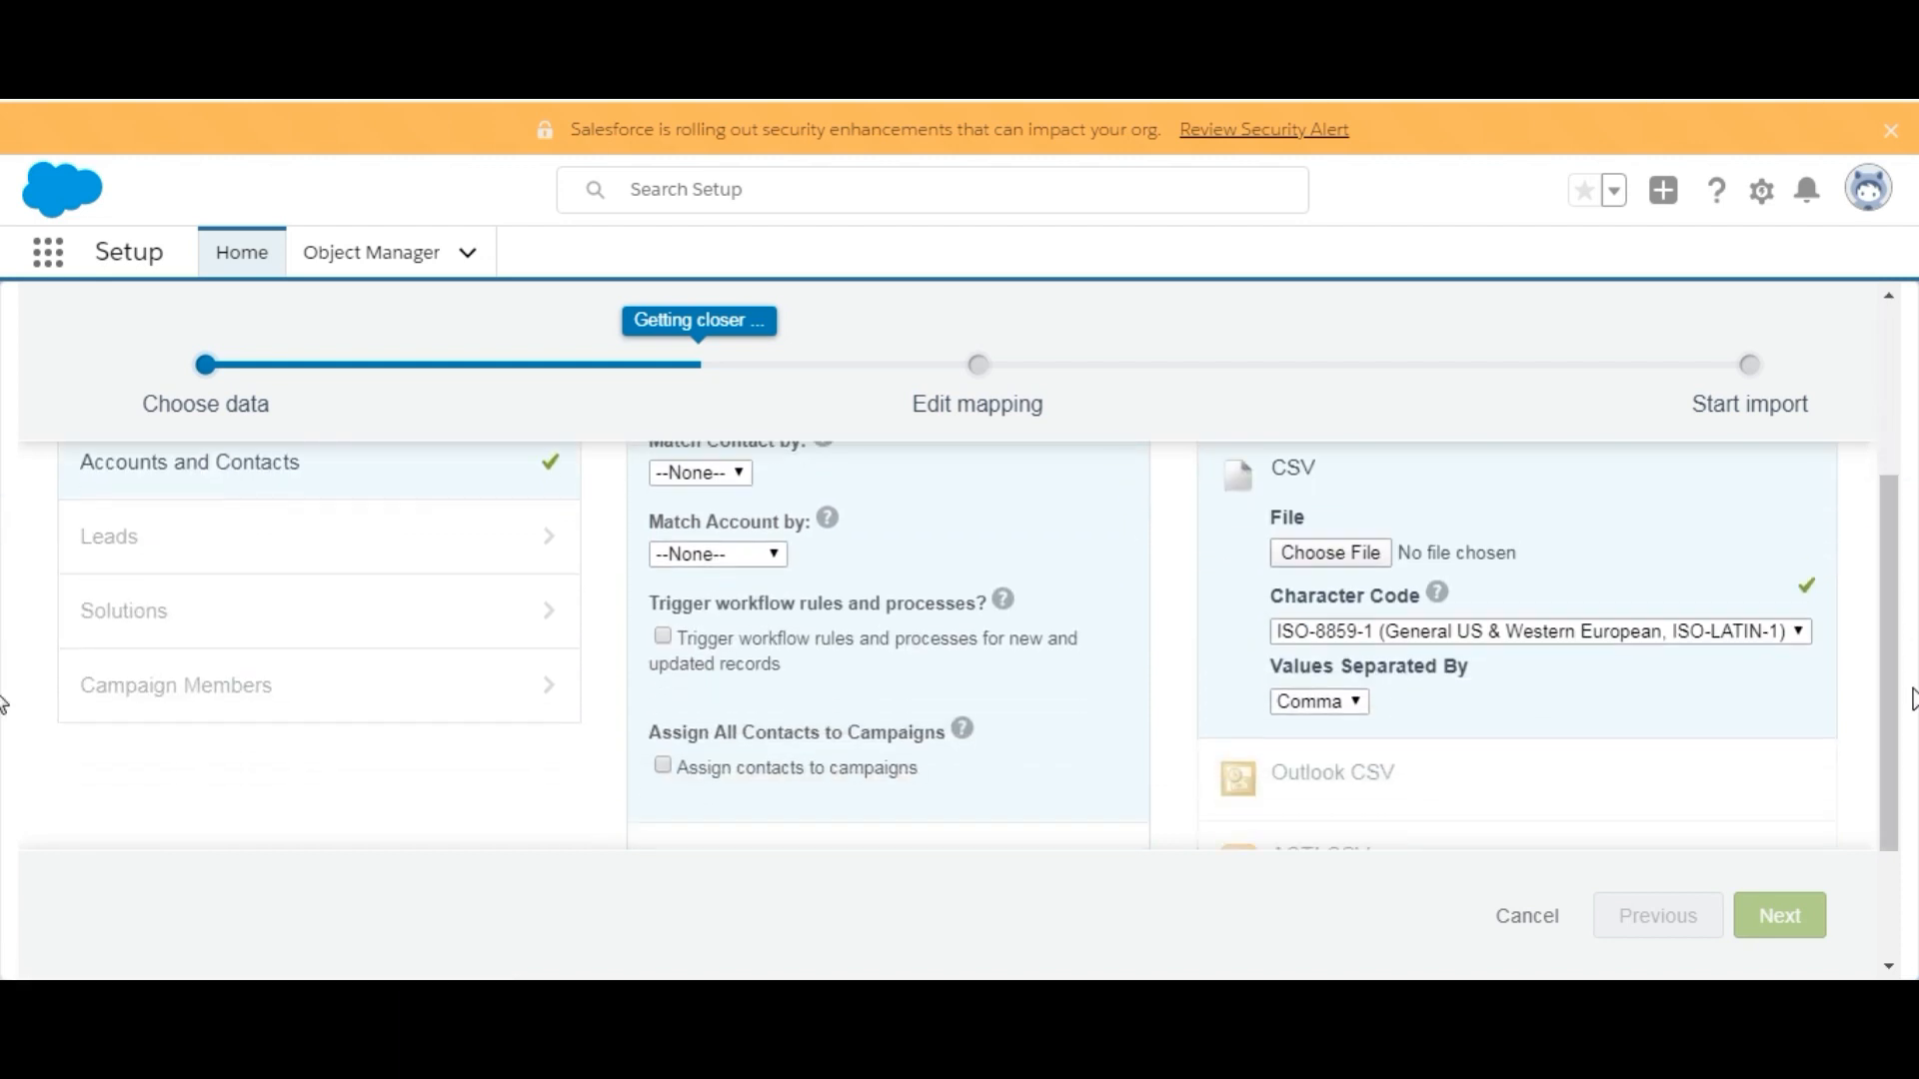
{"action": "left_click", "coordinate": [1329, 552]}
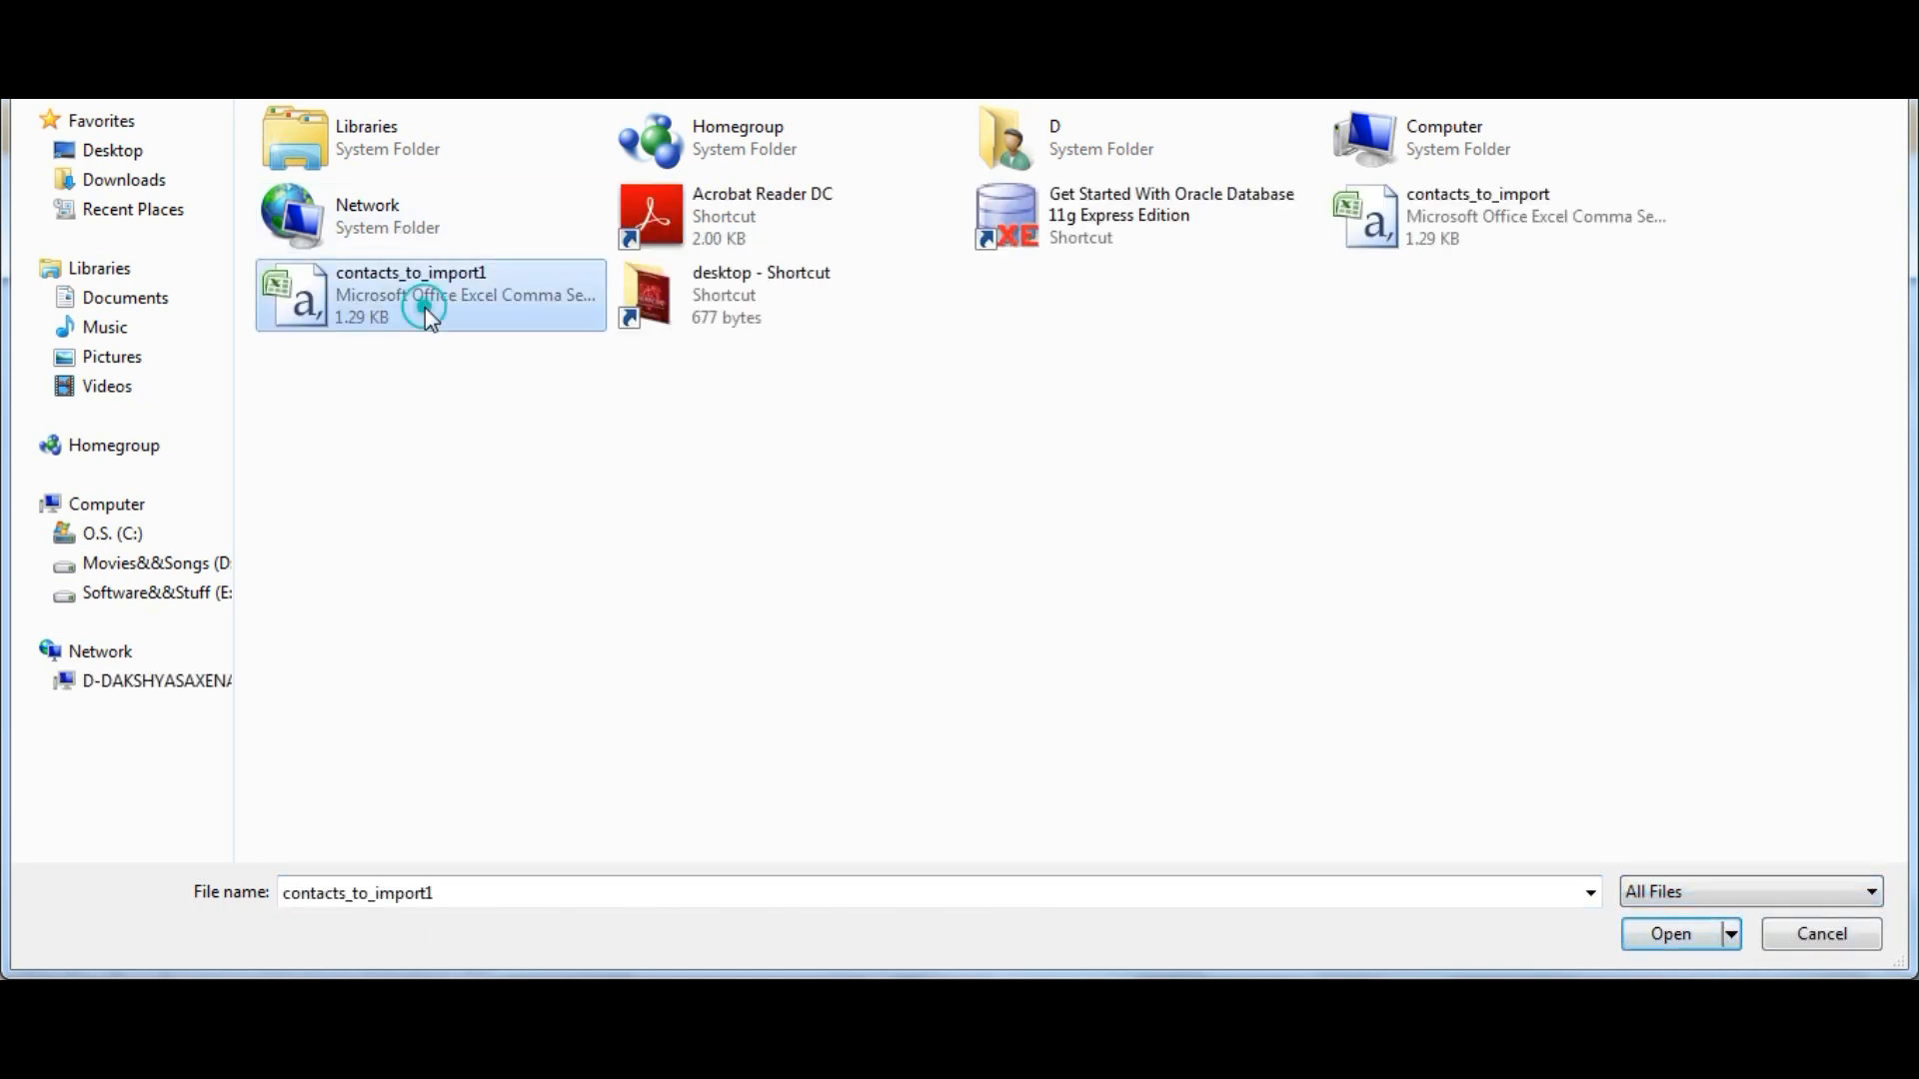
{"action": "left_click", "coordinate": [1671, 934]}
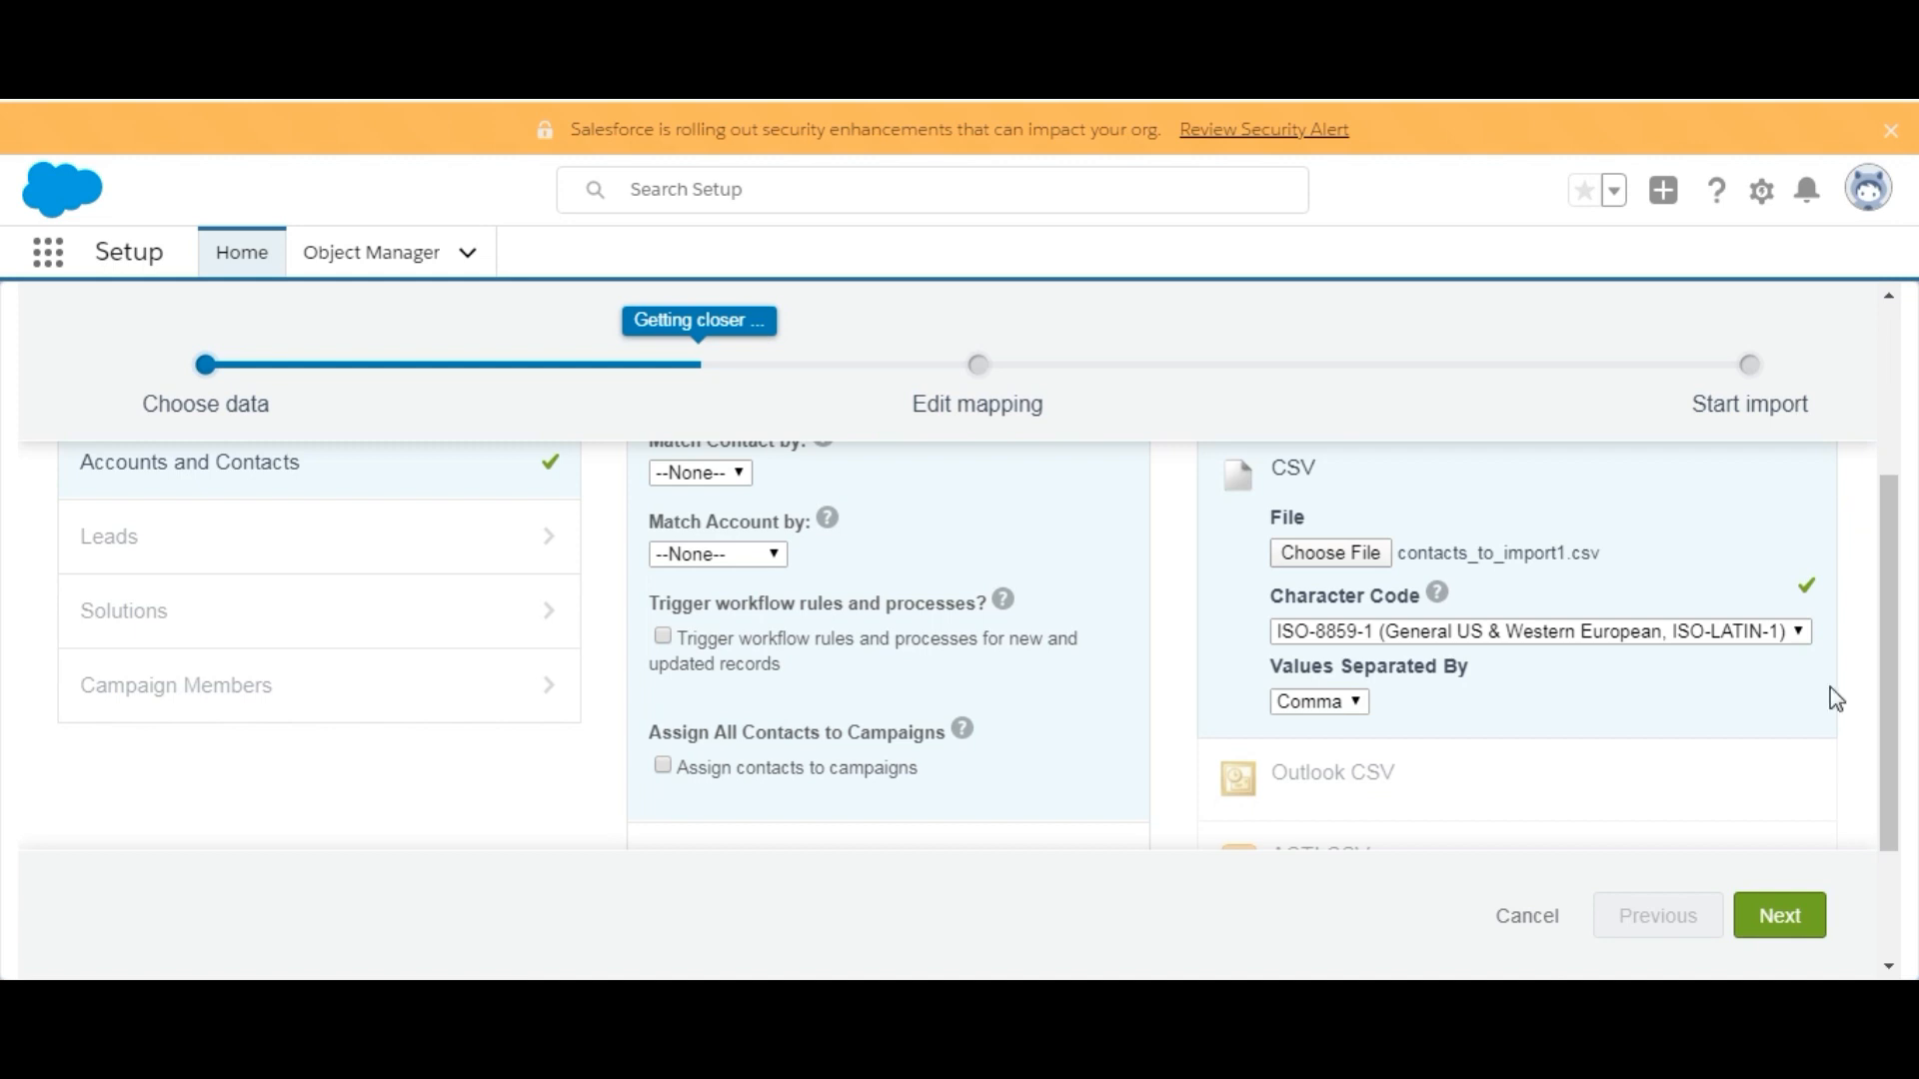
- Advance to the field mapping step and review the unmapped columns
{"action": "left_click", "coordinate": [1781, 916]}
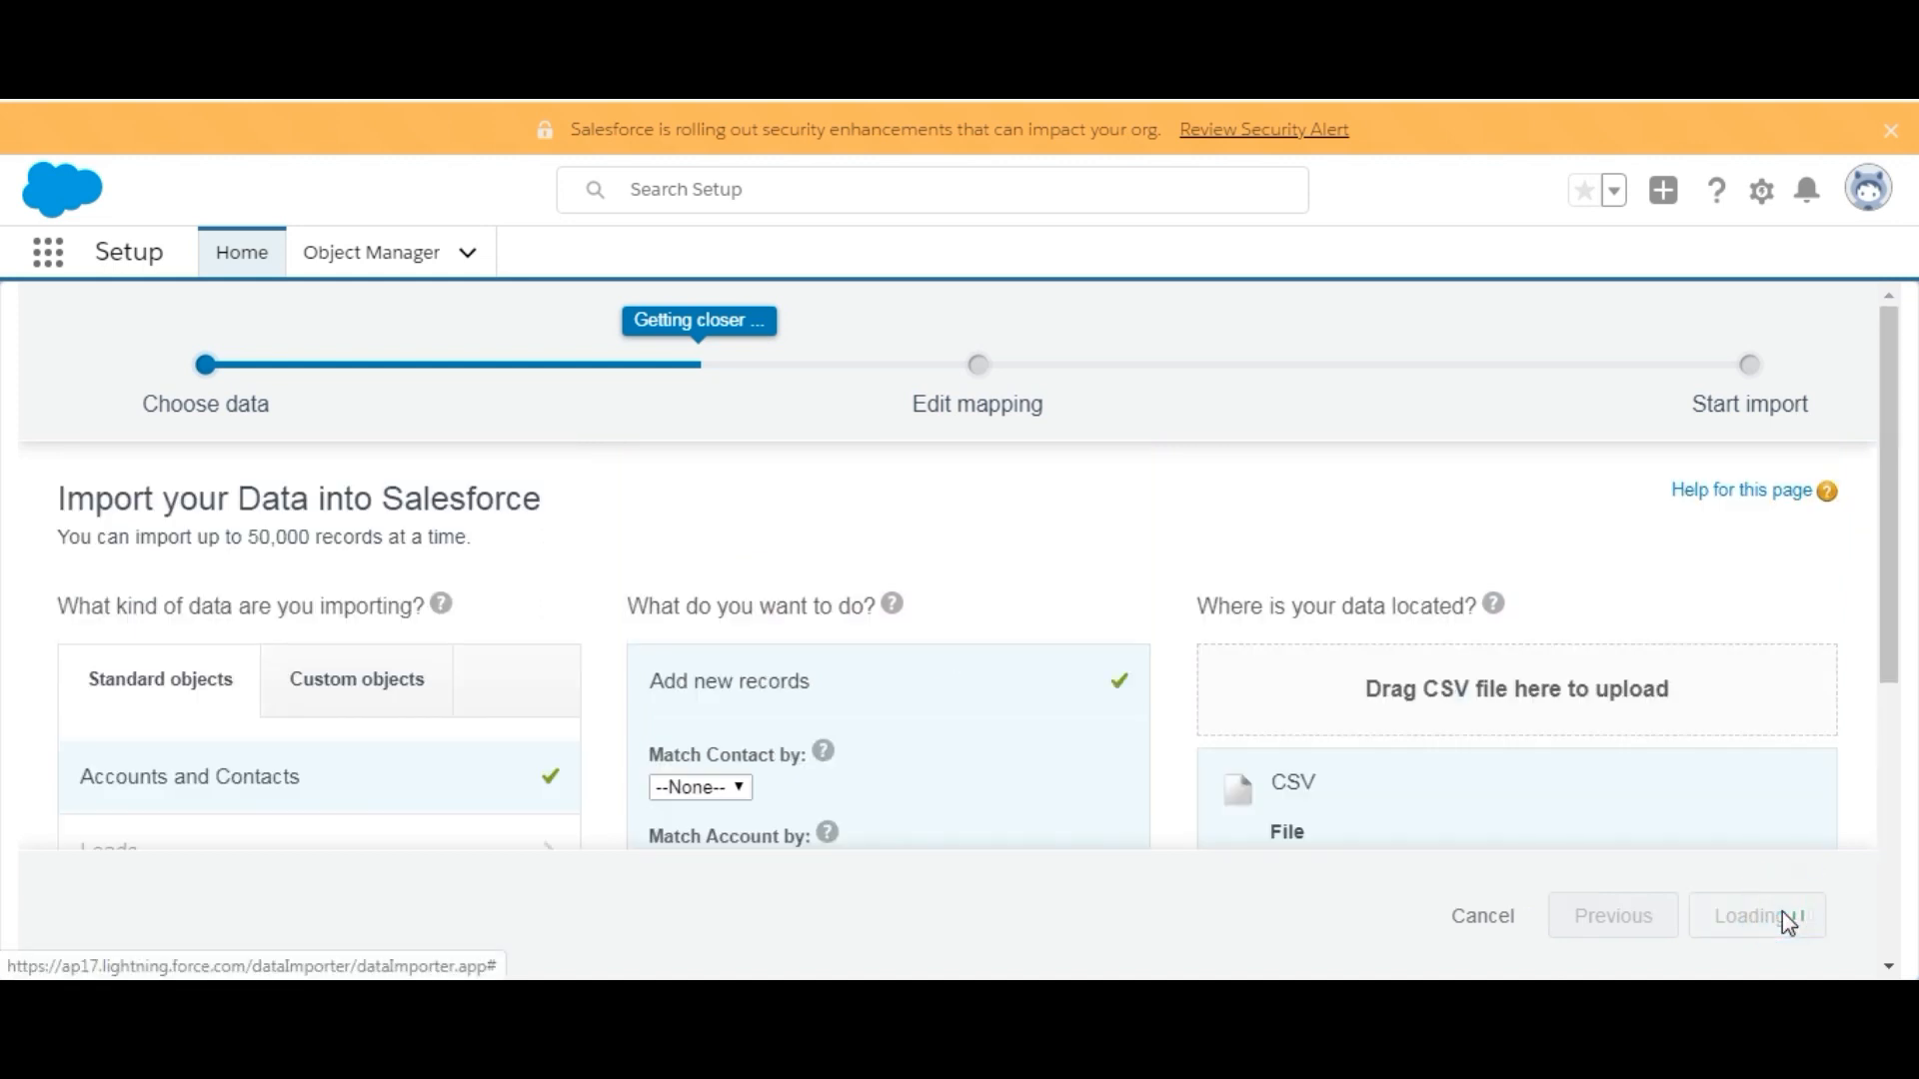
{"action": "left_click", "coordinate": [1756, 915]}
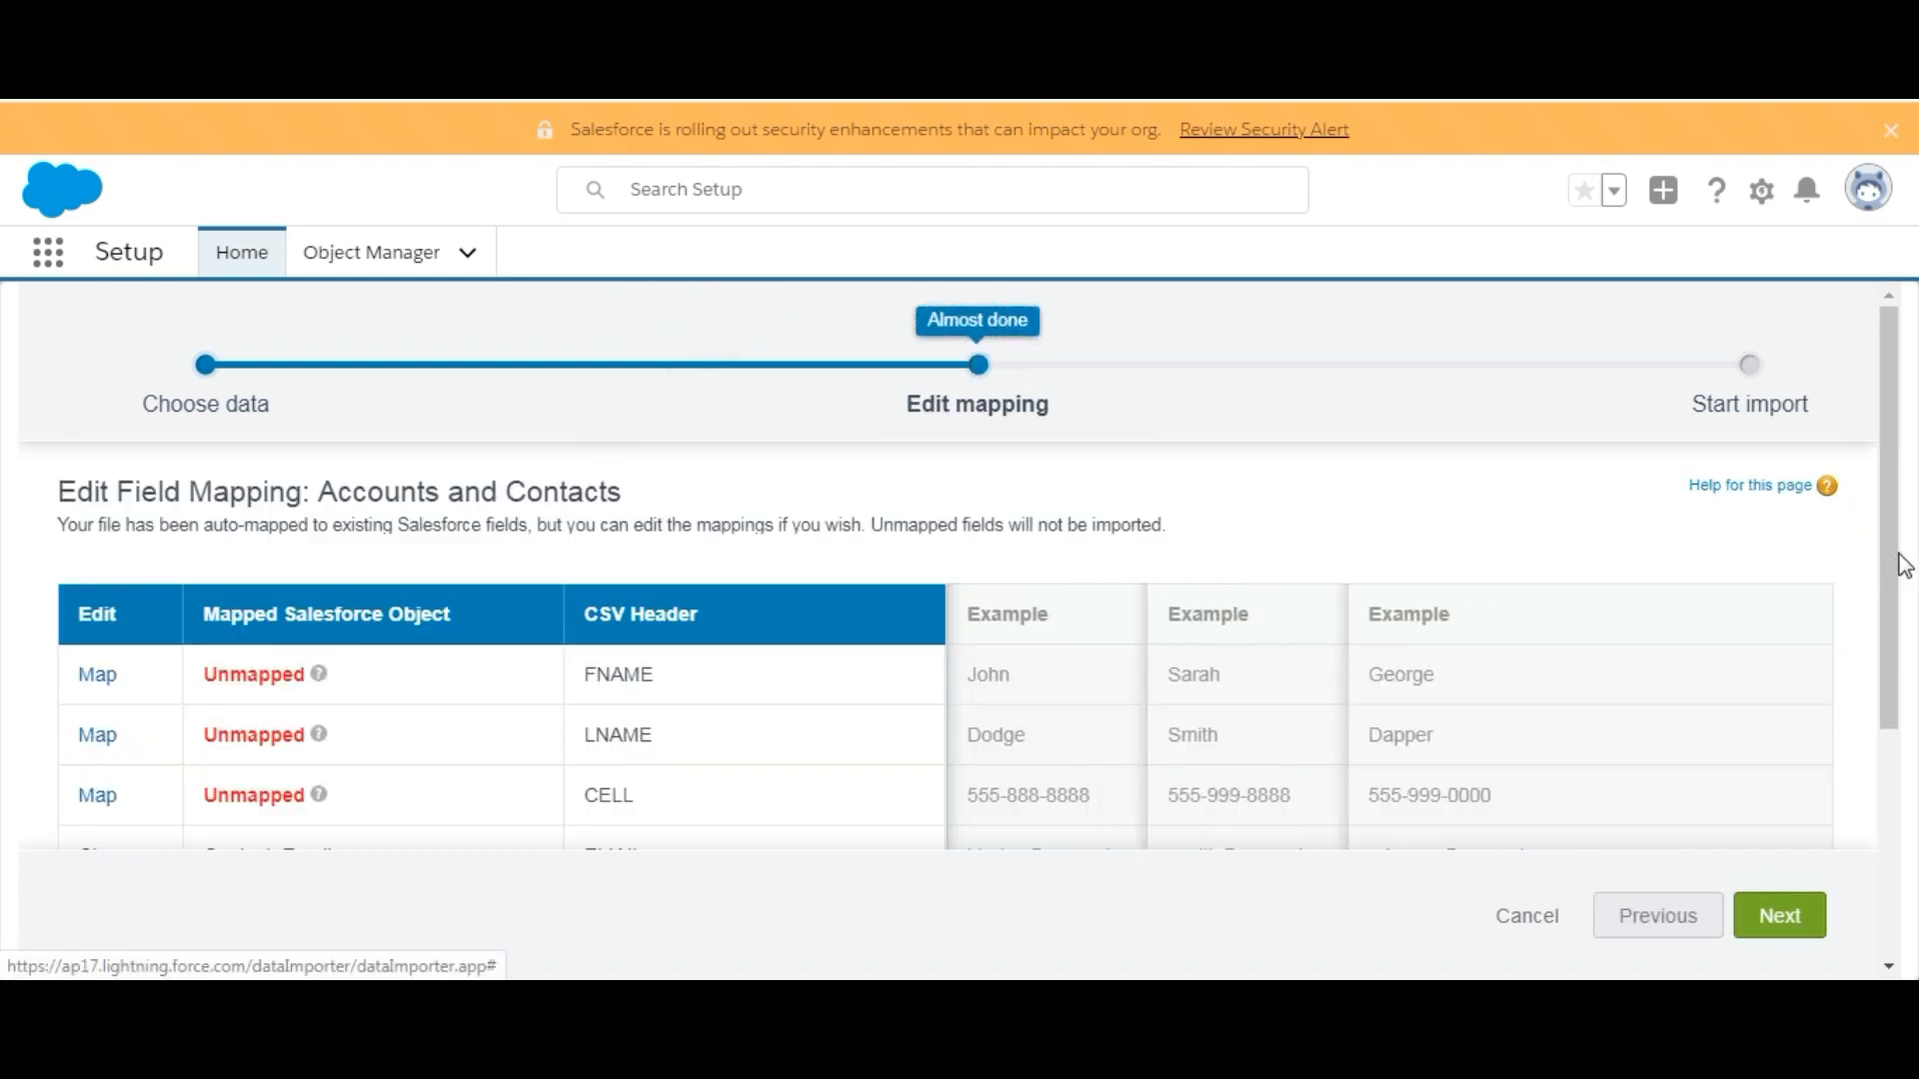
{"action": "scroll", "scroll_direction": "down", "scroll_amount": 3}
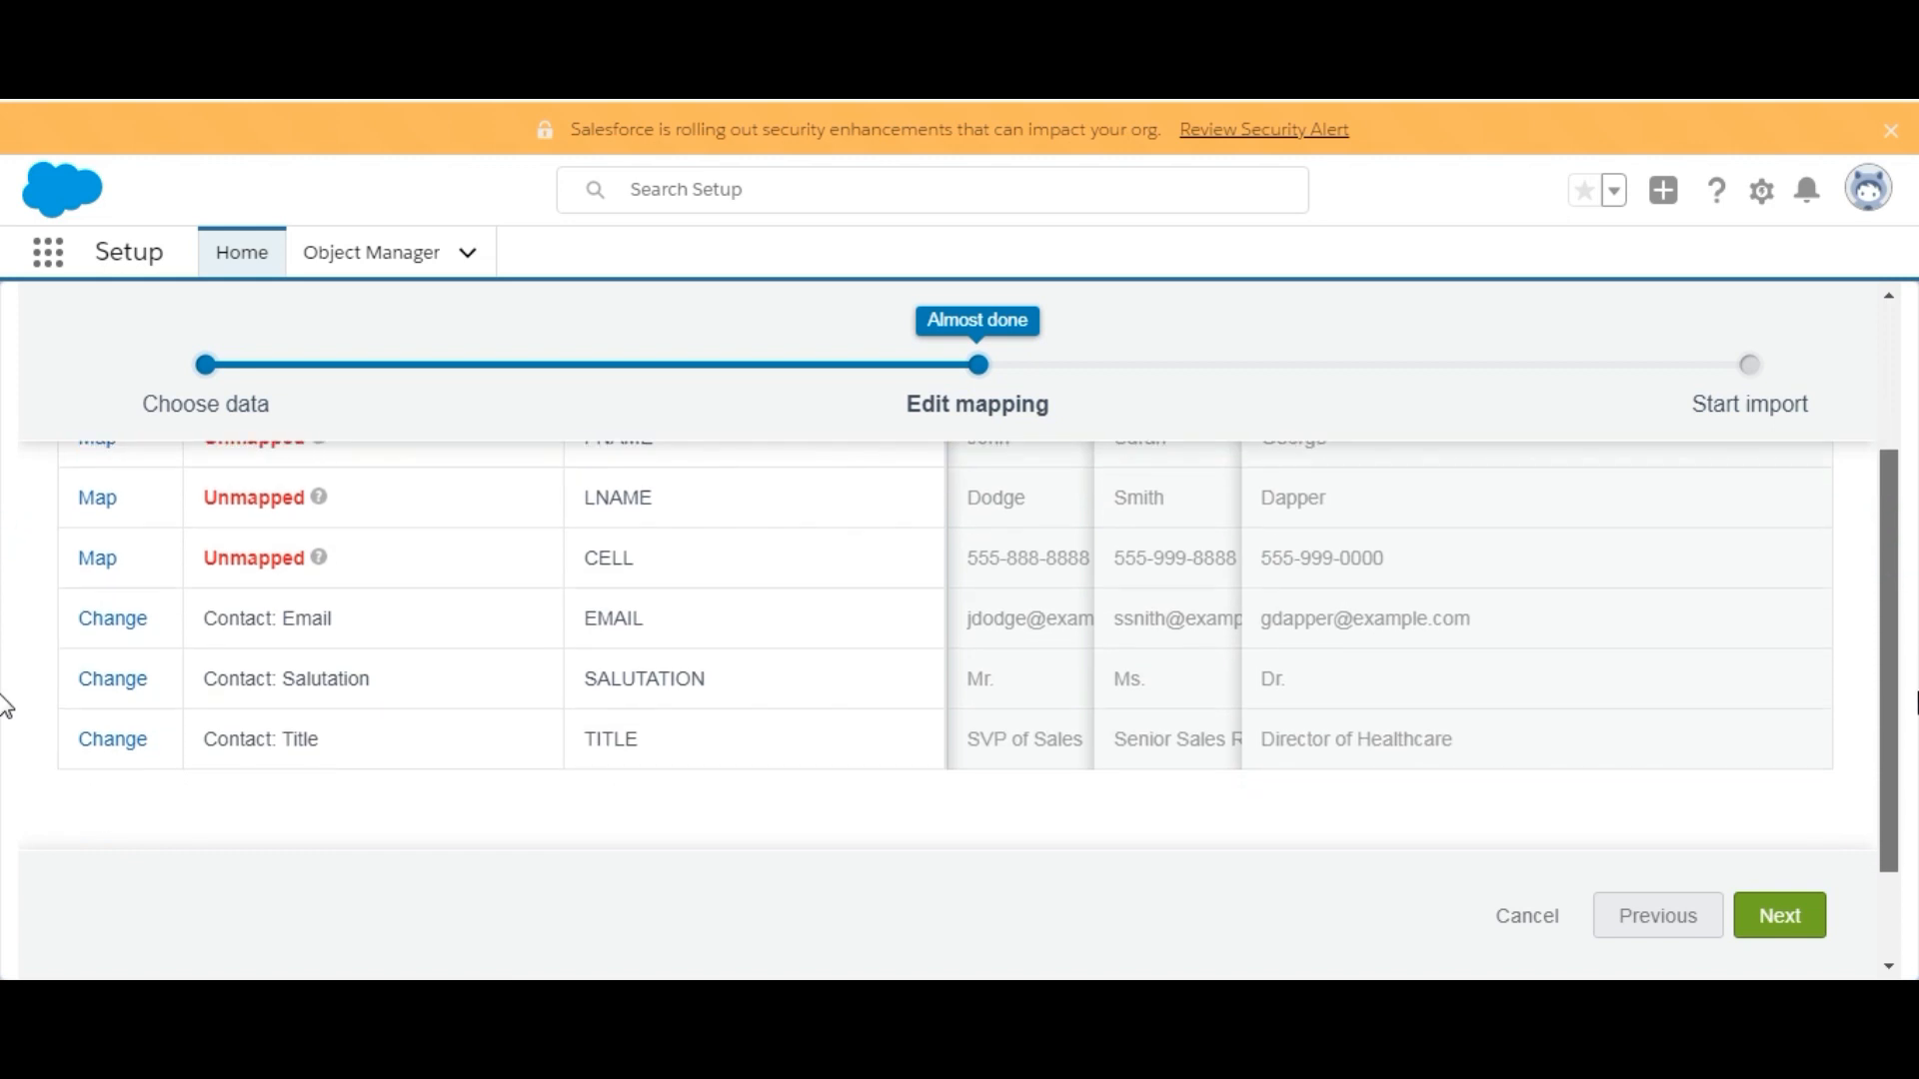
{"action": "mouse_move", "coordinate": [318, 749]}
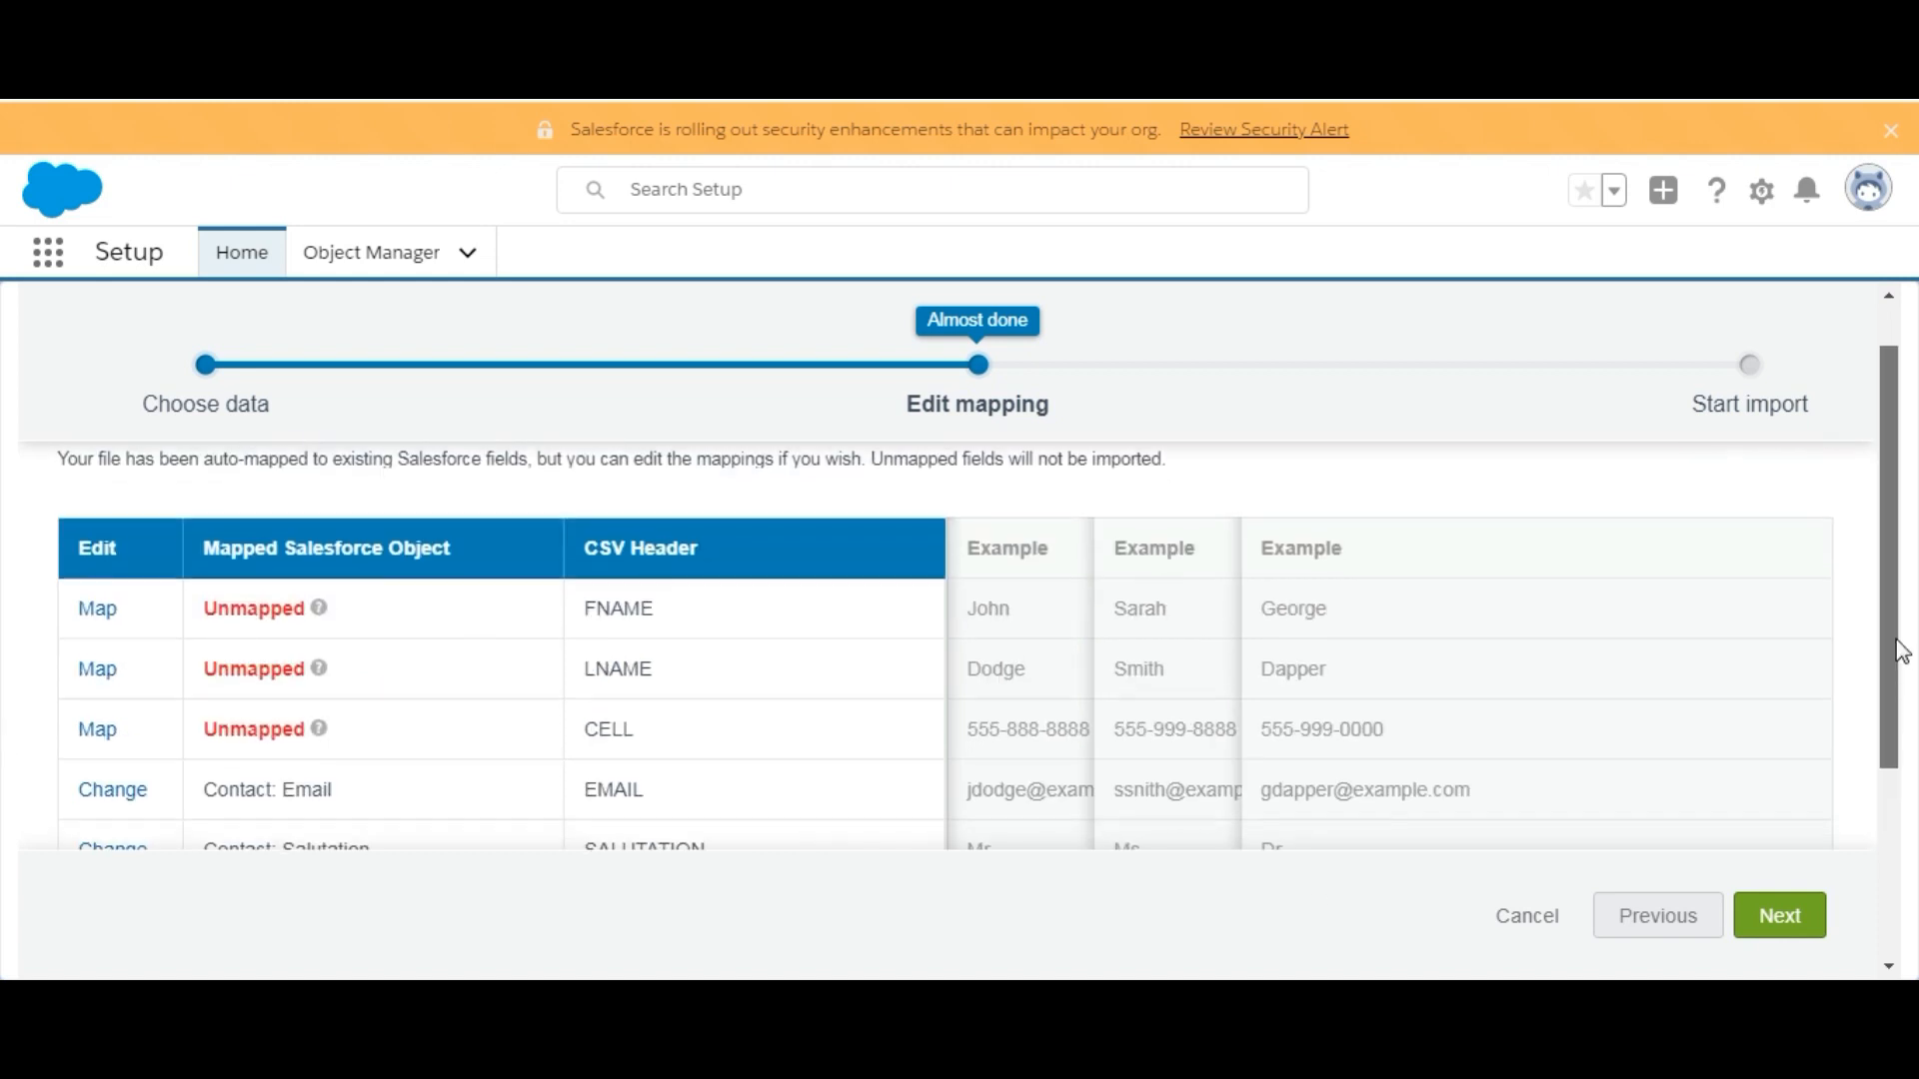
{"action": "scroll", "scroll_direction": "down", "scroll_amount": 3}
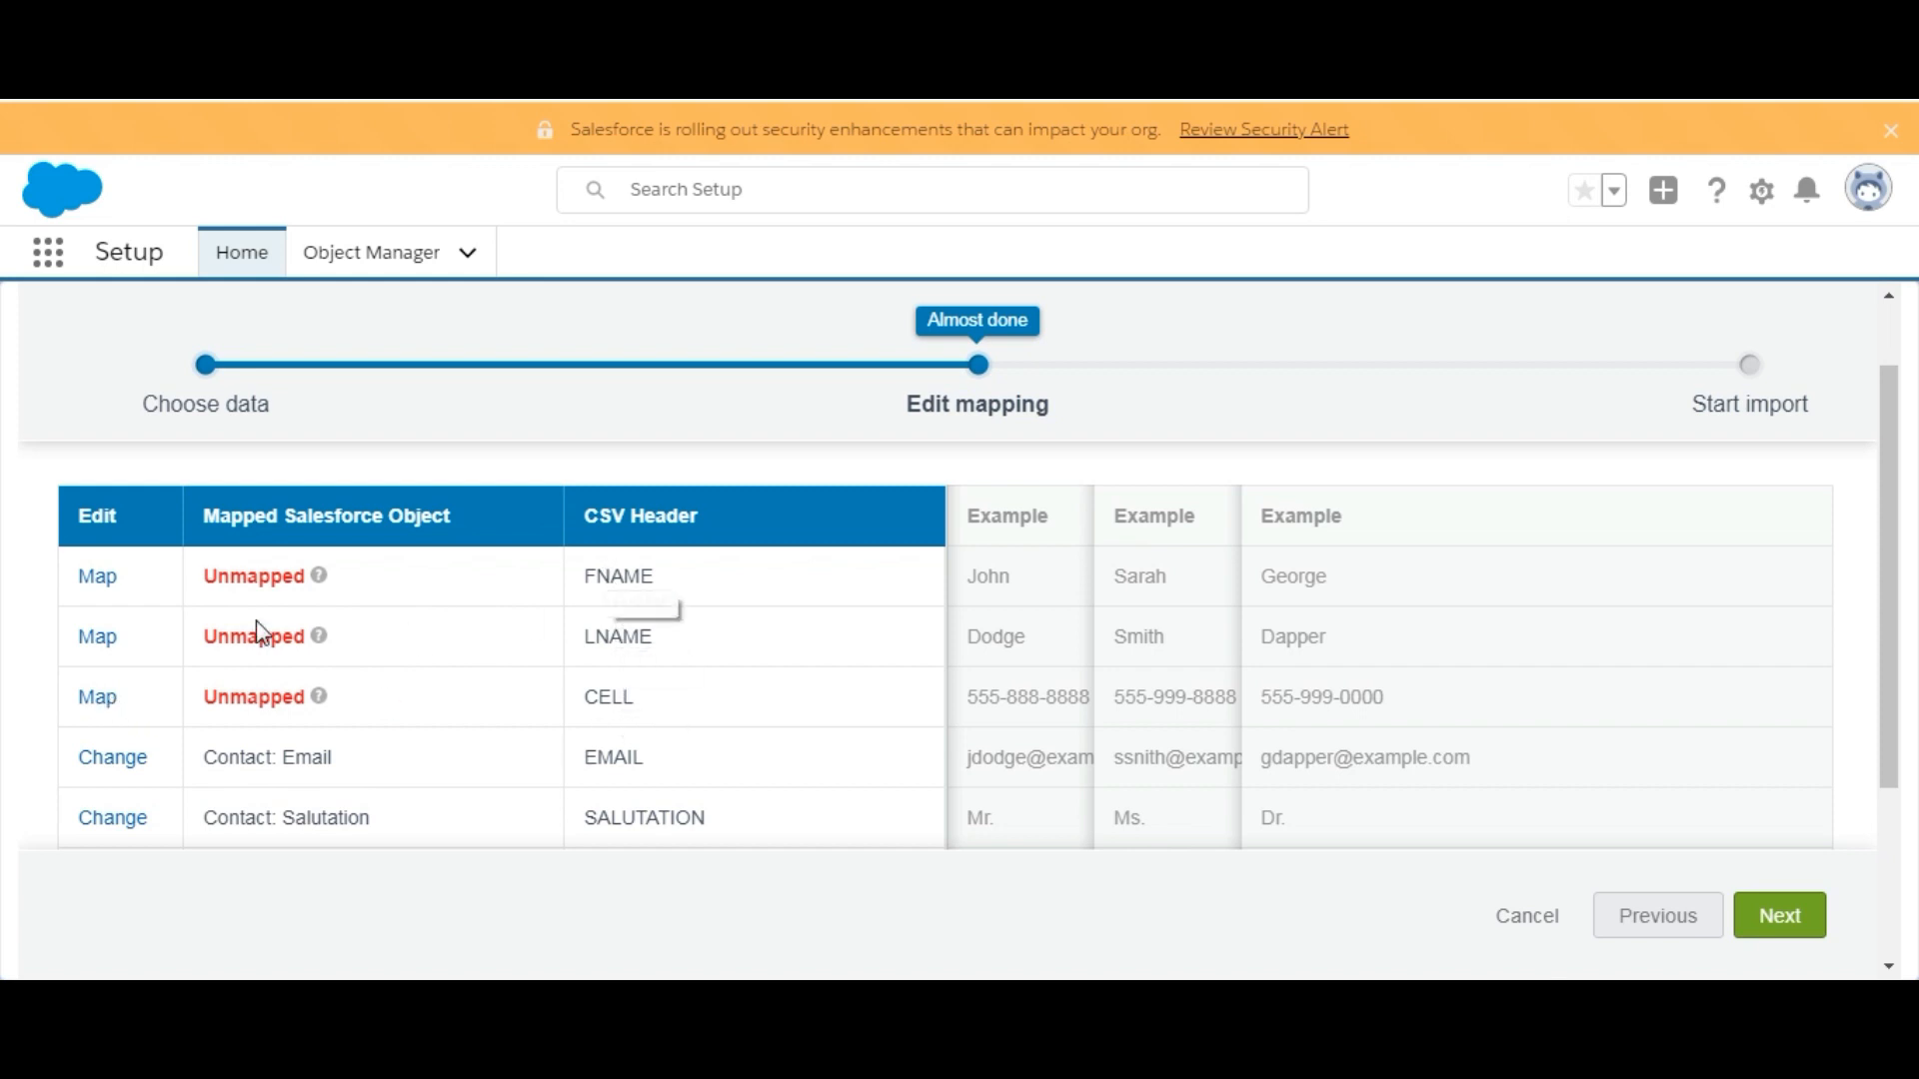
{"action": "mouse_move", "coordinate": [95, 588]}
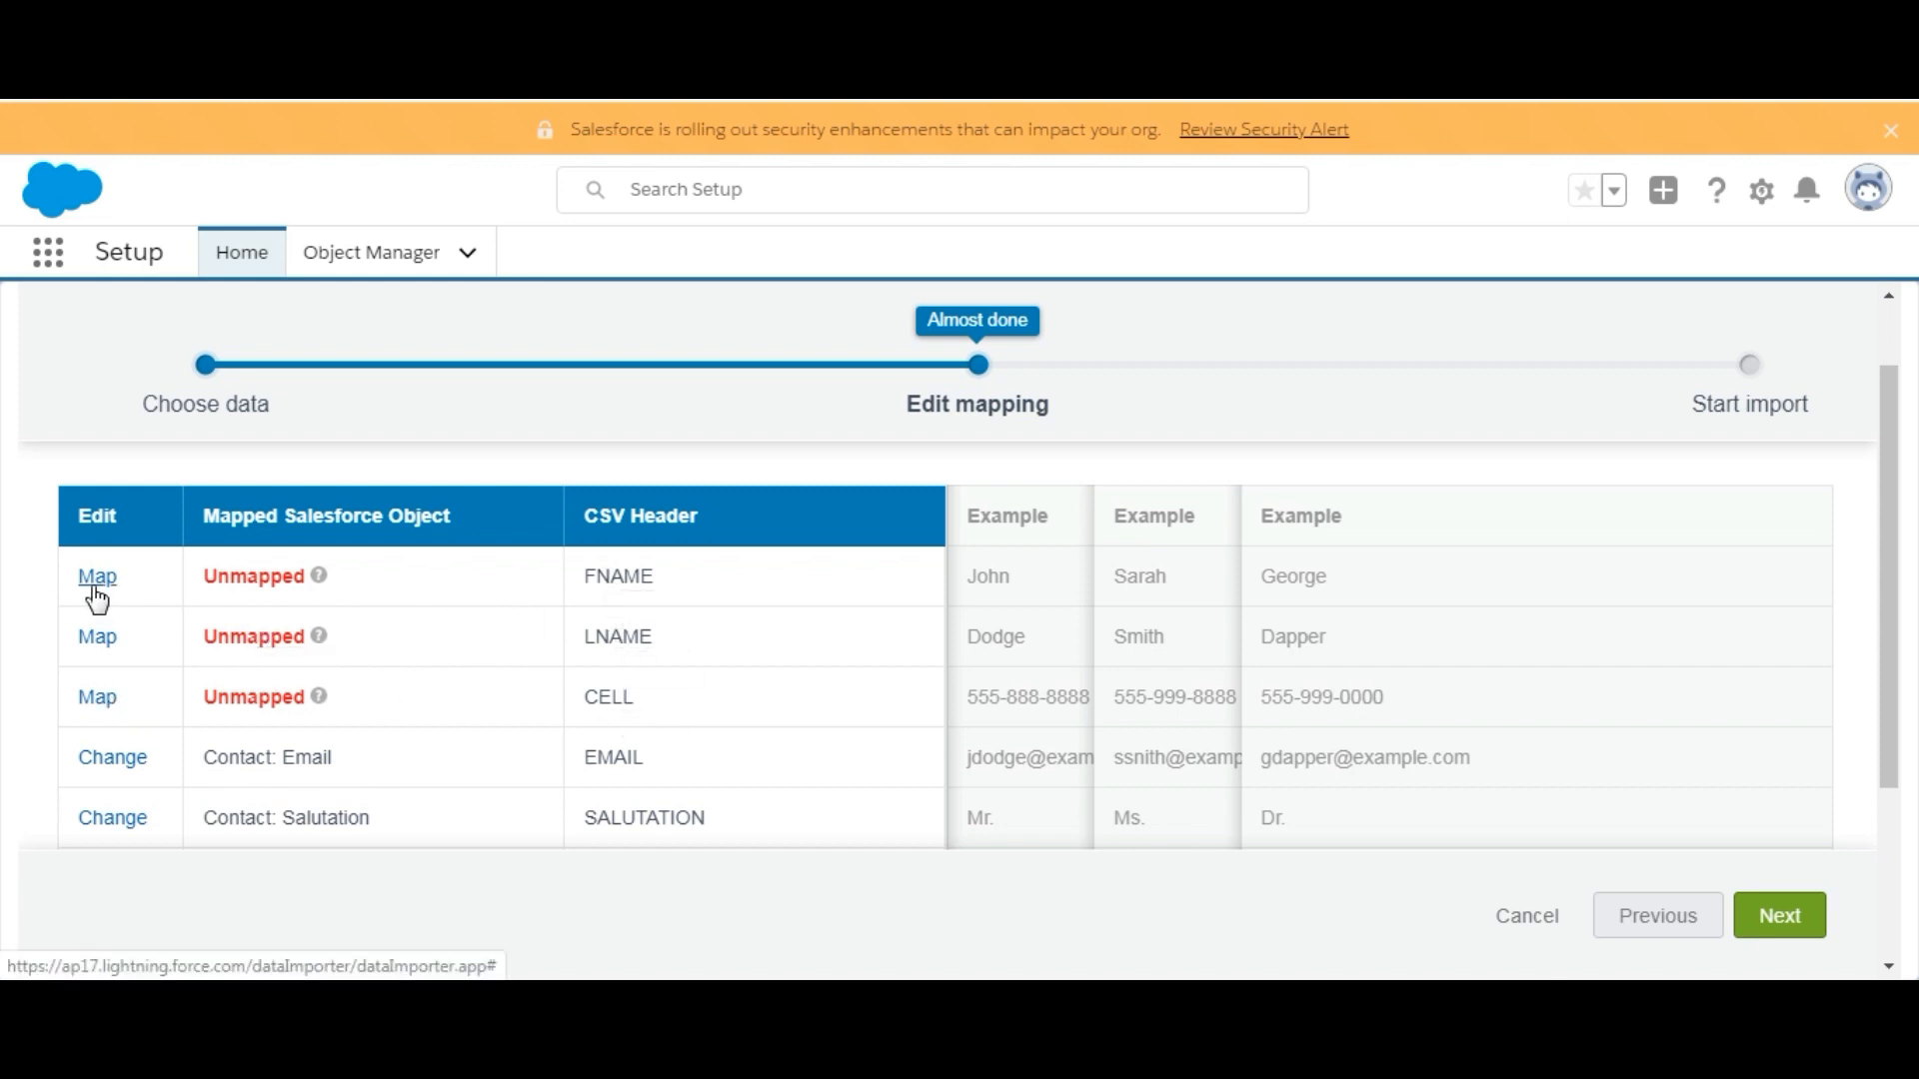
- Map FNAME to Contact: First Name via a 'first' field search
{"action": "left_click", "coordinate": [92, 577]}
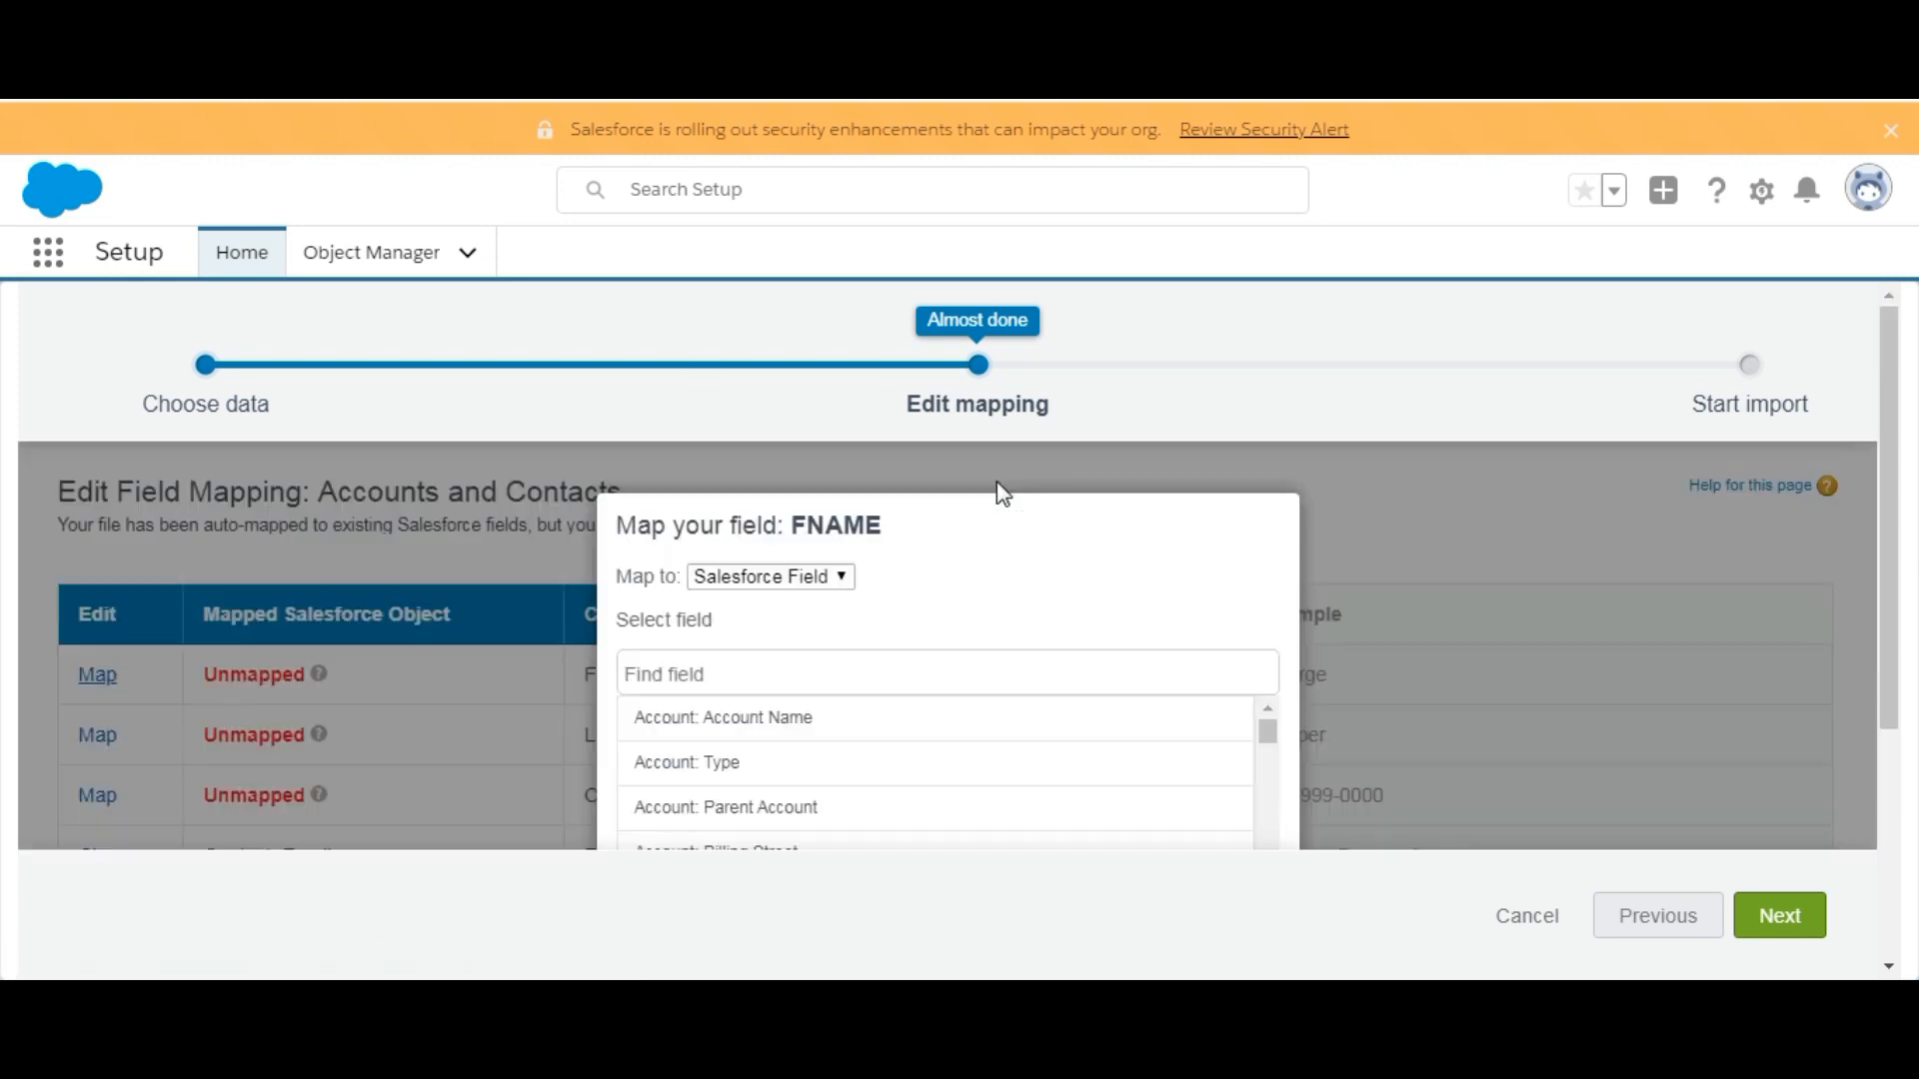
{"action": "mouse_move", "coordinate": [1068, 677]}
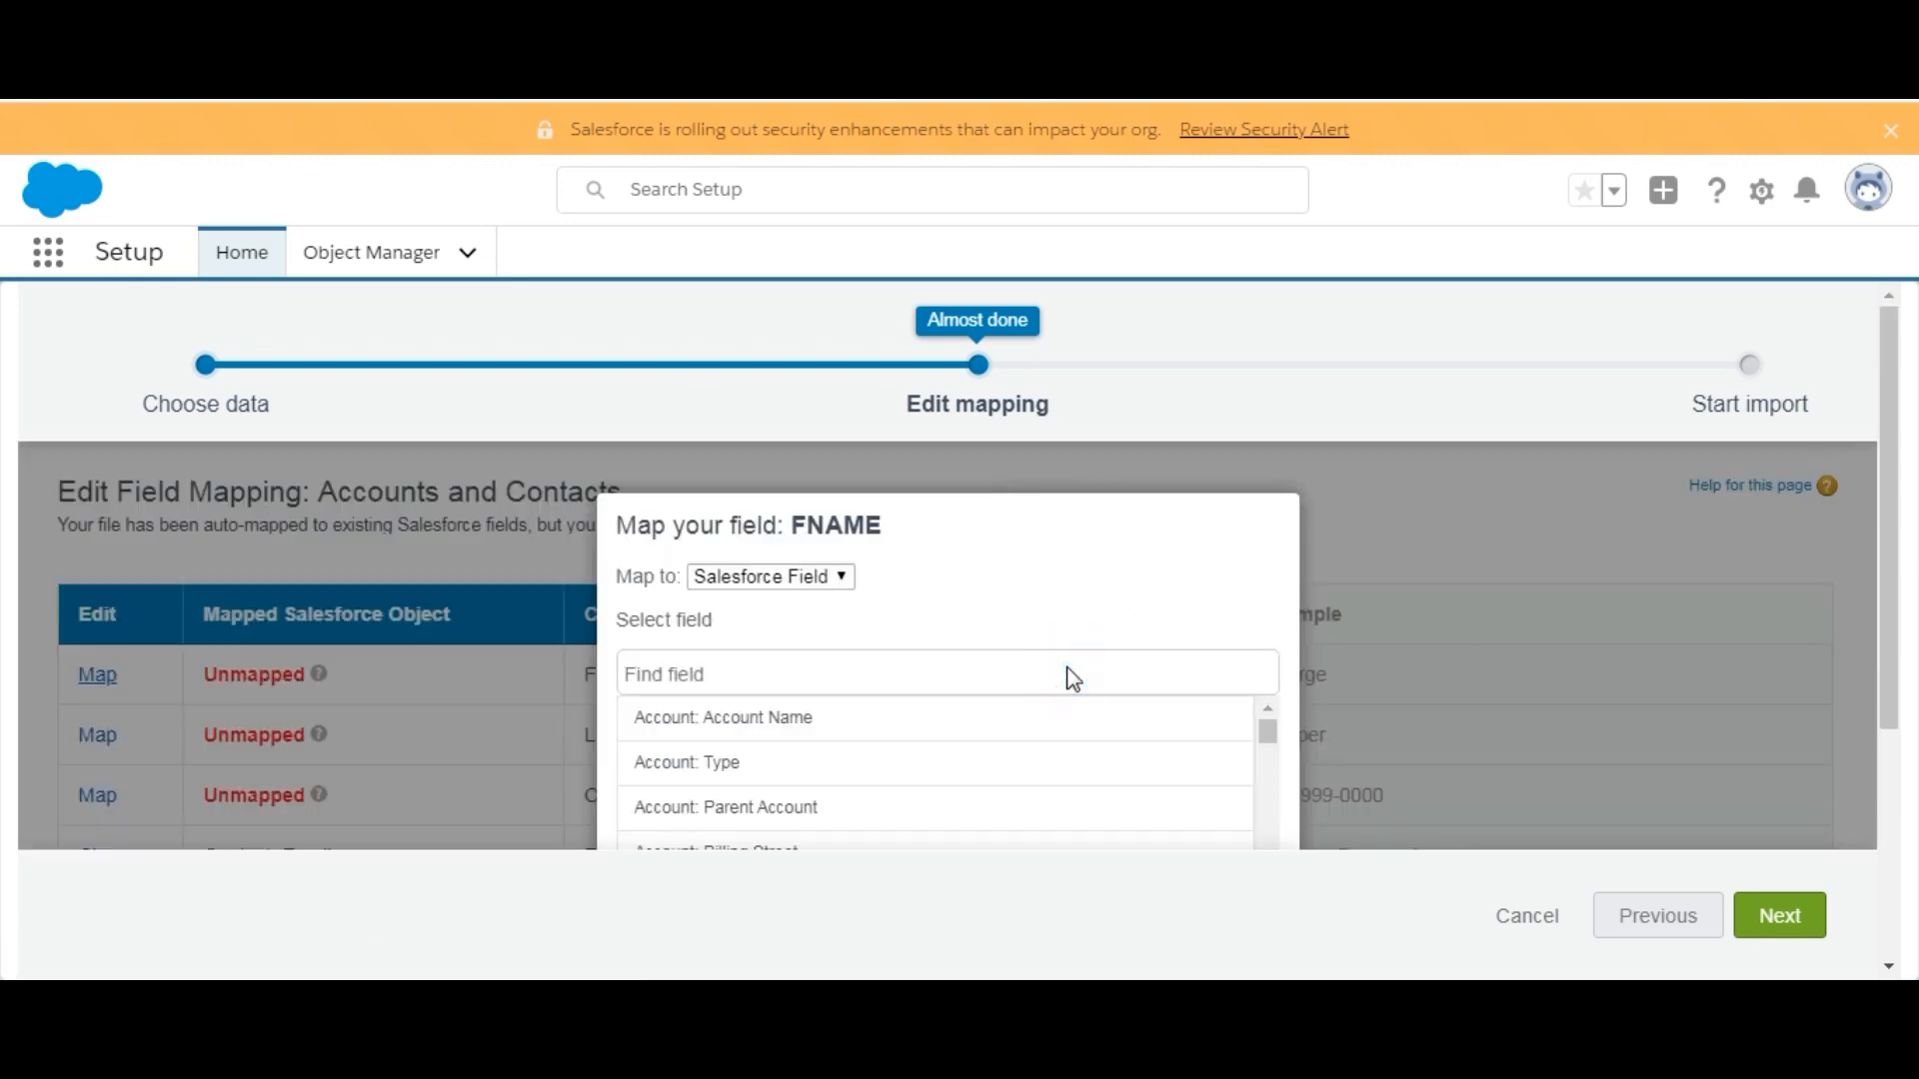
{"action": "type", "text": "firstna"}
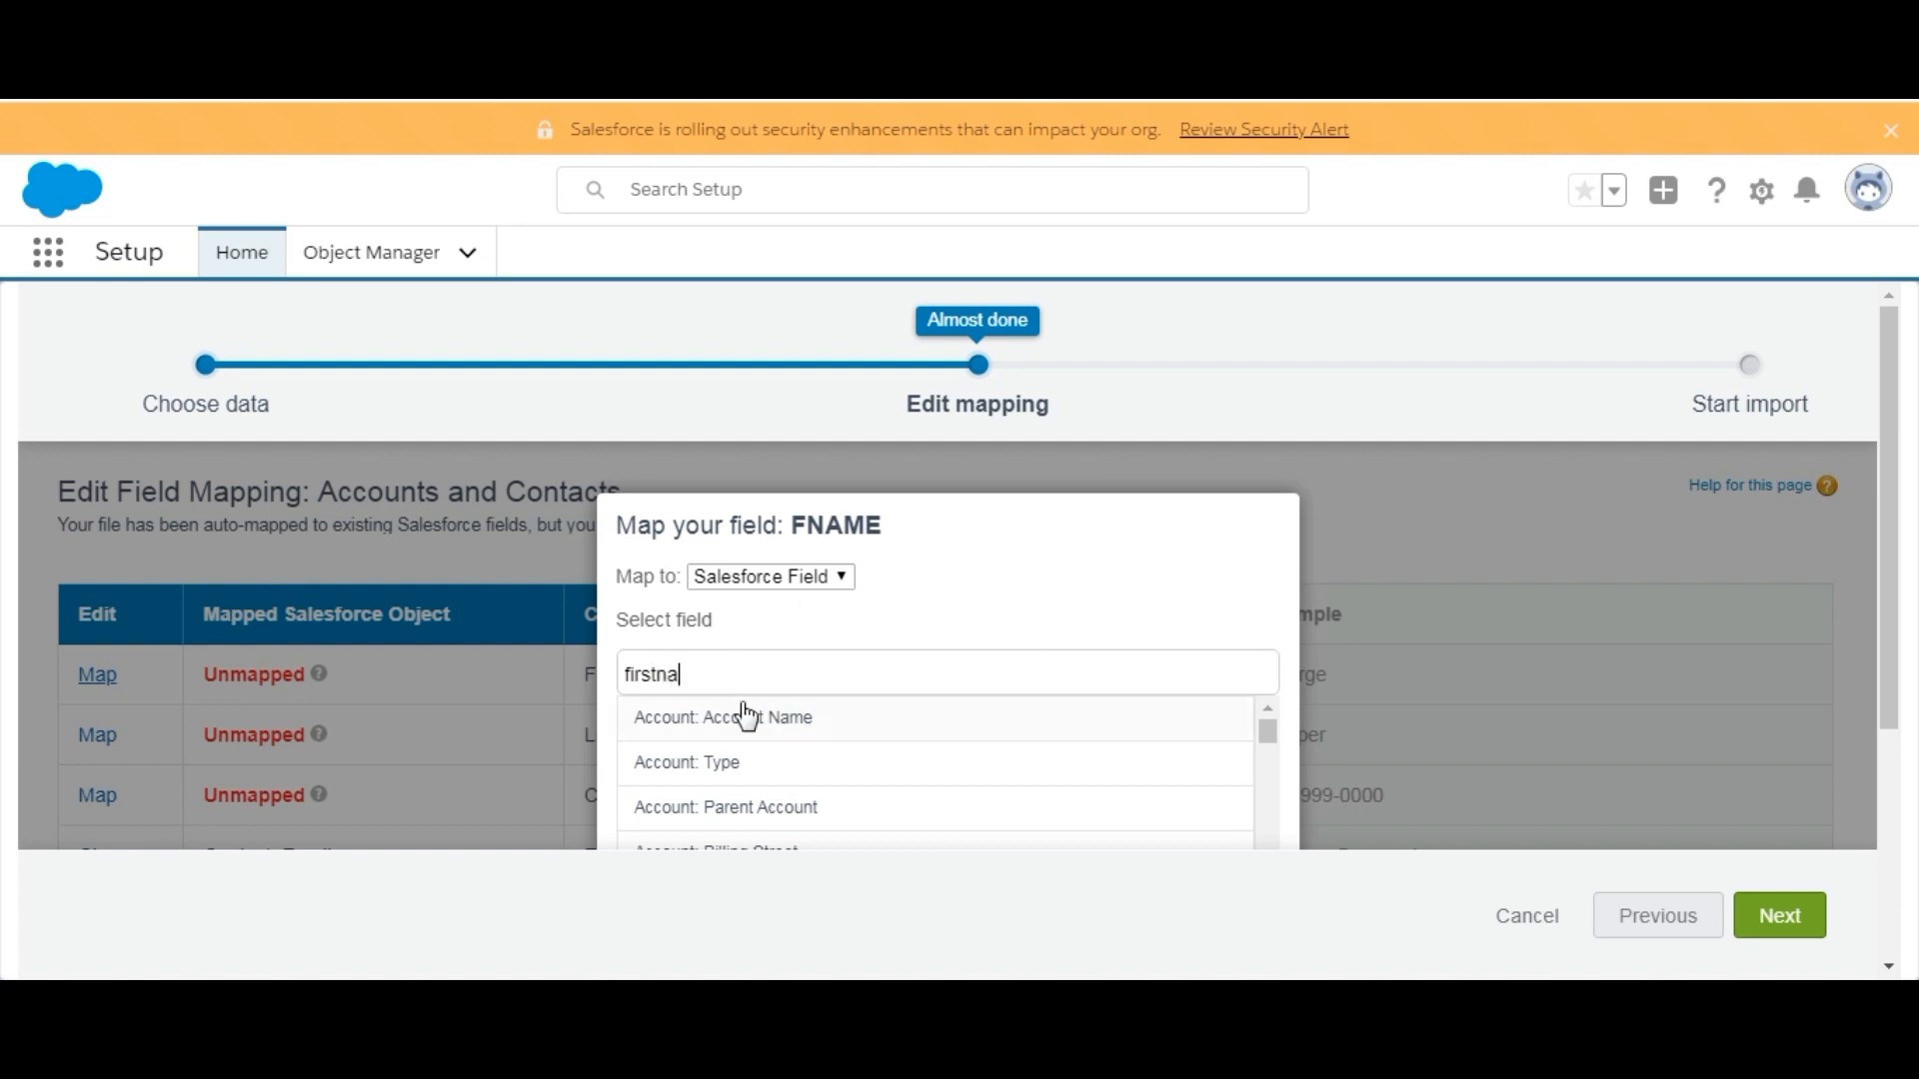
{"action": "key", "text": "Backspace"}
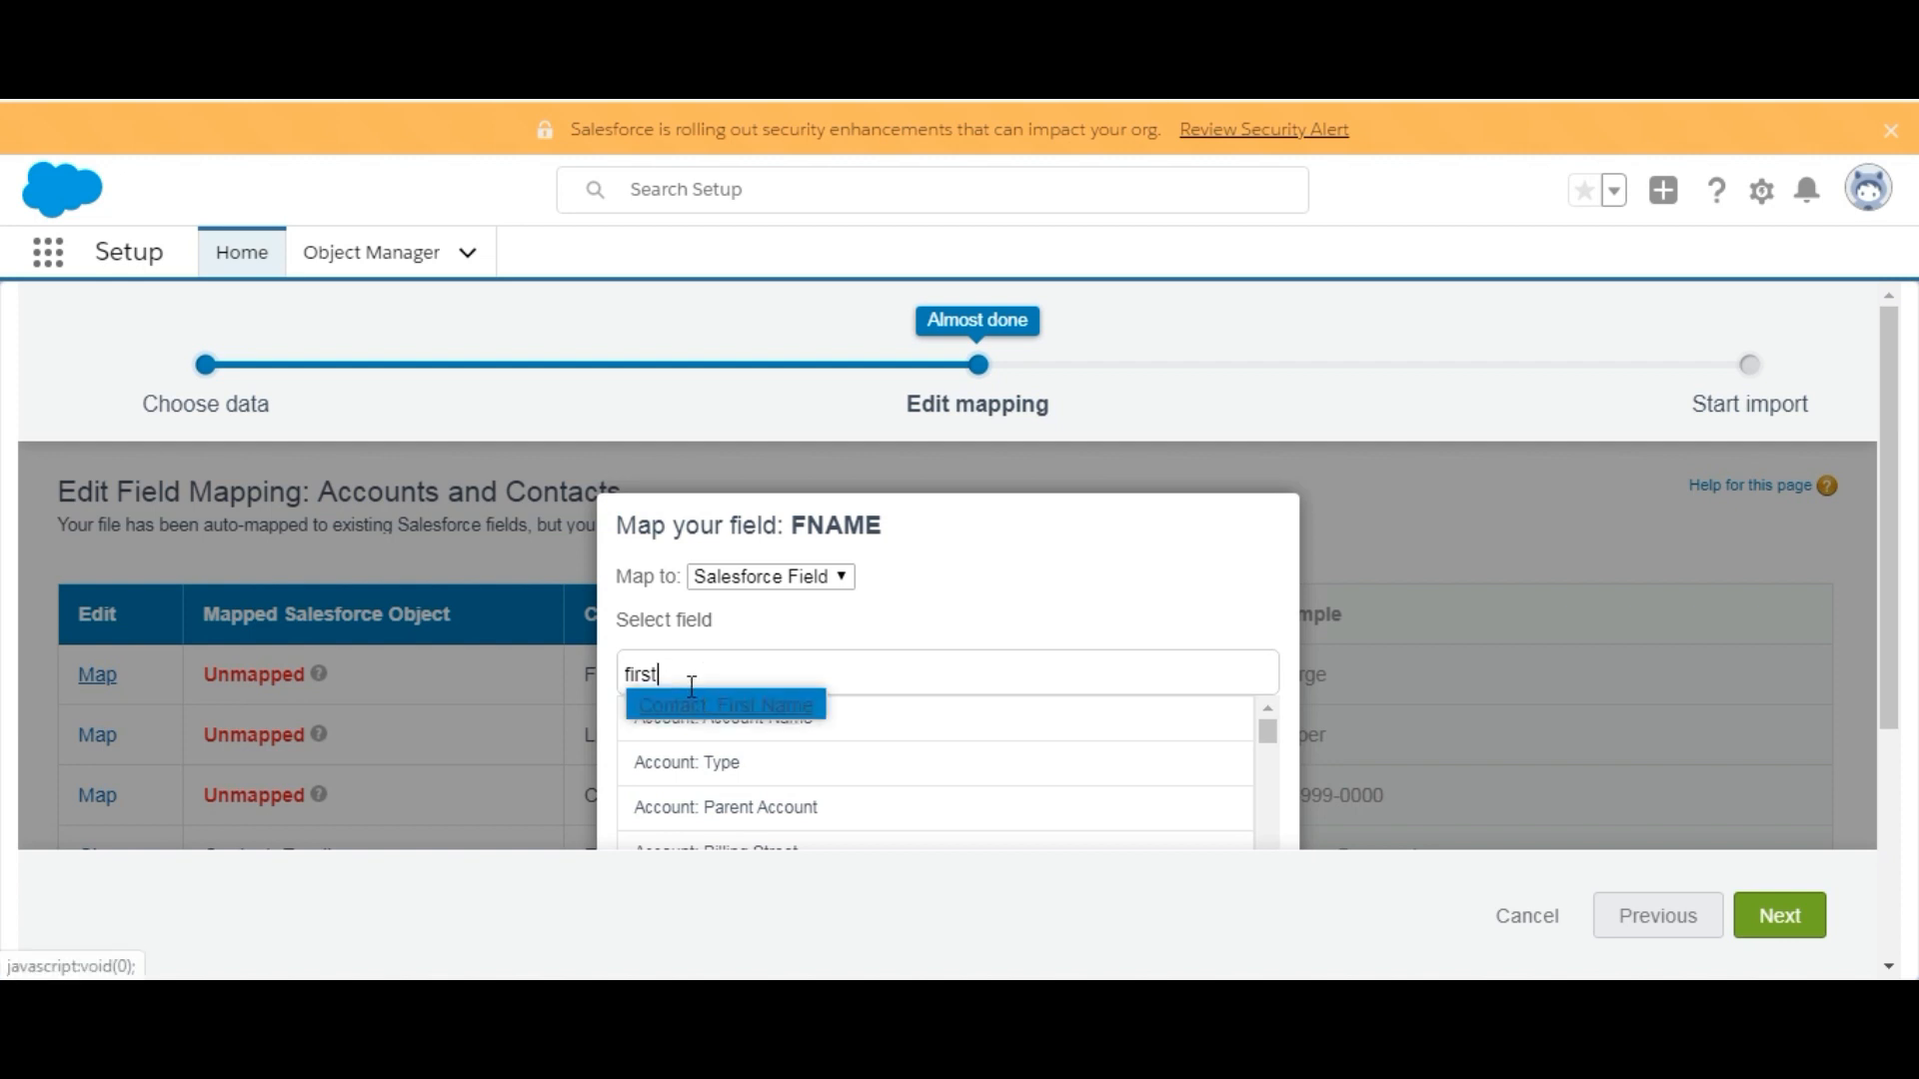
{"action": "left_click", "coordinate": [721, 704]}
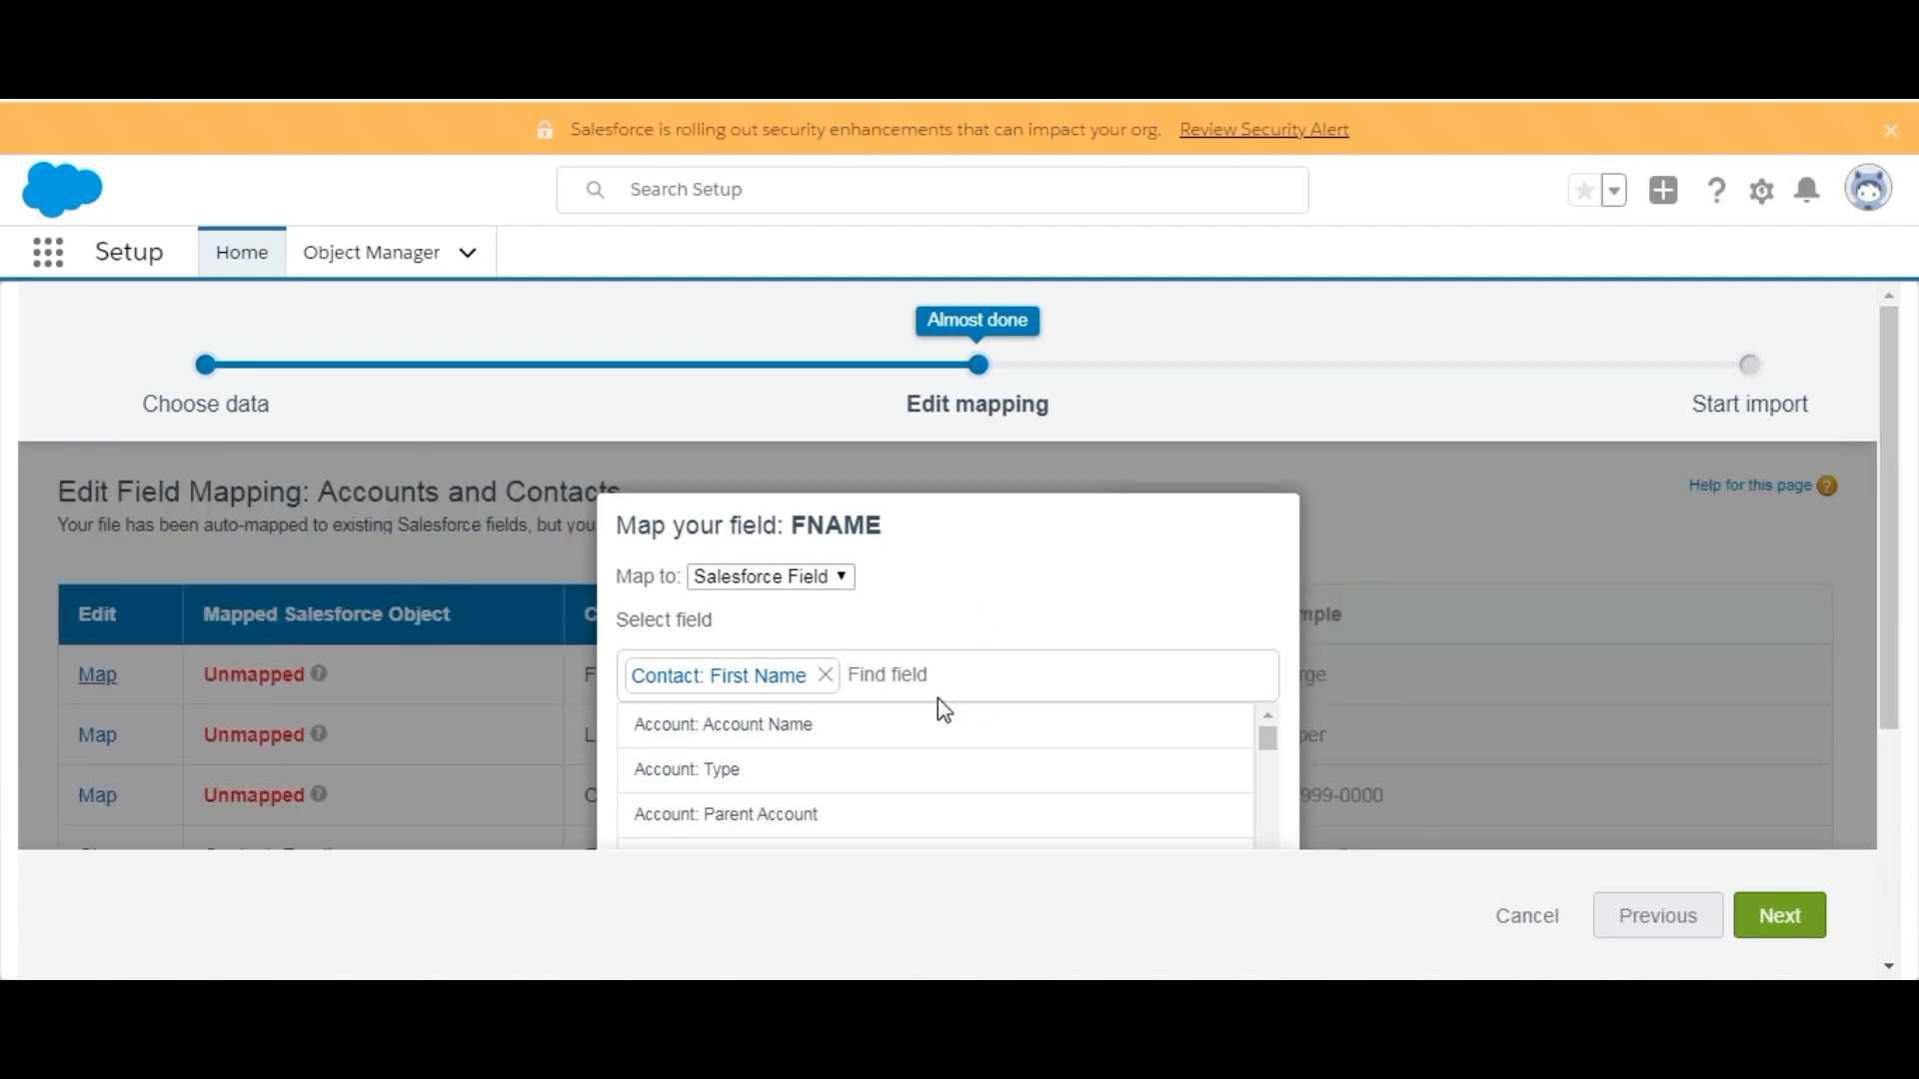
{"action": "mouse_move", "coordinate": [1258, 675]}
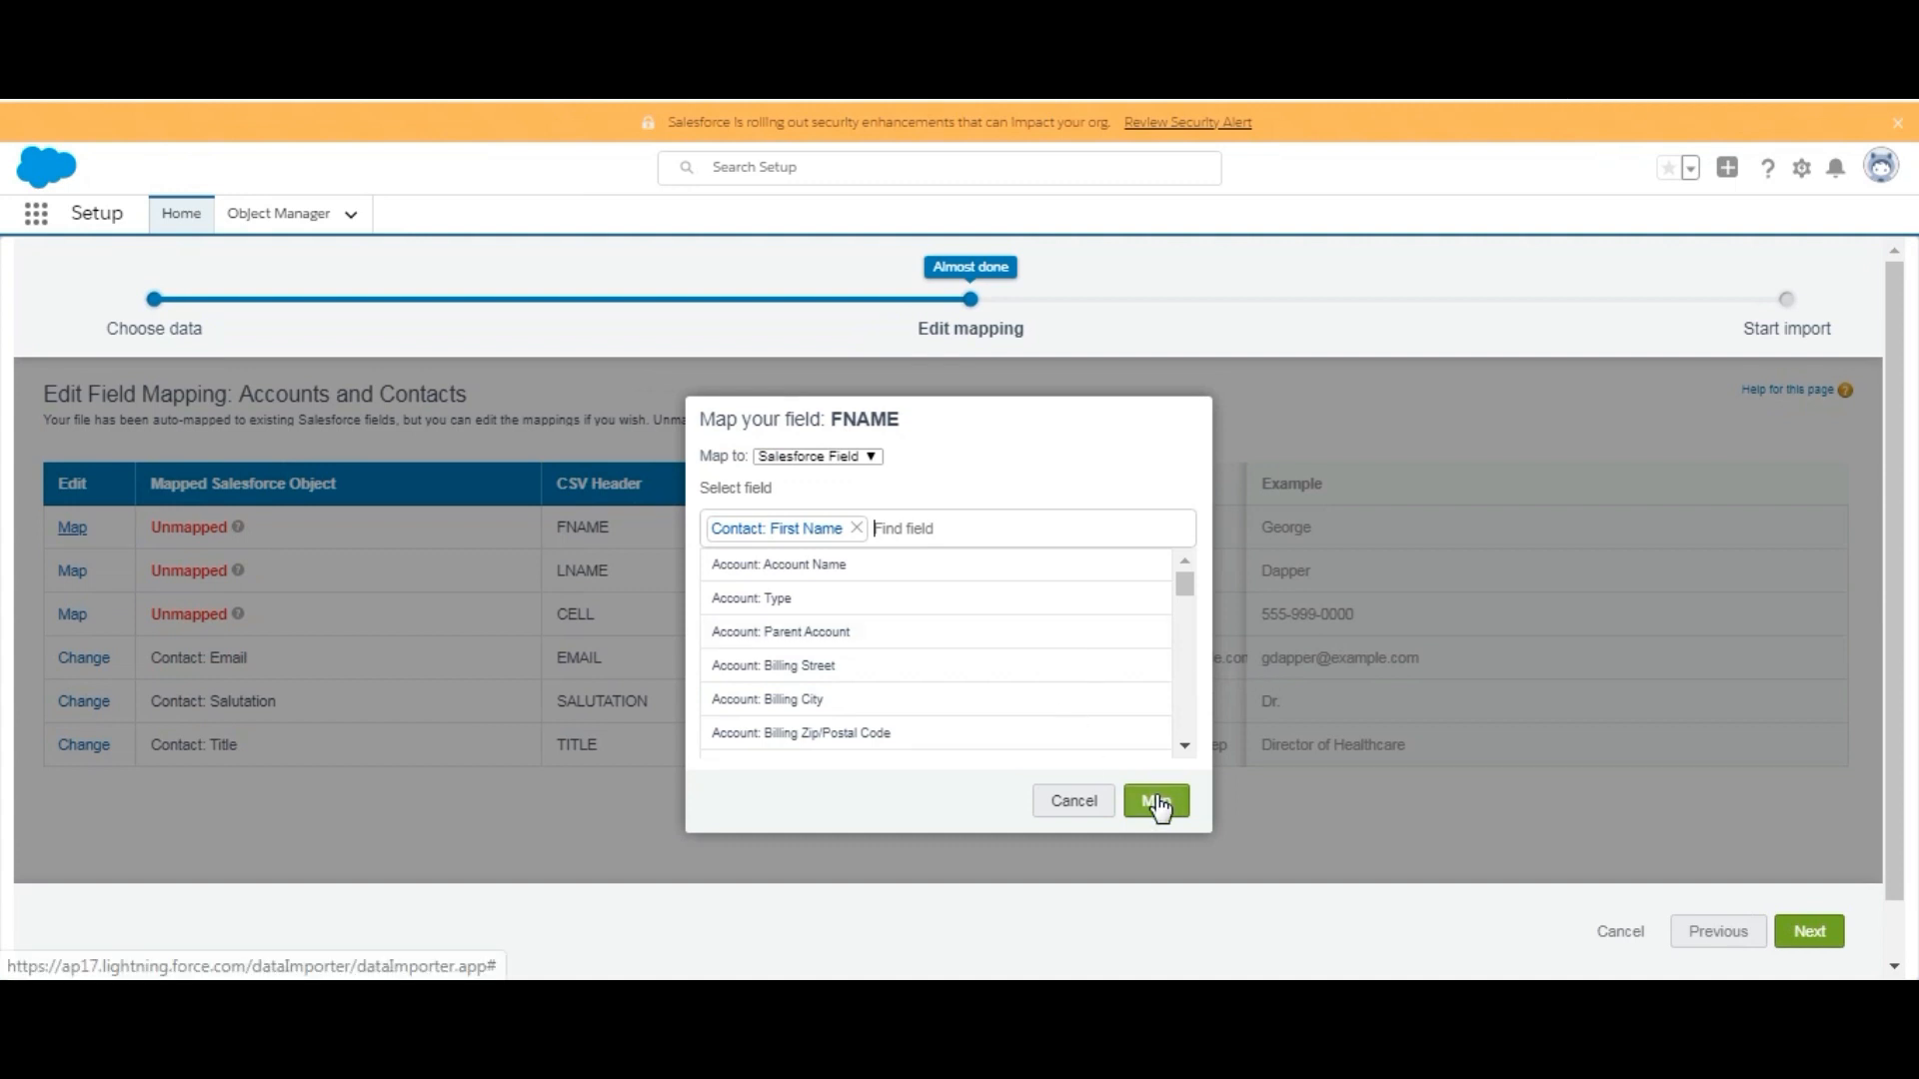
{"action": "left_click", "coordinate": [1155, 801]}
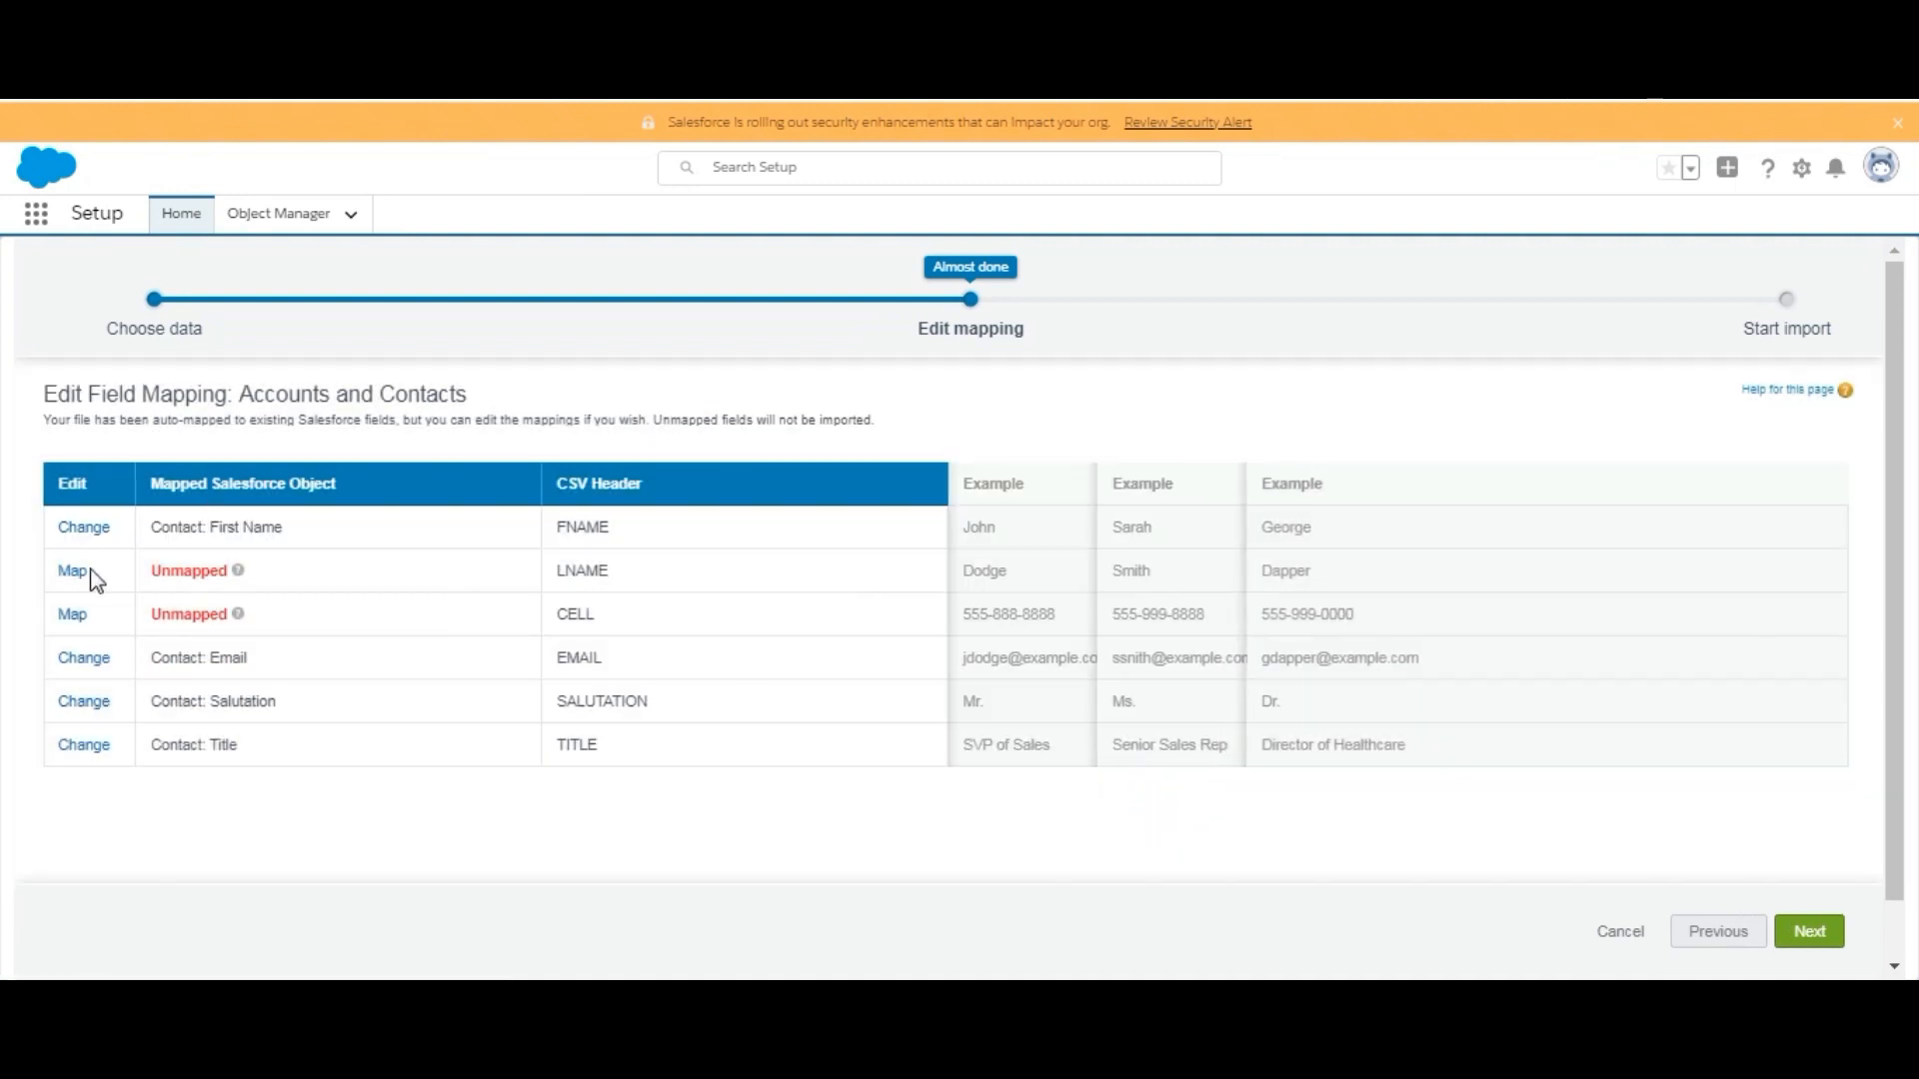
- Map LNAME to Contact: Last Name via a 'last' field search
{"action": "left_click", "coordinate": [70, 571]}
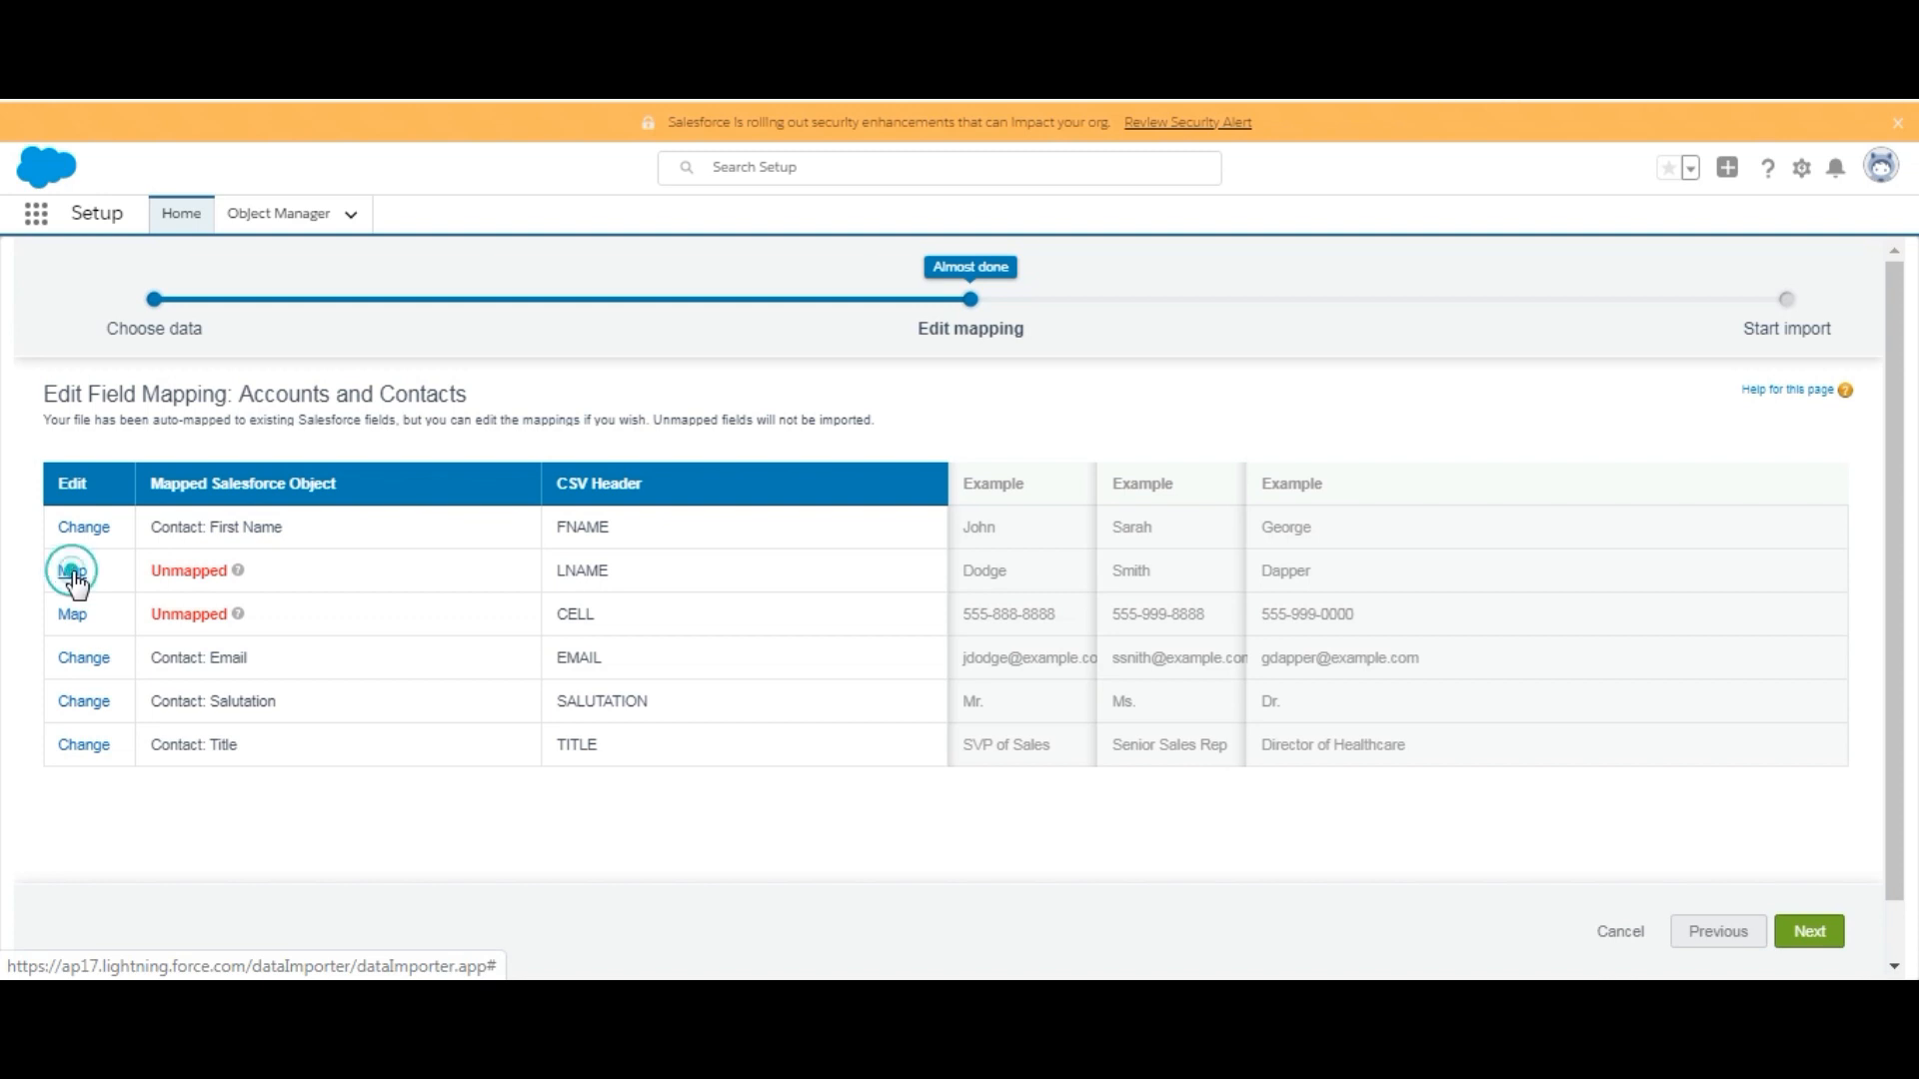
{"action": "left_click", "coordinate": [71, 572]}
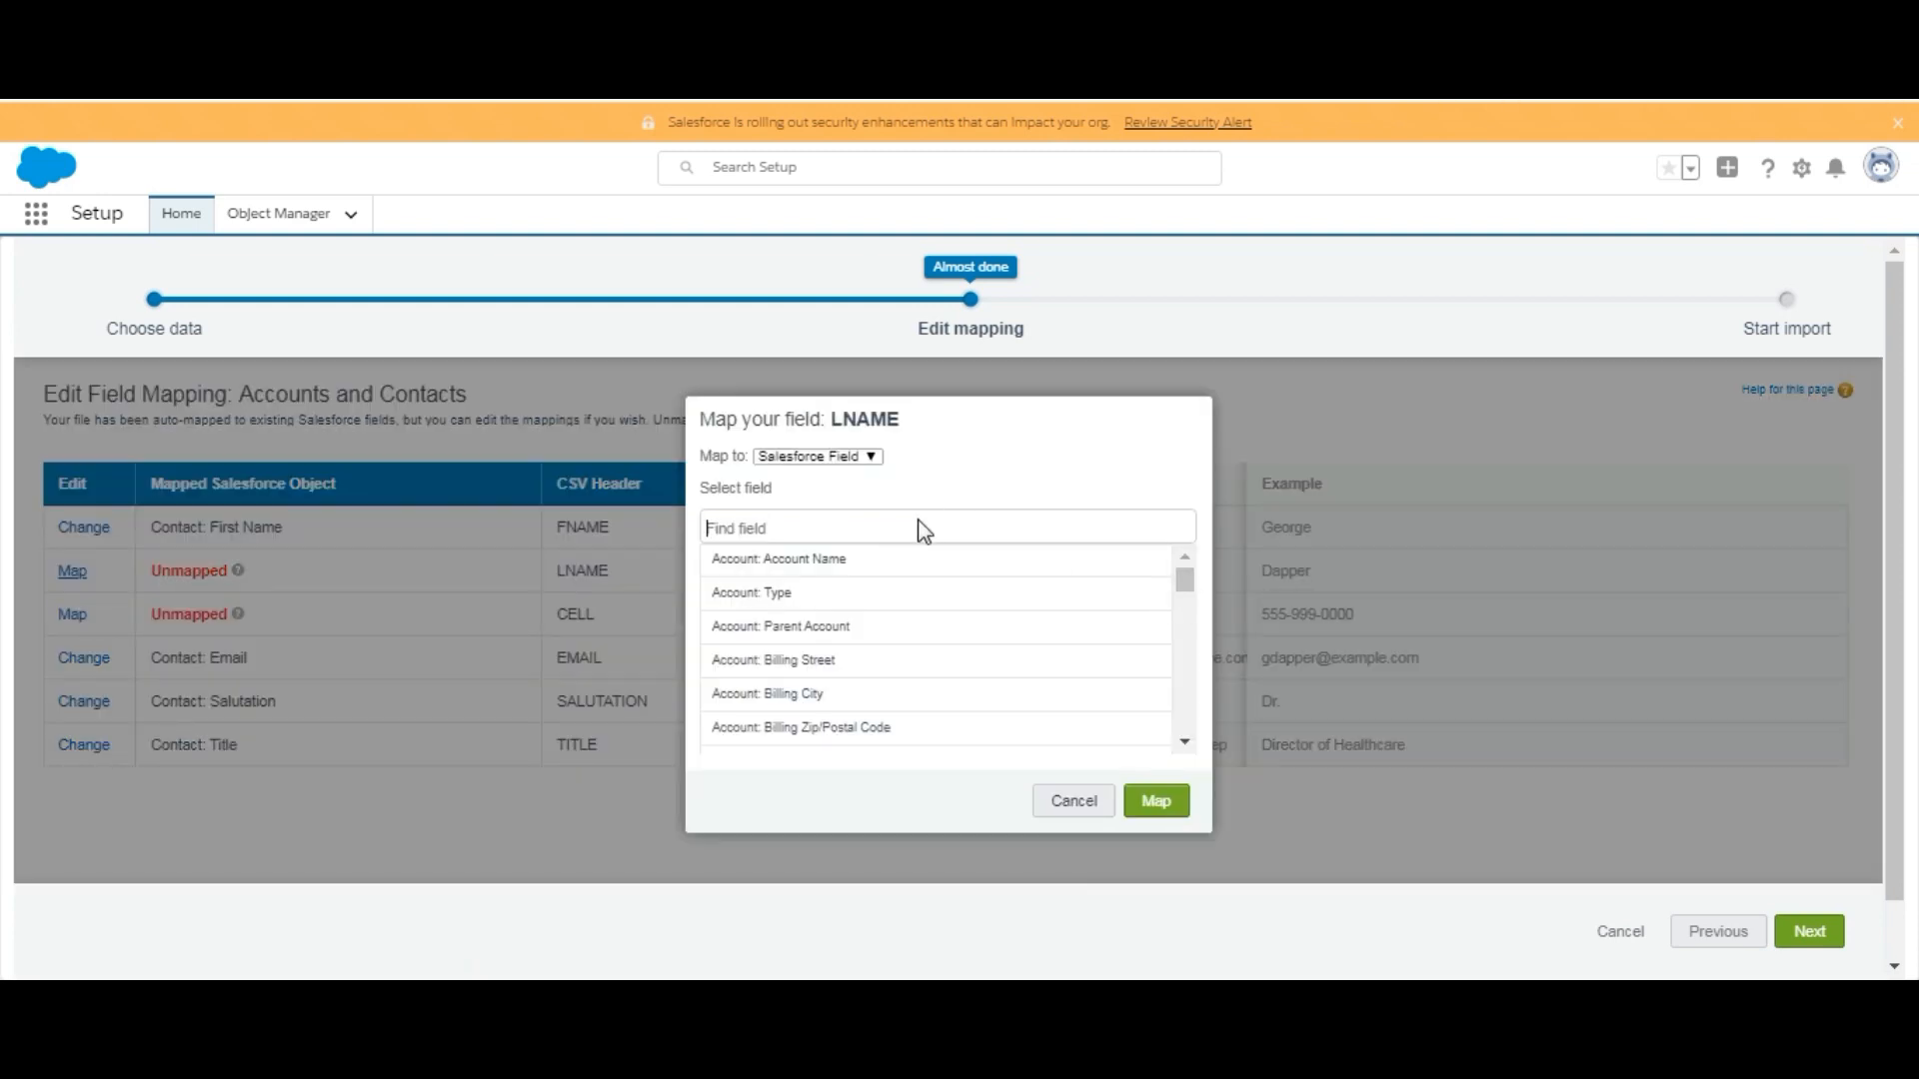
{"action": "left_click", "coordinate": [921, 526]}
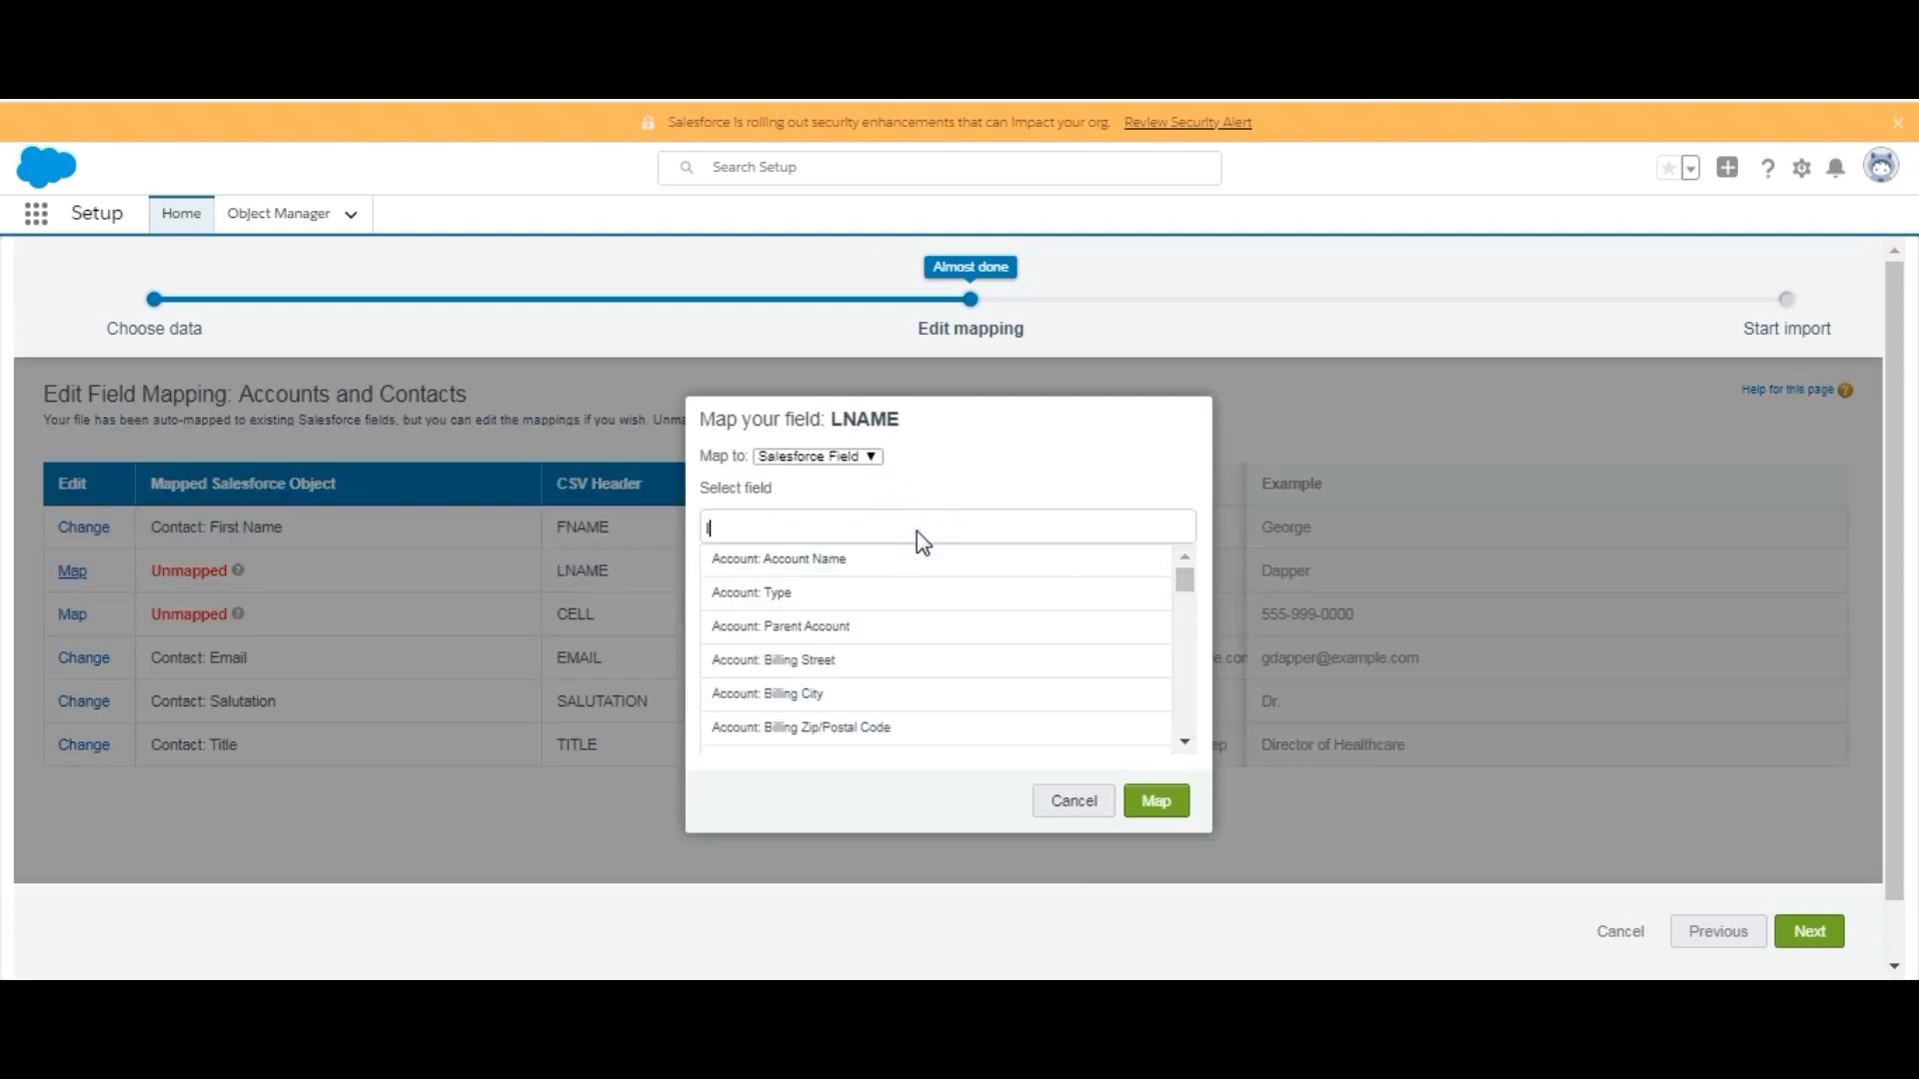
{"action": "type", "text": "last"}
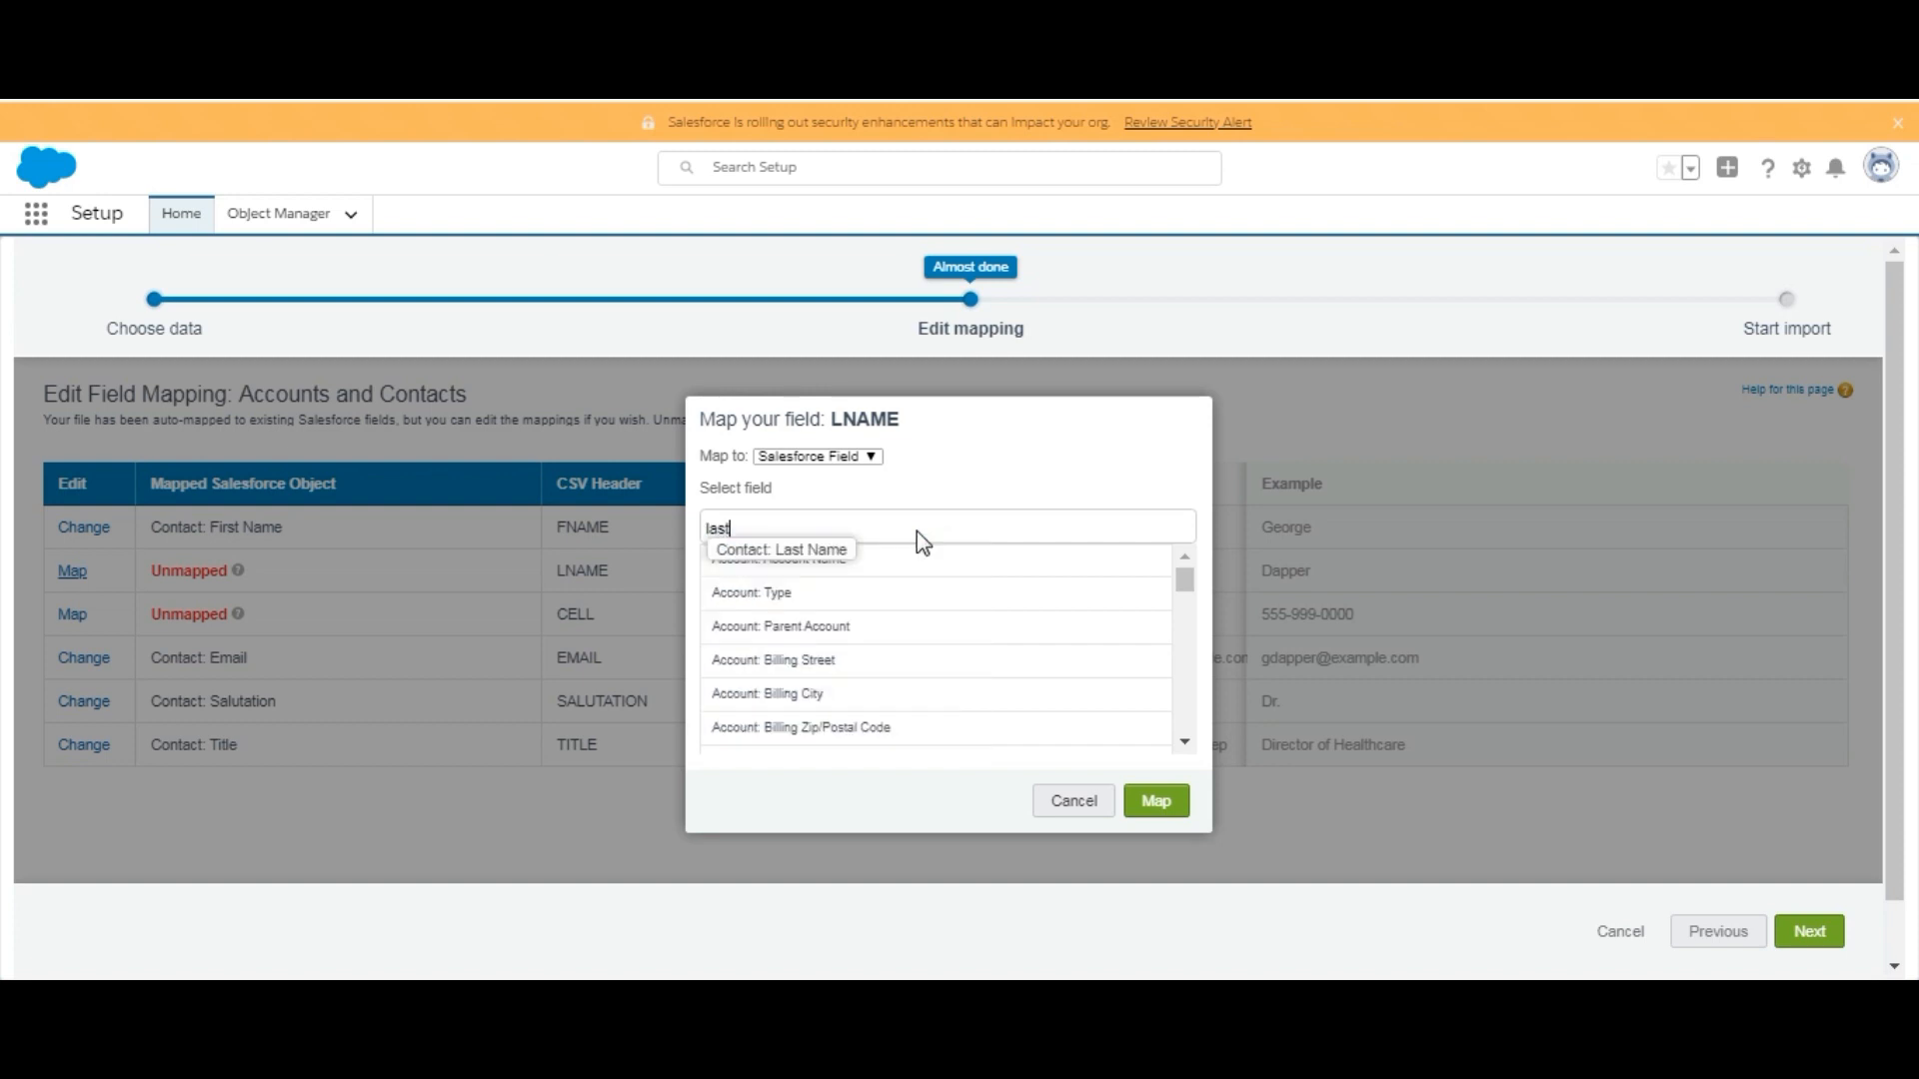
{"action": "left_click", "coordinate": [777, 549]}
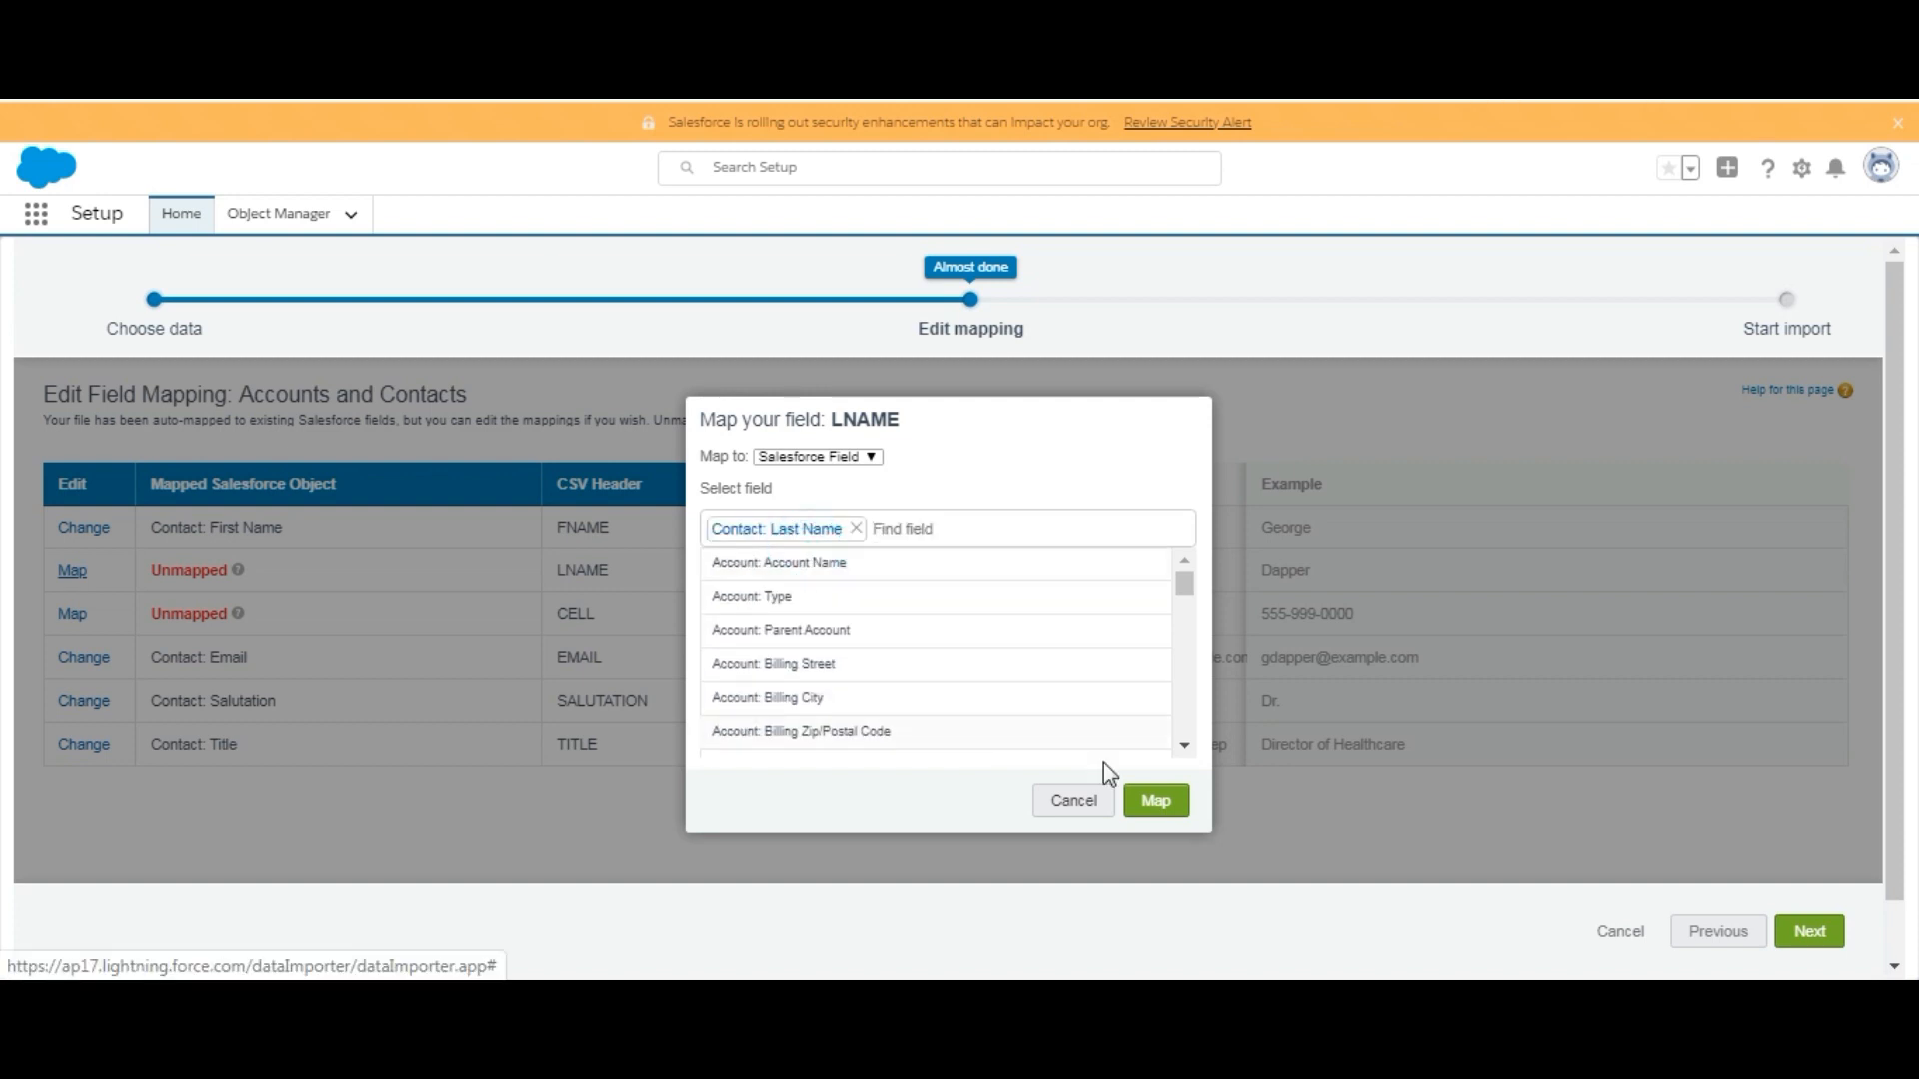
{"action": "left_click", "coordinate": [1155, 801]}
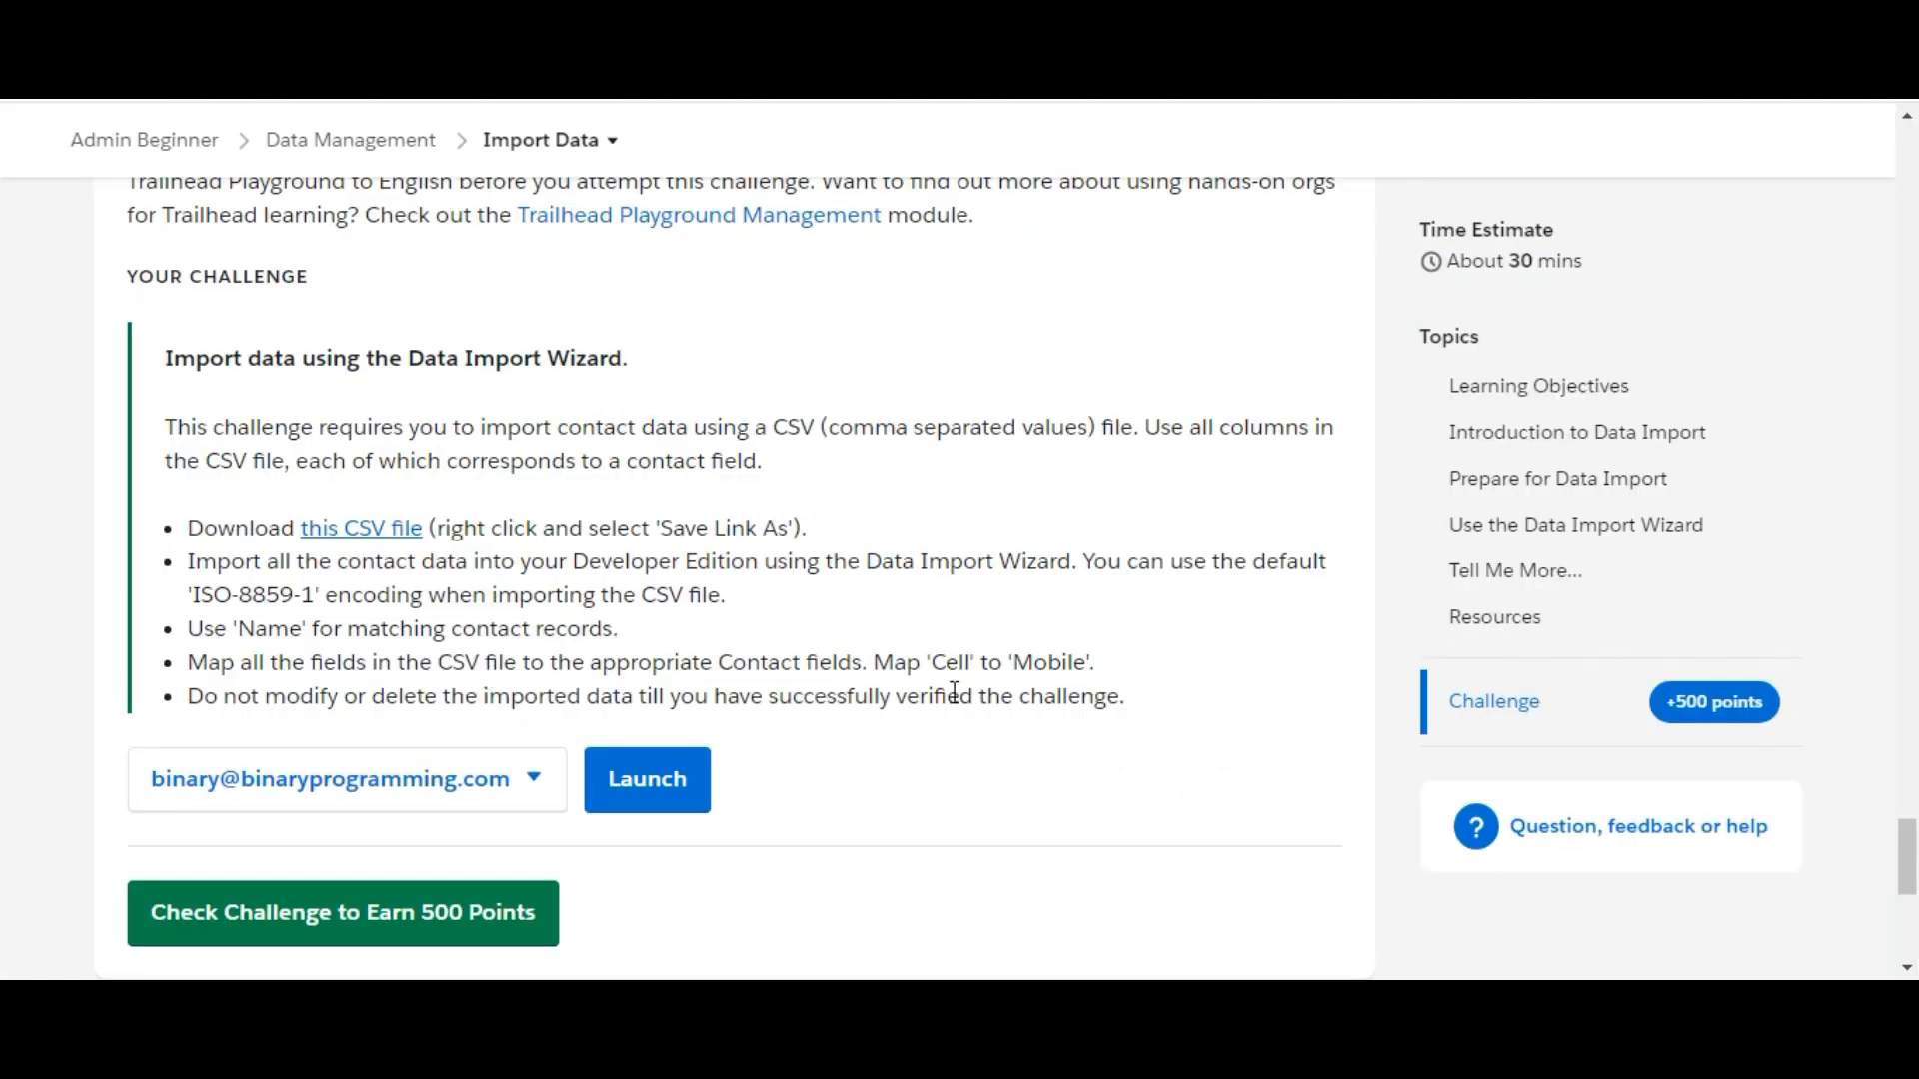
{"action": "mouse_move", "coordinate": [813, 664]}
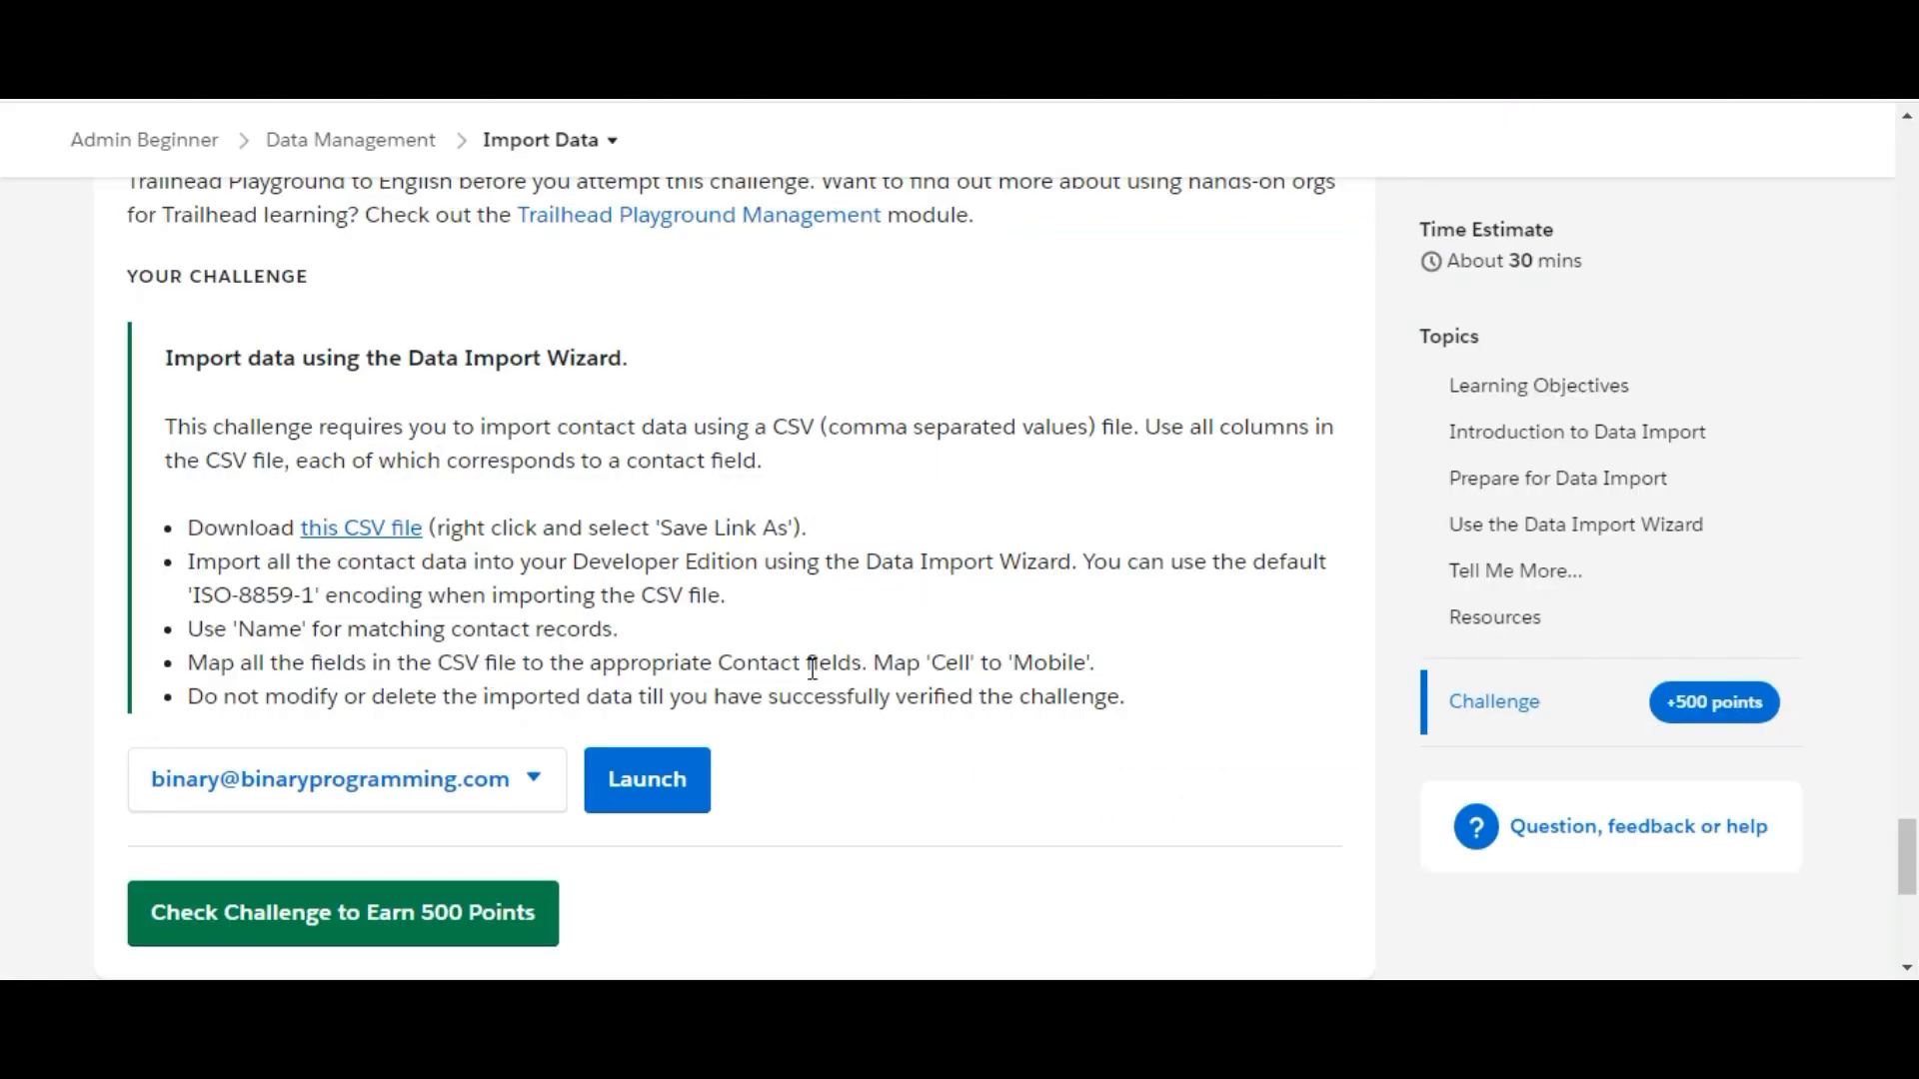
{"action": "mouse_move", "coordinate": [982, 581]}
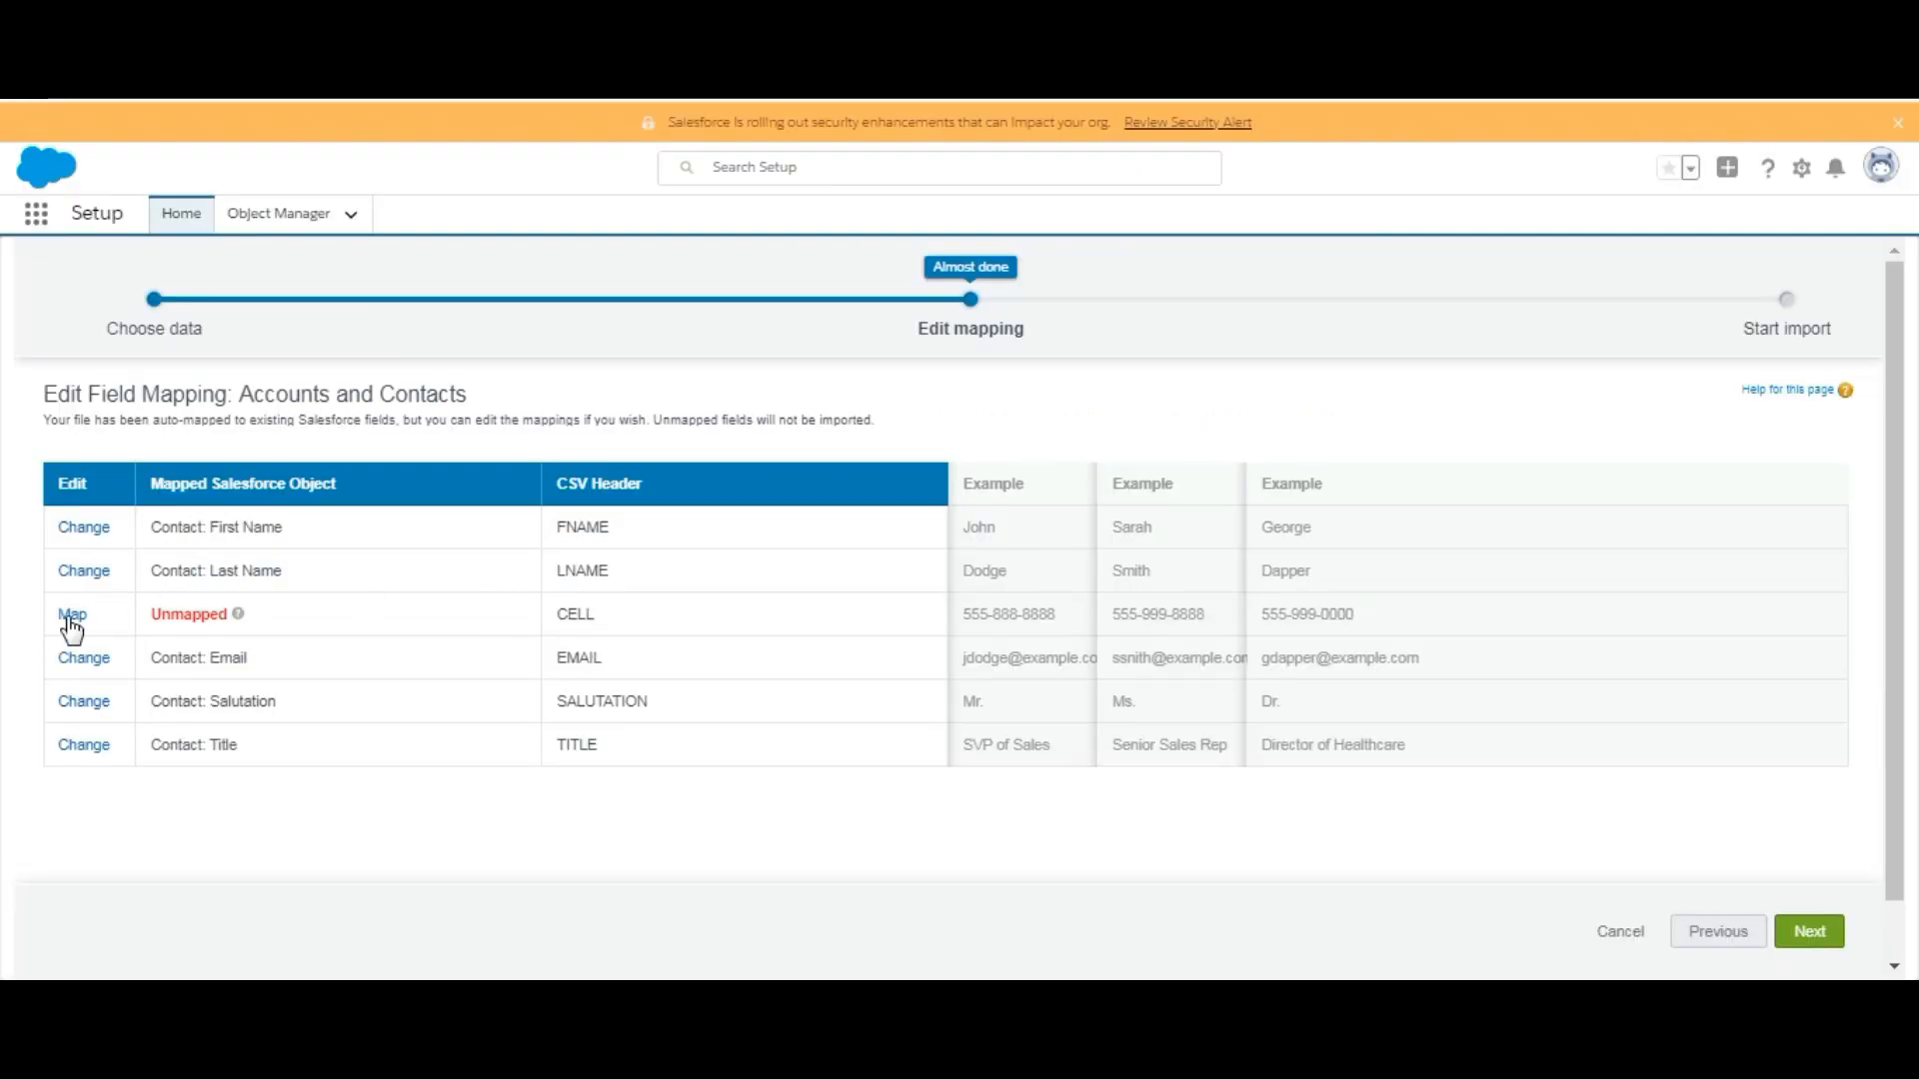
{"action": "mouse_move", "coordinate": [889, 558]}
{"action": "type", "text": "mobil"}
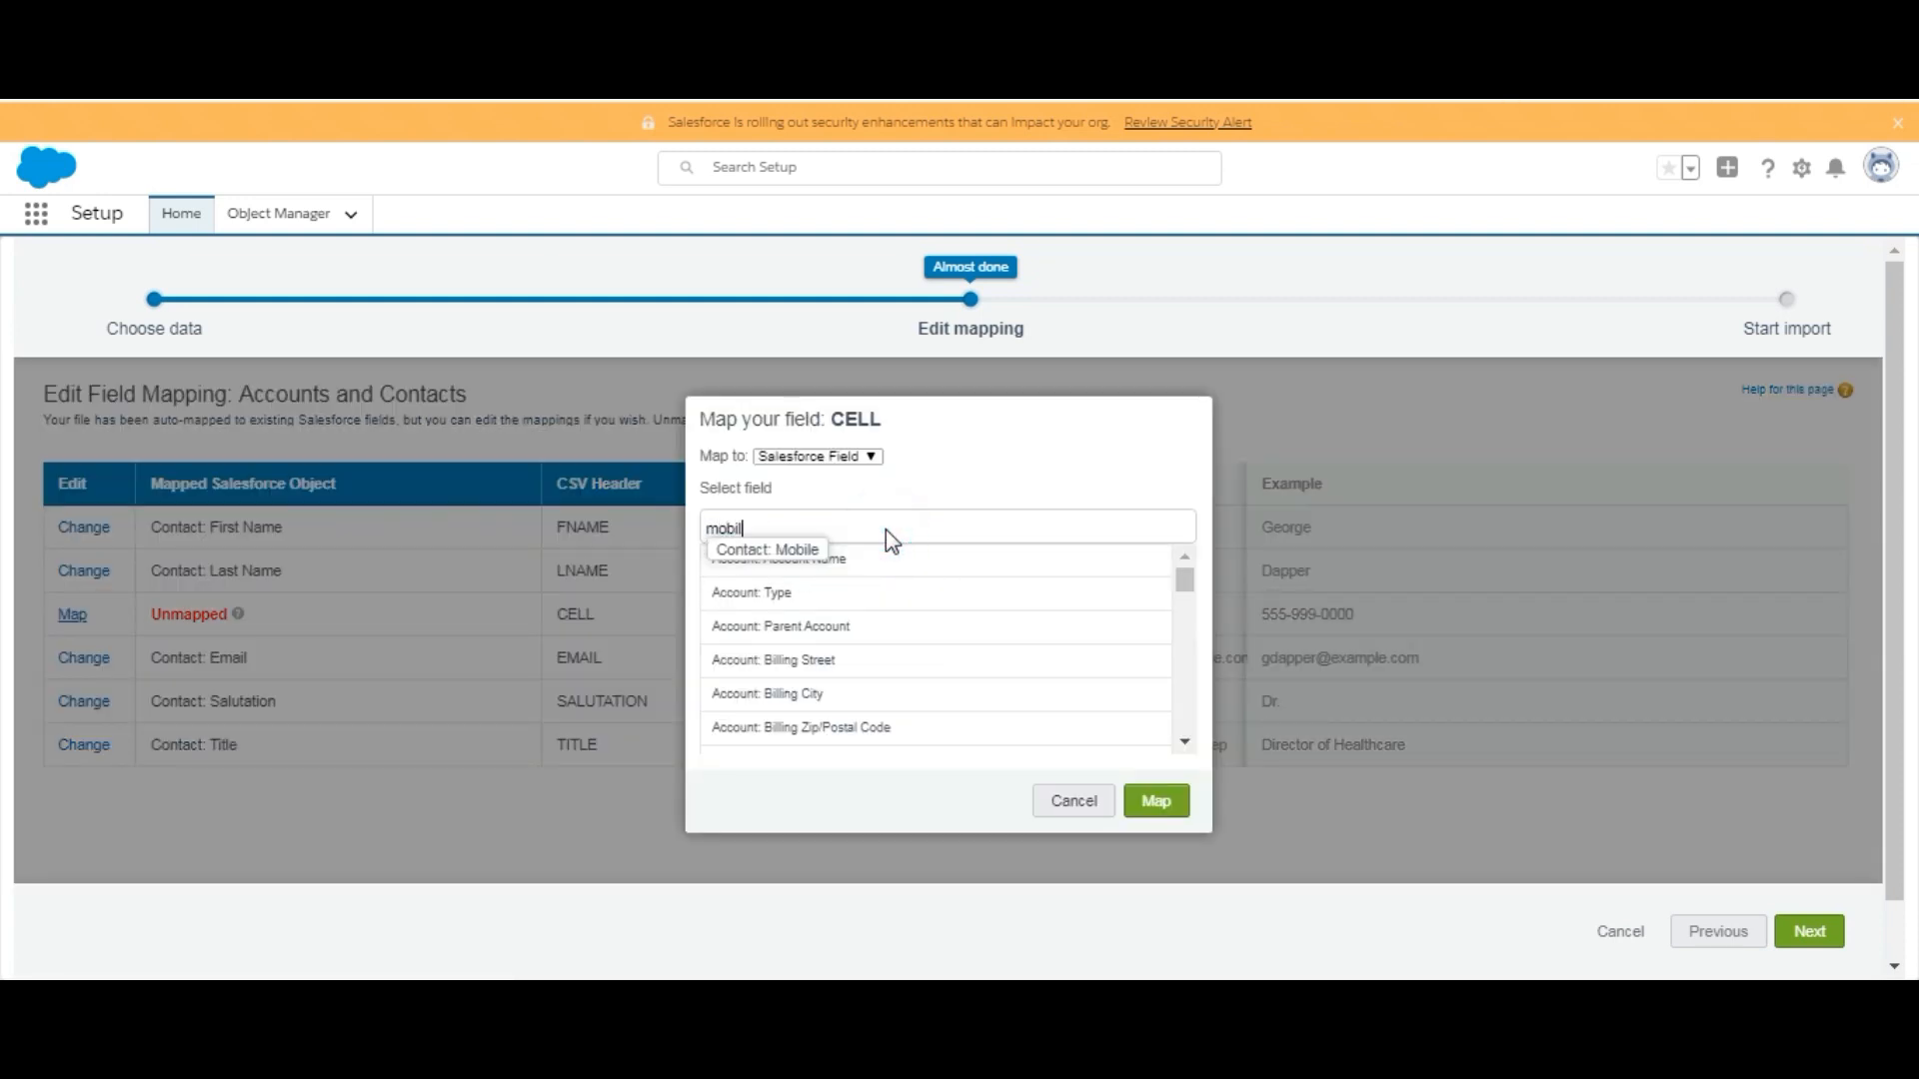
- Map CELL to Contact: Mobile and continue past the mapping step
{"action": "left_click", "coordinate": [765, 549]}
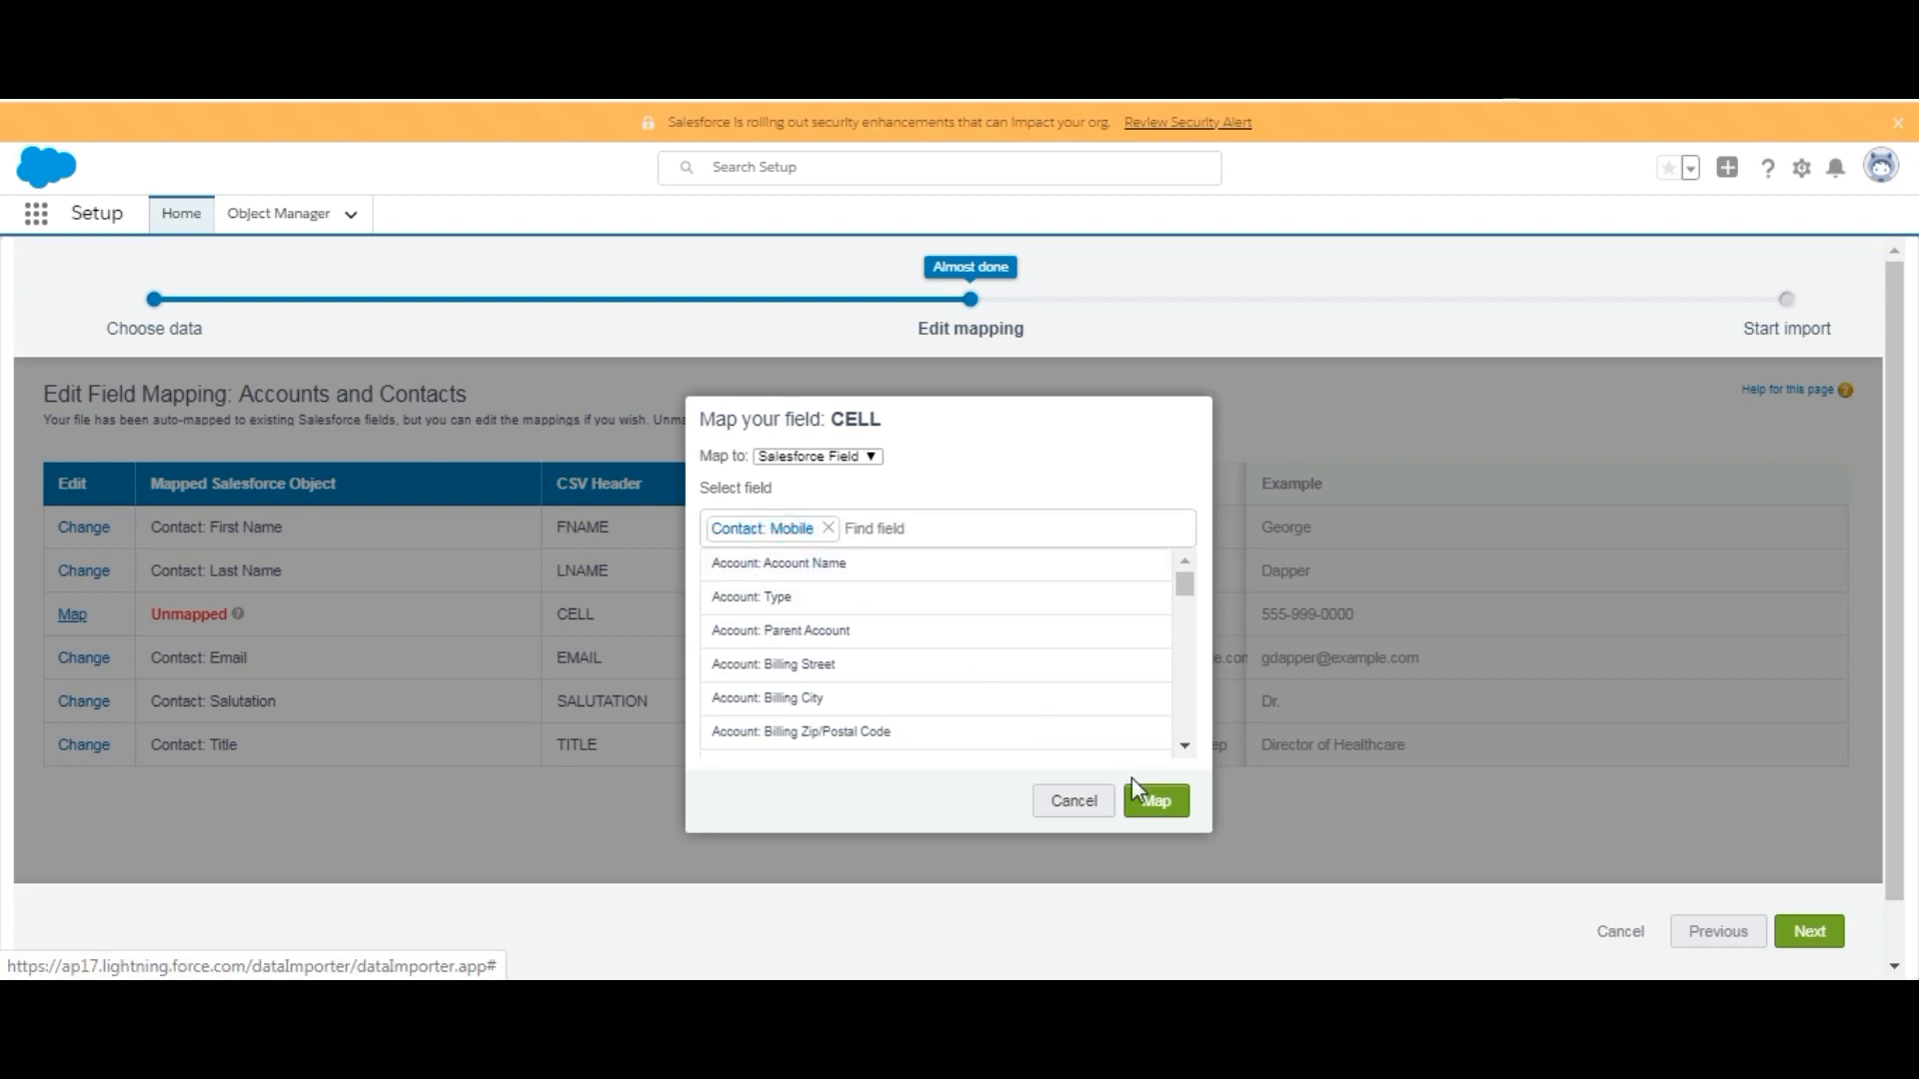
{"action": "left_click", "coordinate": [1156, 800]}
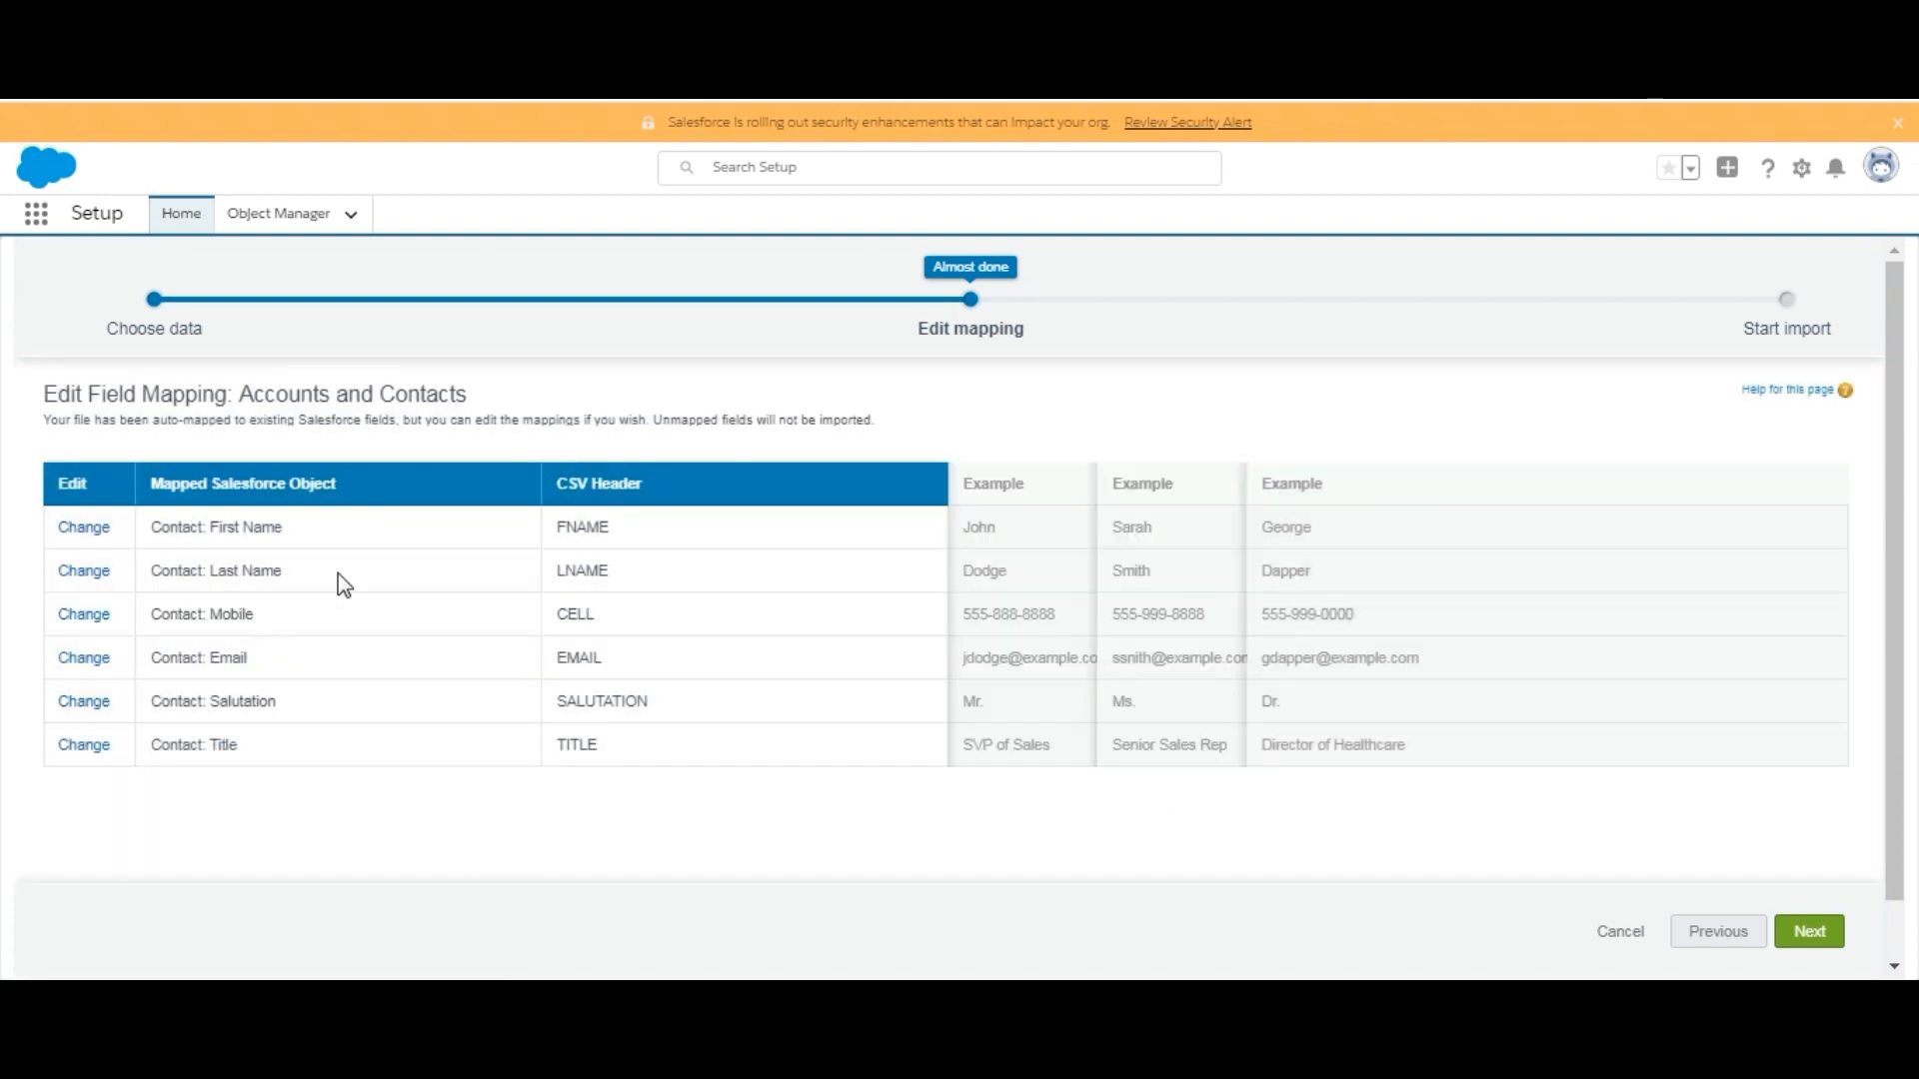
{"action": "mouse_move", "coordinate": [347, 631]}
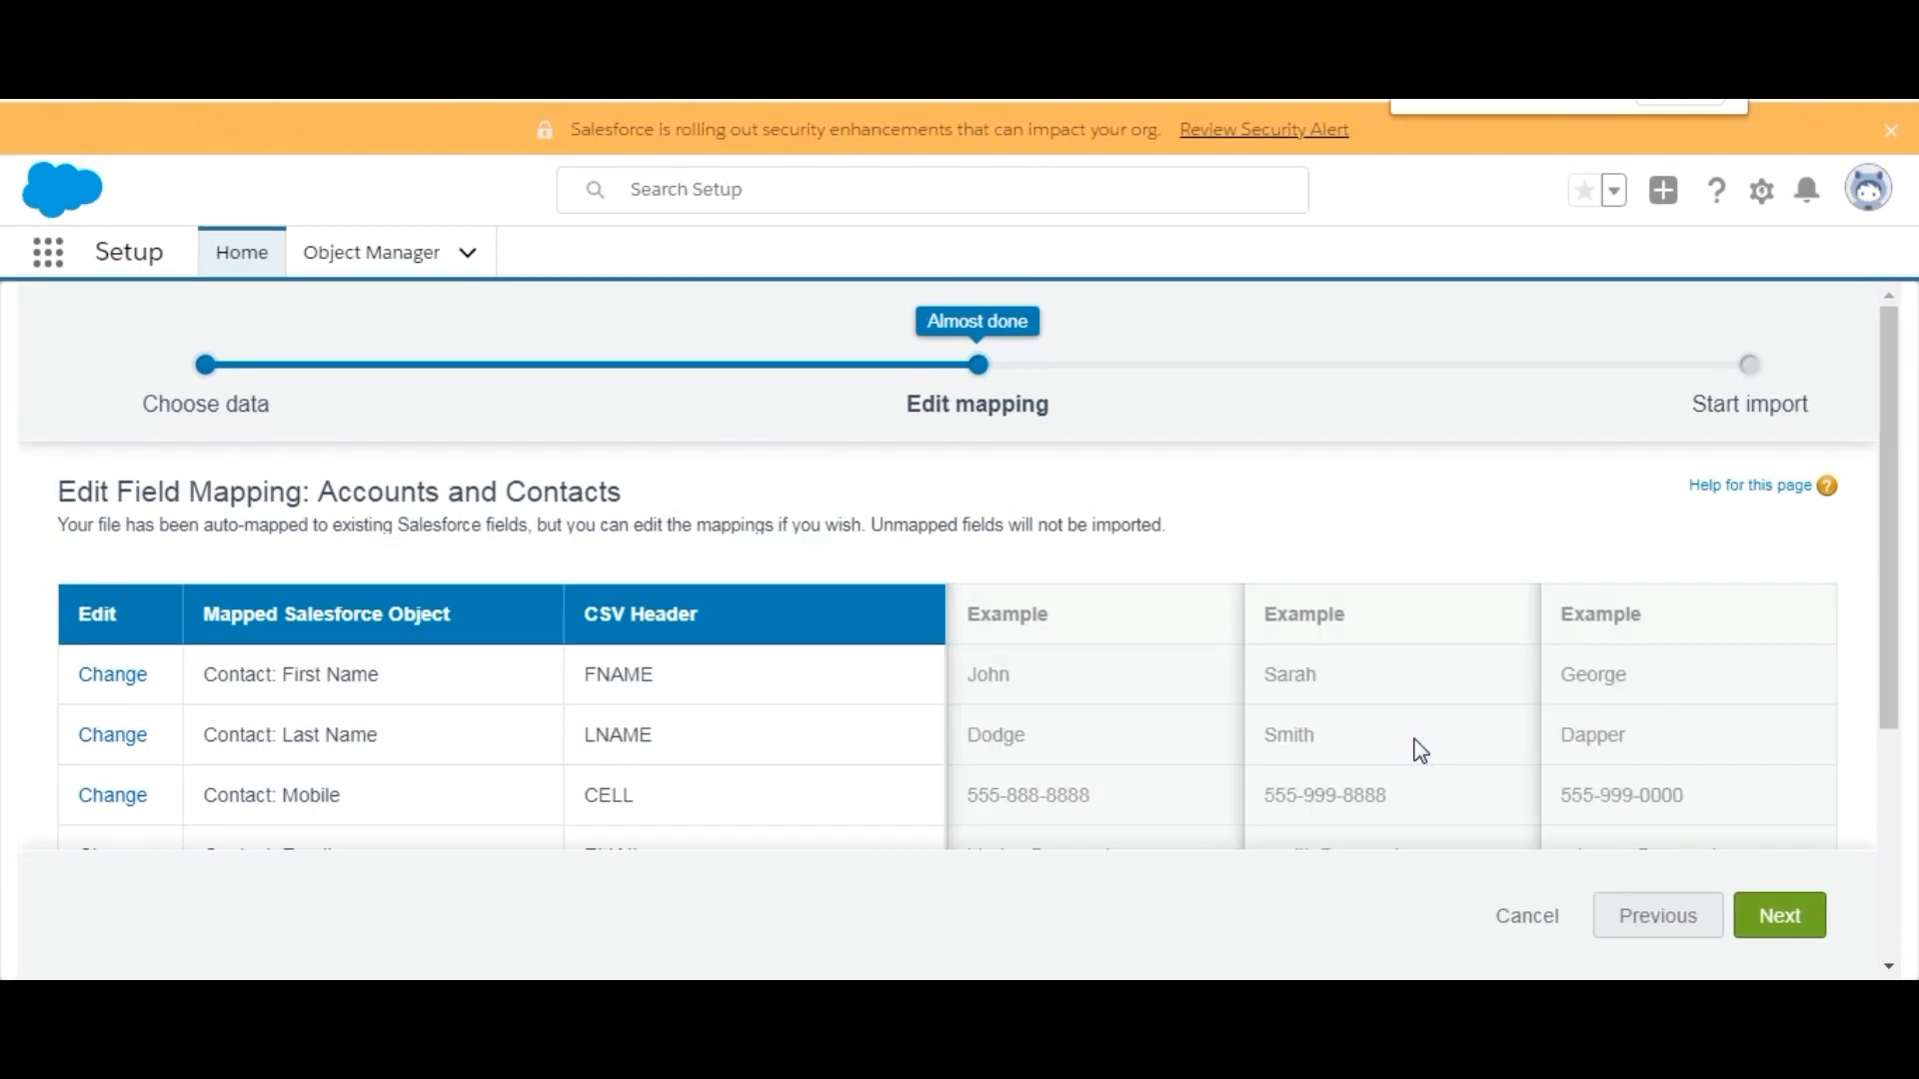
{"action": "left_click", "coordinate": [1785, 916]}
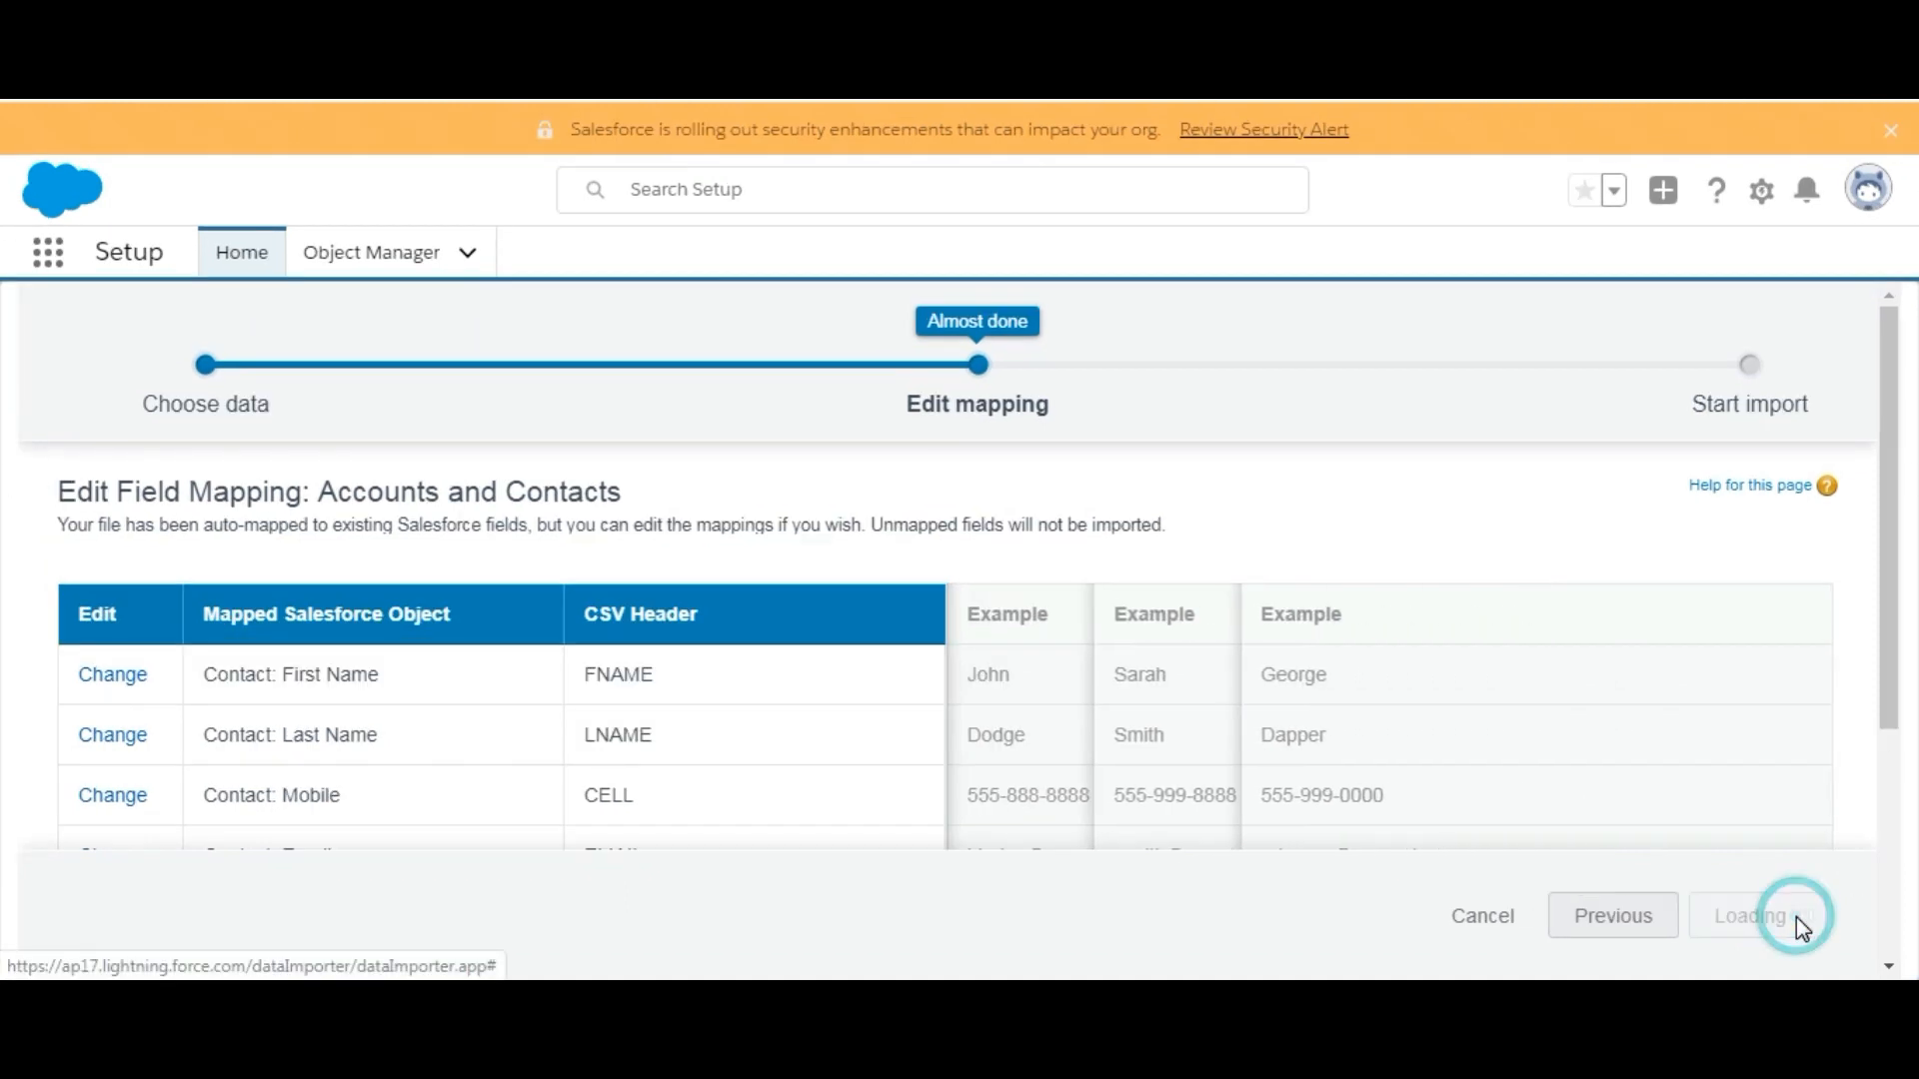
- Review the six mapped fields and start the contacts_to_import1.csv import
{"action": "left_click", "coordinate": [1787, 920]}
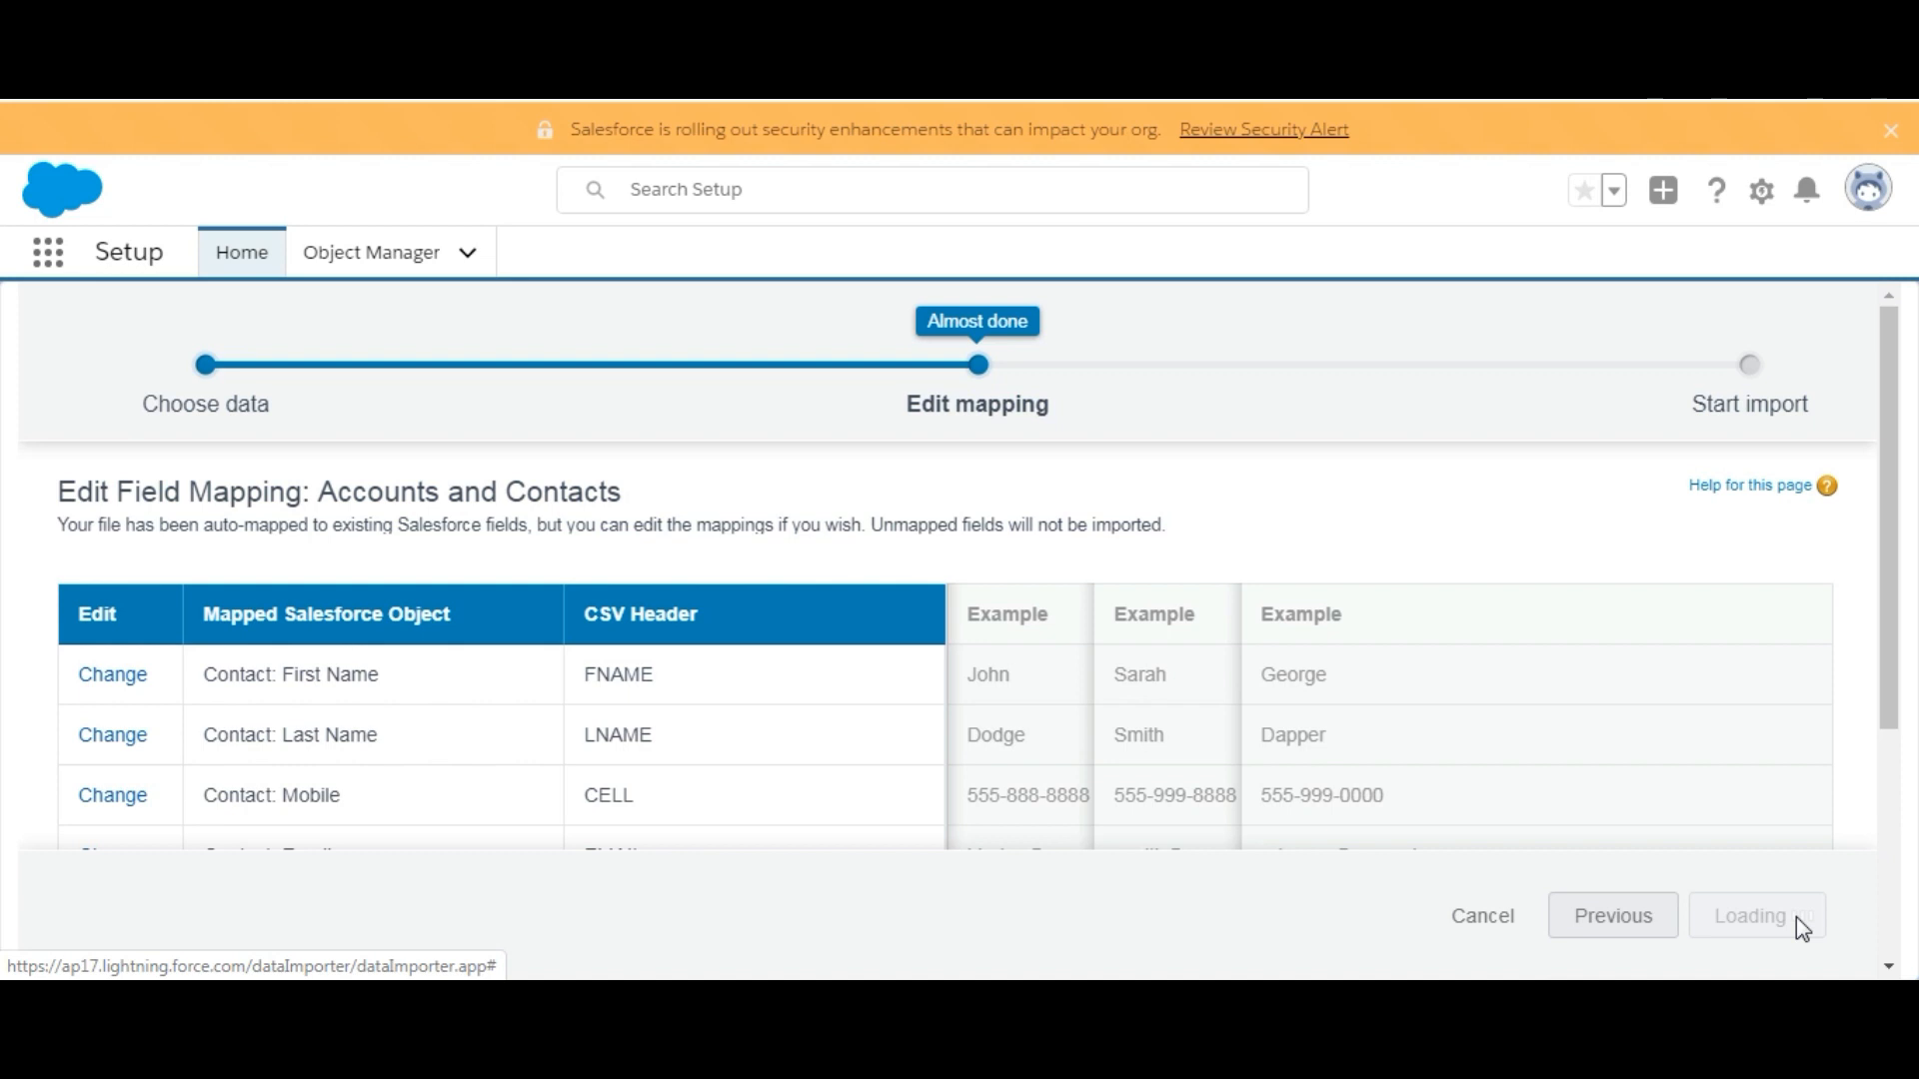
{"action": "left_click", "coordinate": [1762, 917]}
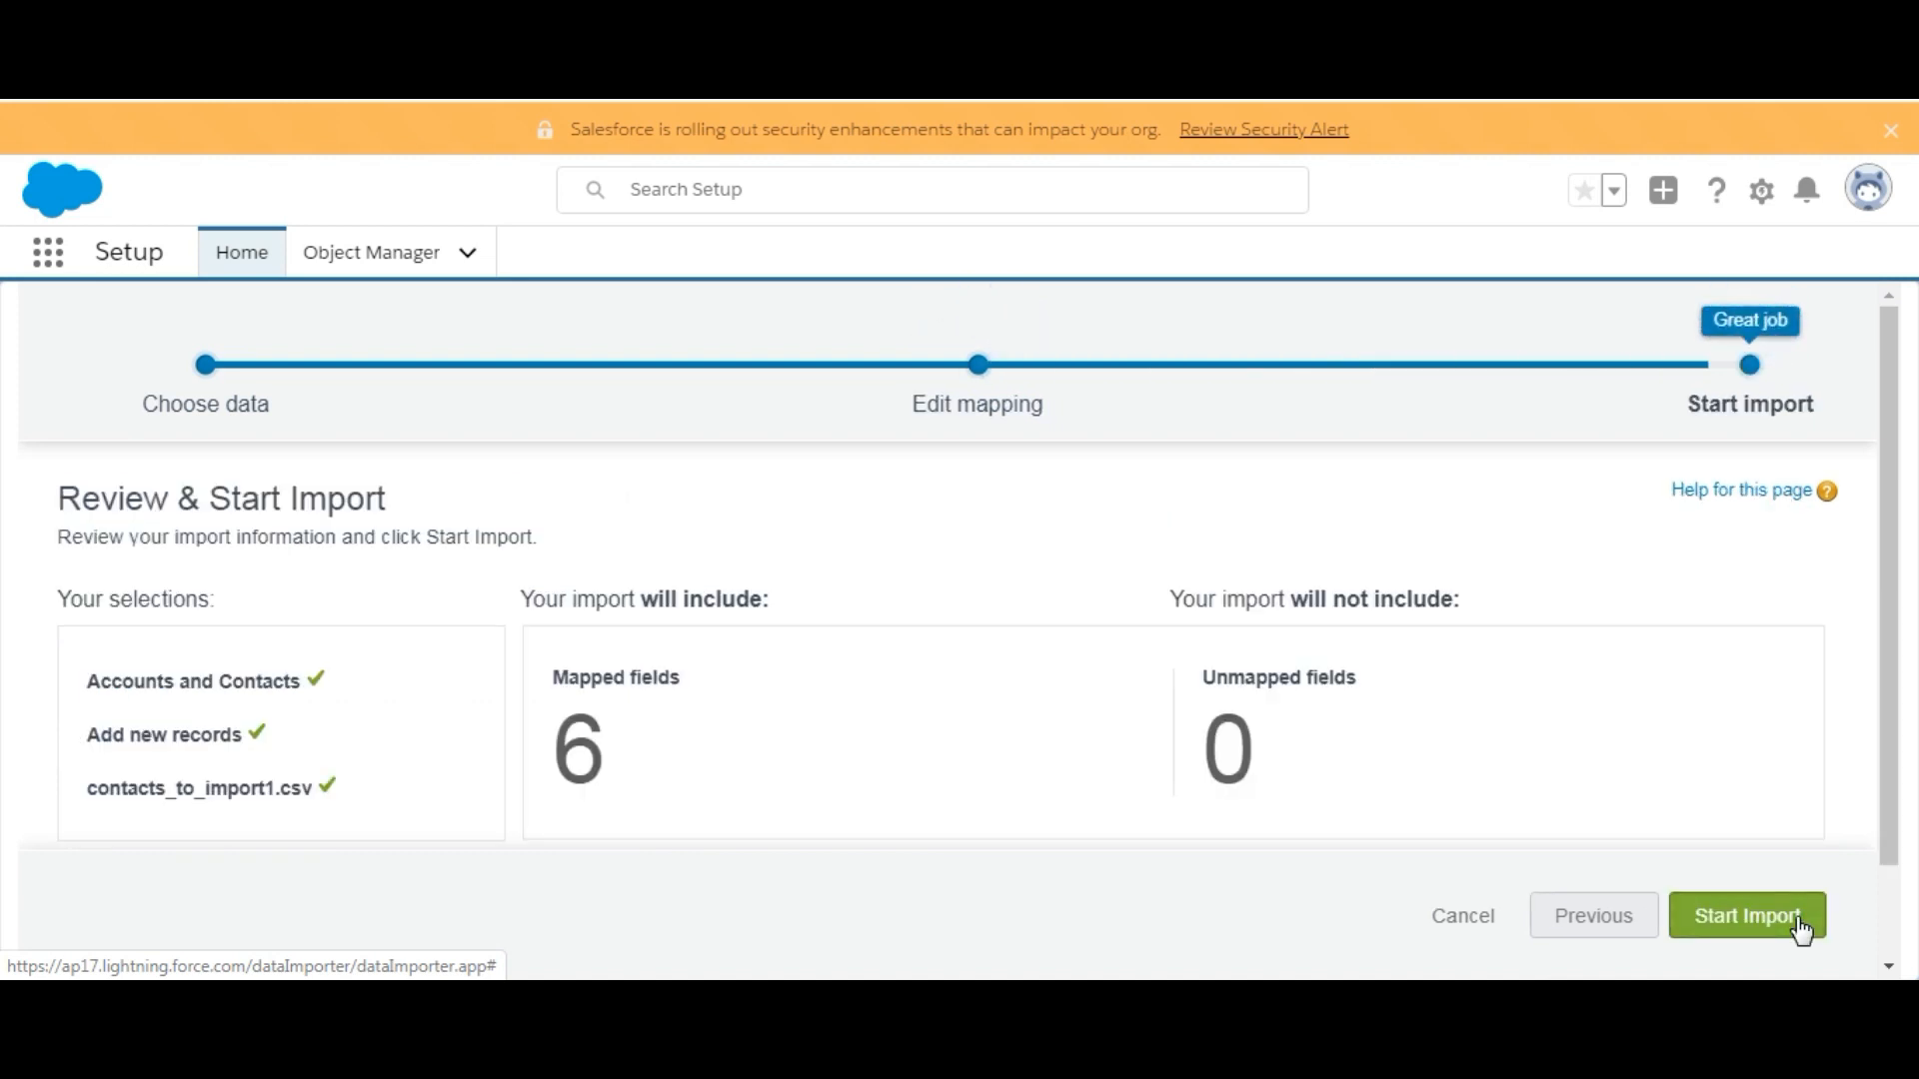
{"action": "scroll", "scroll_direction": "down", "scroll_amount": 3}
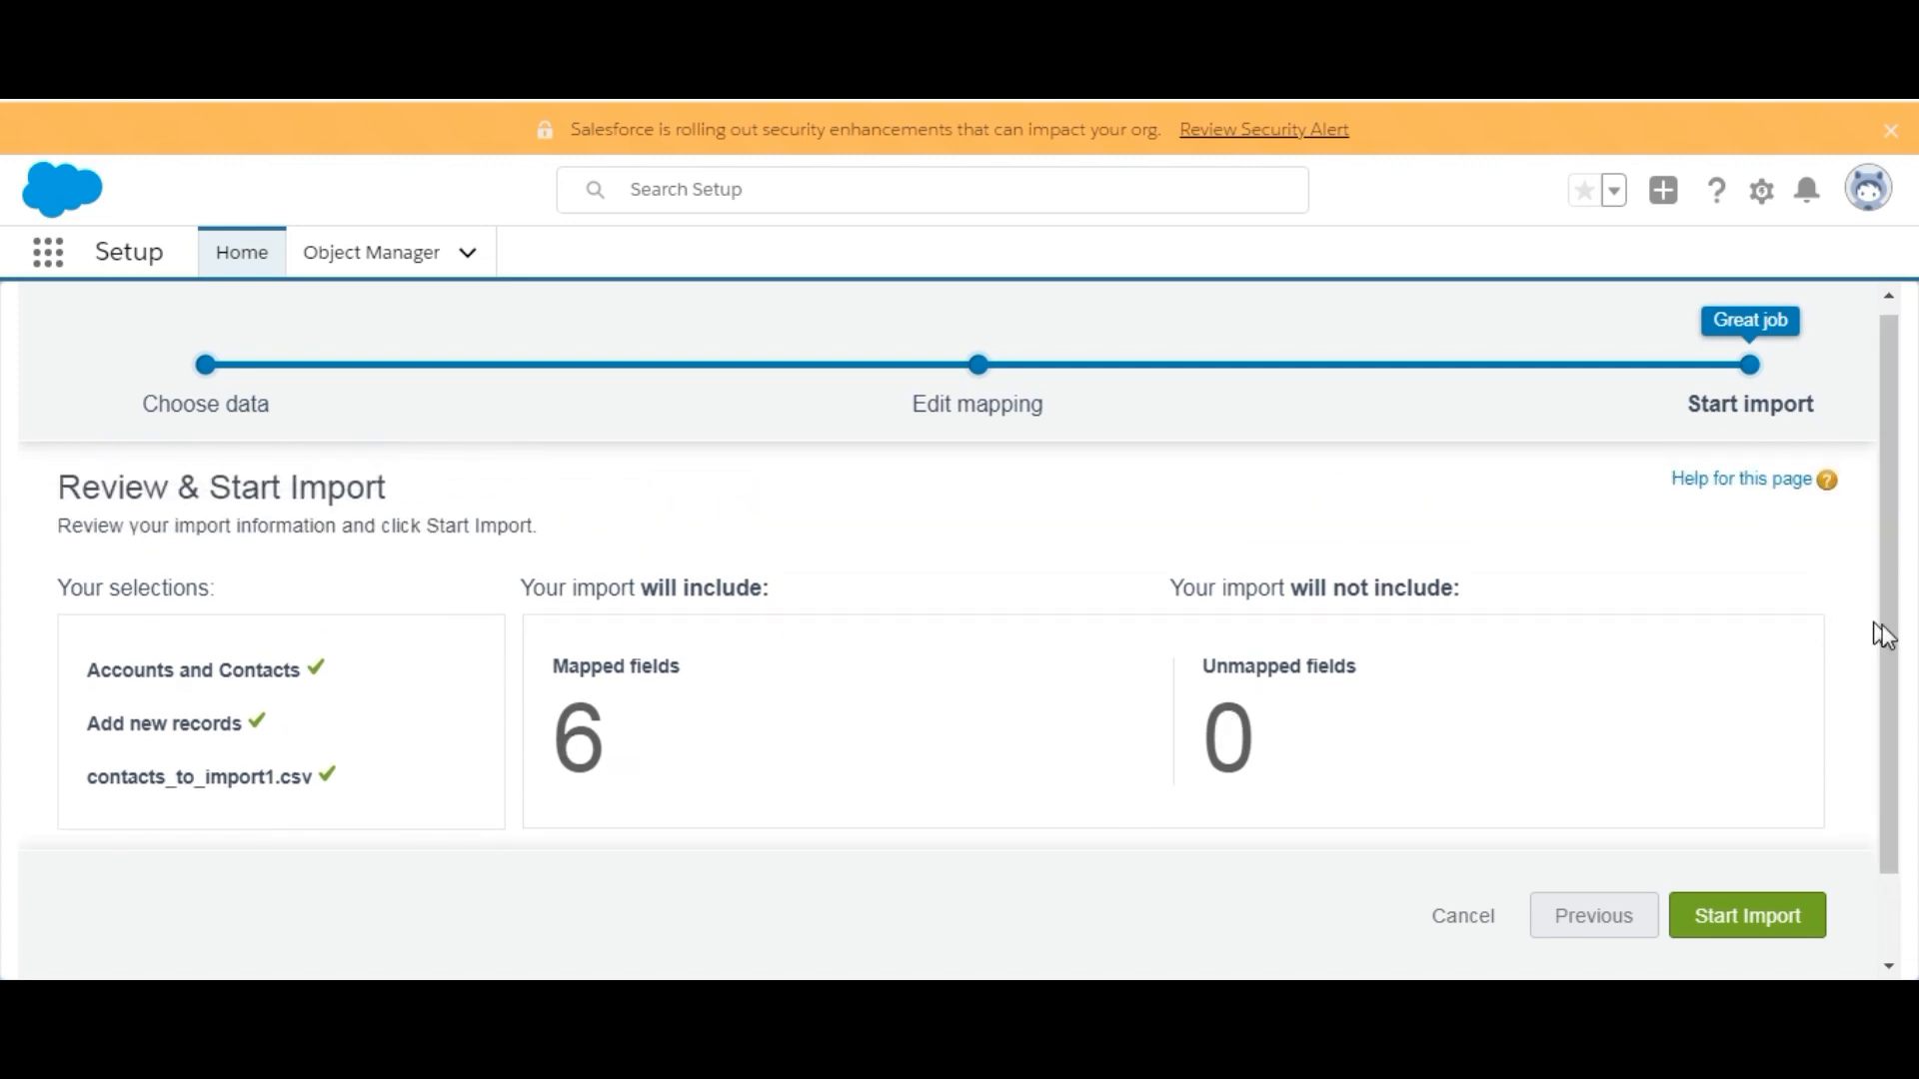
{"action": "left_click", "coordinate": [1748, 944]}
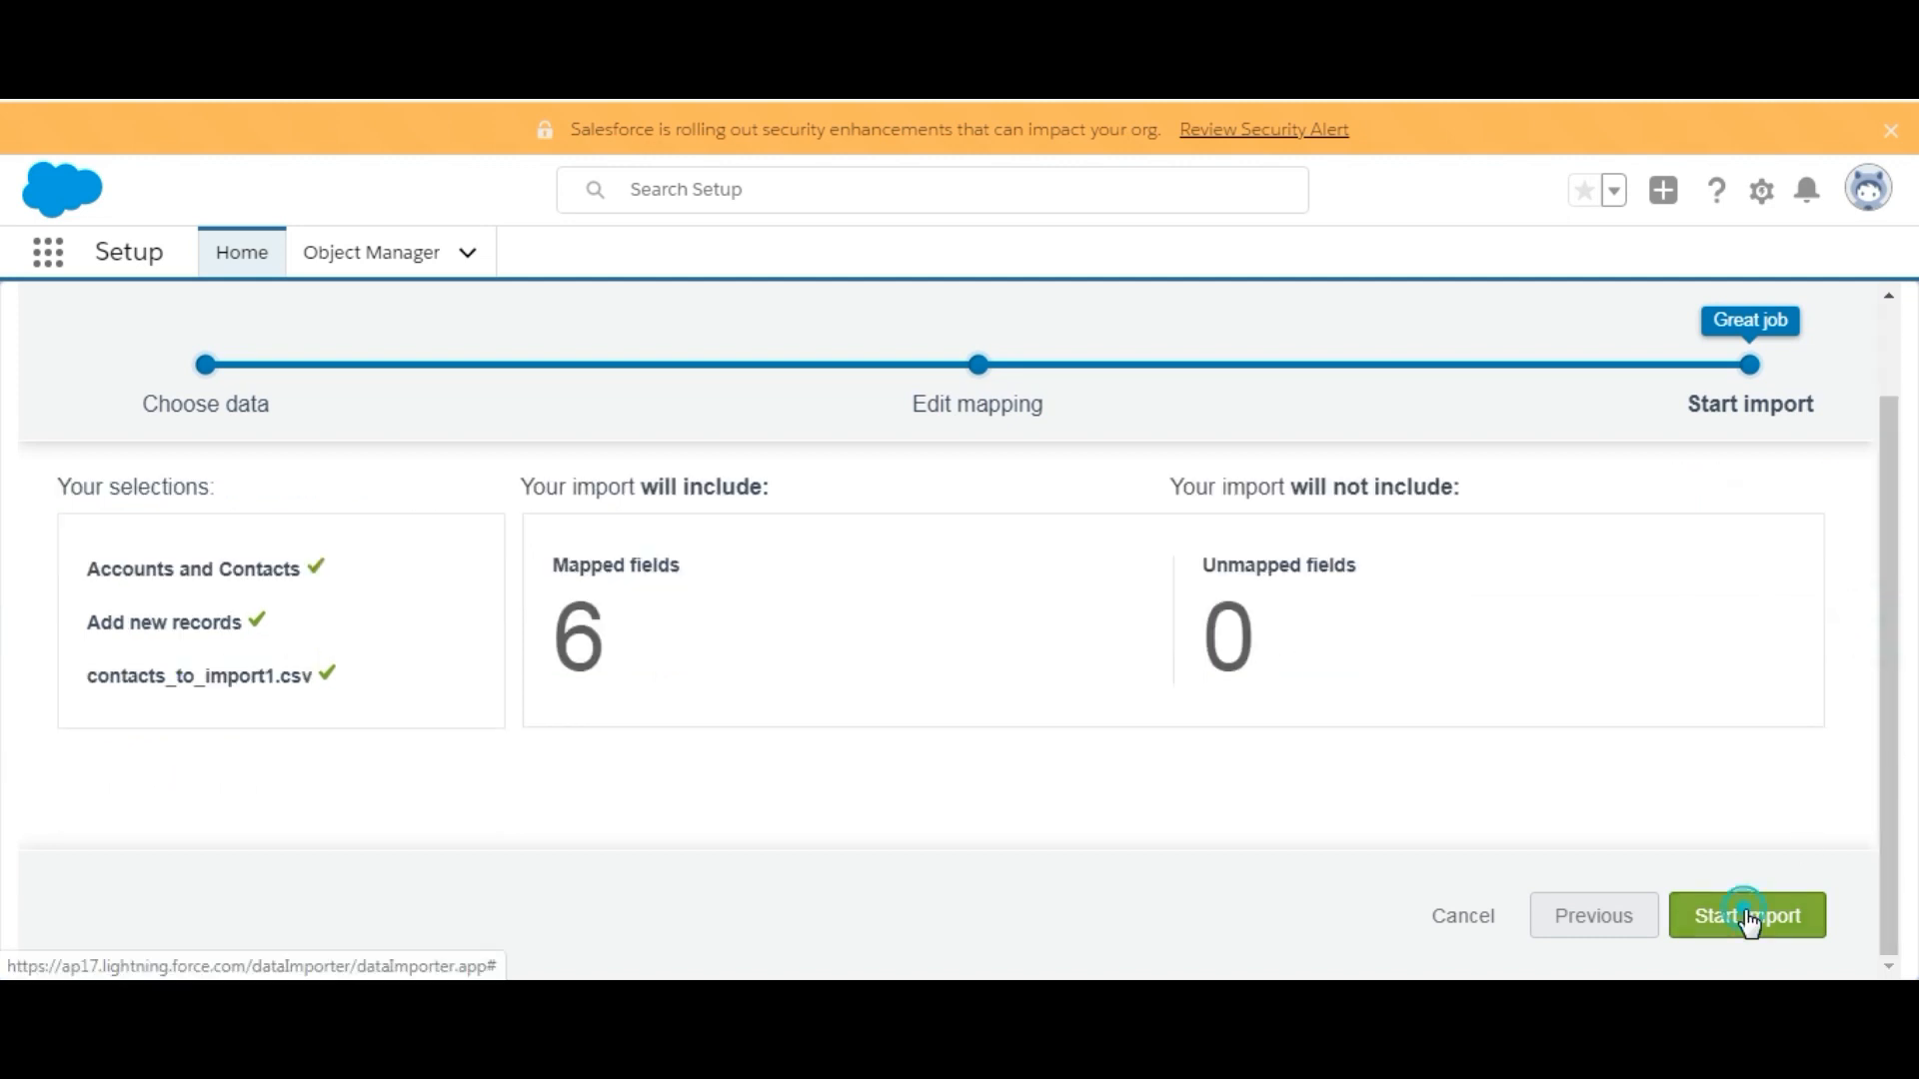
{"action": "left_click", "coordinate": [1746, 916]}
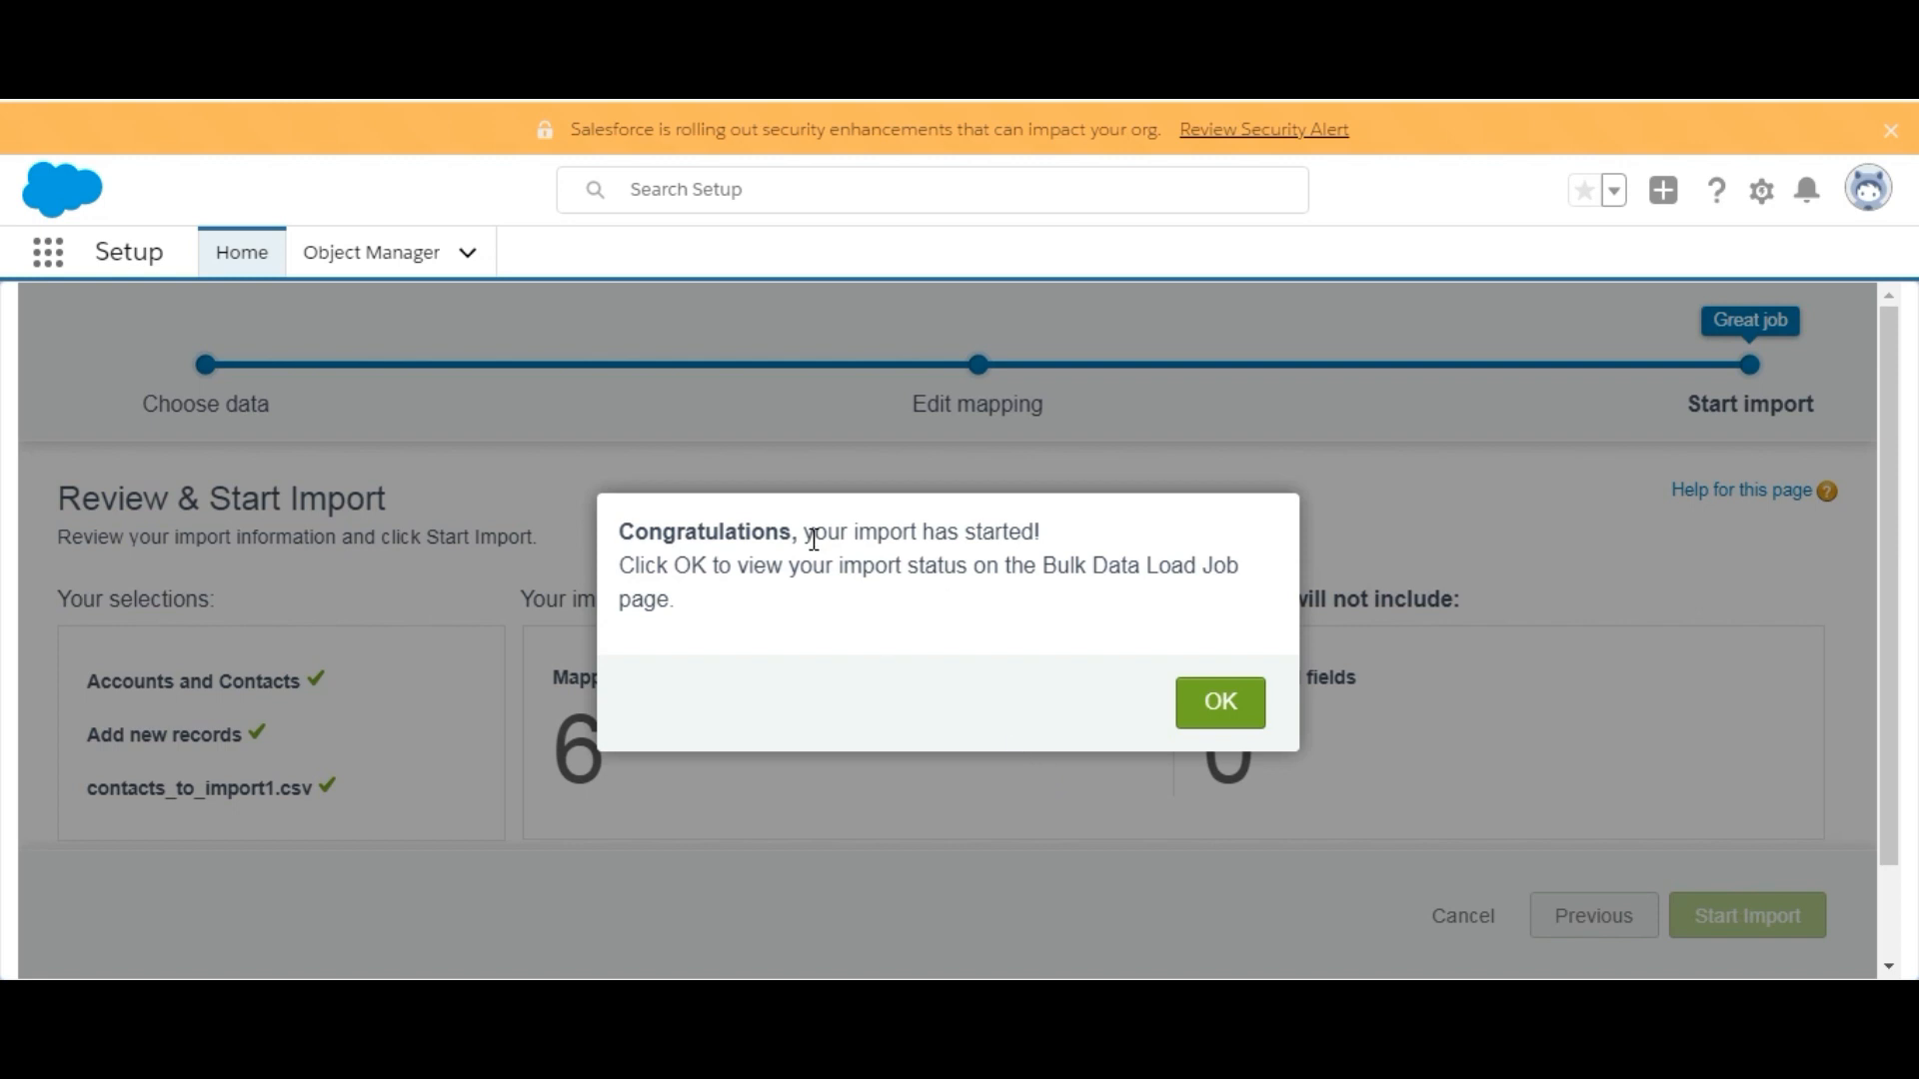
{"action": "mouse_move", "coordinate": [837, 606]}
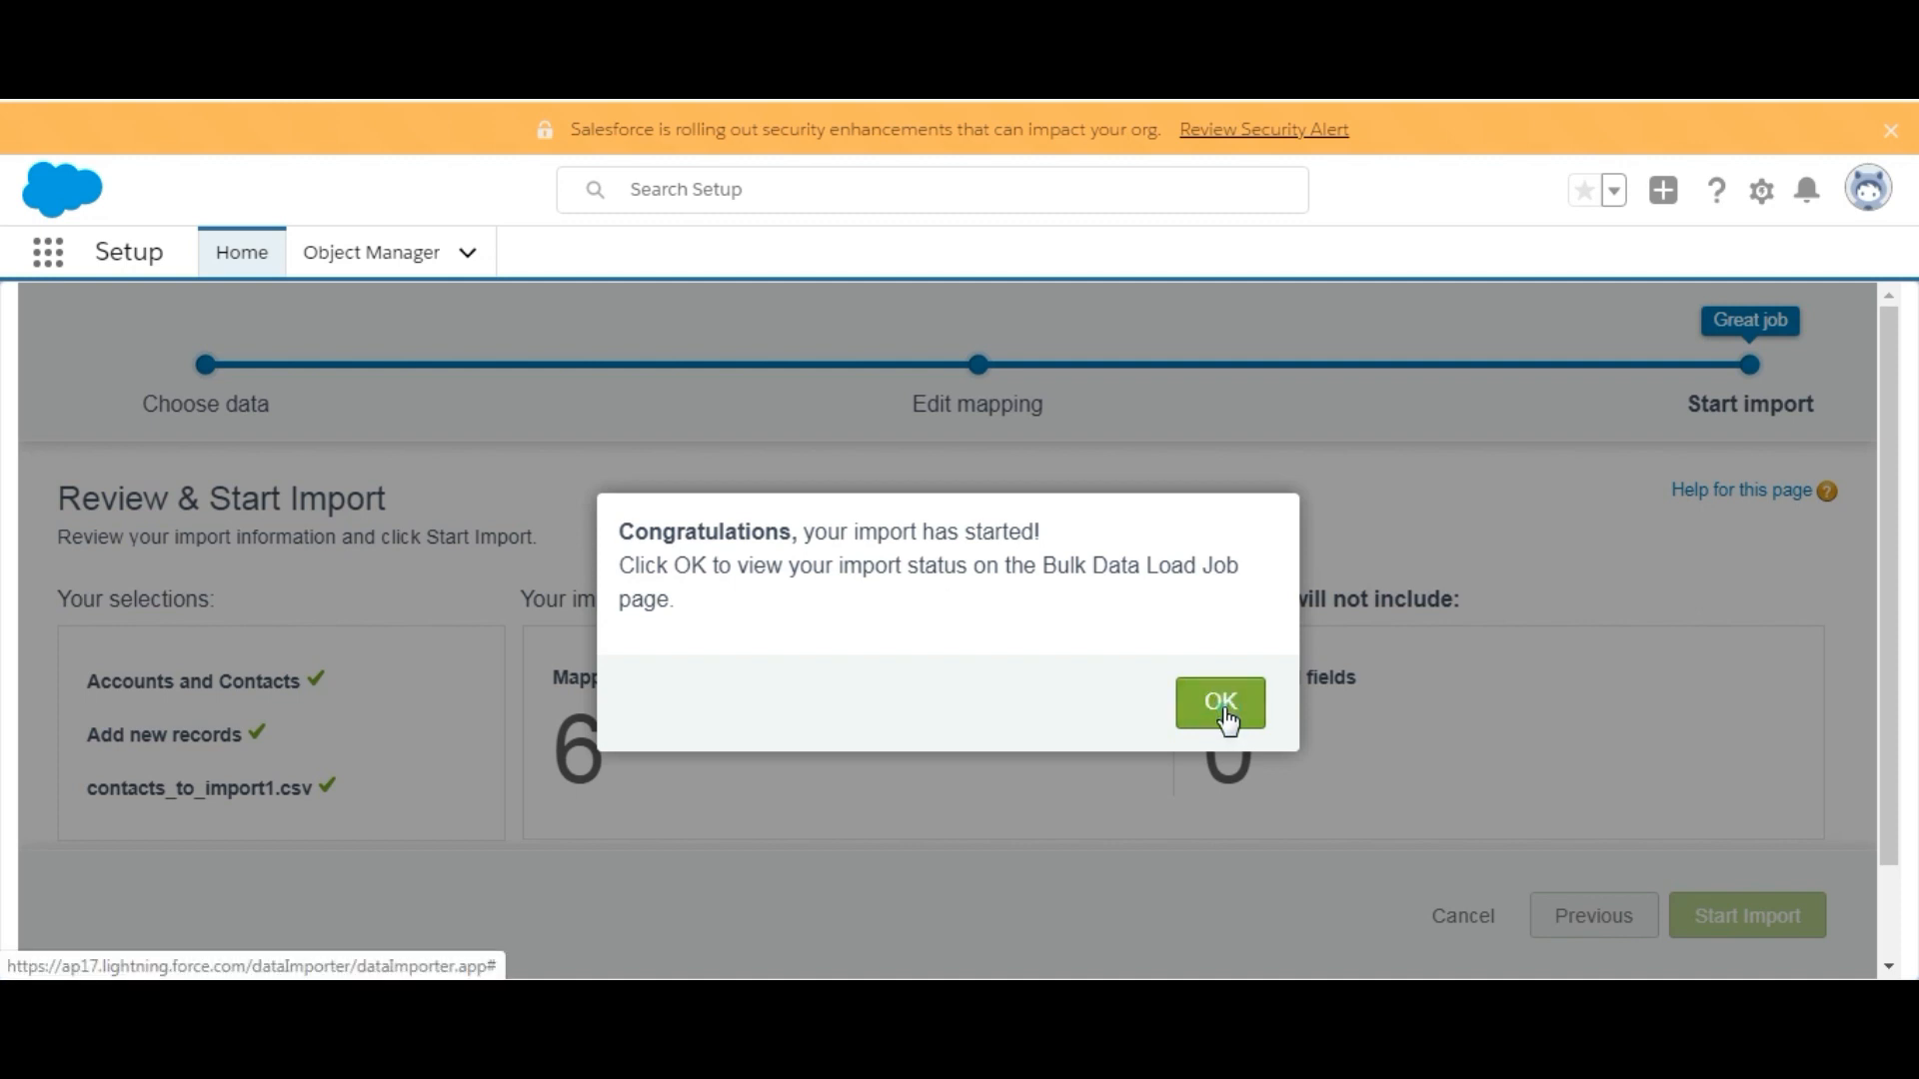
- Dismiss the Congratulations dialog to view the Bulk Data Load Job page
{"action": "left_click", "coordinate": [1219, 702]}
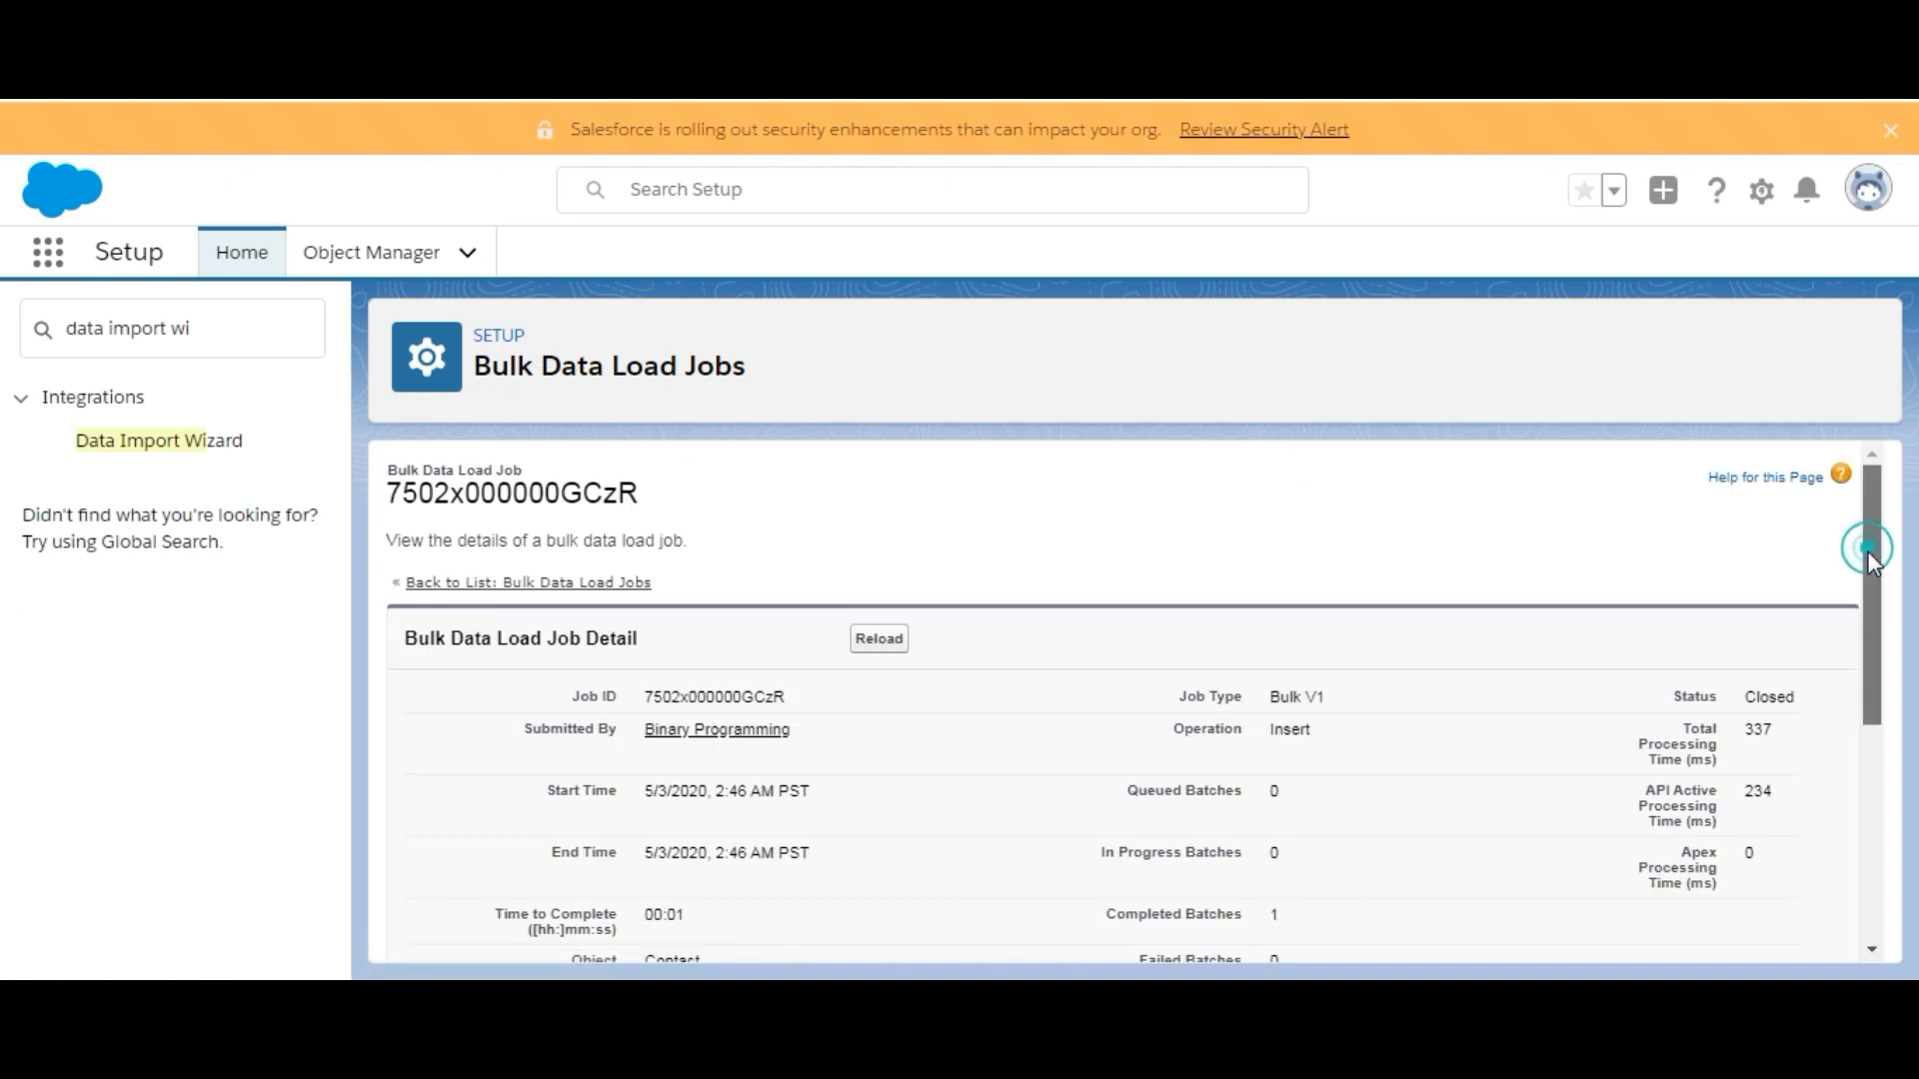
- Check the job's 100% progress, 20 records processed, and download the batch result
{"action": "scroll", "scroll_direction": "down", "scroll_amount": 3}
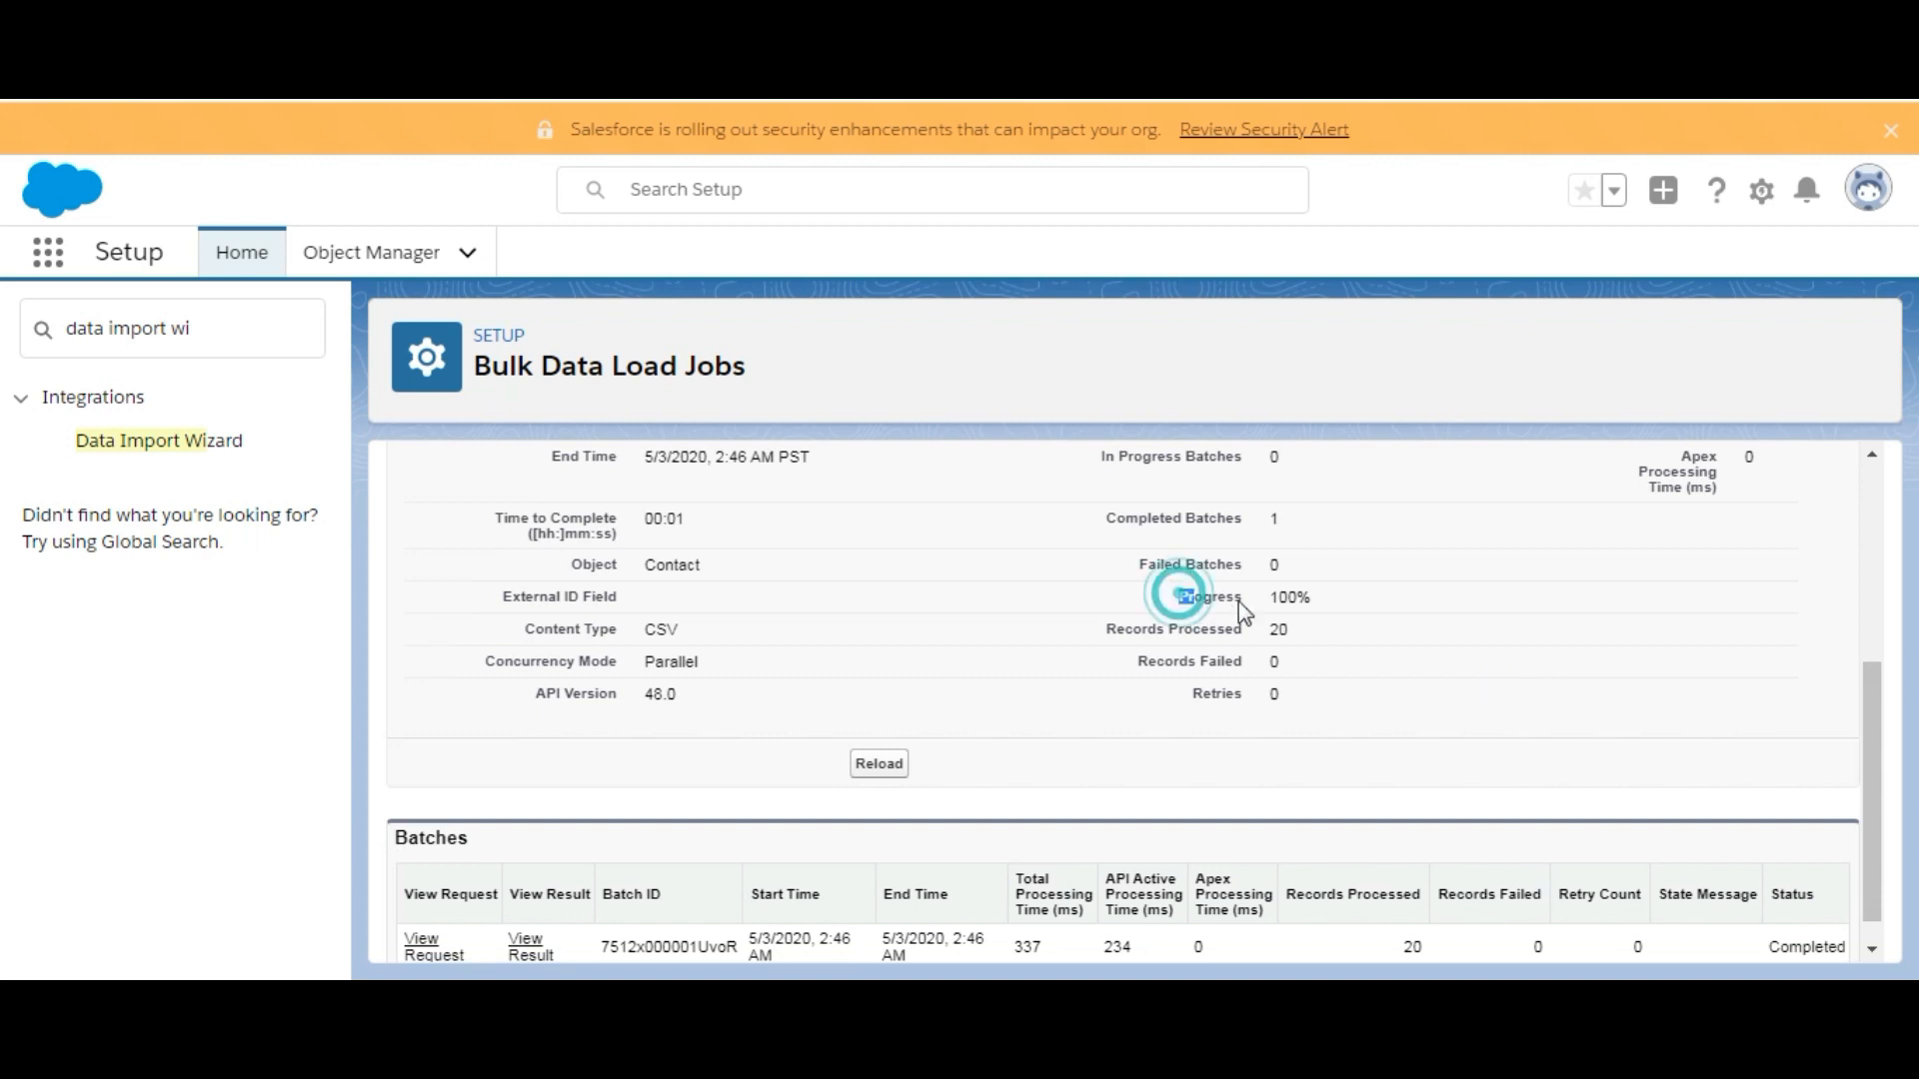
{"action": "double_click", "coordinate": [1211, 597]}
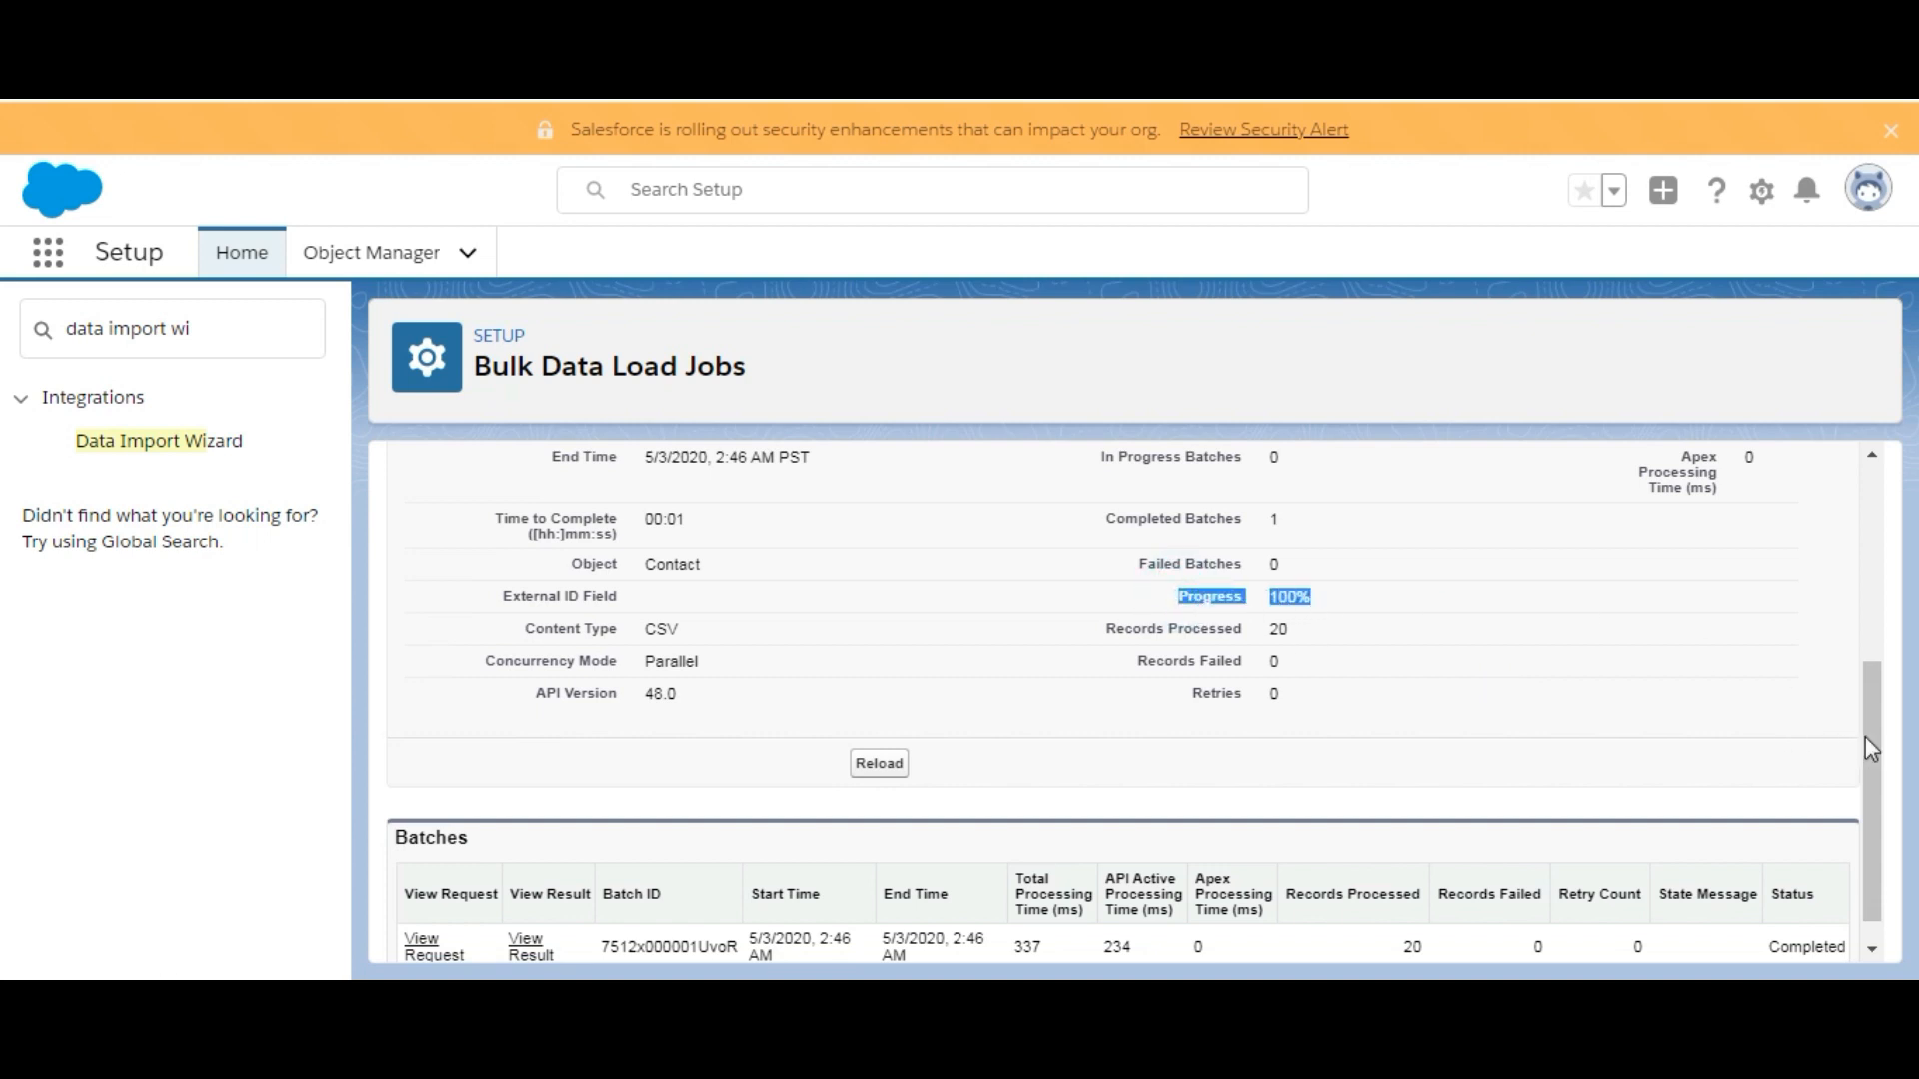
{"action": "scroll", "scroll_direction": "down", "scroll_amount": 3}
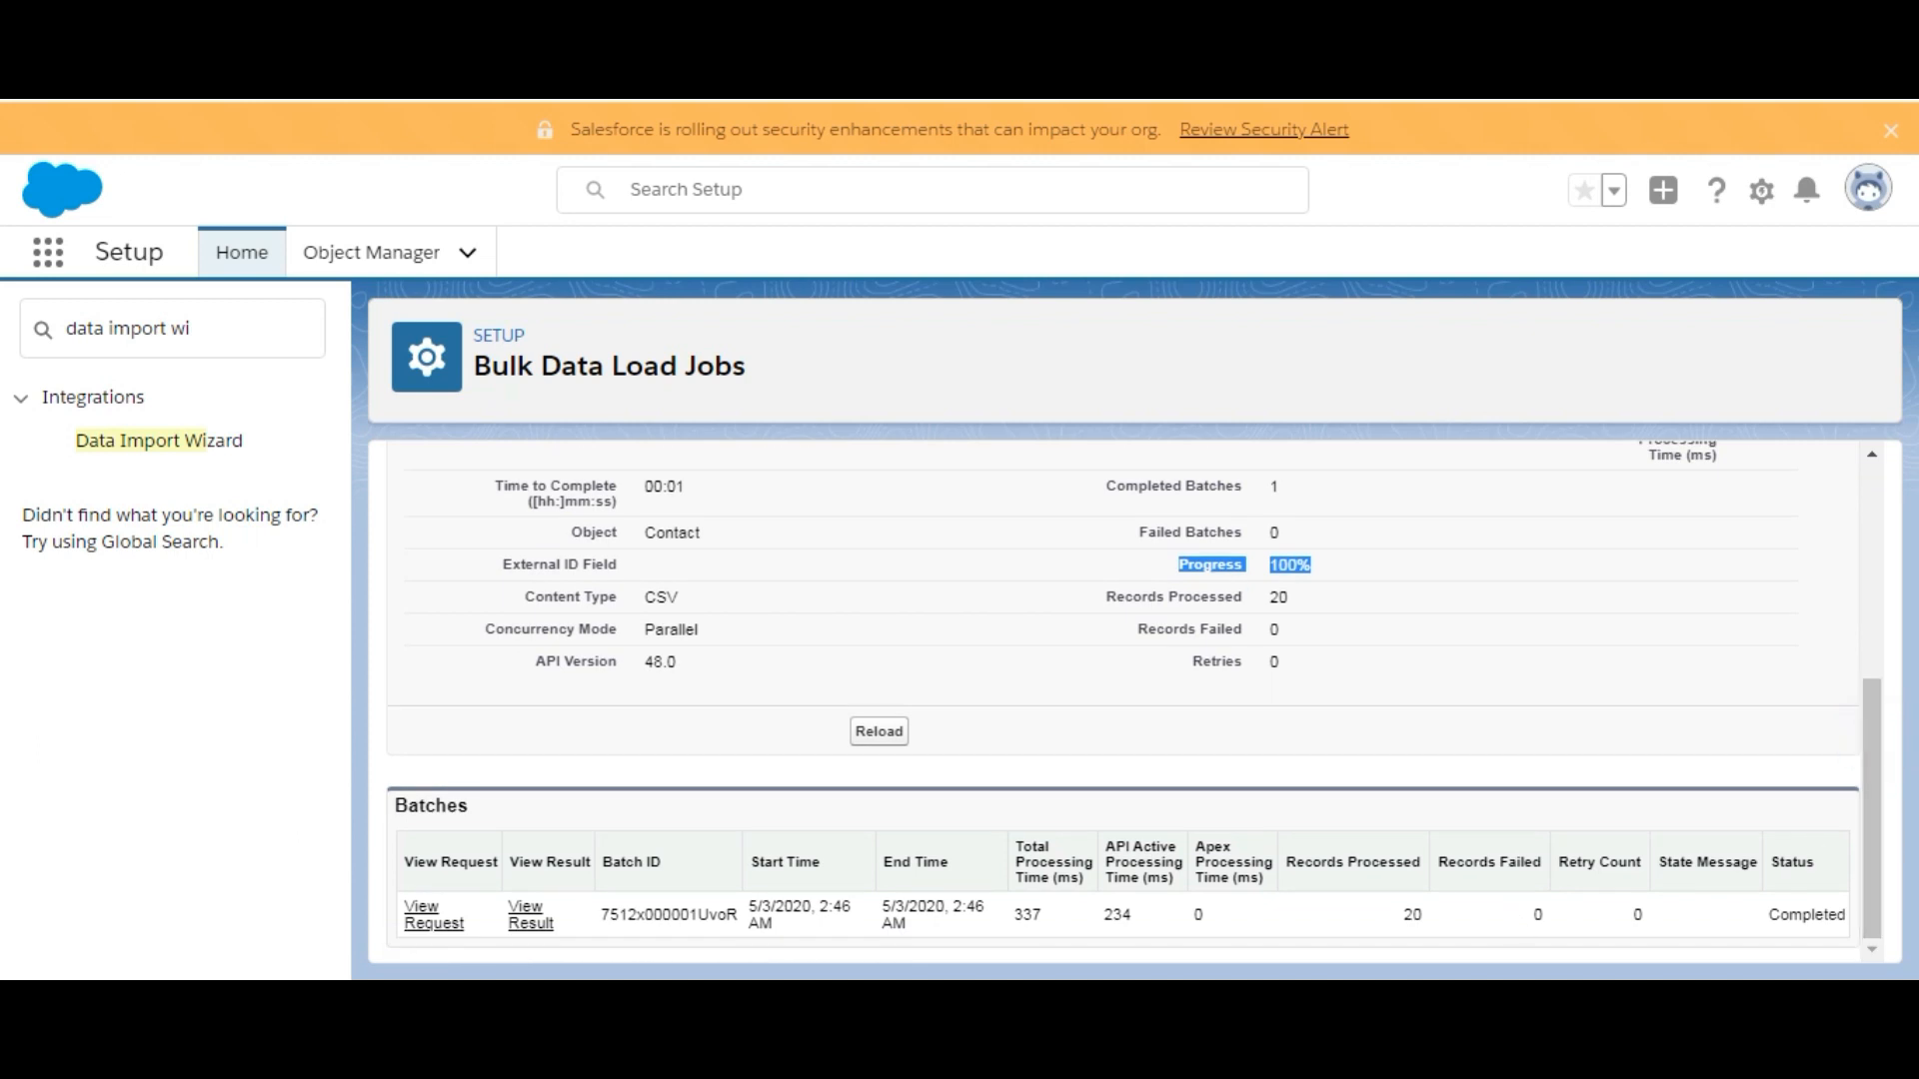
{"action": "mouse_move", "coordinate": [1109, 872]}
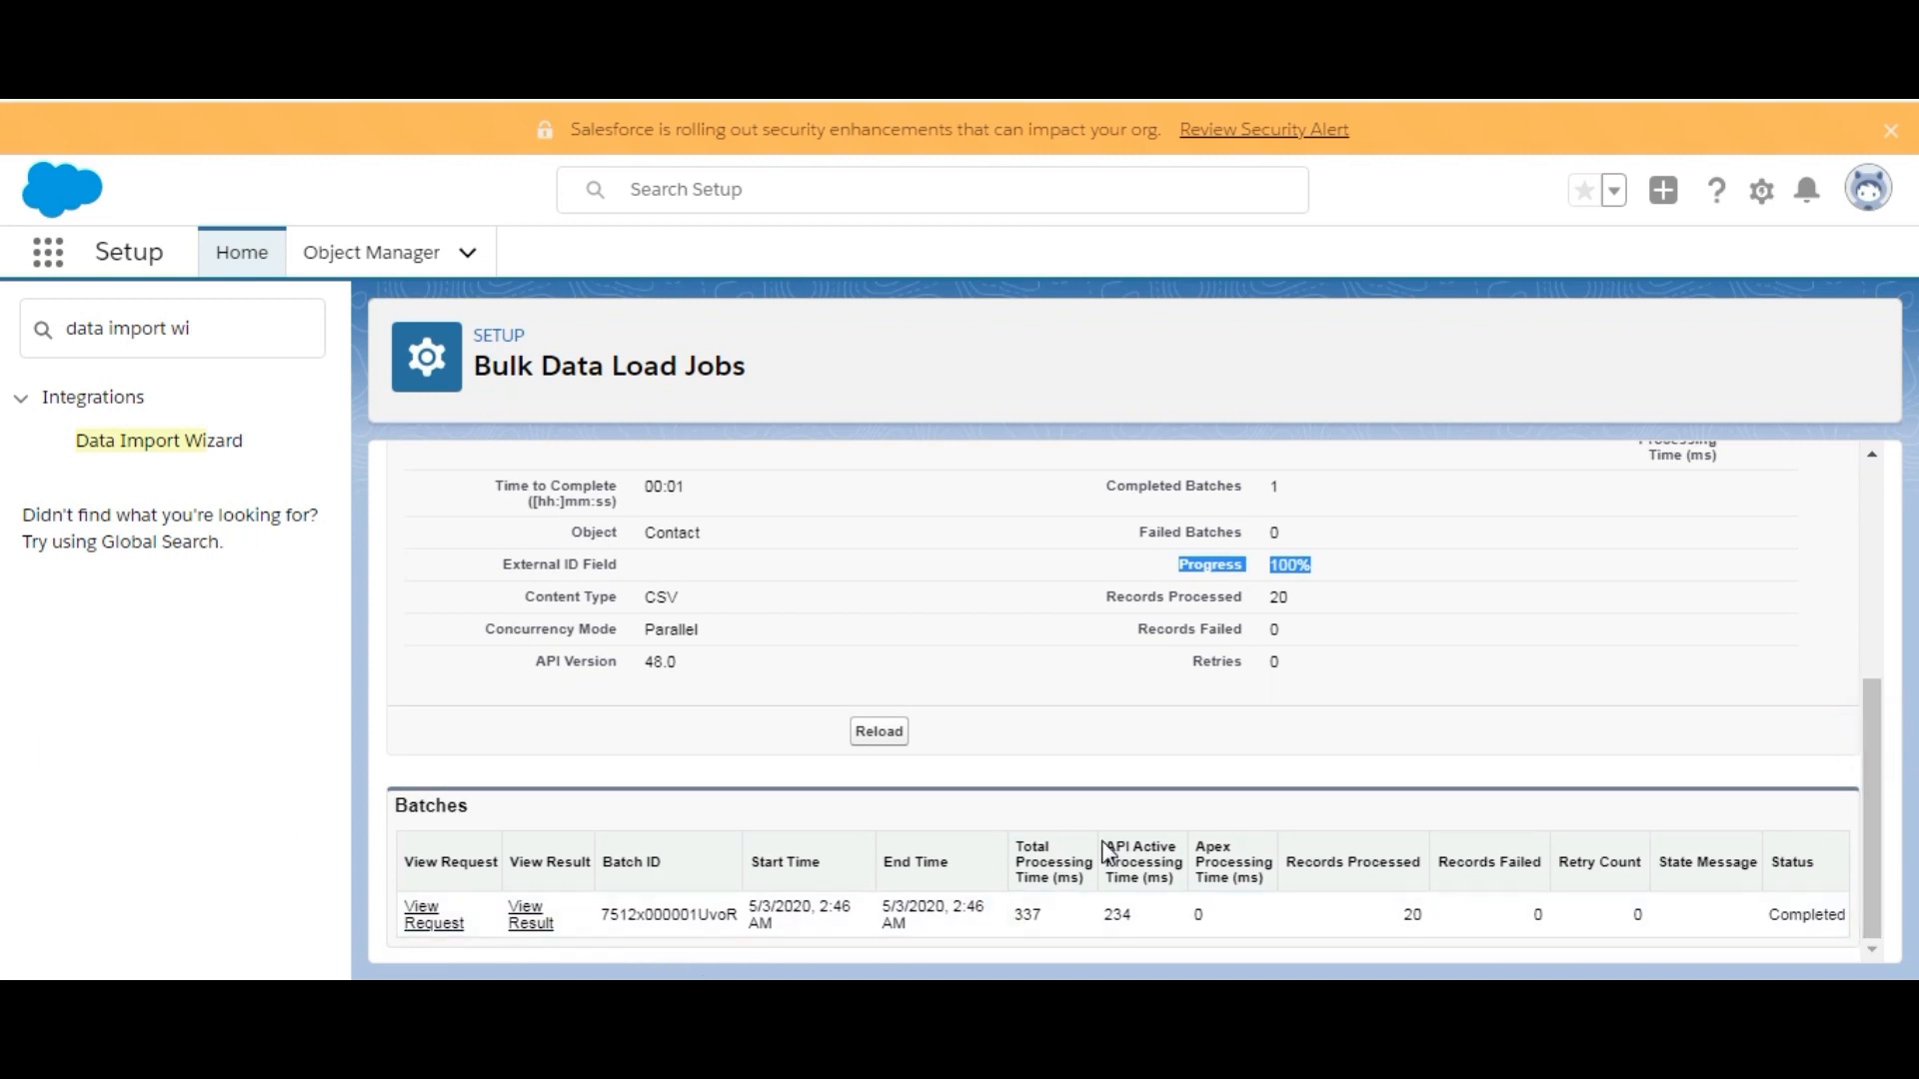
{"action": "mouse_move", "coordinate": [1884, 804]}
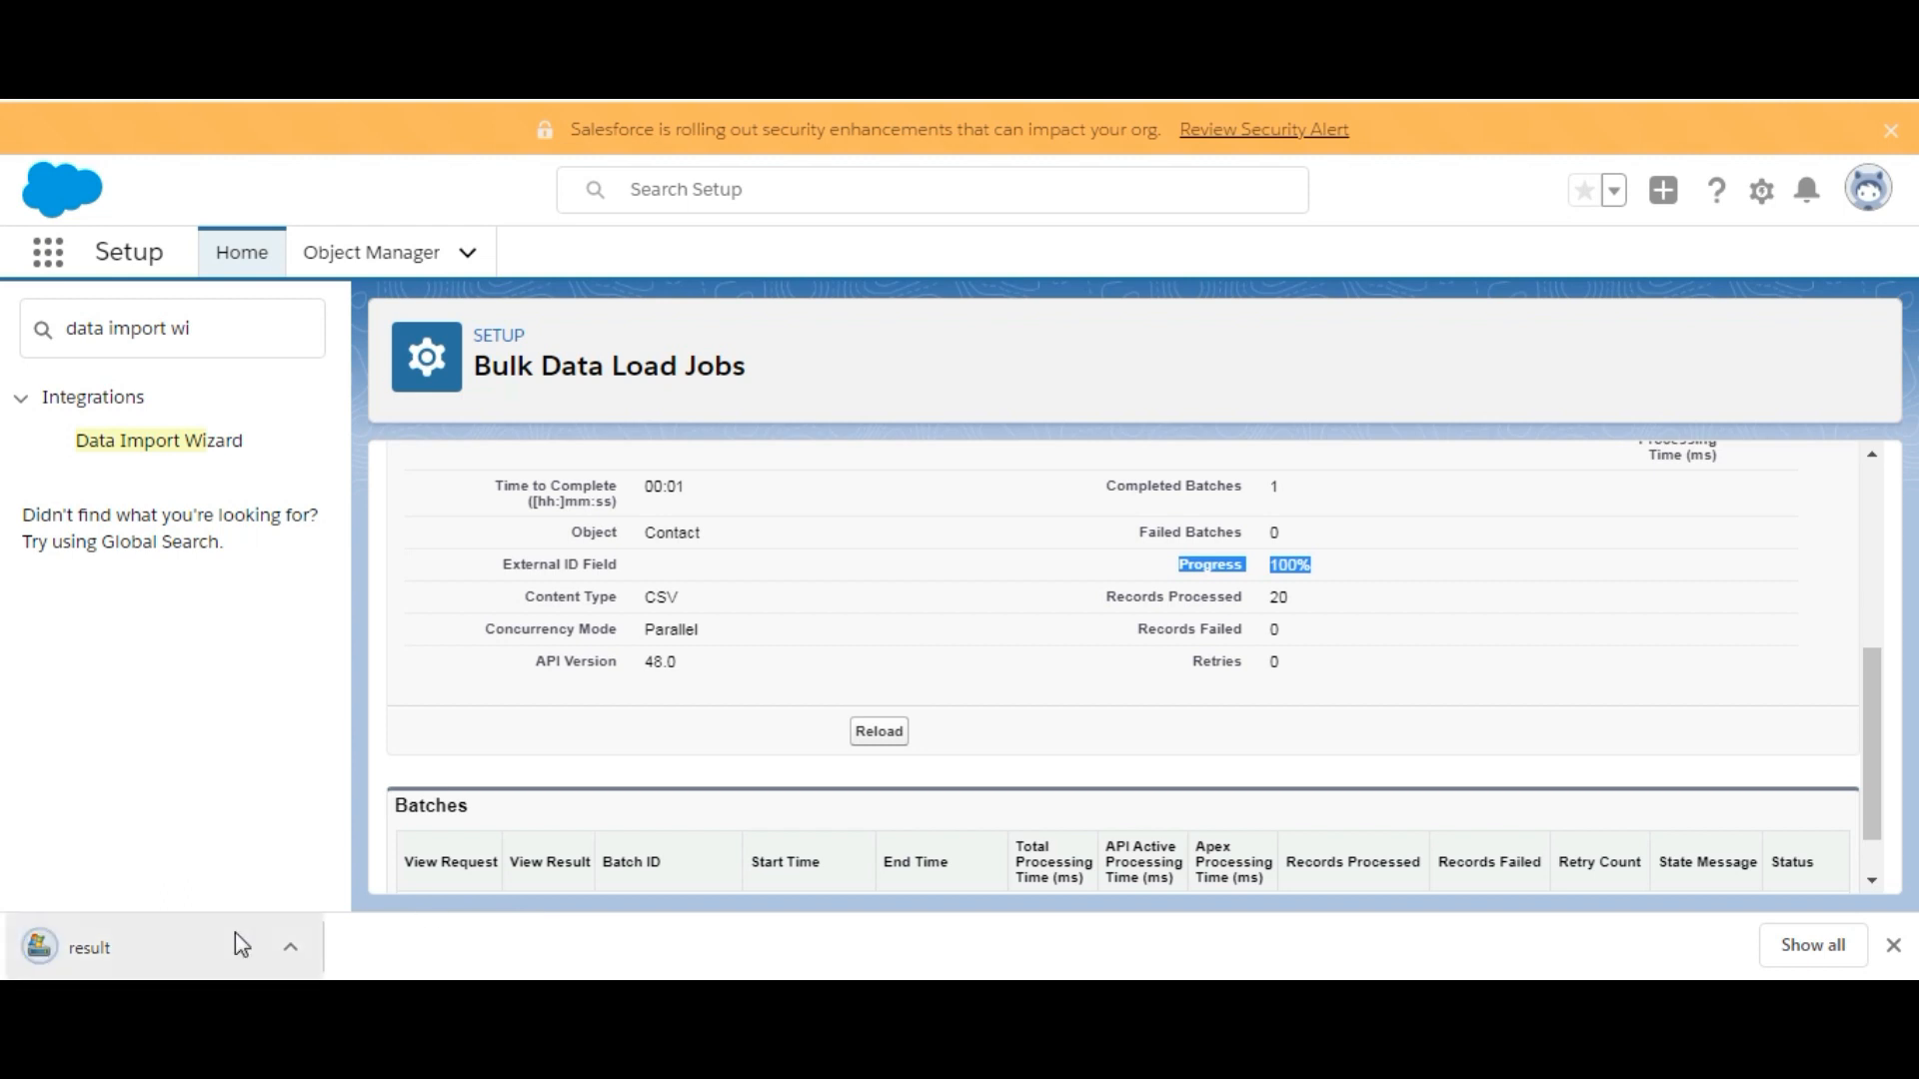
{"action": "scroll", "scroll_direction": "down", "scroll_amount": 3}
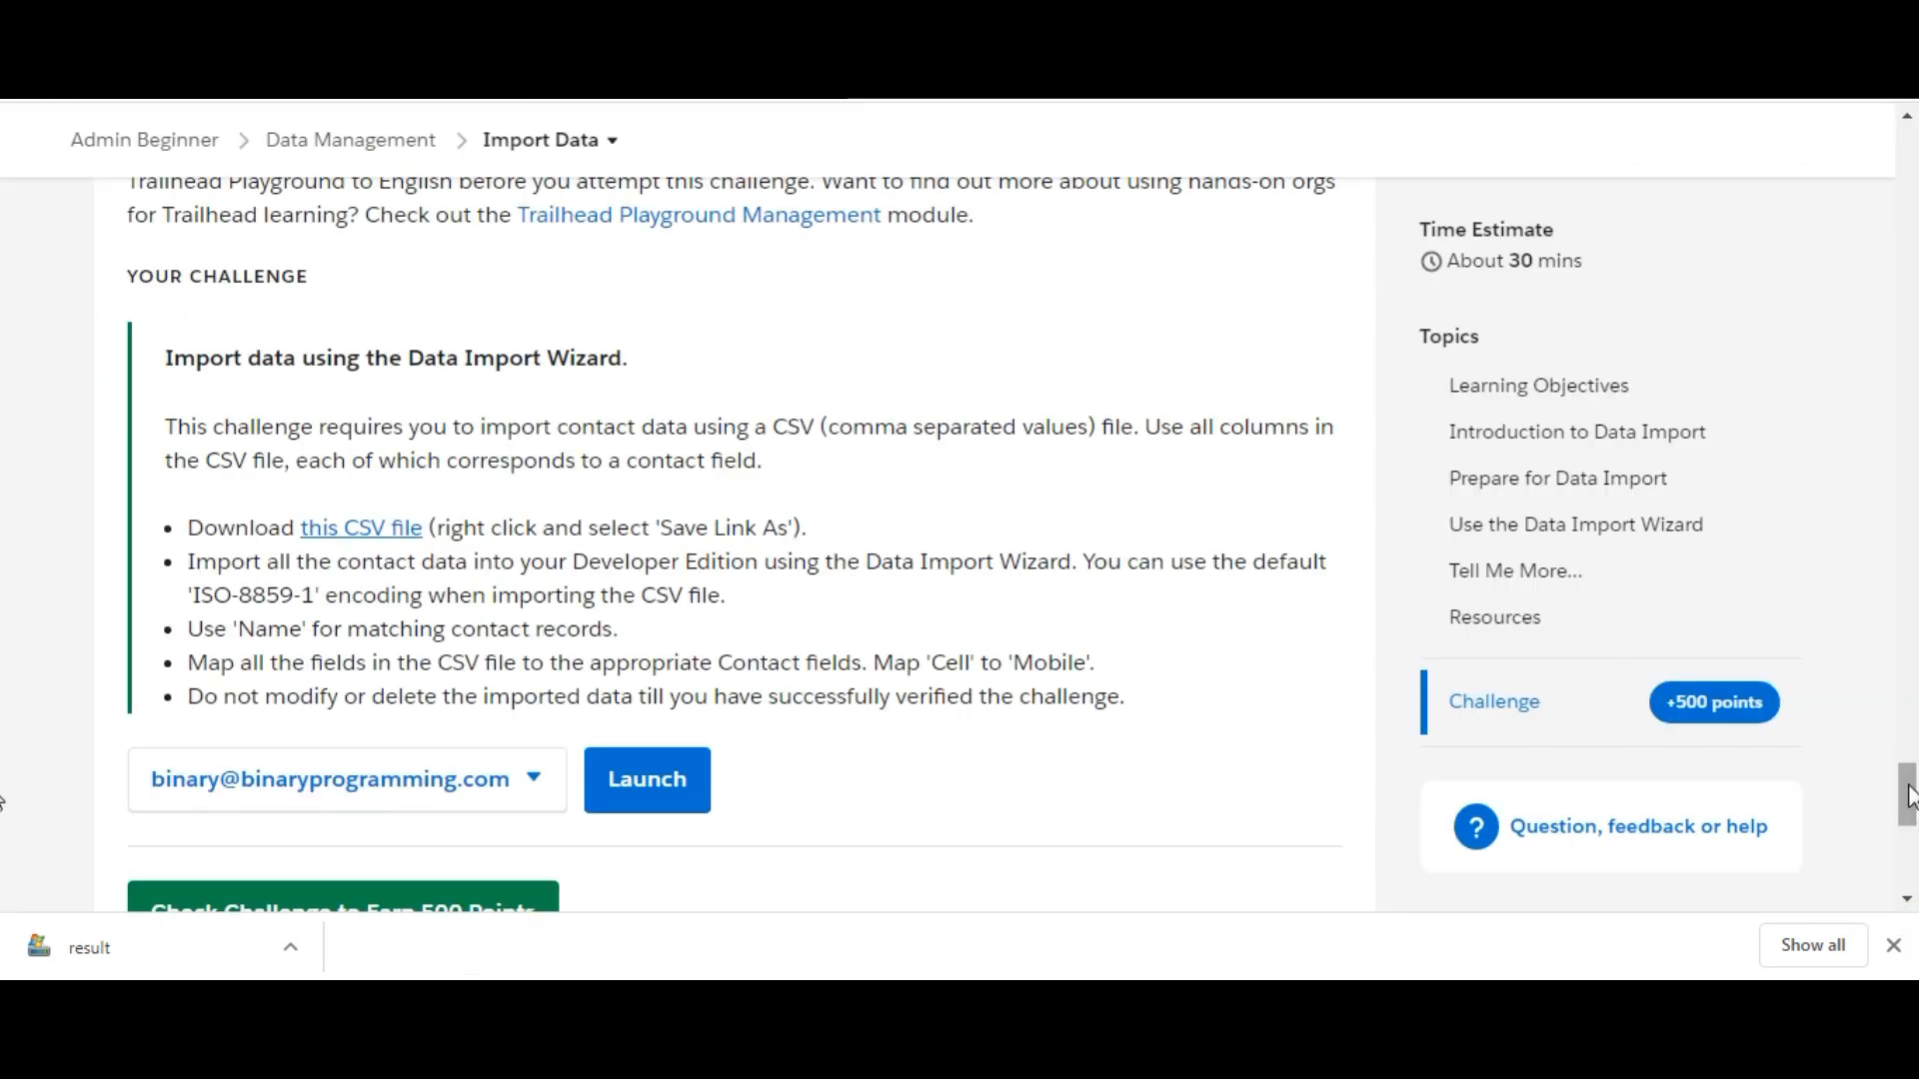
- Check the Import Data challenge for its 500 points
{"action": "scroll", "scroll_direction": "down", "scroll_amount": 3}
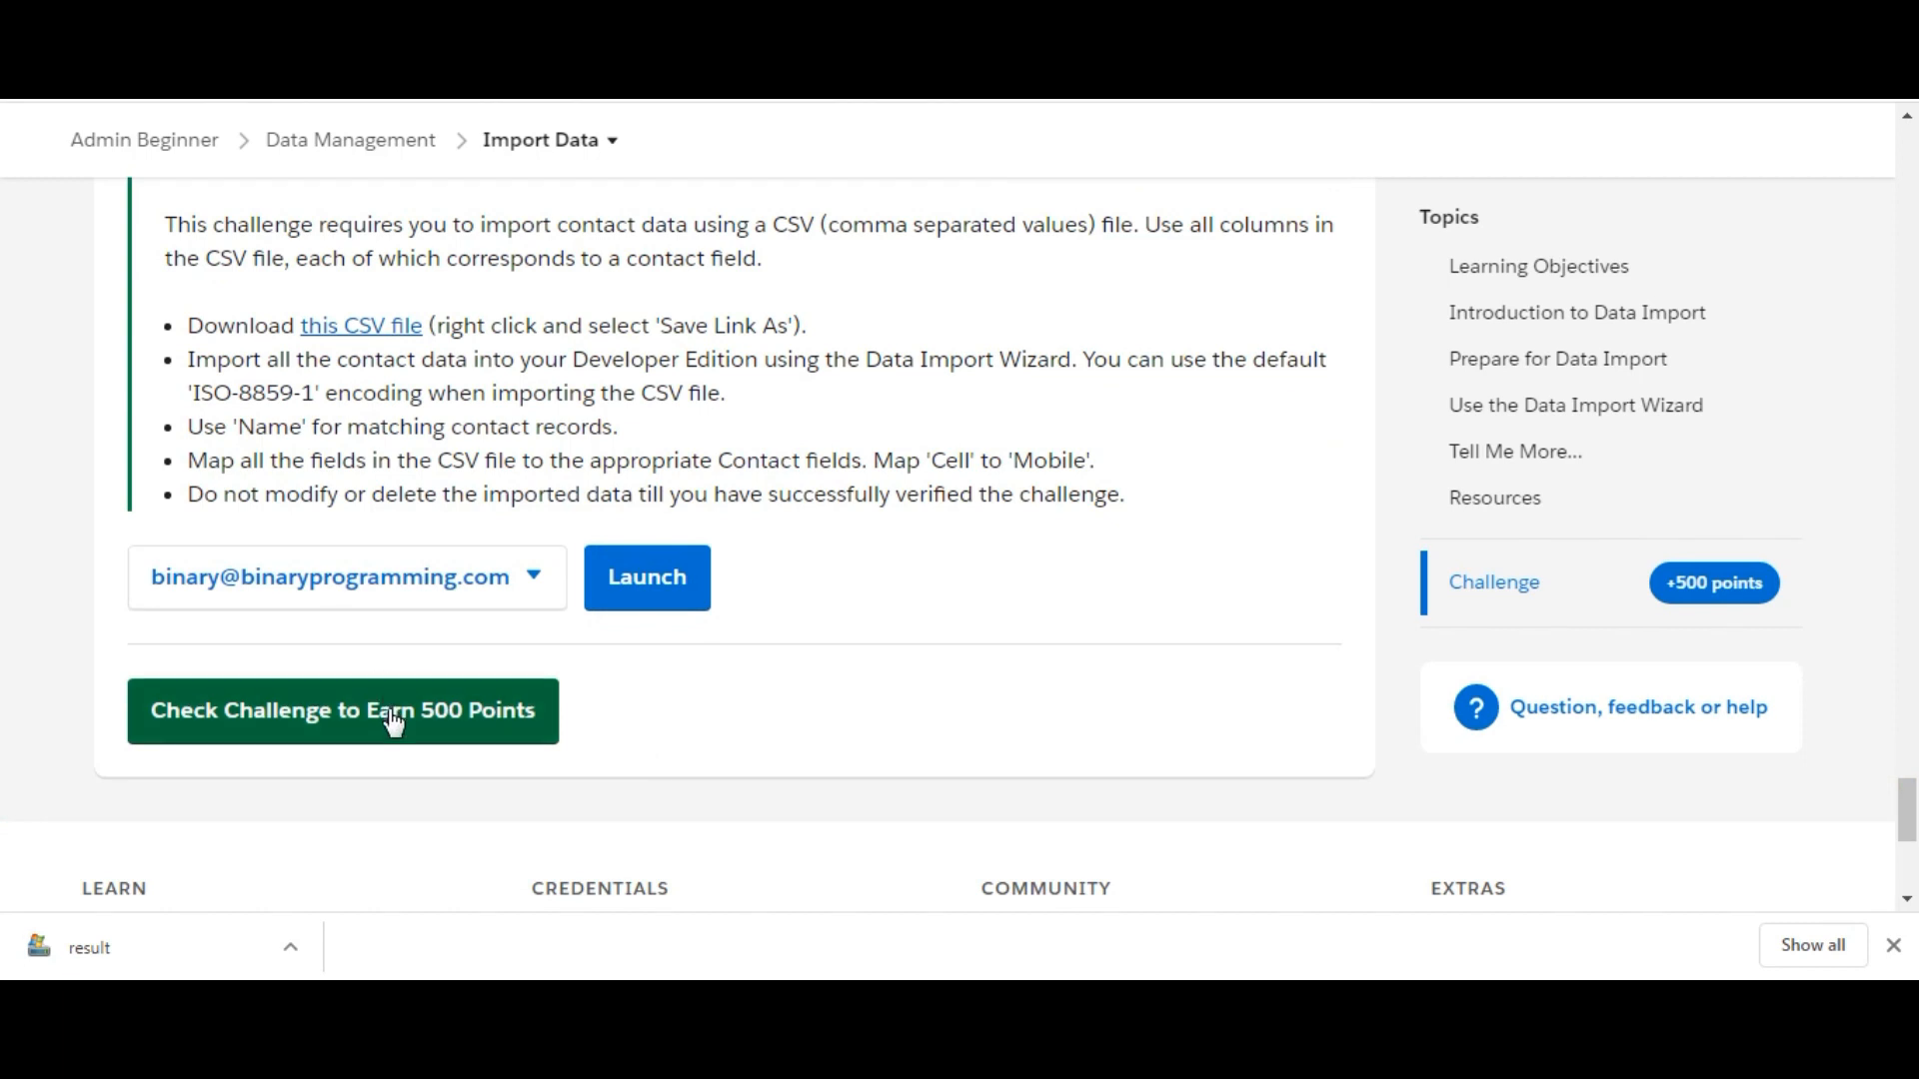
{"action": "left_click", "coordinate": [382, 711]}
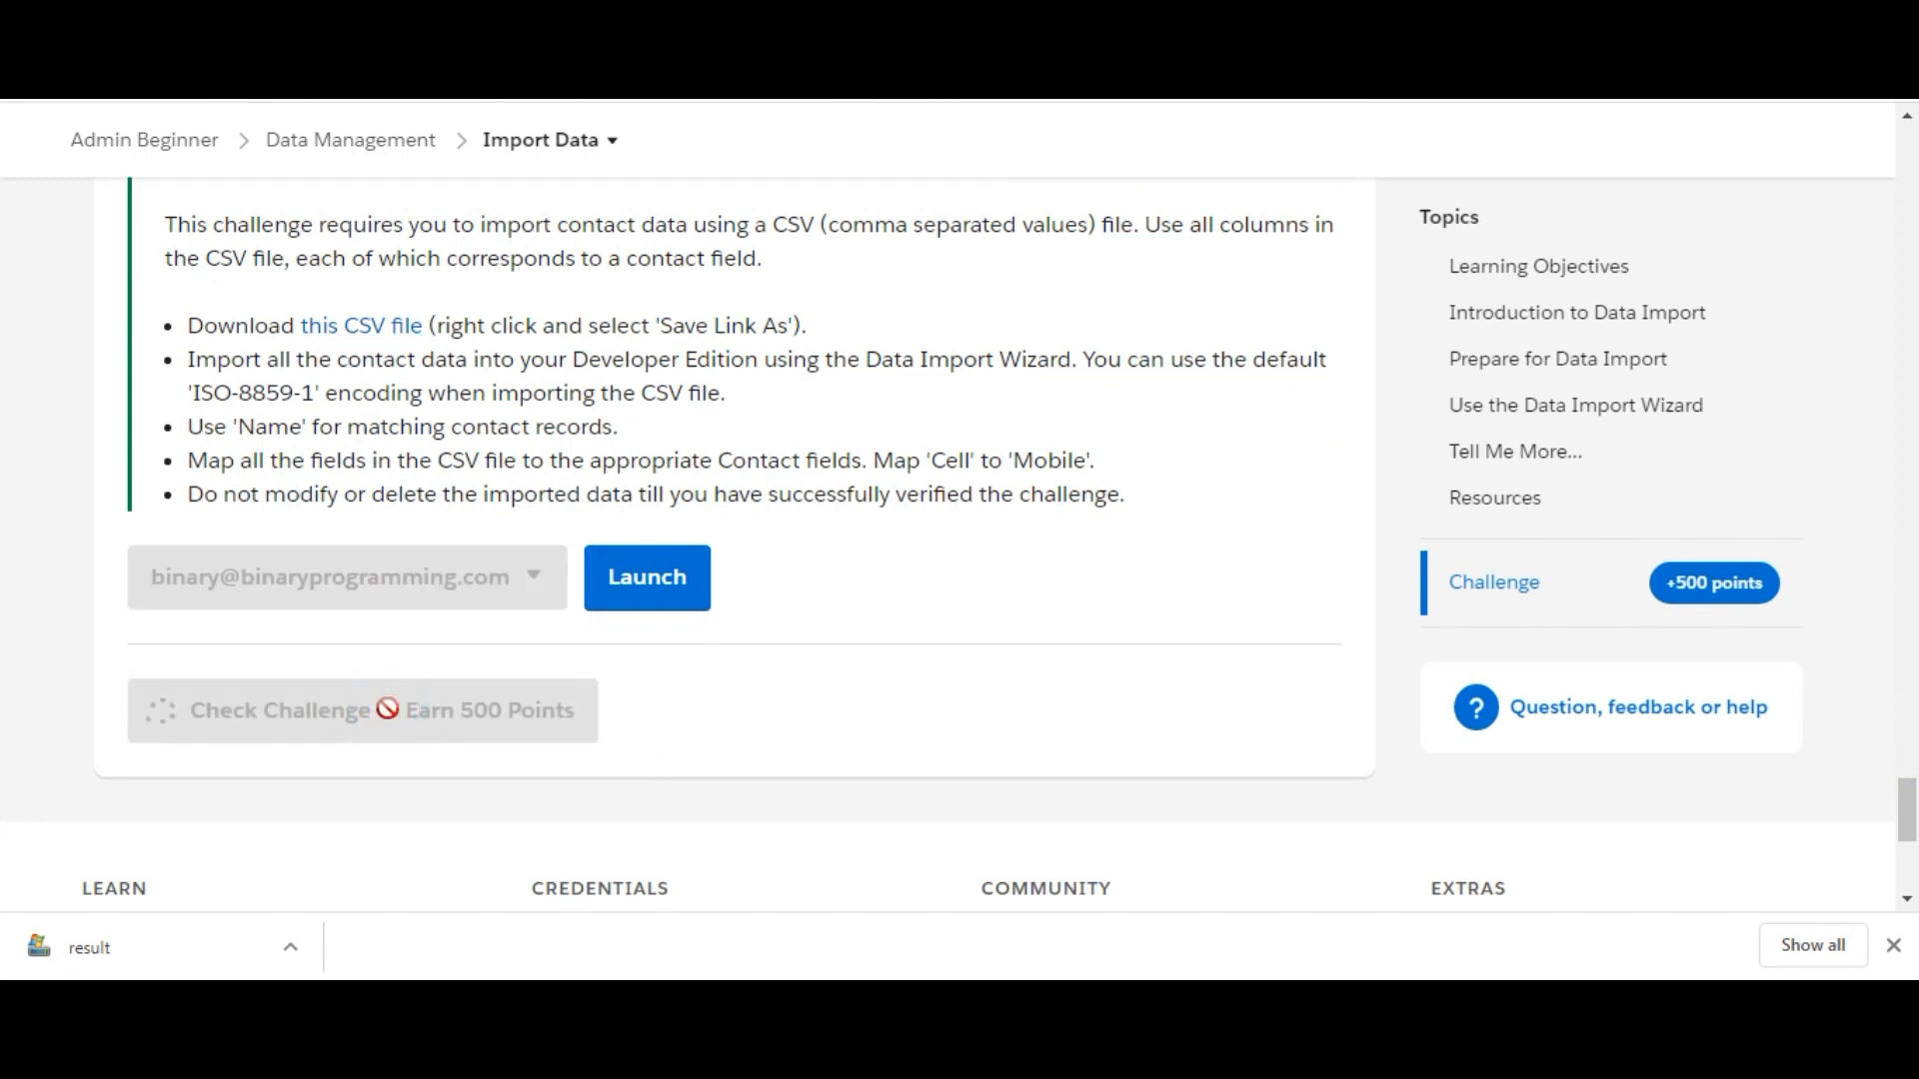